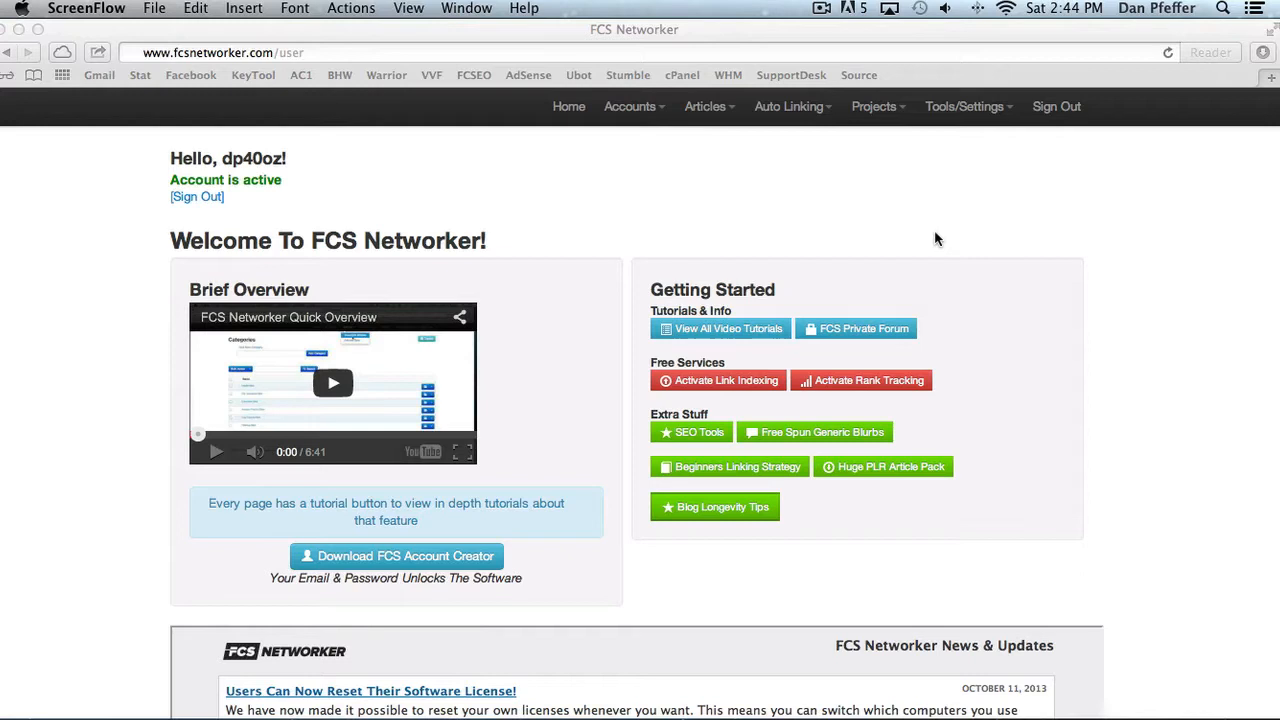
{"action": "mouse_move", "coordinate": [750, 170]}
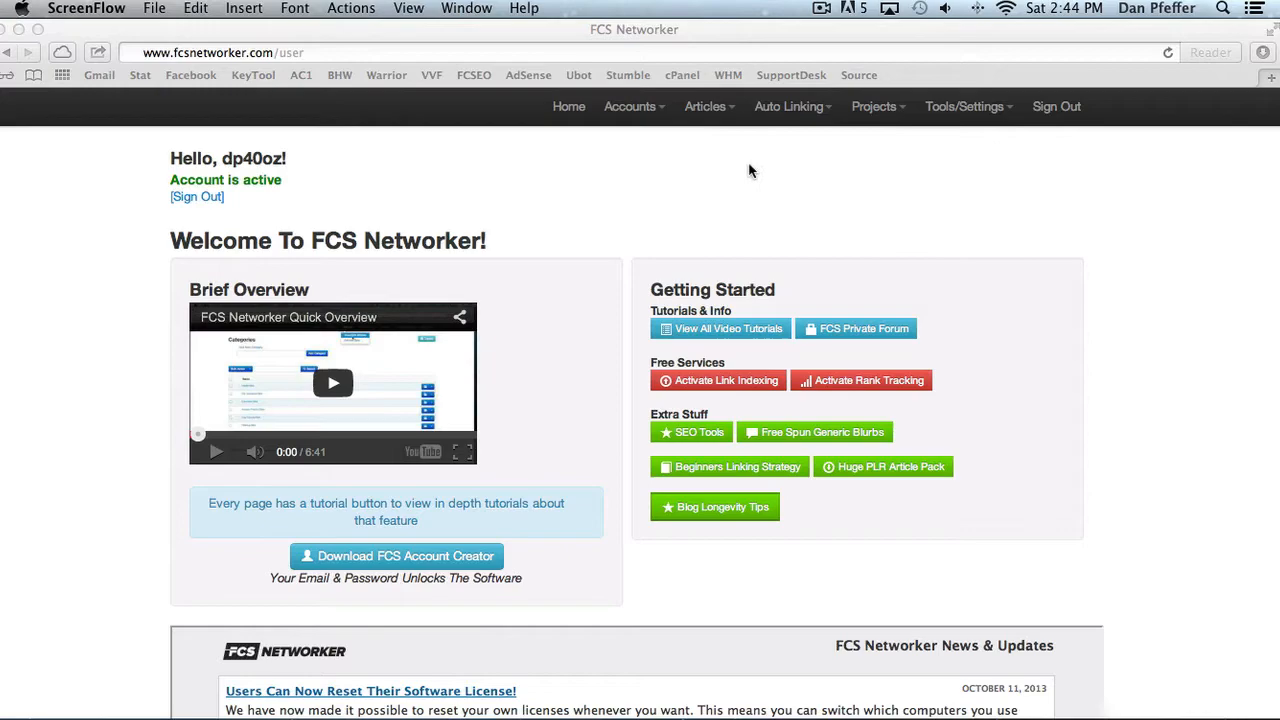
Open the Accounts page, read the Add/View Accounts tutorial, then close it.
{"action": "left_click", "coordinate": [630, 106]}
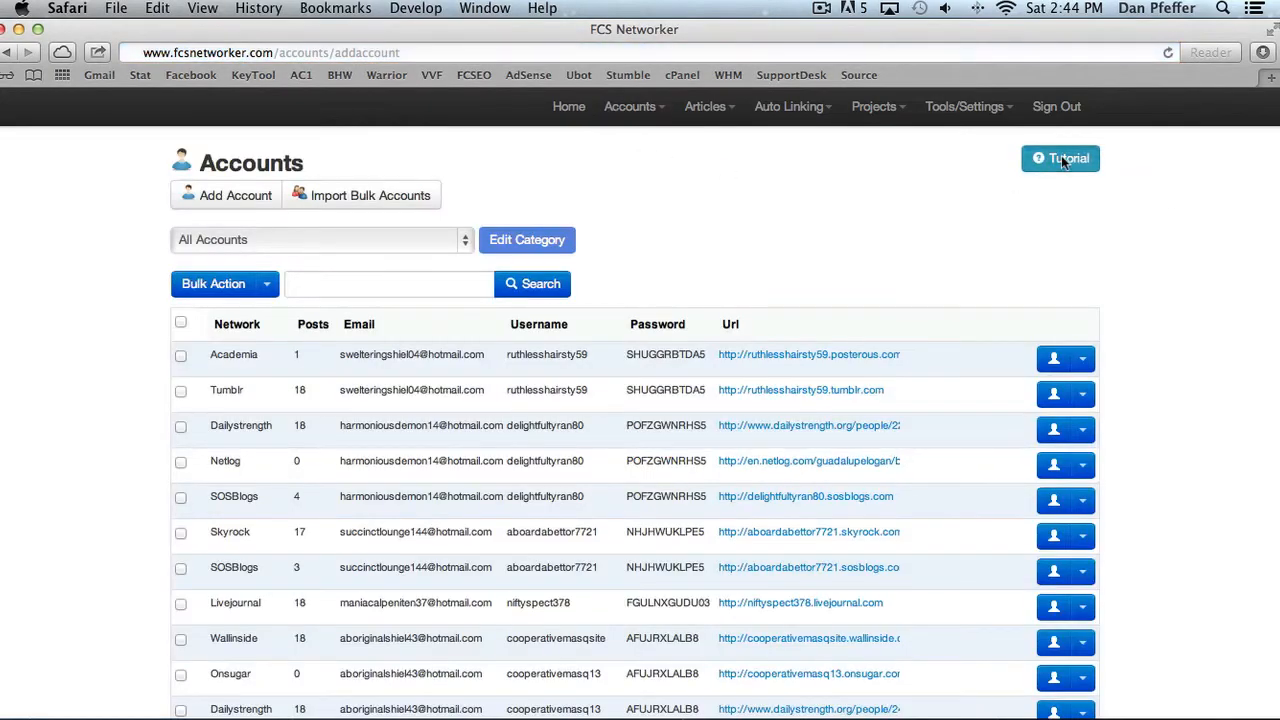
{"action": "left_click", "coordinate": [1060, 158]}
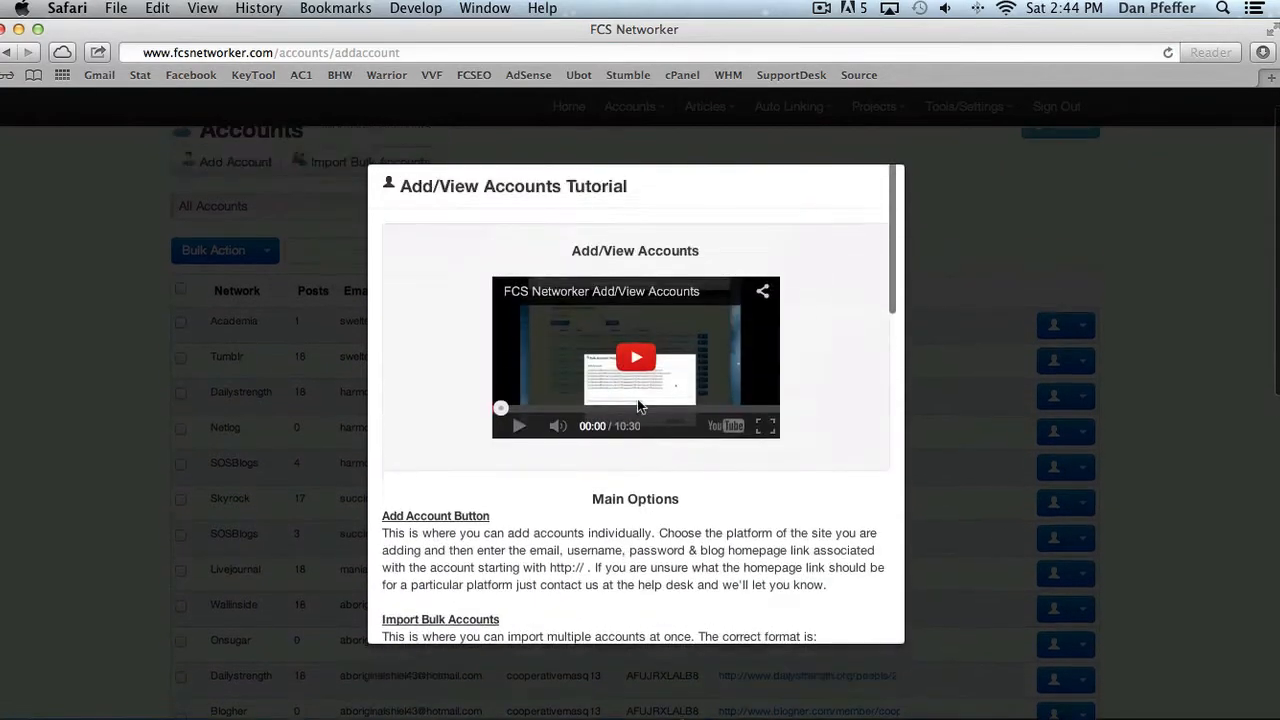
{"action": "scroll", "scroll_direction": "down", "scroll_amount": 3}
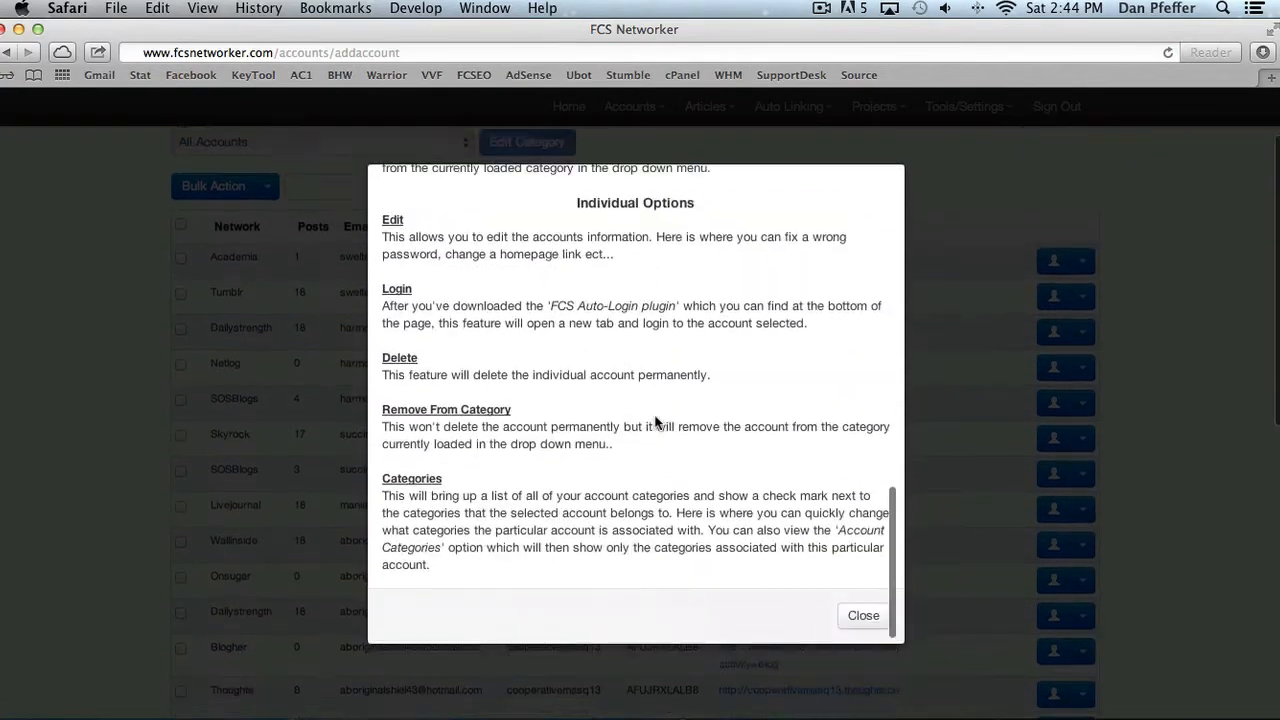
{"action": "left_click", "coordinate": [862, 615]}
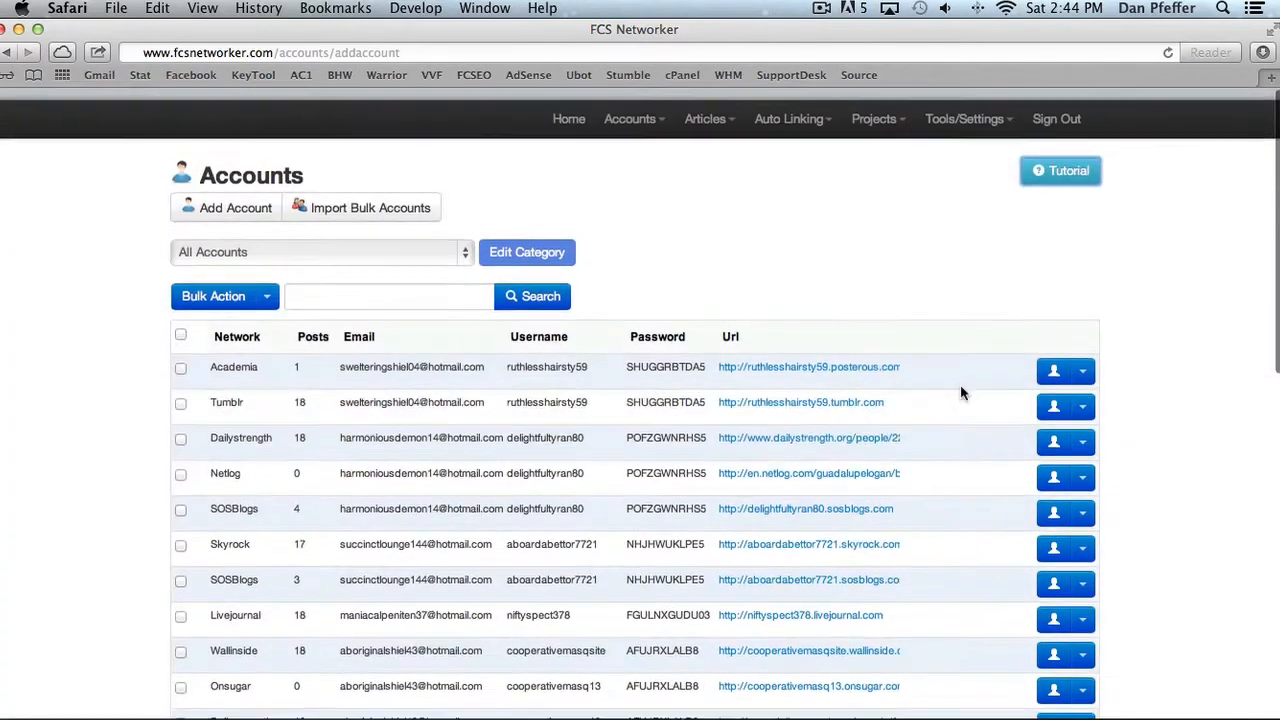
Go back Home to the welcome dashboard with its overview video and free-service links.
{"action": "scroll", "scroll_direction": "down", "scroll_amount": 3}
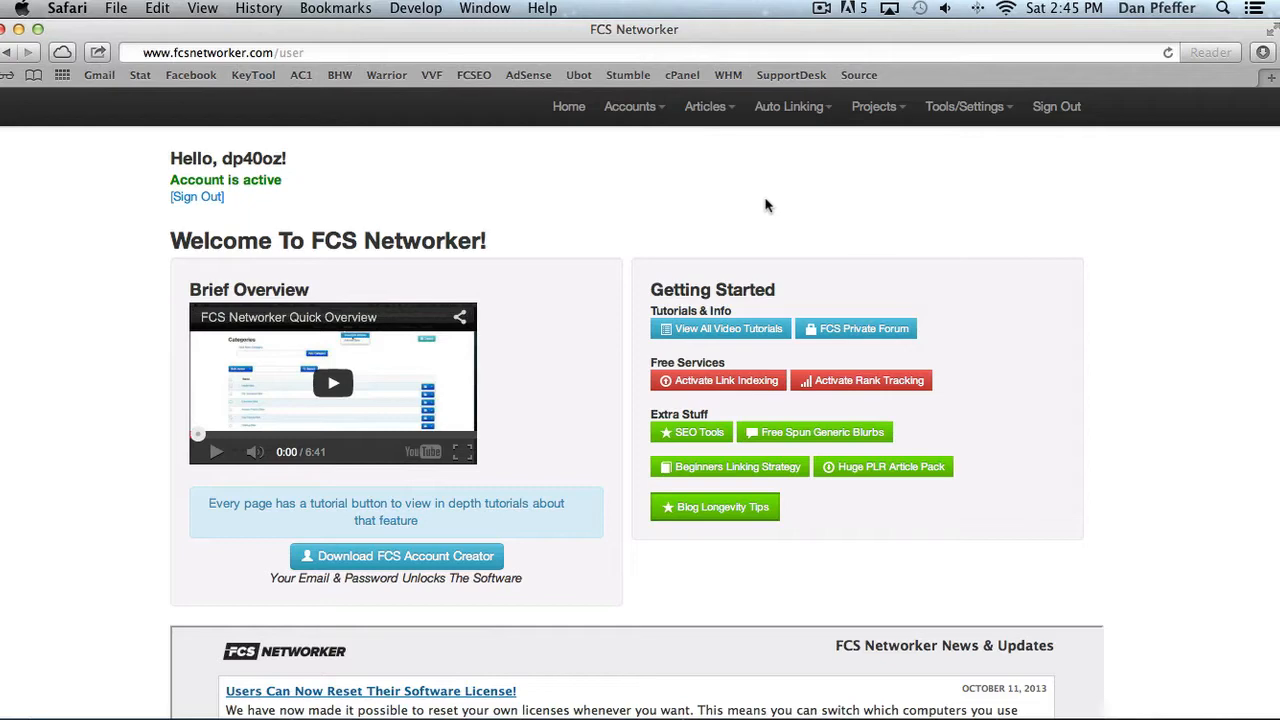
{"action": "mouse_move", "coordinate": [88, 543]}
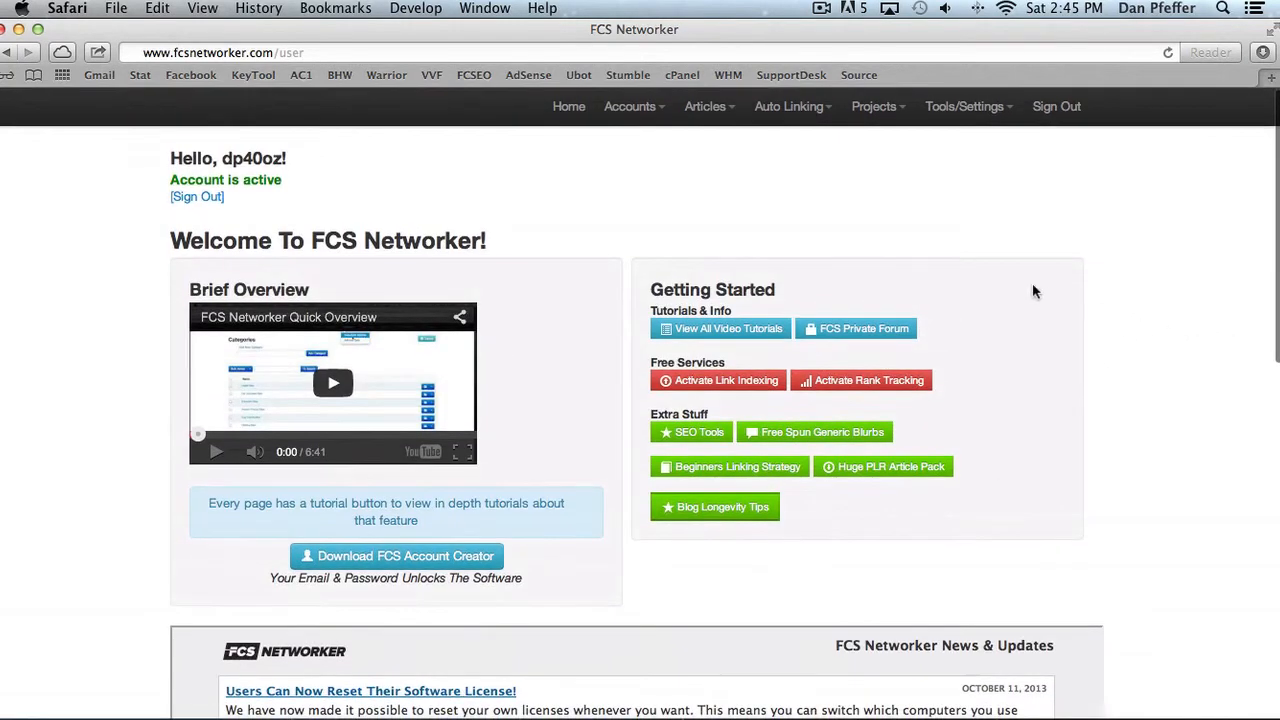
{"action": "mouse_move", "coordinate": [1030, 356]}
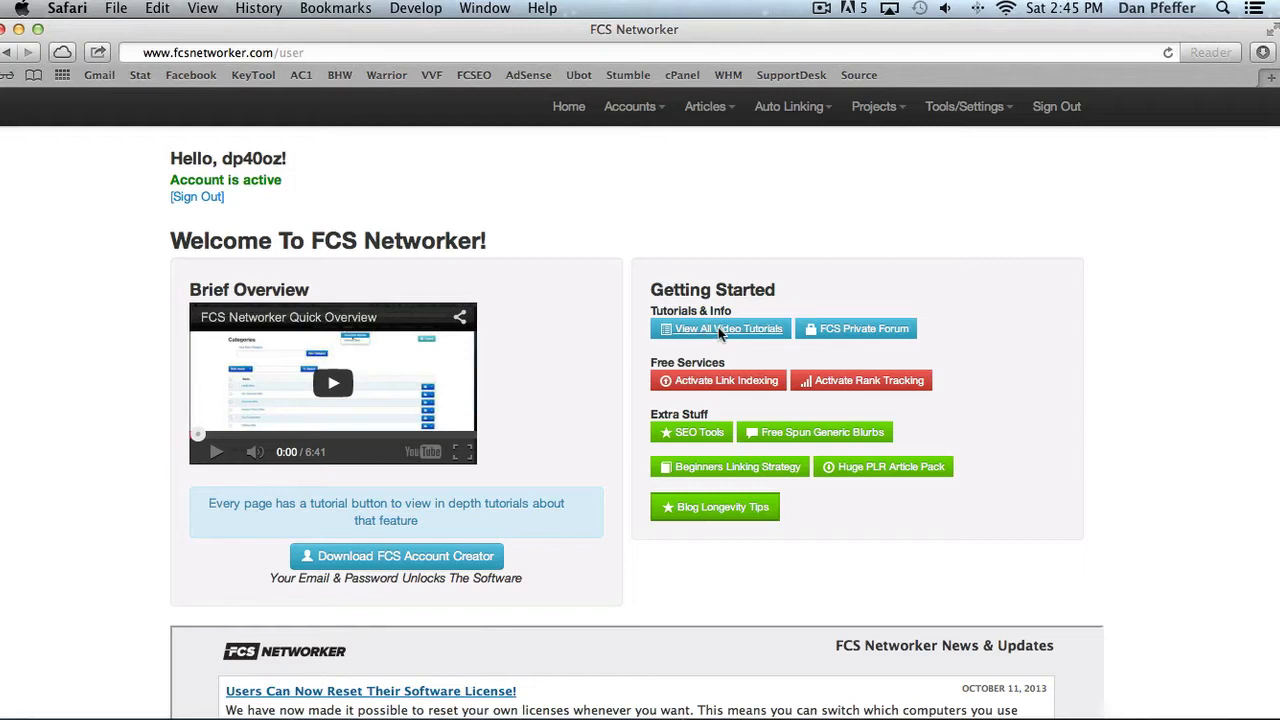
{"action": "mouse_move", "coordinate": [882, 335]}
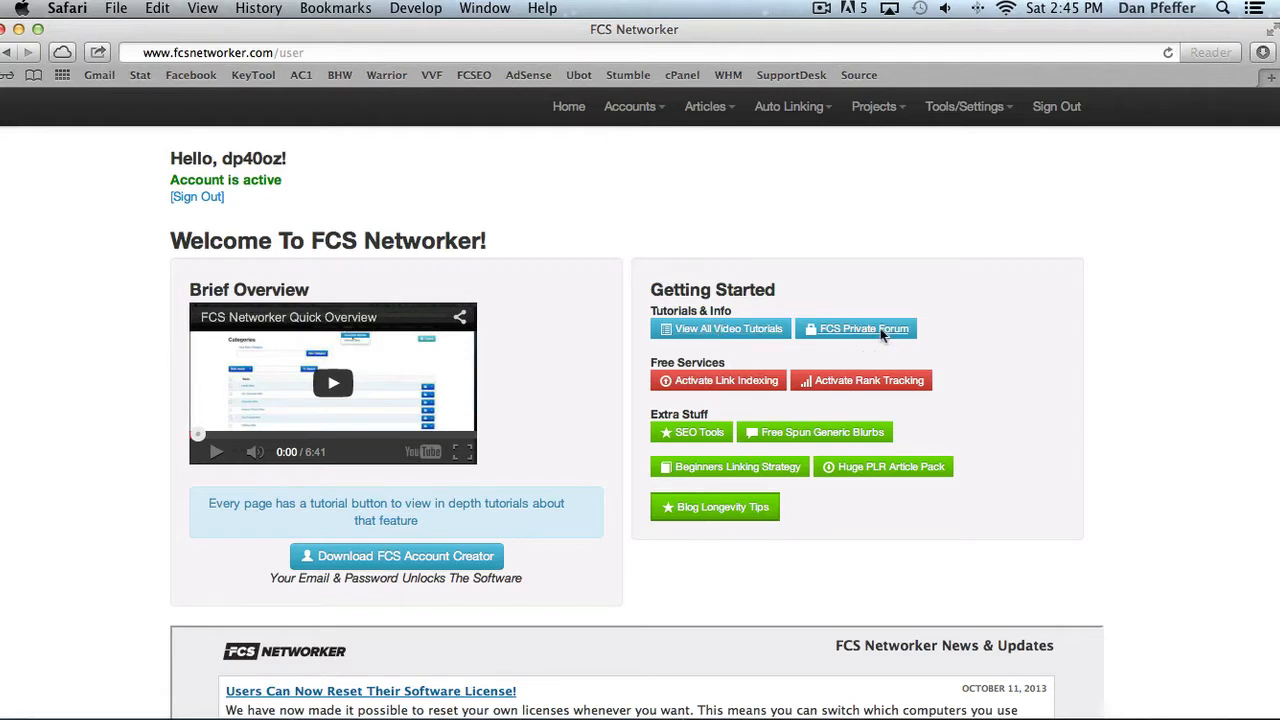
{"action": "mouse_move", "coordinate": [853, 234]}
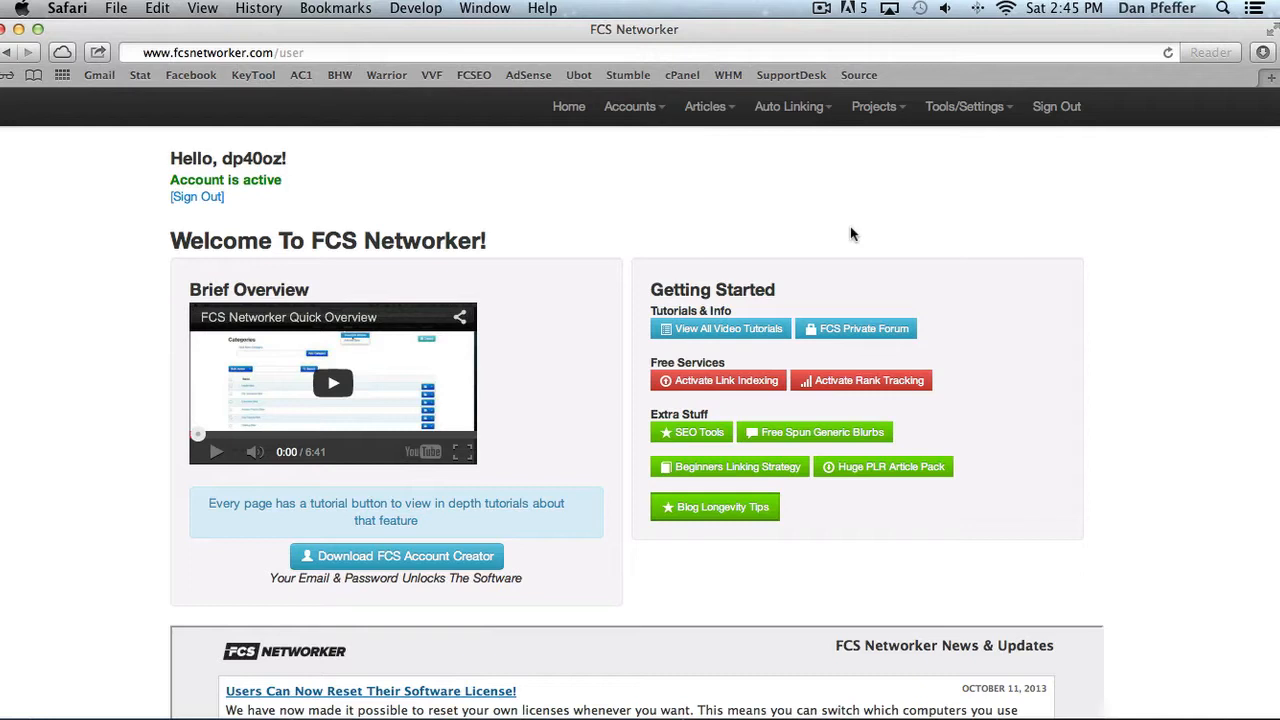
{"action": "mouse_move", "coordinate": [833, 268]}
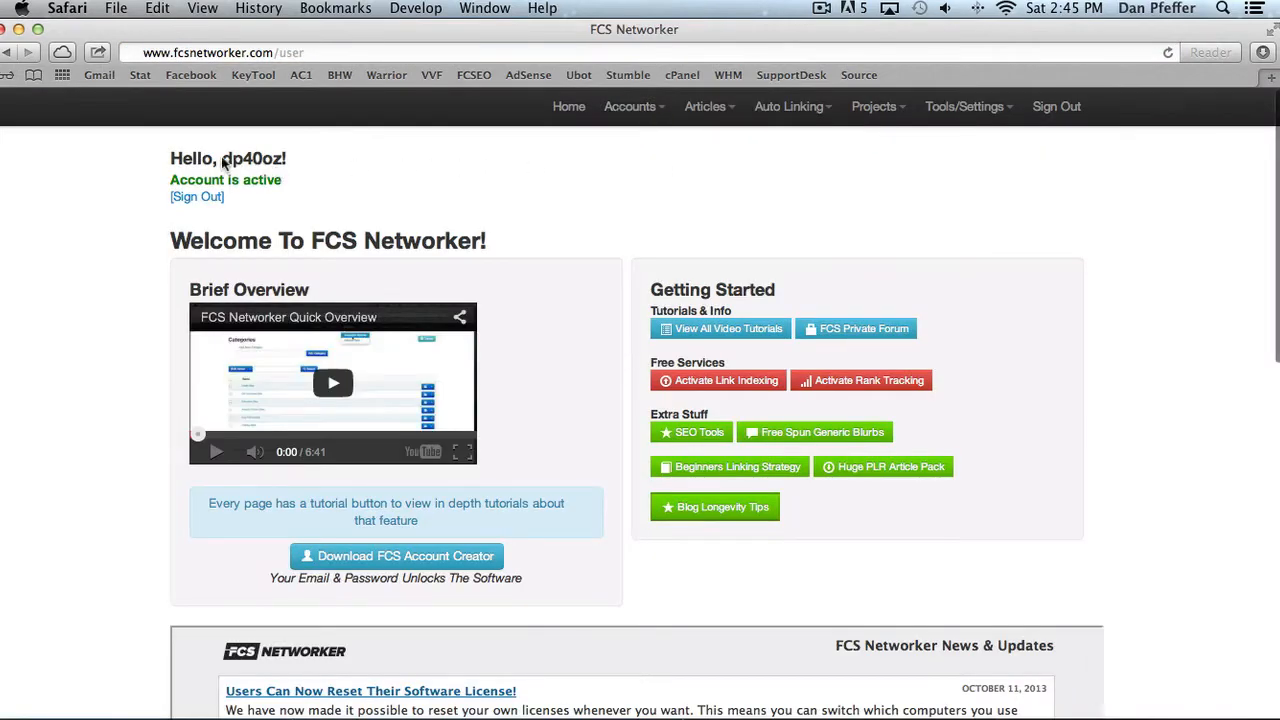
{"action": "double_click", "coordinate": [252, 158]}
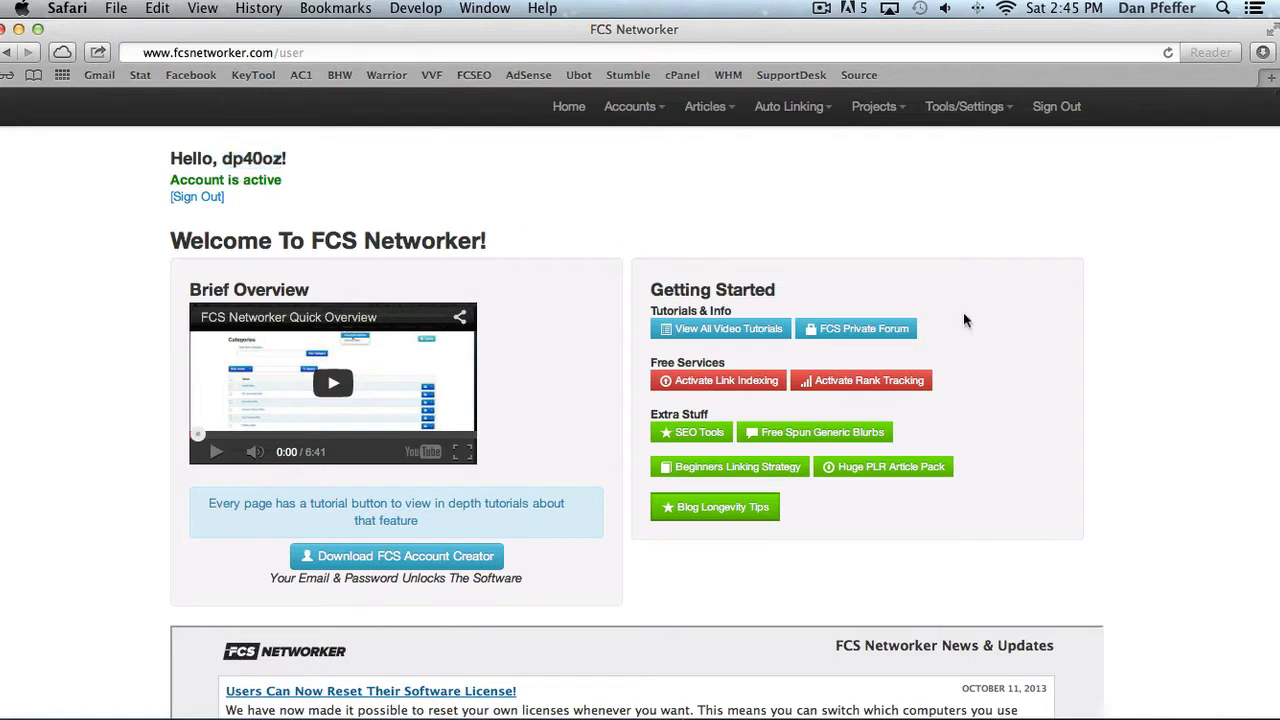
{"action": "mouse_move", "coordinate": [997, 207]}
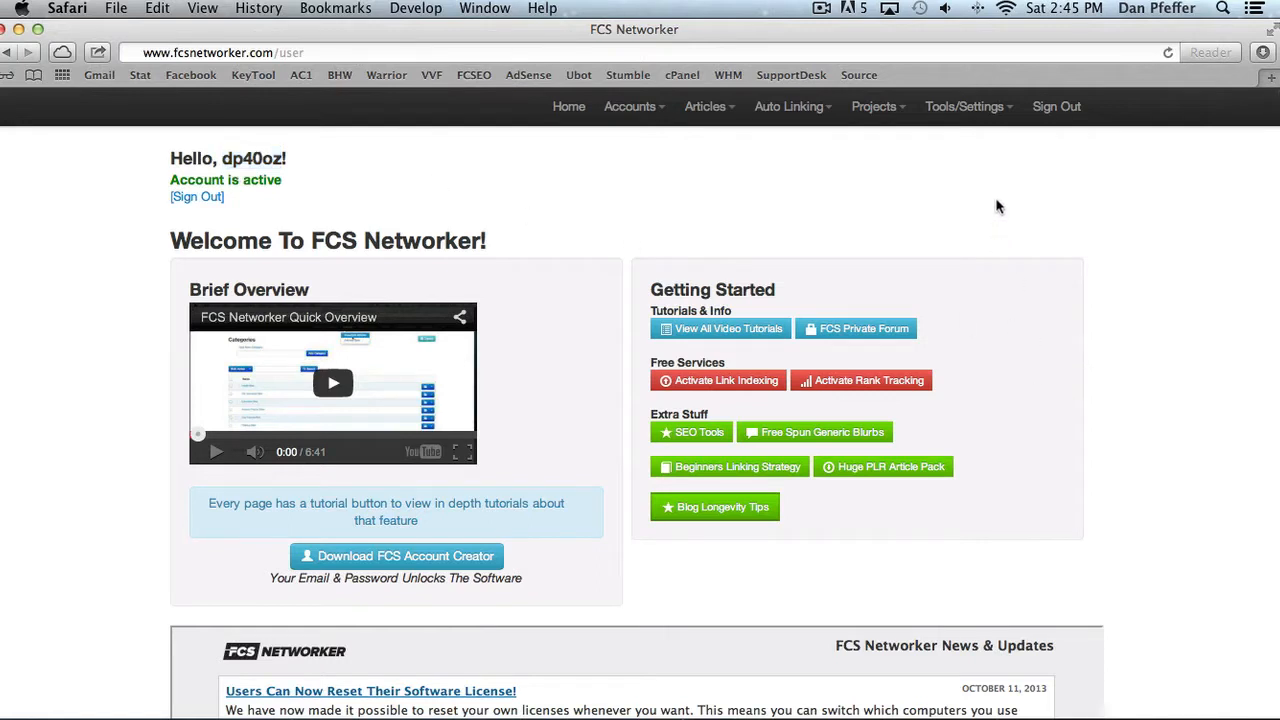
{"action": "mouse_move", "coordinate": [924, 279]}
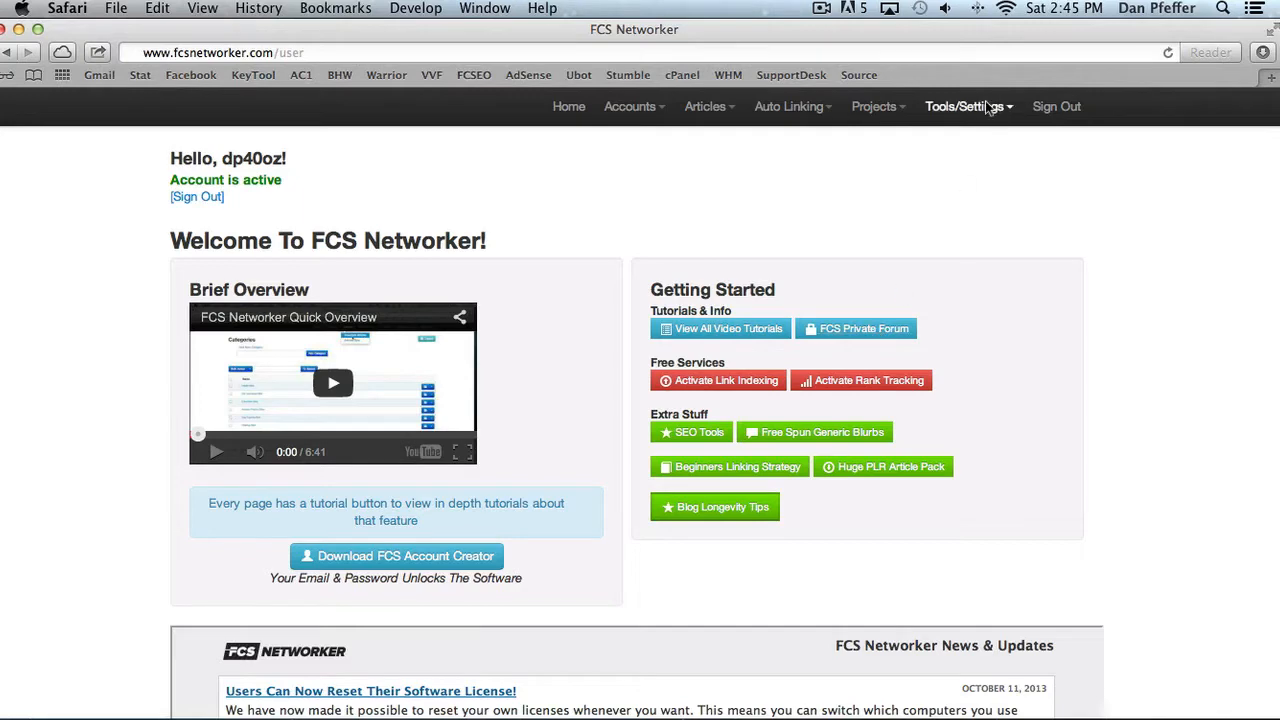
{"action": "right_click", "coordinate": [942, 165]}
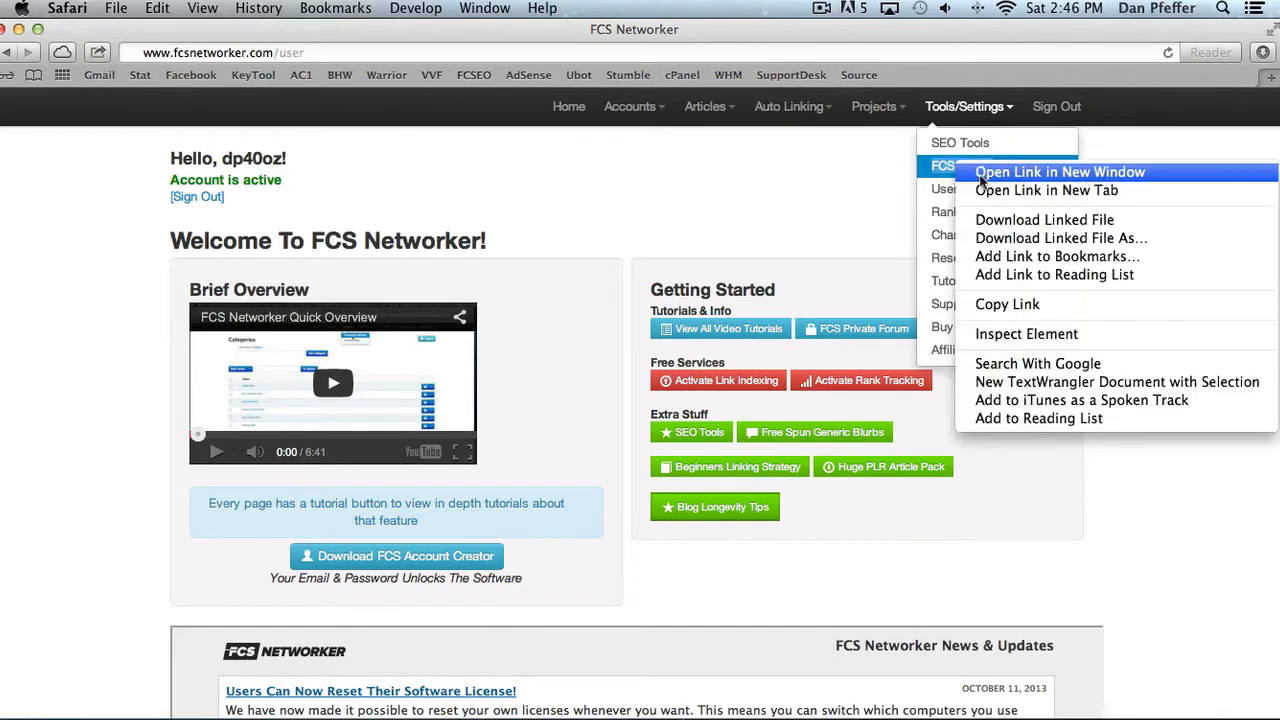
{"action": "left_click", "coordinate": [1059, 171]}
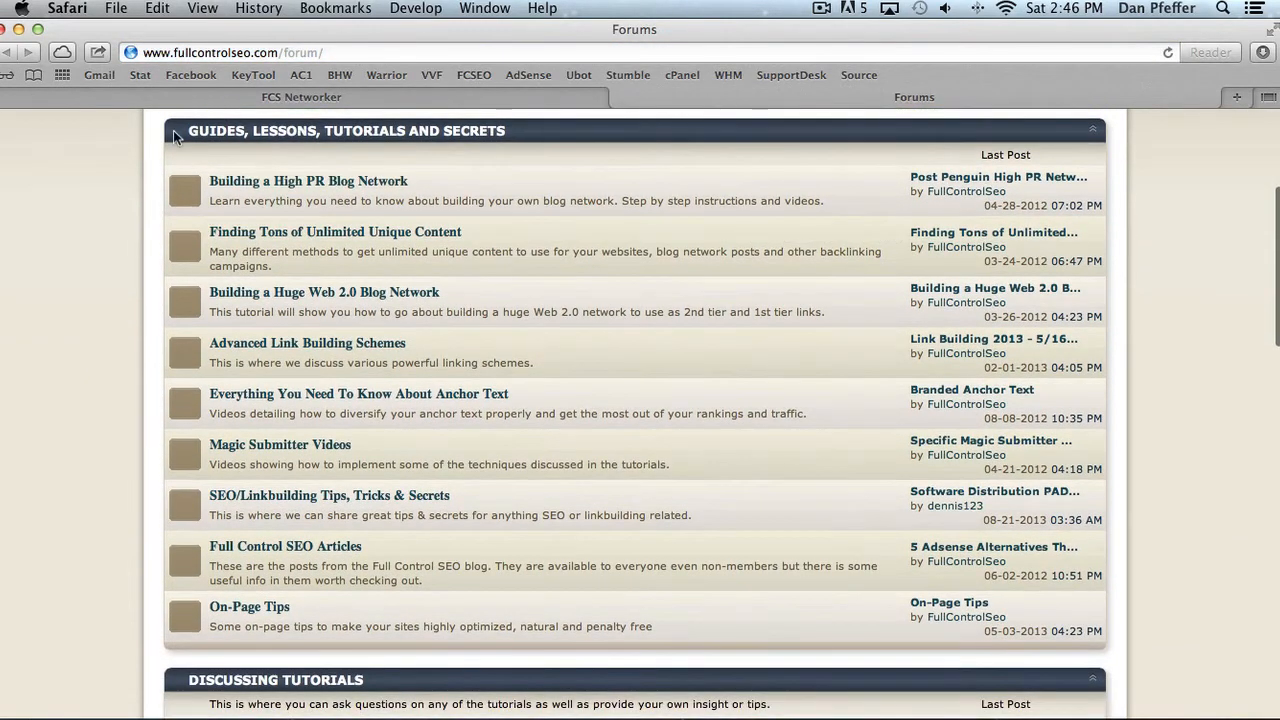
{"action": "mouse_move", "coordinate": [560, 258]}
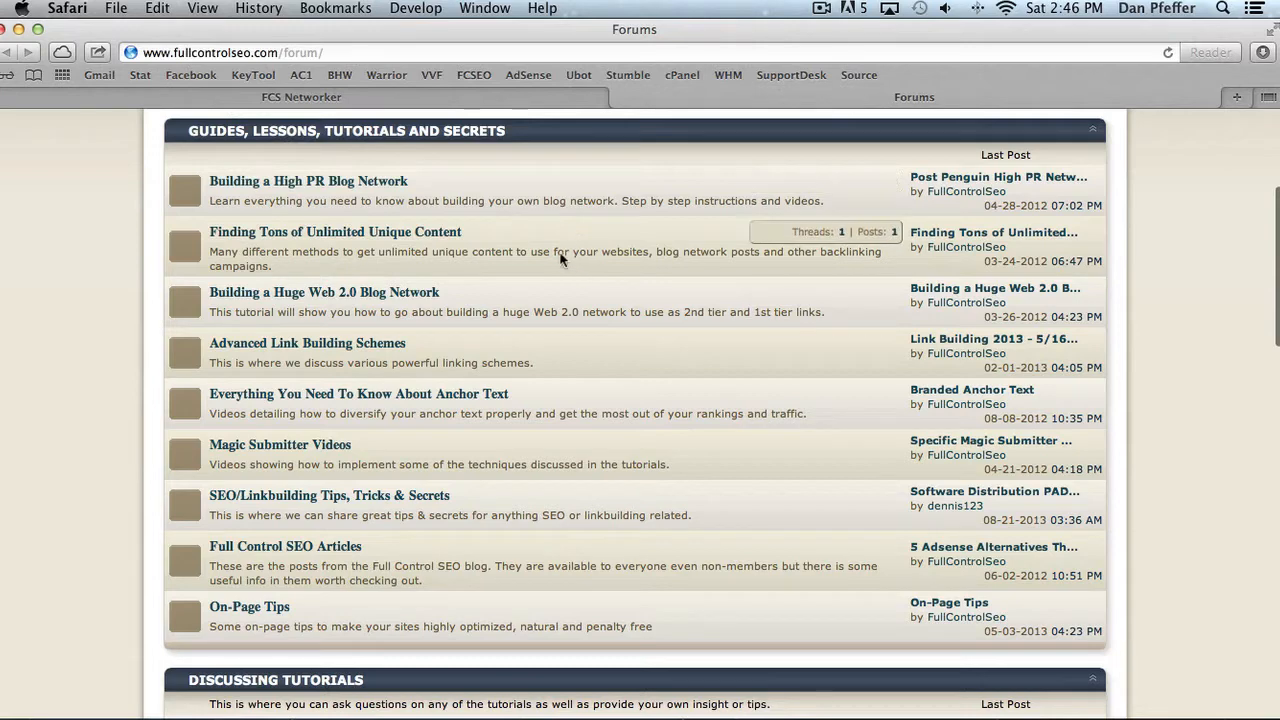
{"action": "mouse_move", "coordinate": [545, 232]}
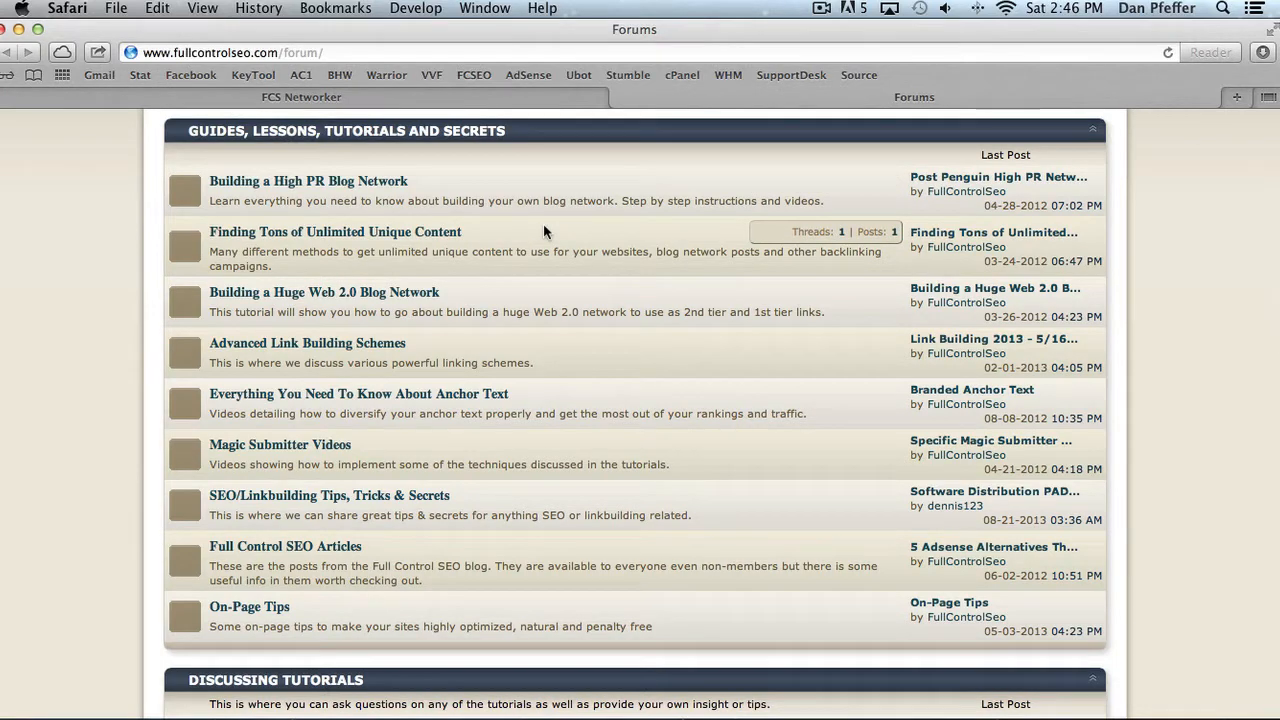
{"action": "mouse_move", "coordinate": [390, 157]}
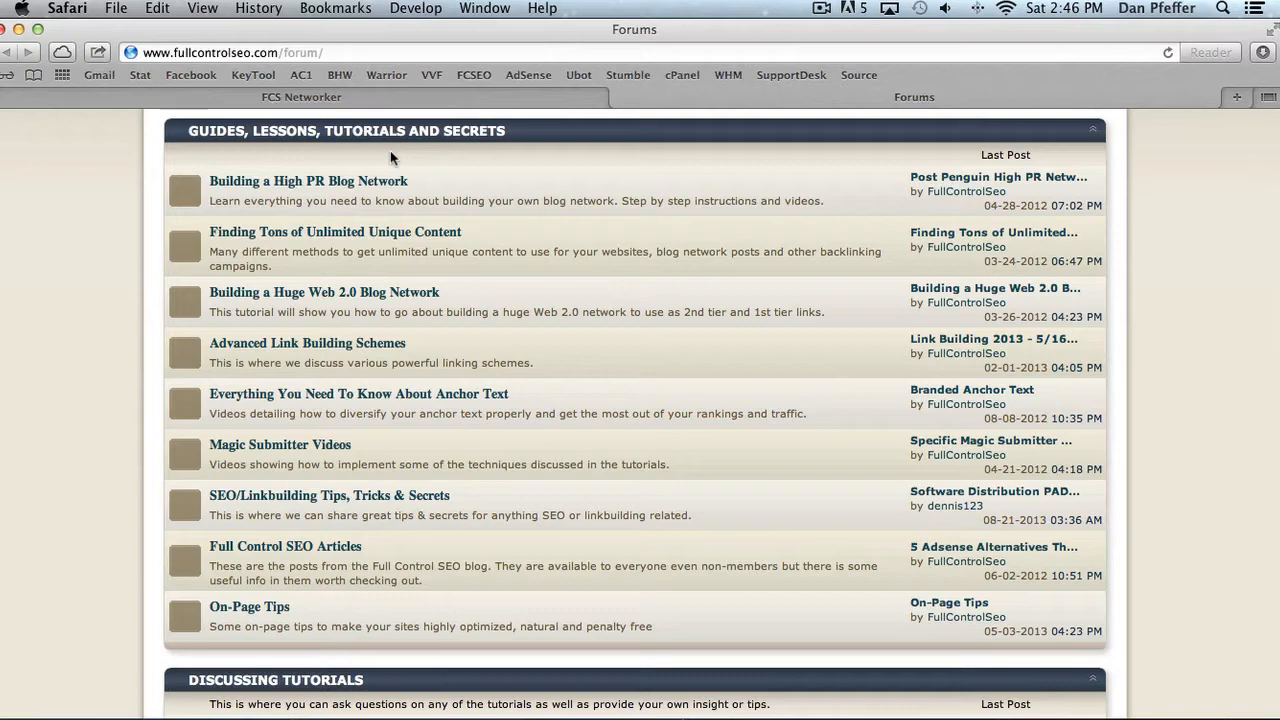
{"action": "scroll", "scroll_direction": "down", "scroll_amount": 3}
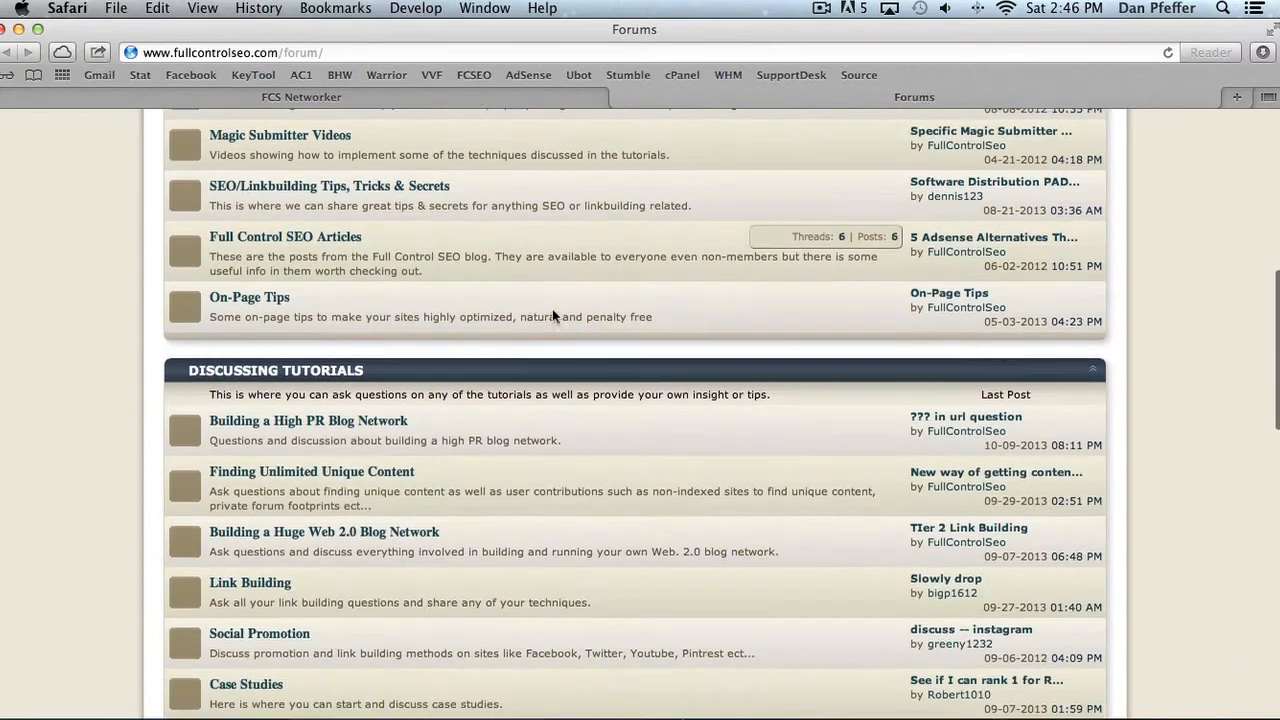
{"action": "scroll", "scroll_direction": "down", "scroll_amount": 3}
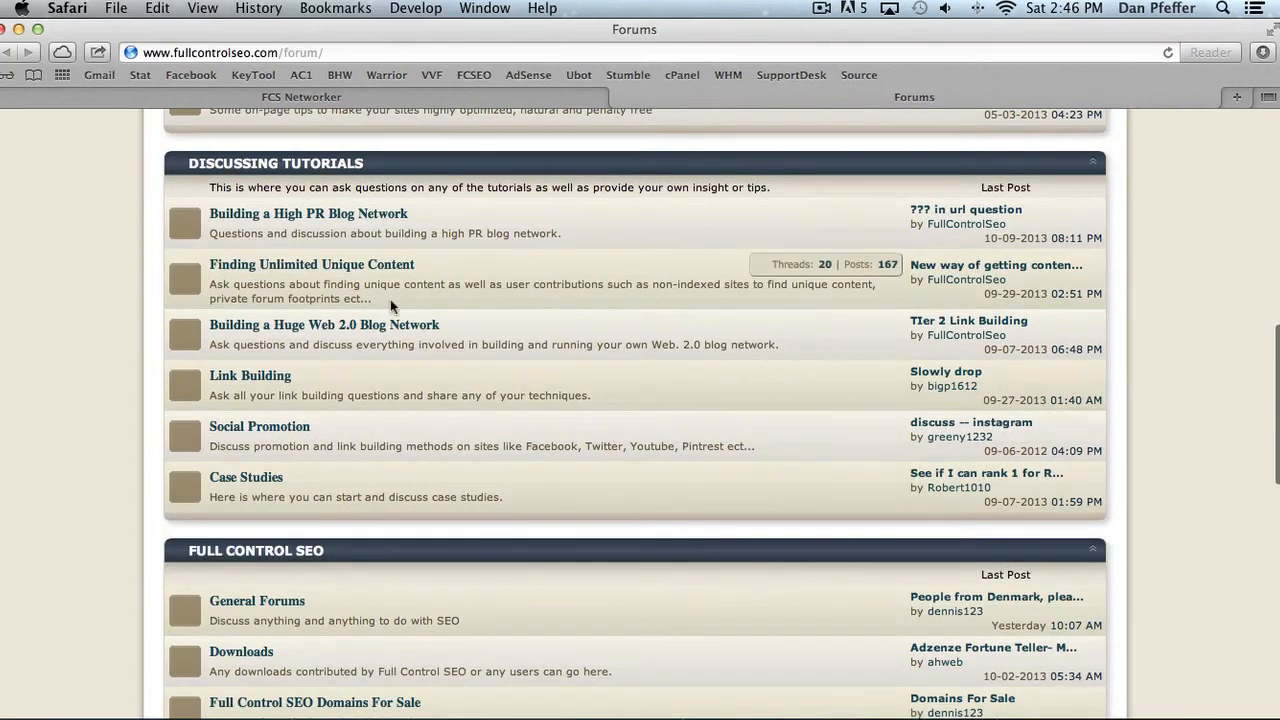
{"action": "scroll", "scroll_direction": "down", "scroll_amount": 3}
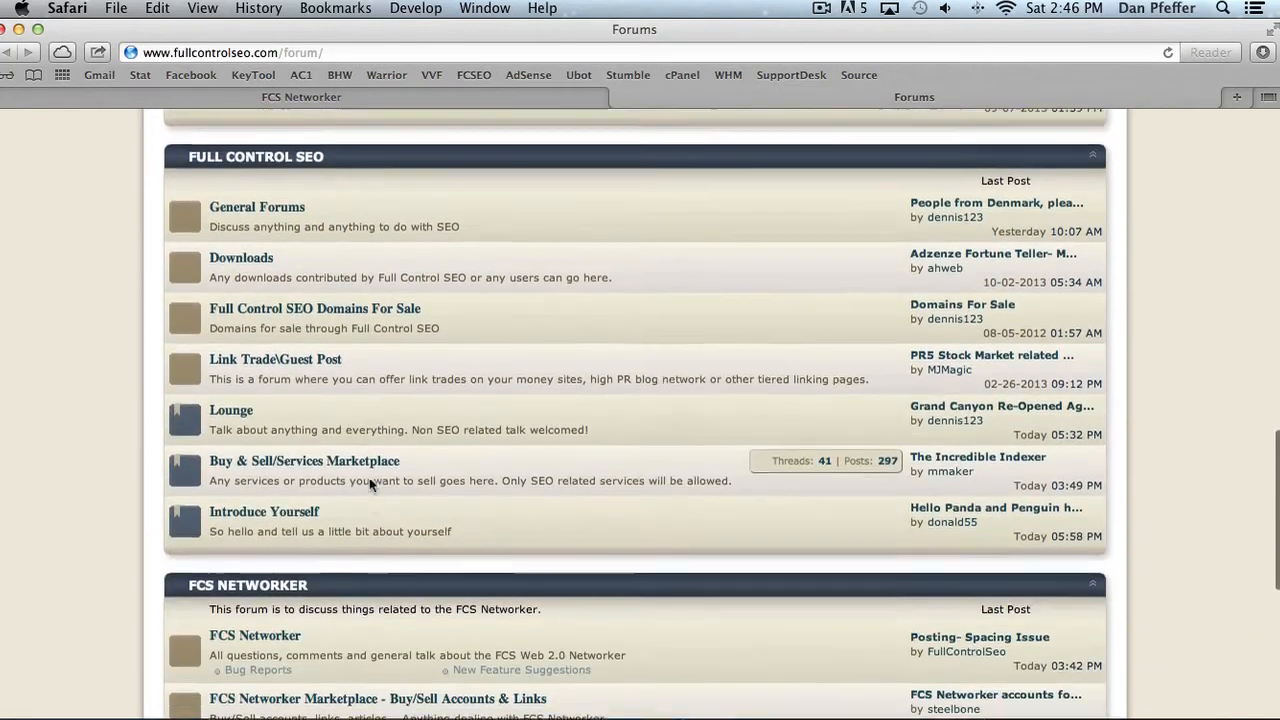
{"action": "scroll", "scroll_direction": "down", "scroll_amount": 3}
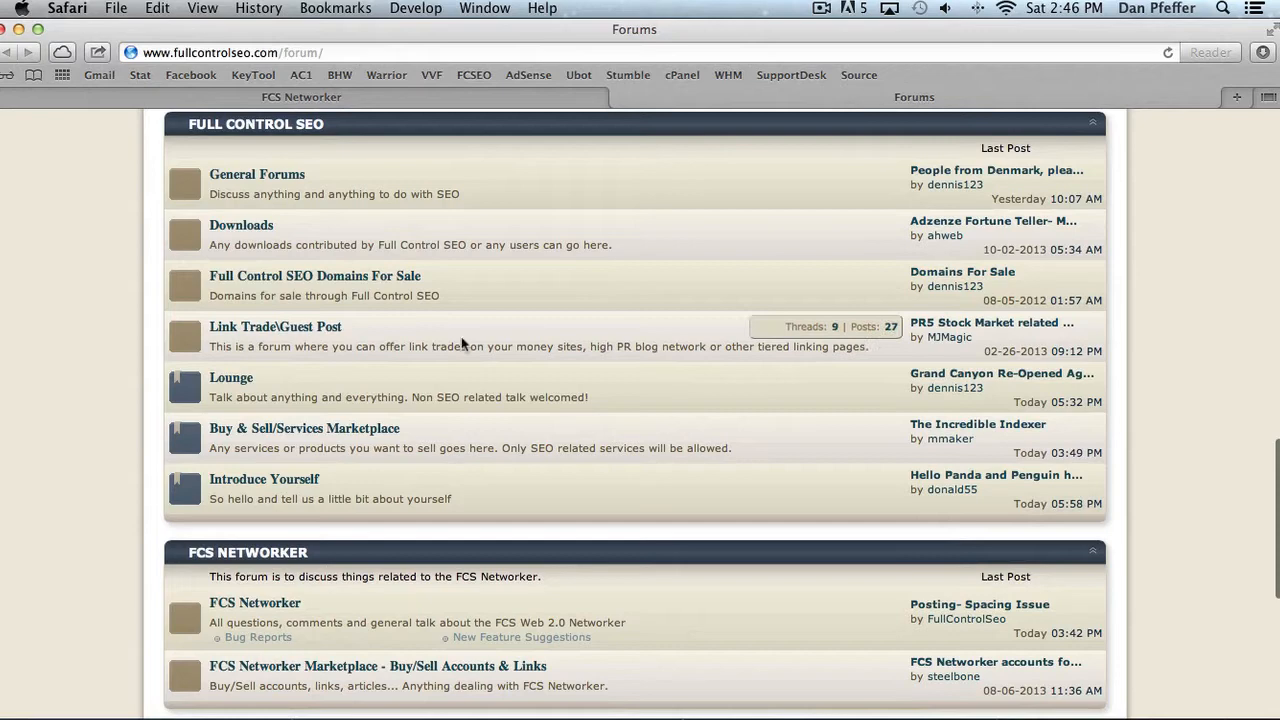
{"action": "mouse_move", "coordinate": [577, 242]}
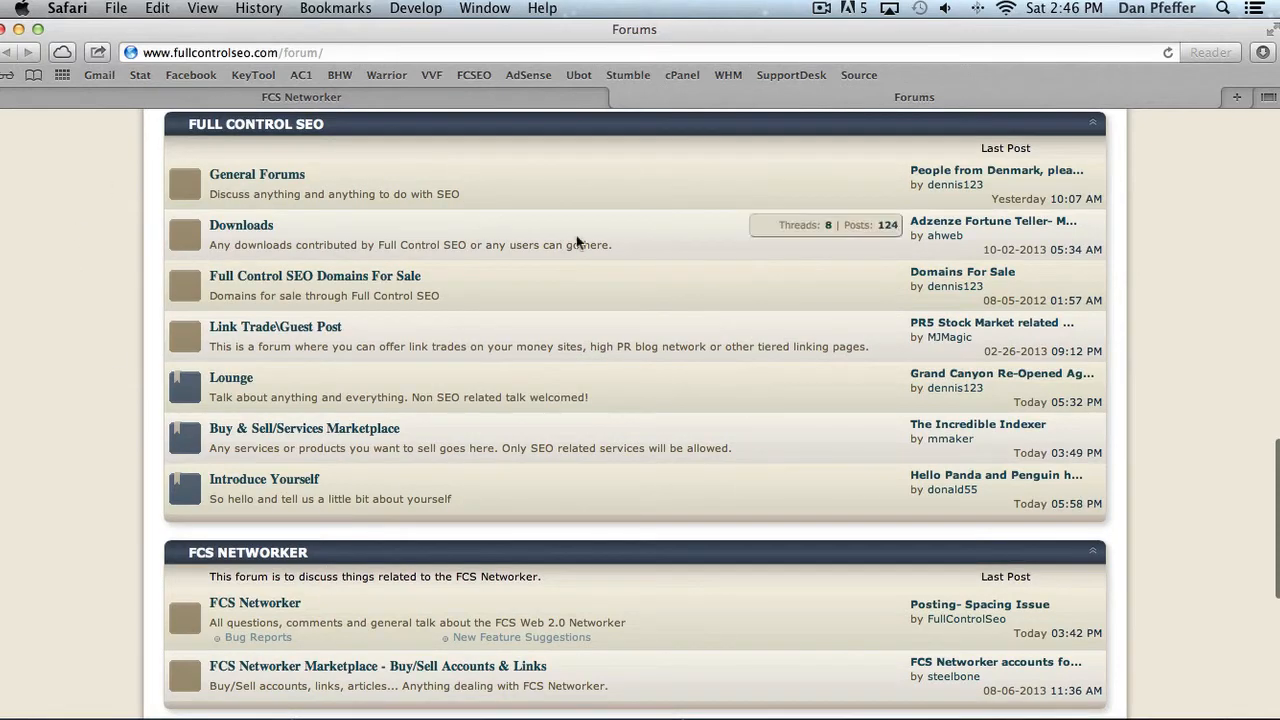
{"action": "mouse_move", "coordinate": [698, 283]}
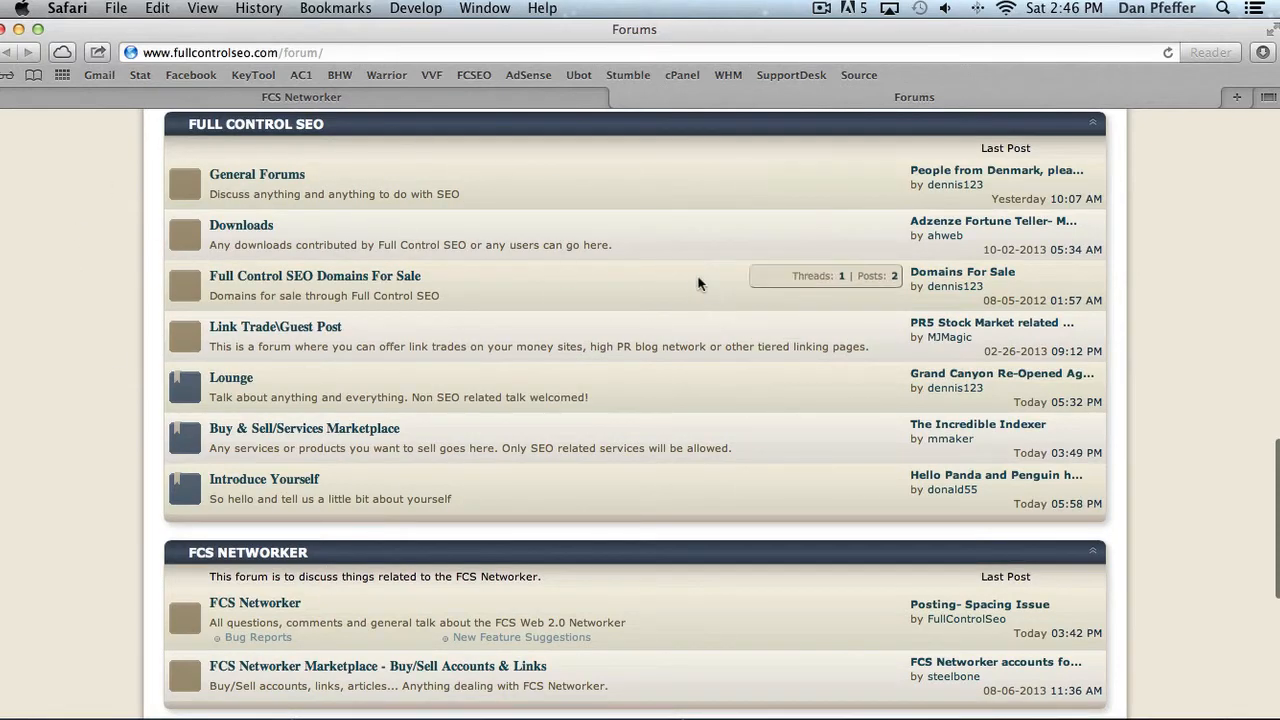
{"action": "scroll", "scroll_direction": "down", "scroll_amount": 3}
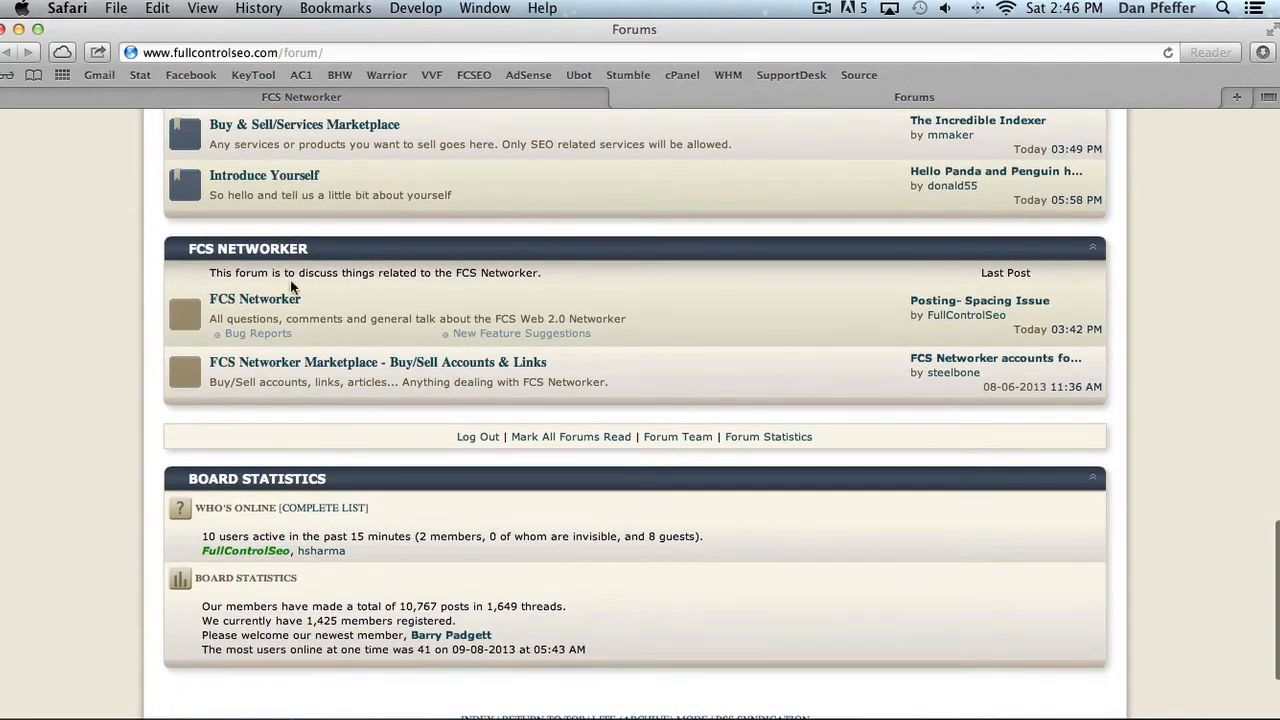
{"action": "mouse_move", "coordinate": [378, 362]}
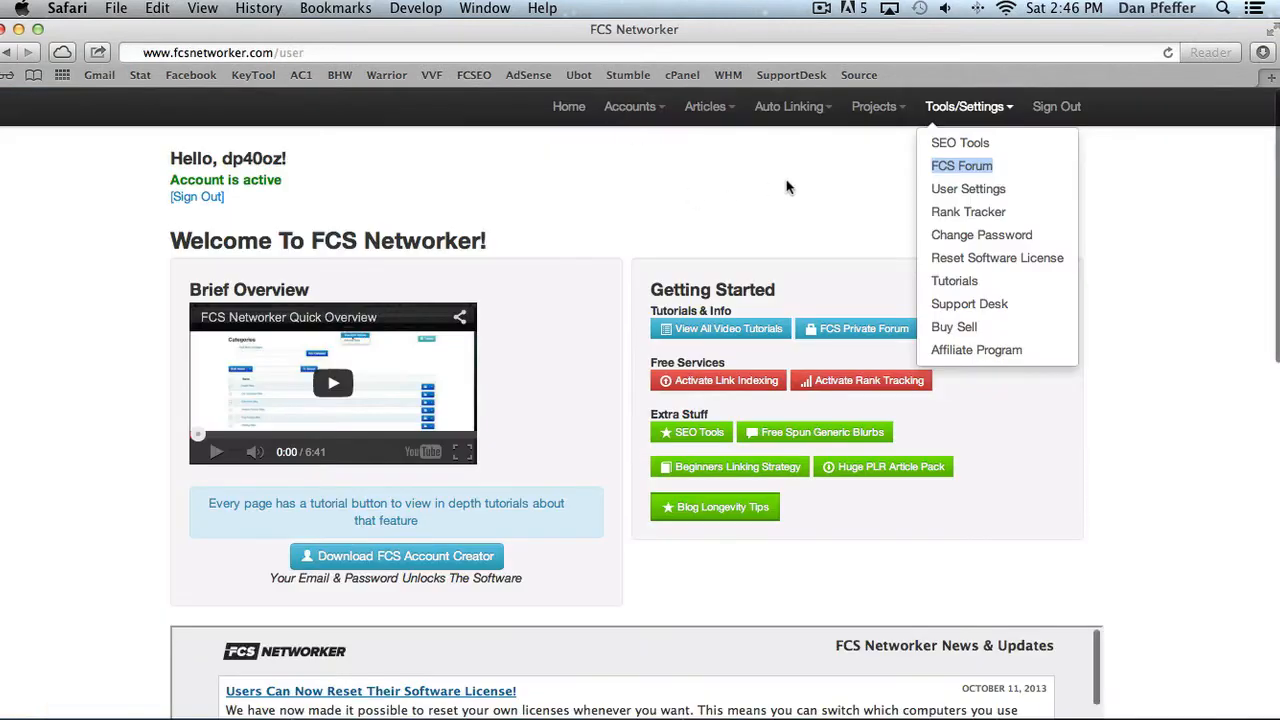
{"action": "left_click", "coordinate": [965, 106]}
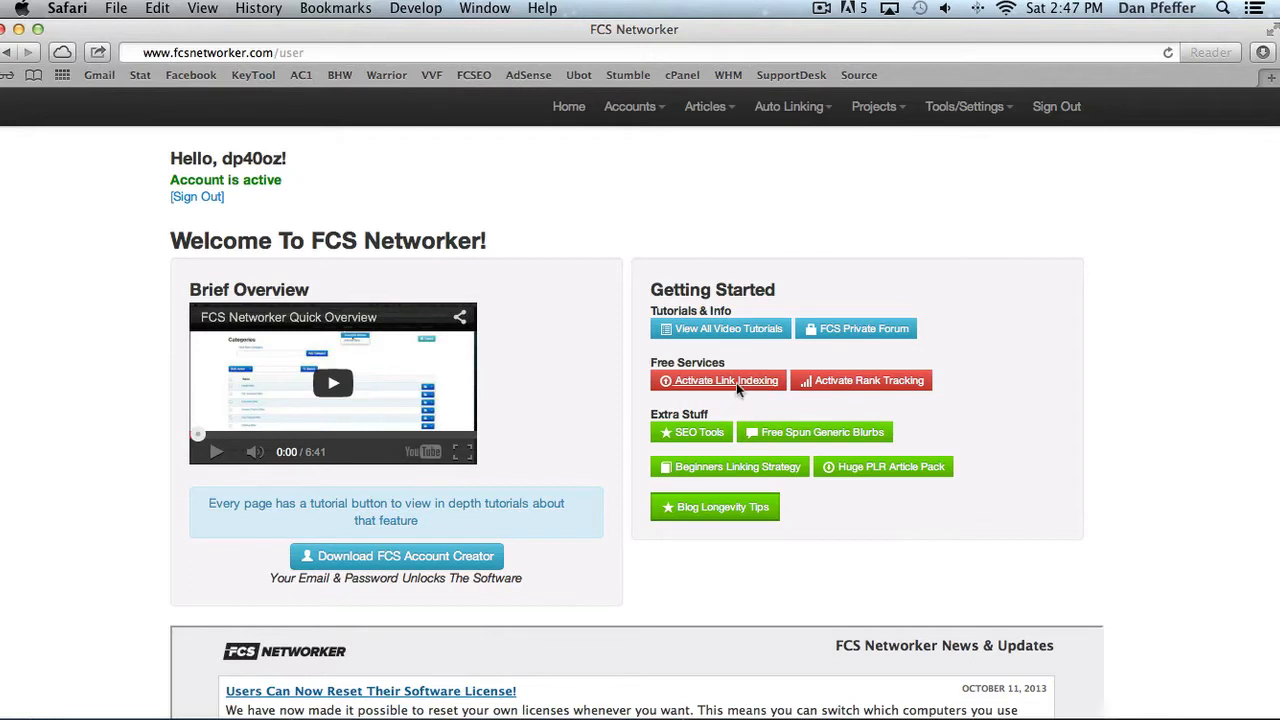
{"action": "mouse_move", "coordinate": [730, 388]}
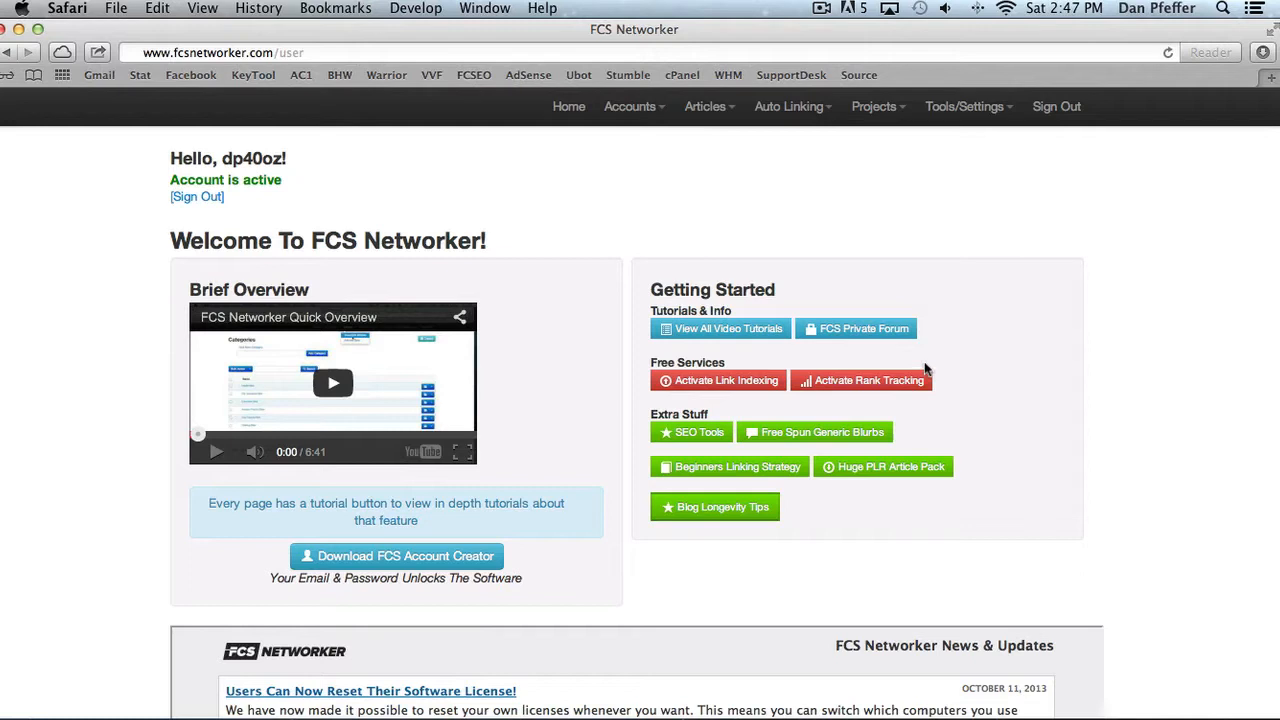
{"action": "mouse_move", "coordinate": [860, 380]}
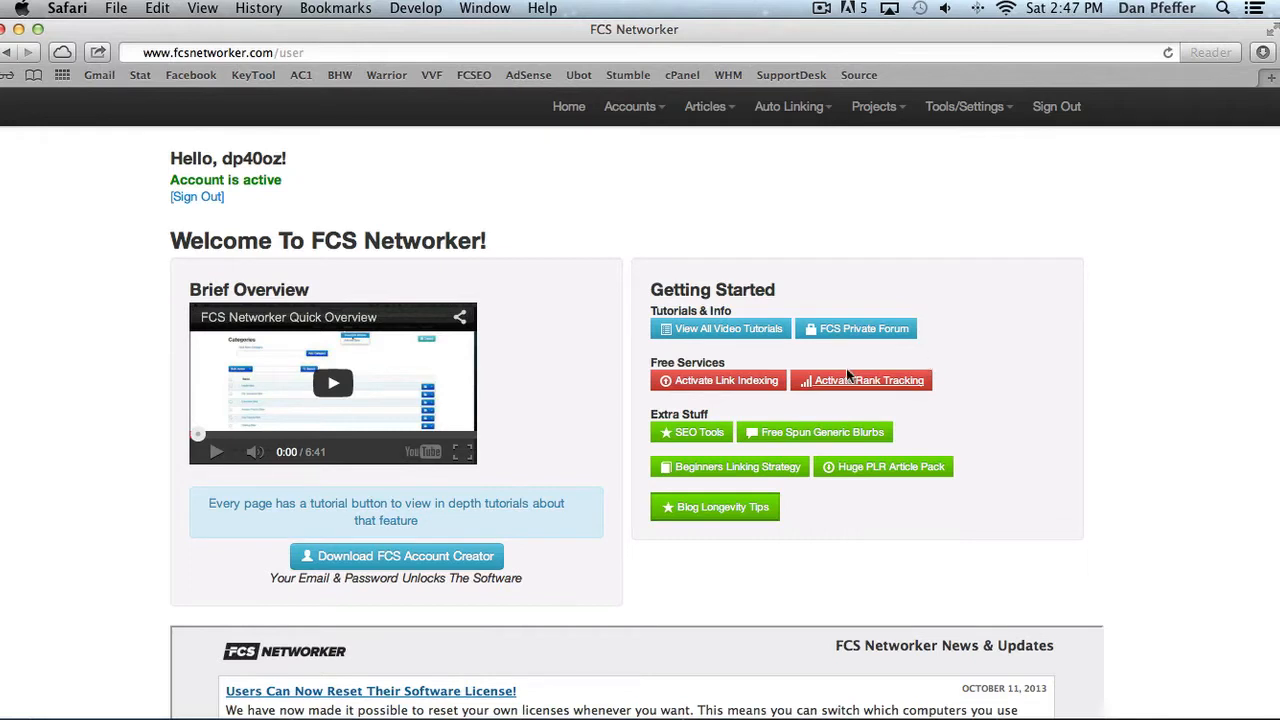
{"action": "mouse_move", "coordinate": [726, 380]}
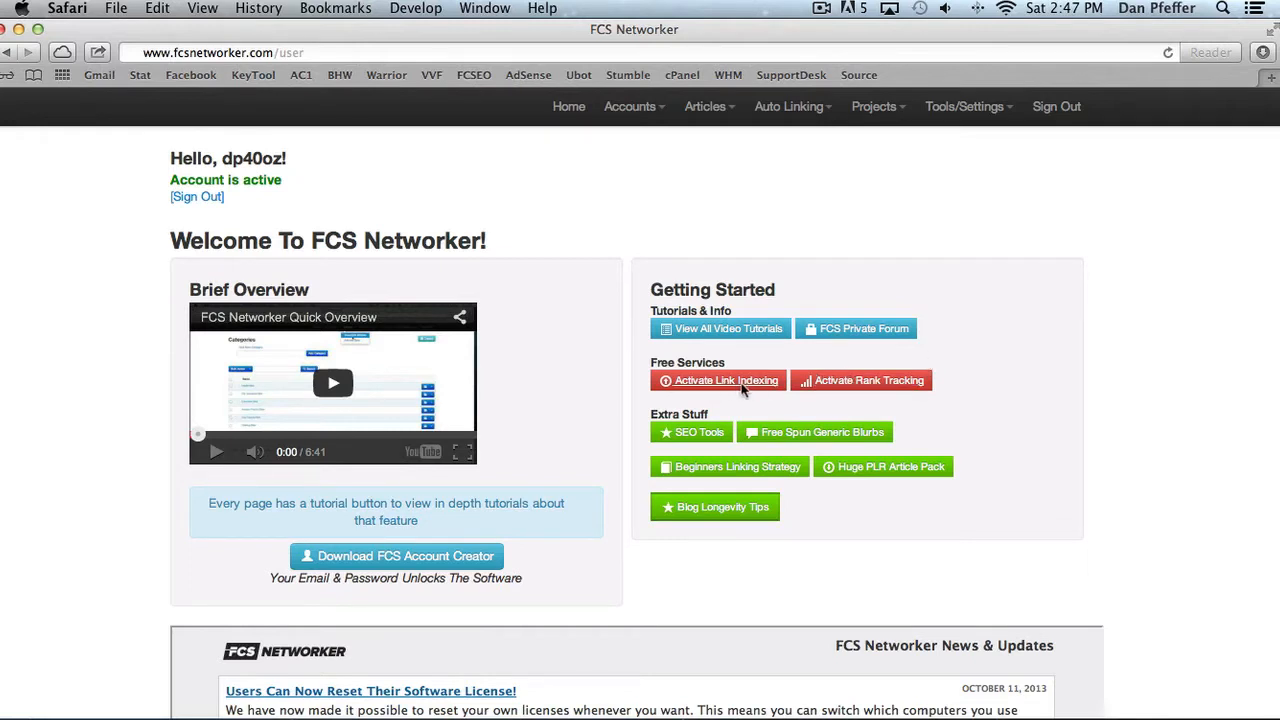
{"action": "mouse_move", "coordinate": [1063, 334]}
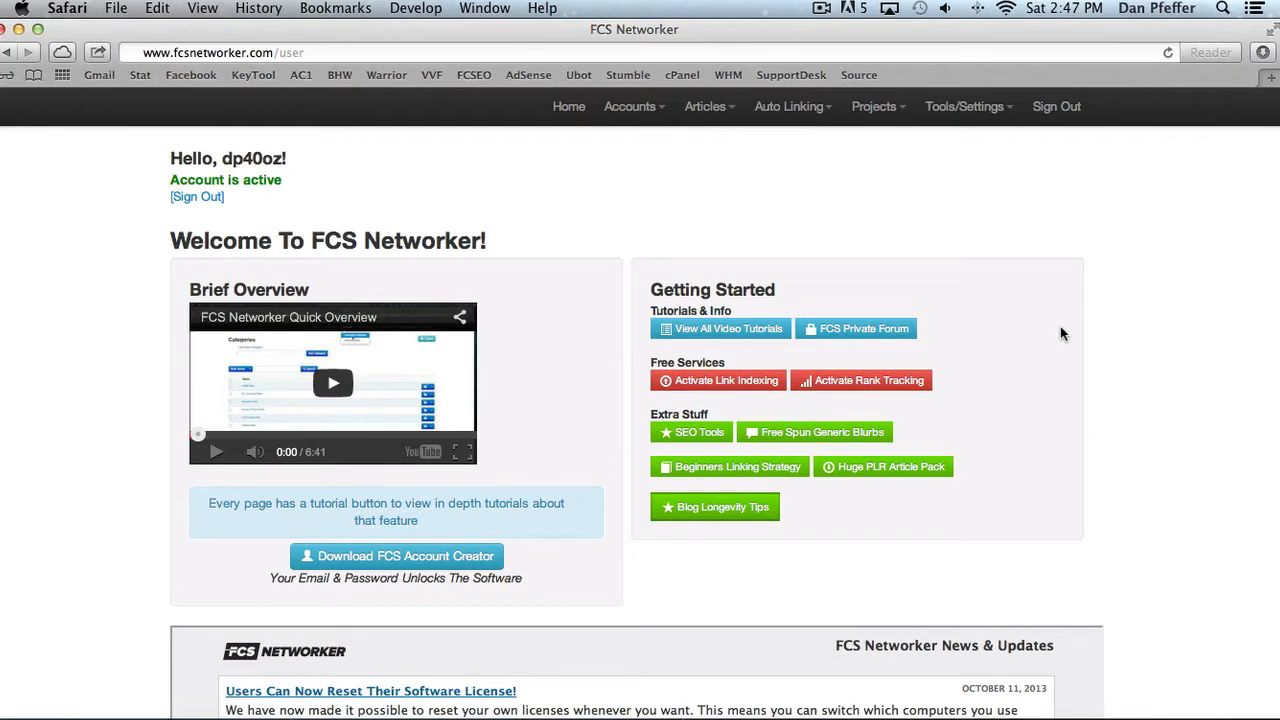
{"action": "scroll", "scroll_direction": "down", "scroll_amount": 3}
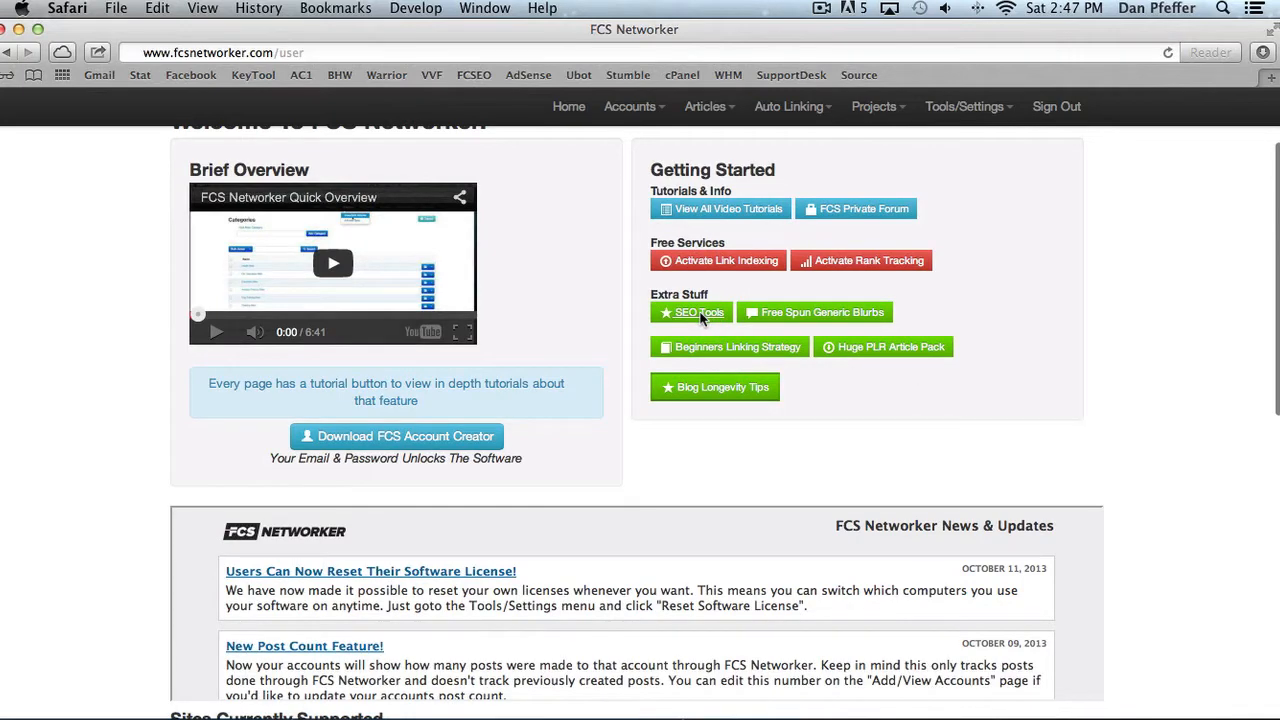
{"action": "left_click", "coordinate": [690, 312]}
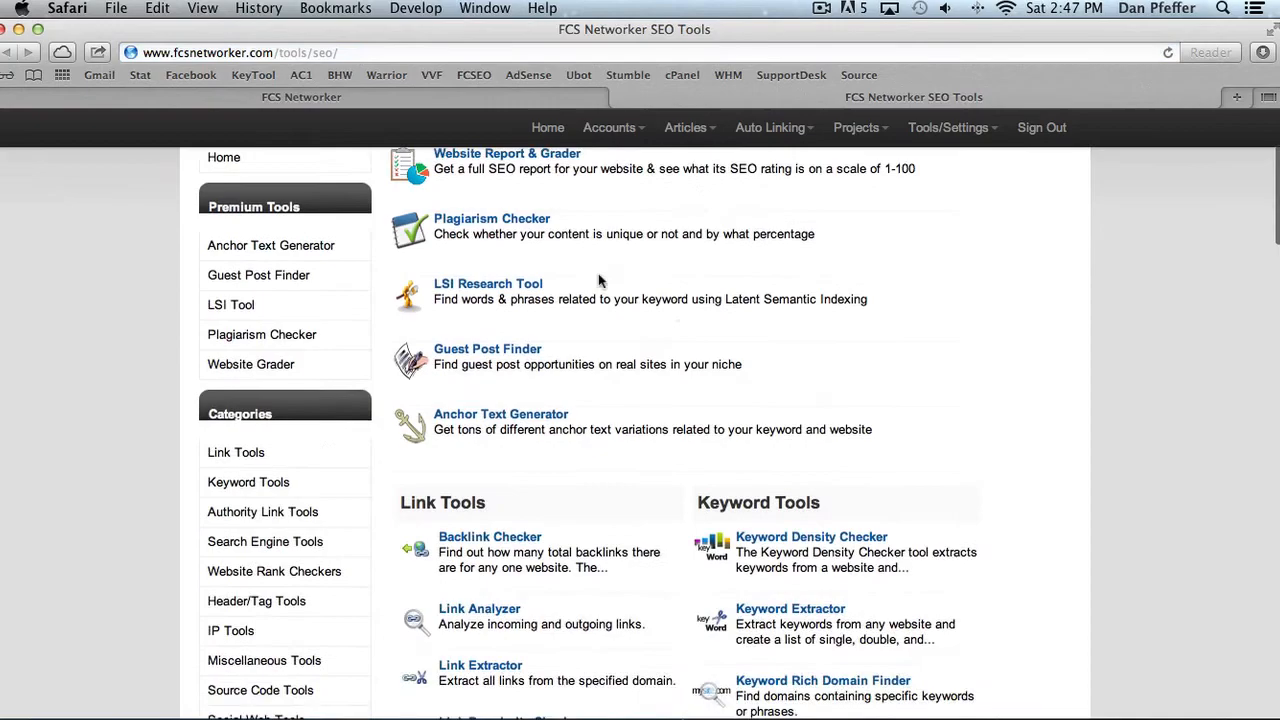
{"action": "scroll", "scroll_direction": "down", "scroll_amount": 3}
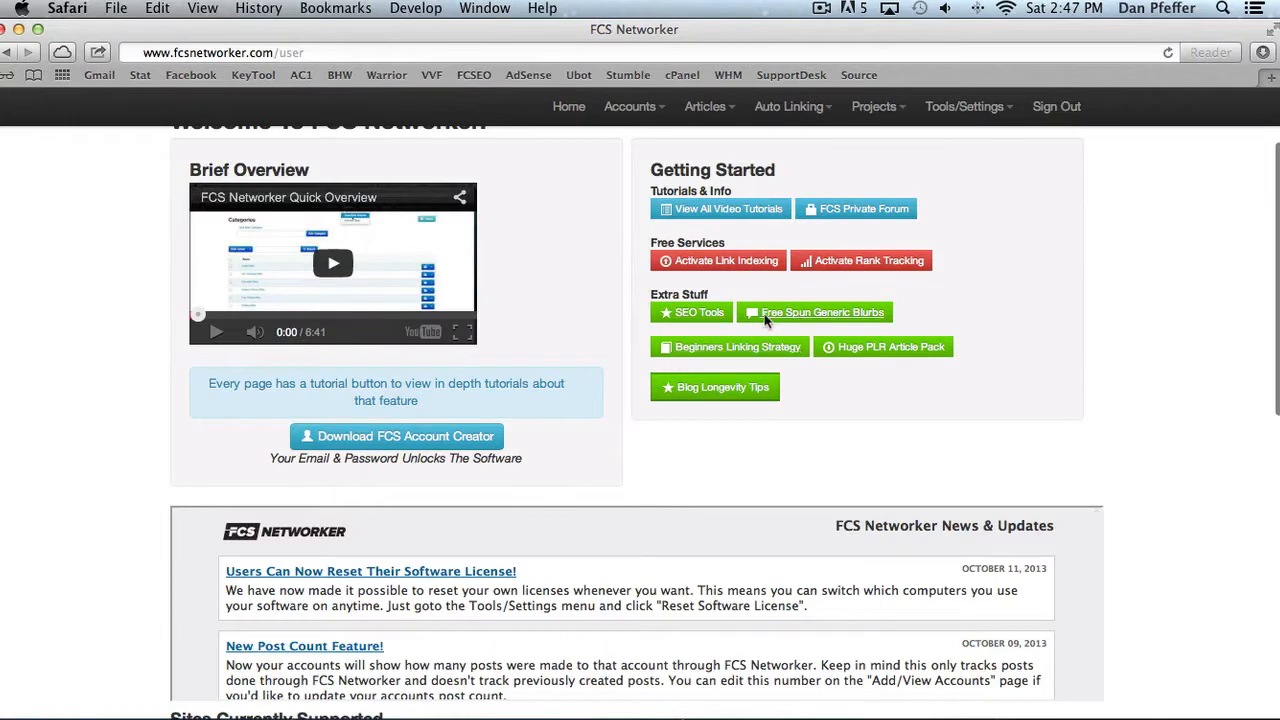
{"action": "mouse_move", "coordinate": [755, 347]}
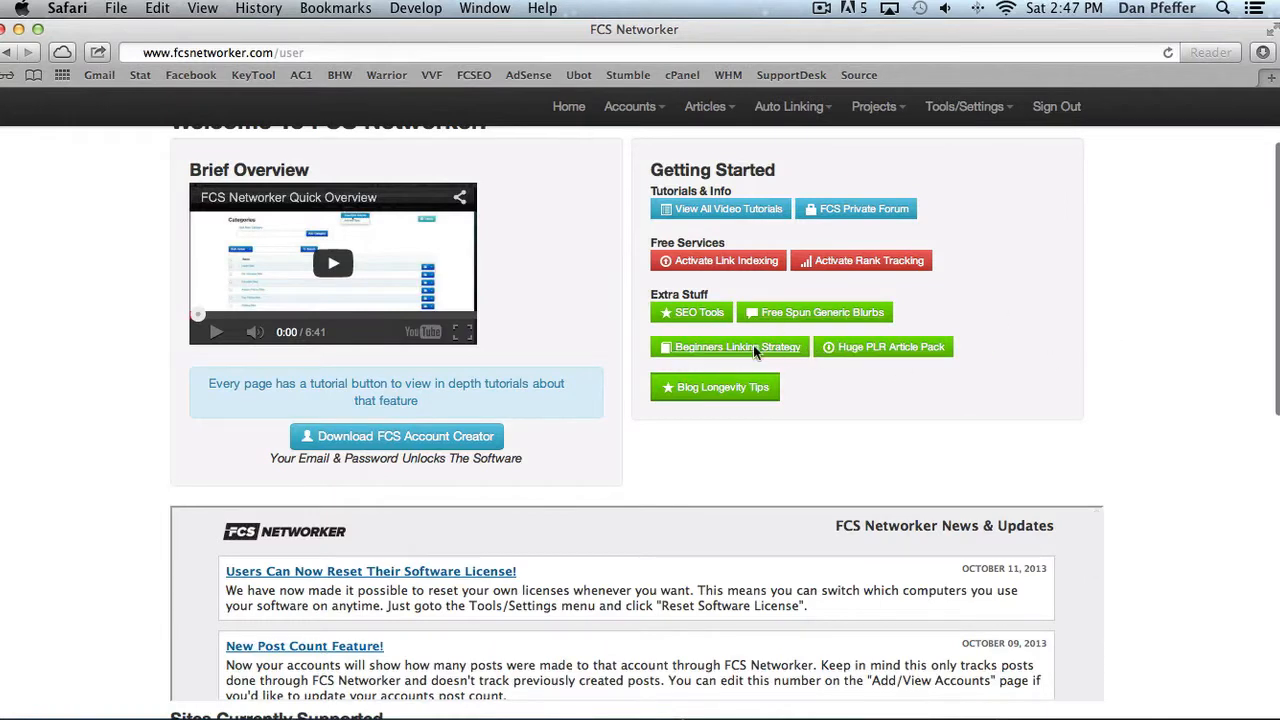
{"action": "mouse_move", "coordinate": [799, 369]}
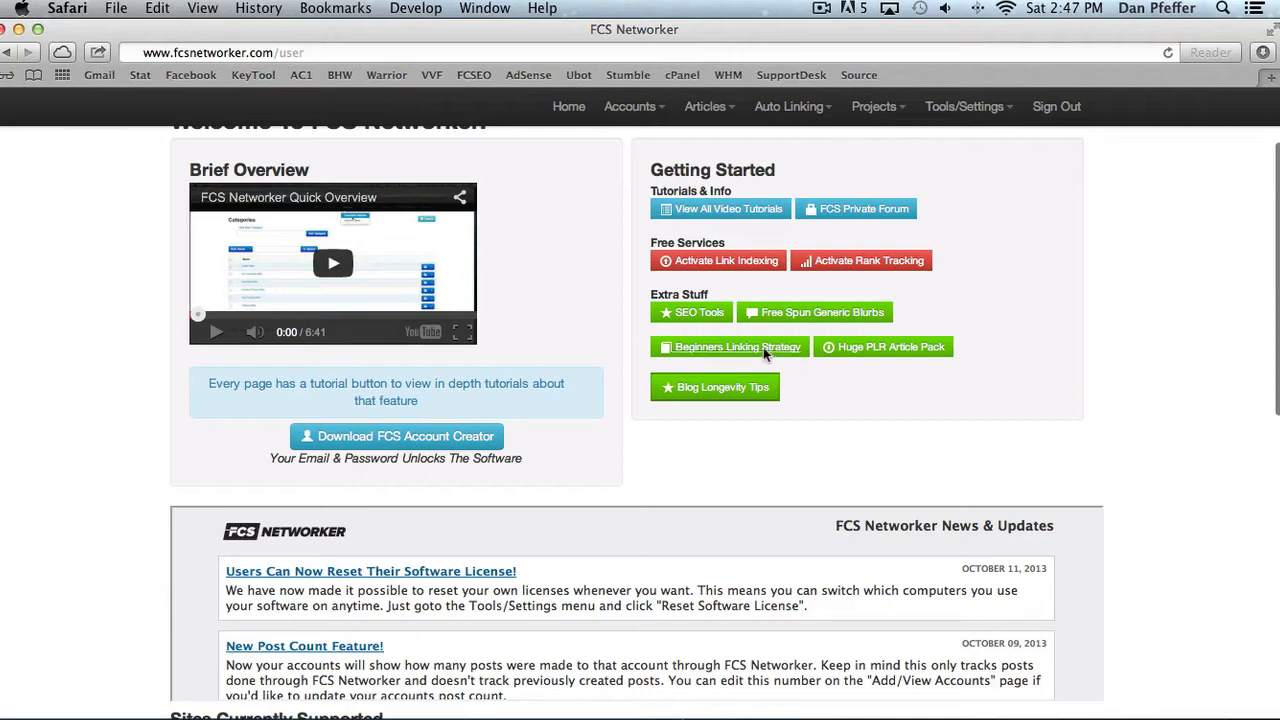
{"action": "mouse_move", "coordinate": [900, 403]}
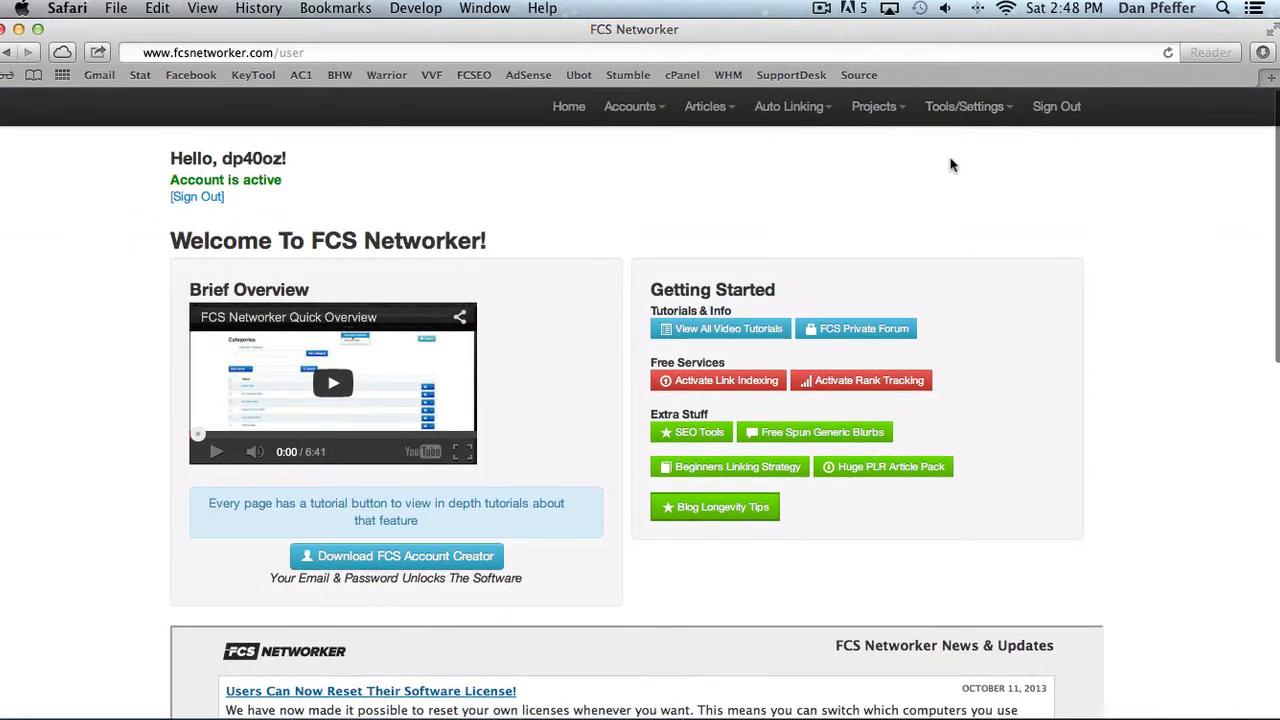
Open User Settings from the Tools/Settings menu.
{"action": "left_click", "coordinate": [965, 106]}
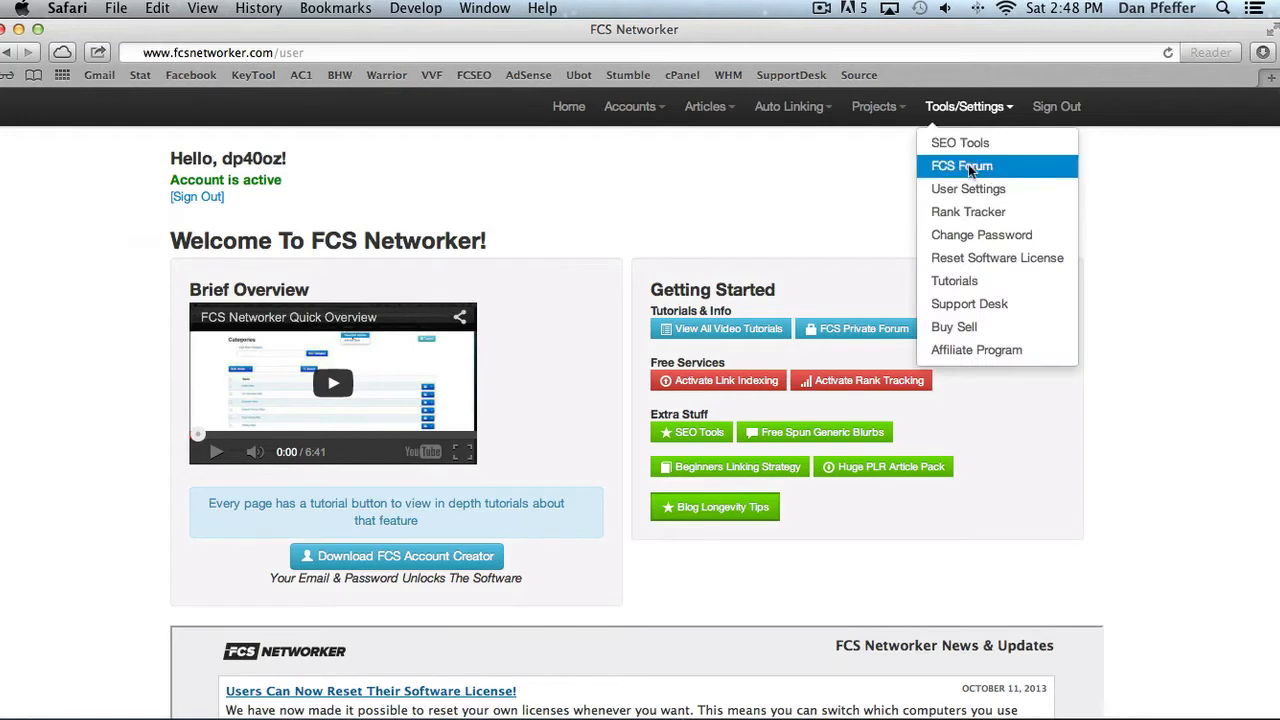
{"action": "mouse_move", "coordinate": [987, 170]}
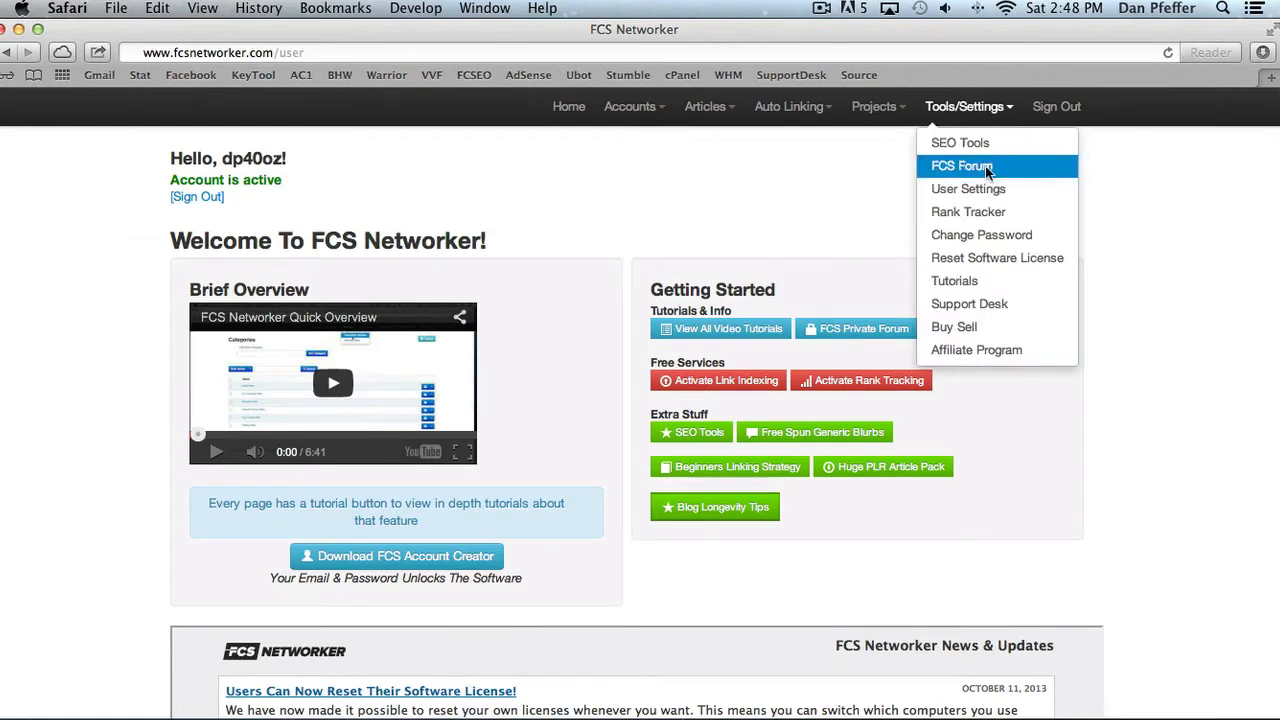
{"action": "mouse_move", "coordinate": [968, 189]}
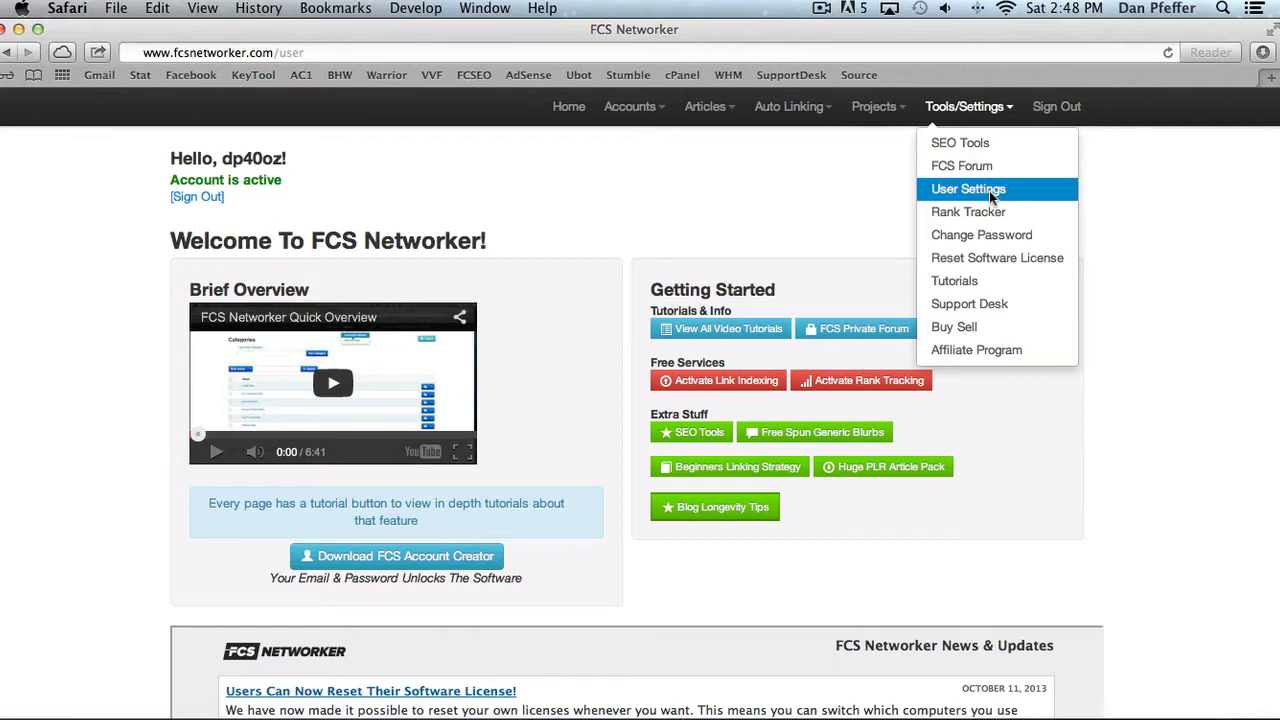
{"action": "left_click", "coordinate": [968, 189]}
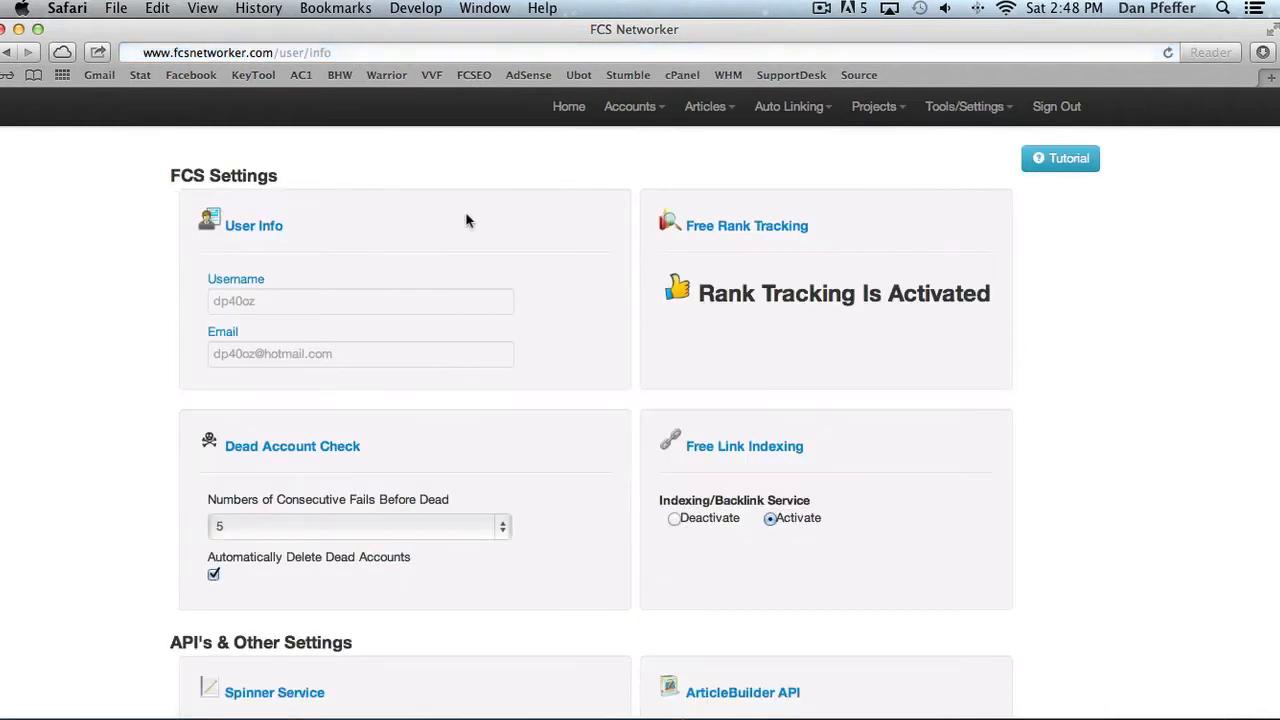
{"action": "mouse_move", "coordinate": [823, 235]}
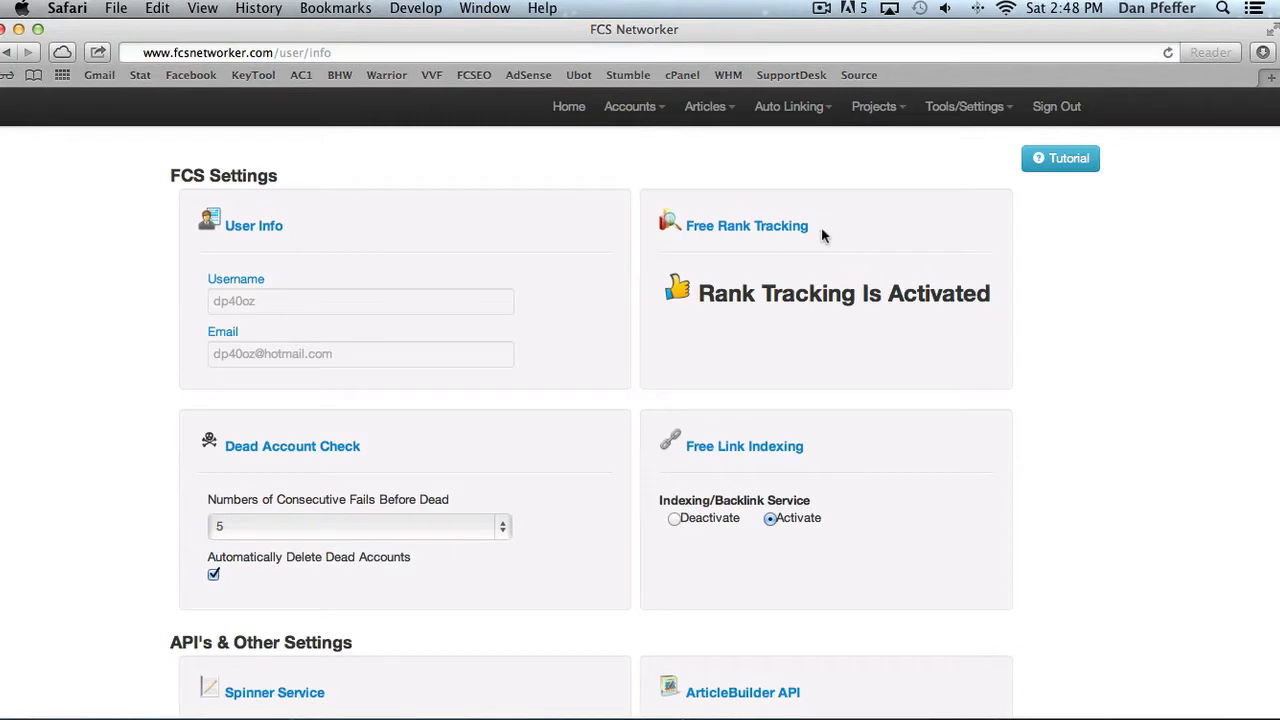
{"action": "mouse_move", "coordinate": [778, 375]}
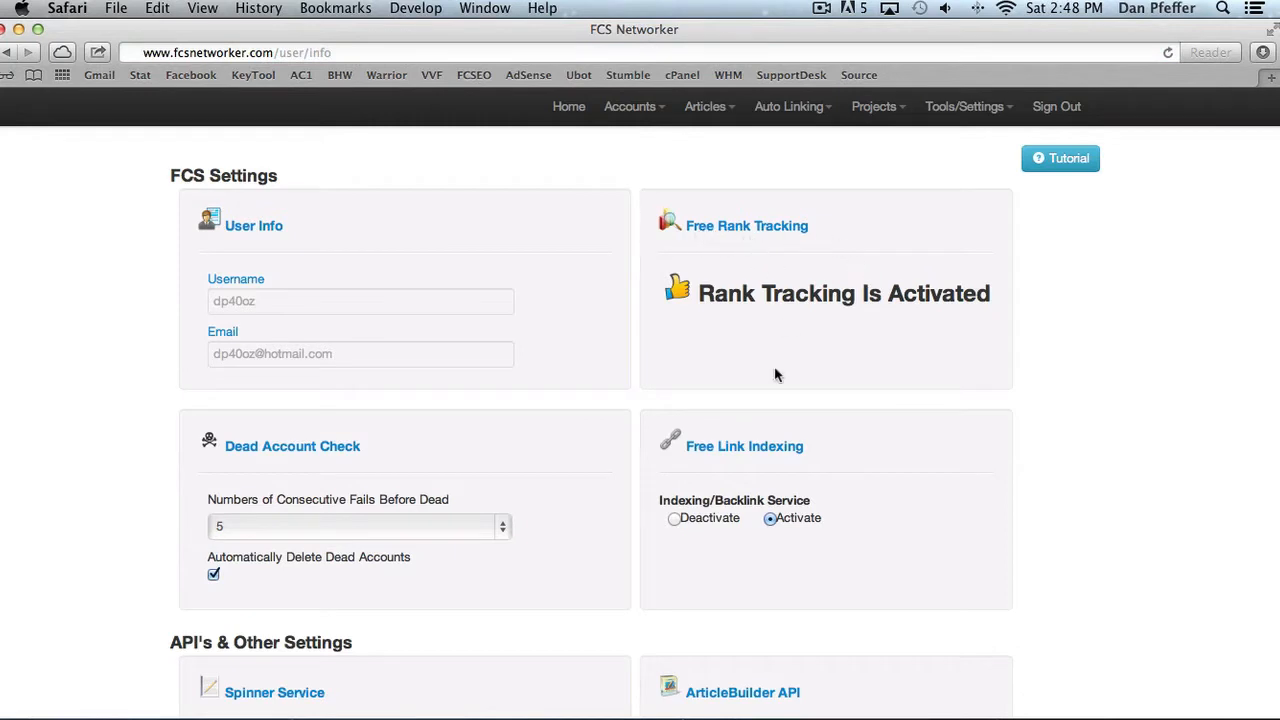
{"action": "mouse_move", "coordinate": [343, 487]}
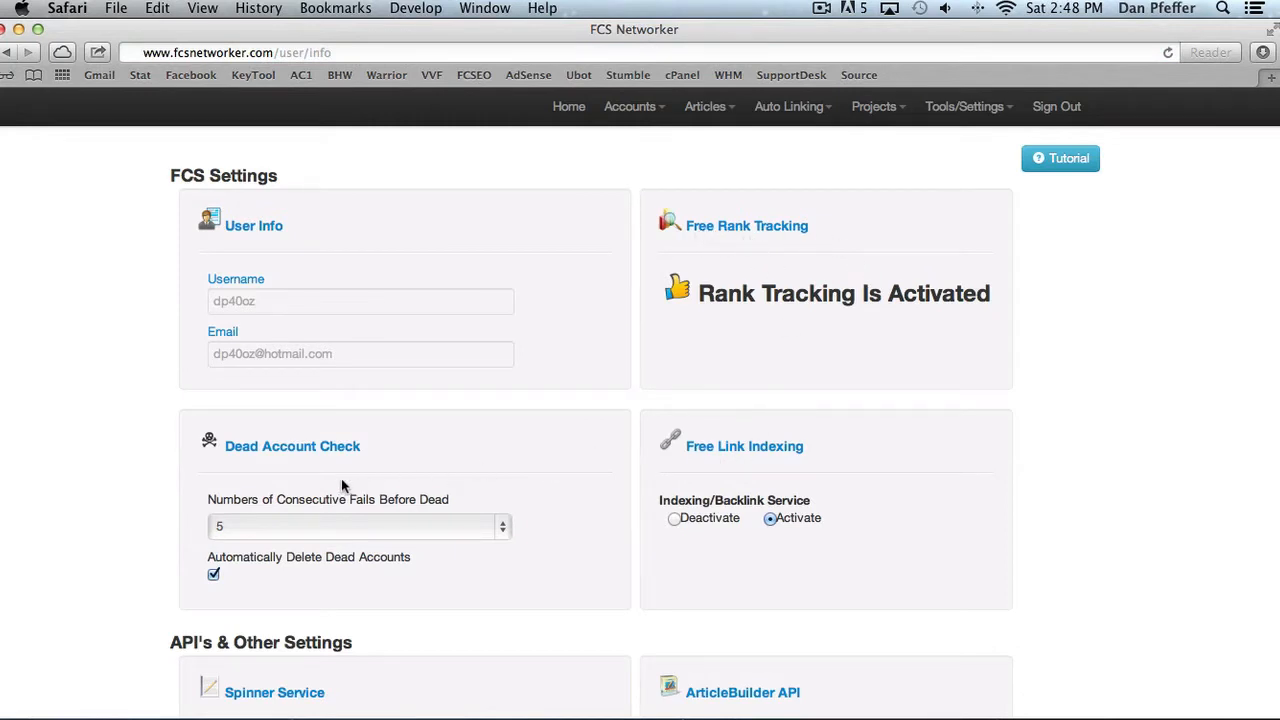
{"action": "left_click", "coordinate": [357, 526]}
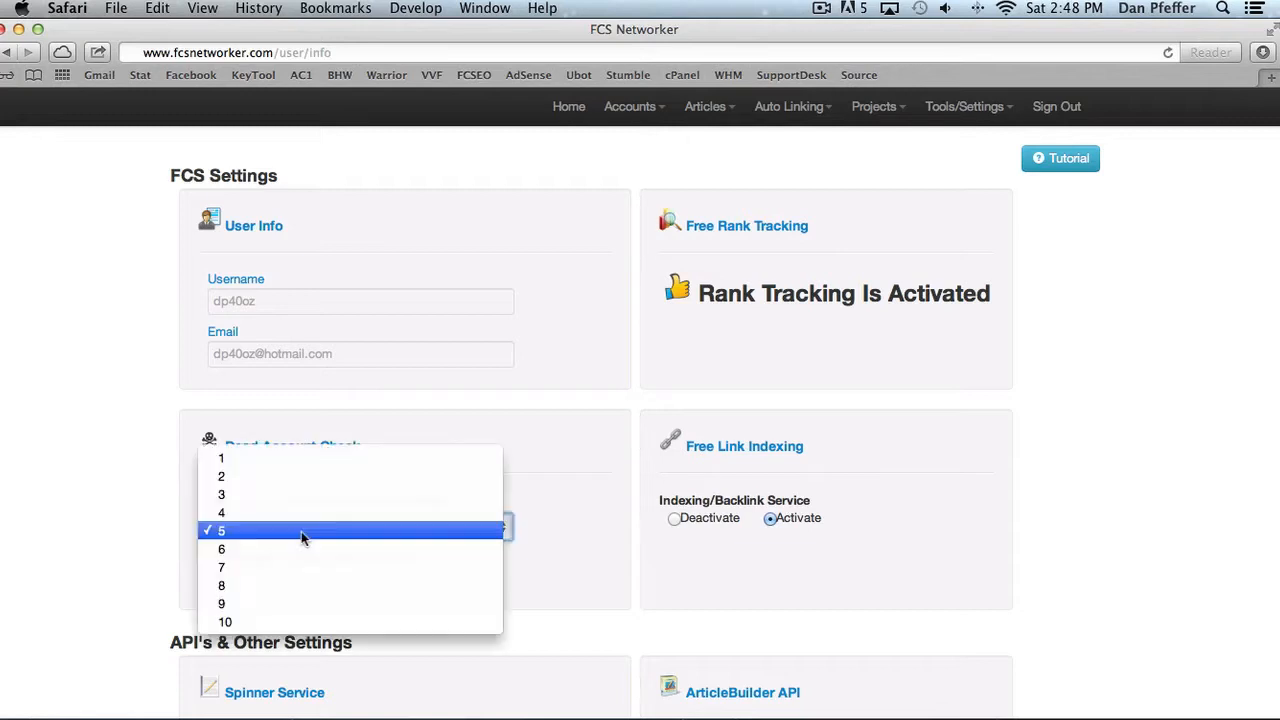
{"action": "mouse_move", "coordinate": [313, 537]}
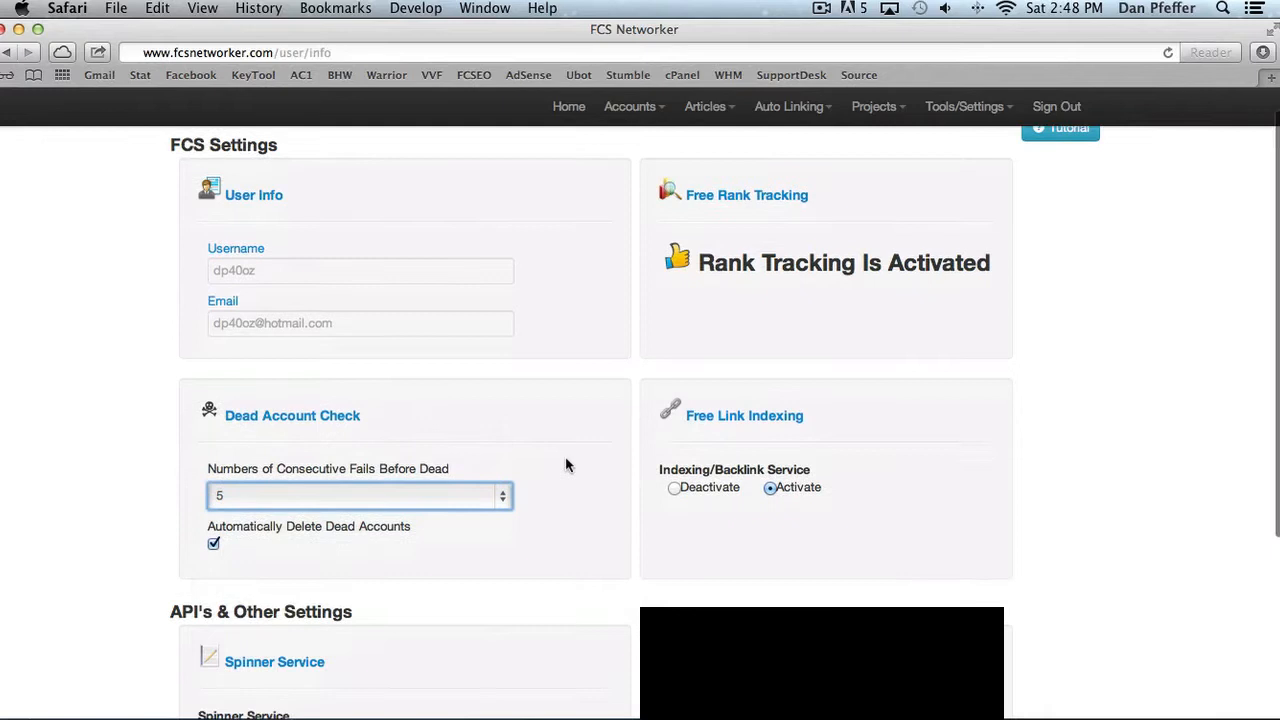
{"action": "scroll", "scroll_direction": "down", "scroll_amount": 3}
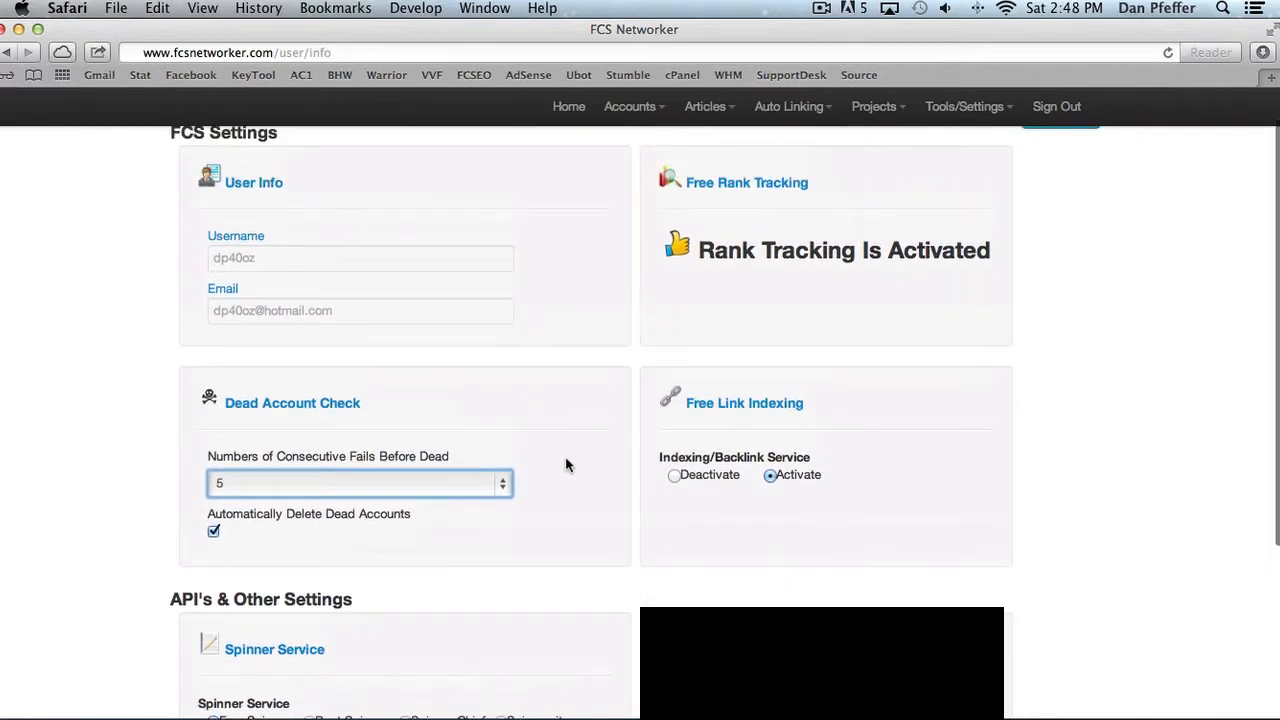
{"action": "scroll", "scroll_direction": "down", "scroll_amount": 3}
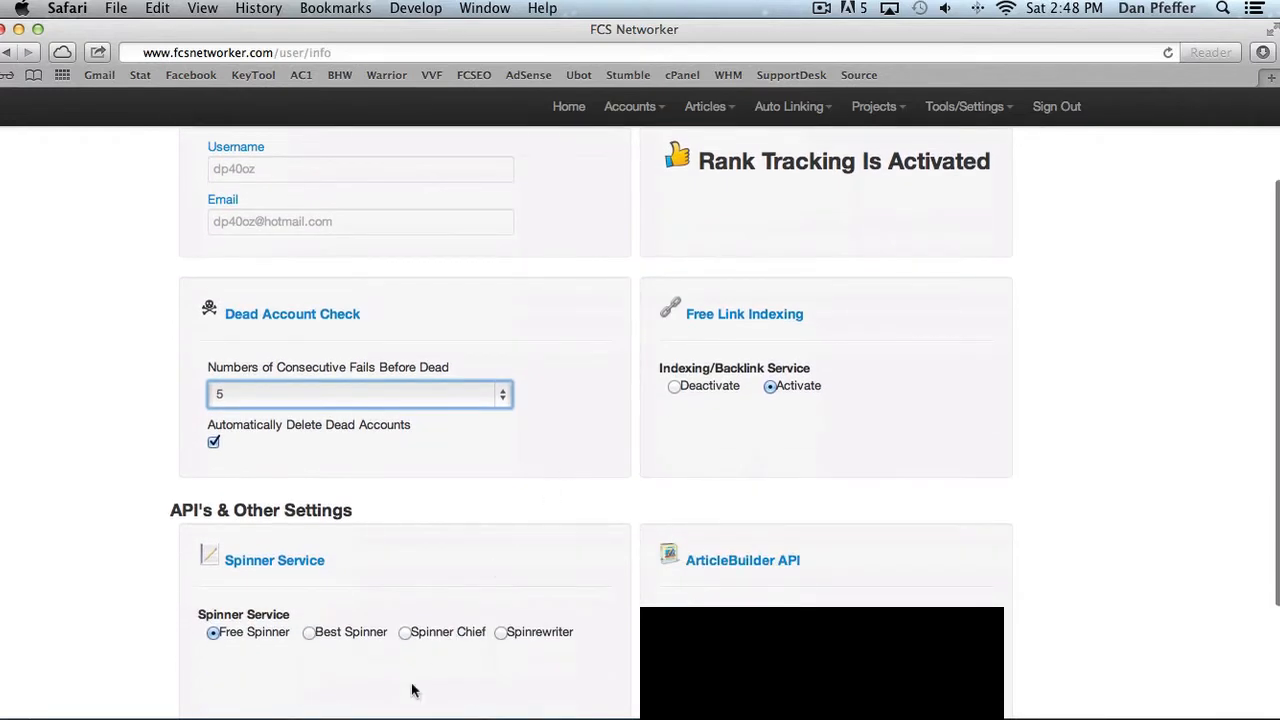
{"action": "mouse_move", "coordinate": [323, 637]}
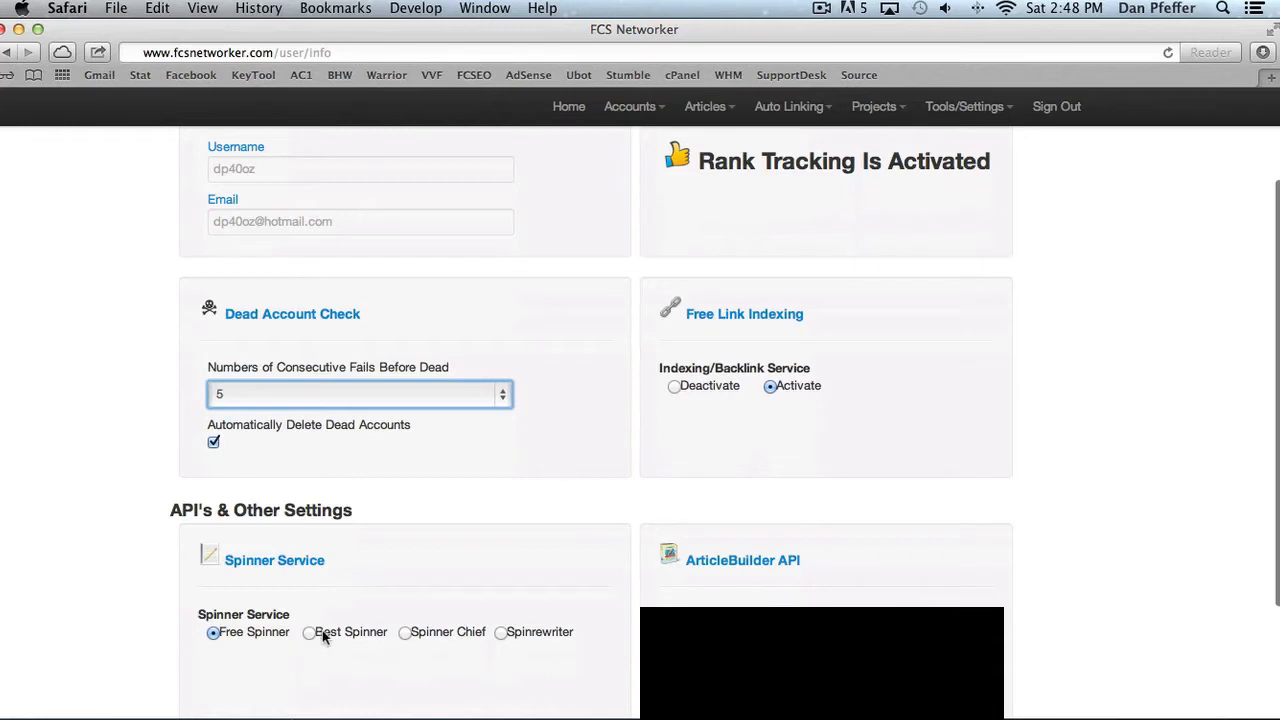
{"action": "mouse_move", "coordinate": [947, 473]}
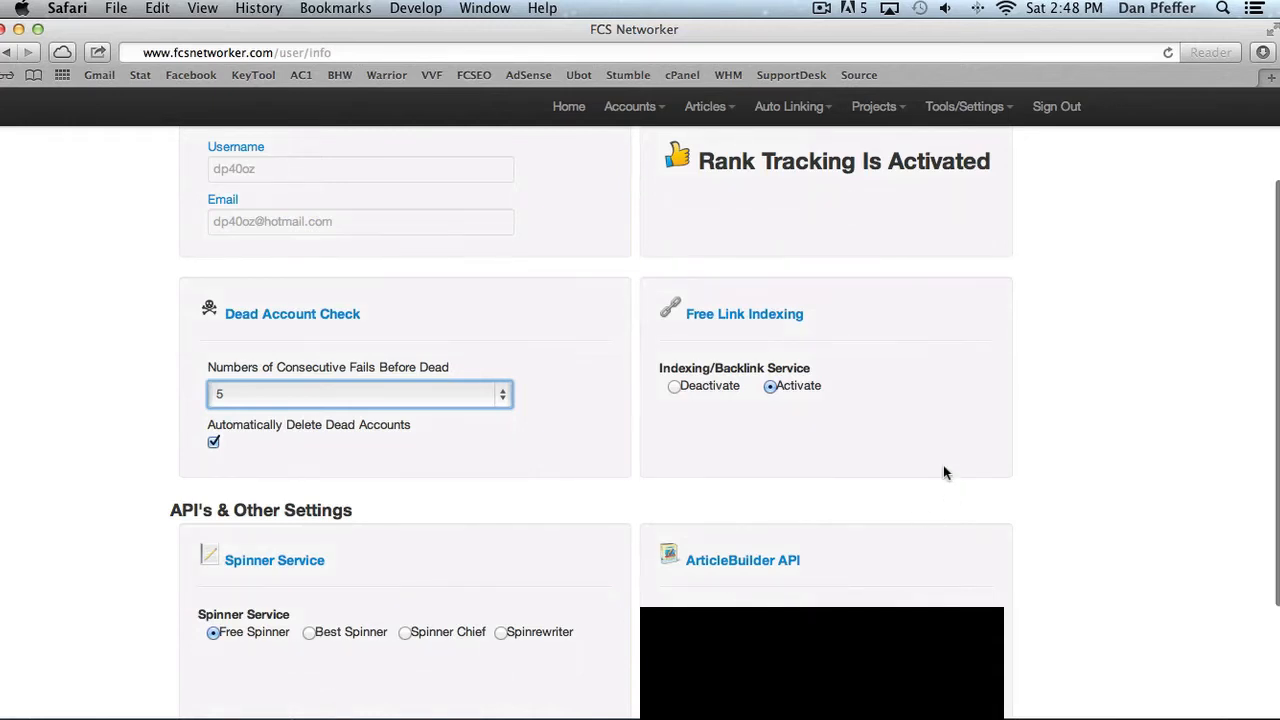
{"action": "left_click", "coordinate": [964, 106]}
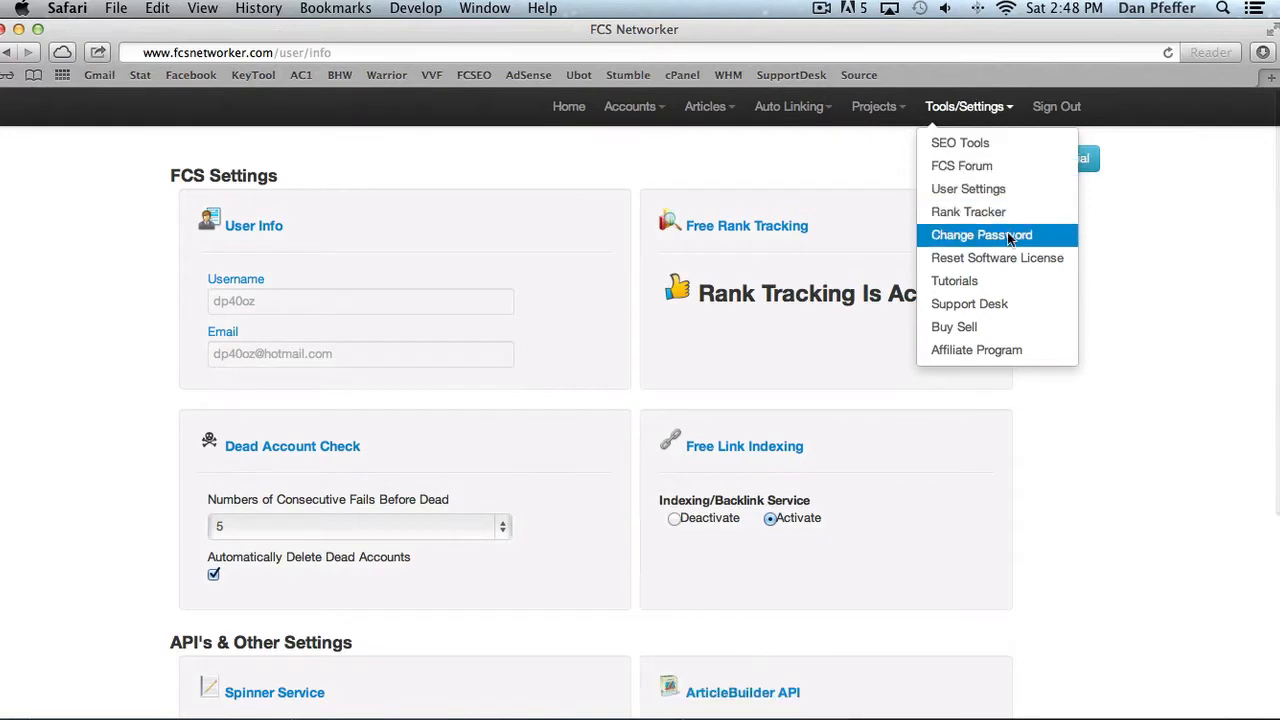
{"action": "mouse_move", "coordinate": [997, 258]}
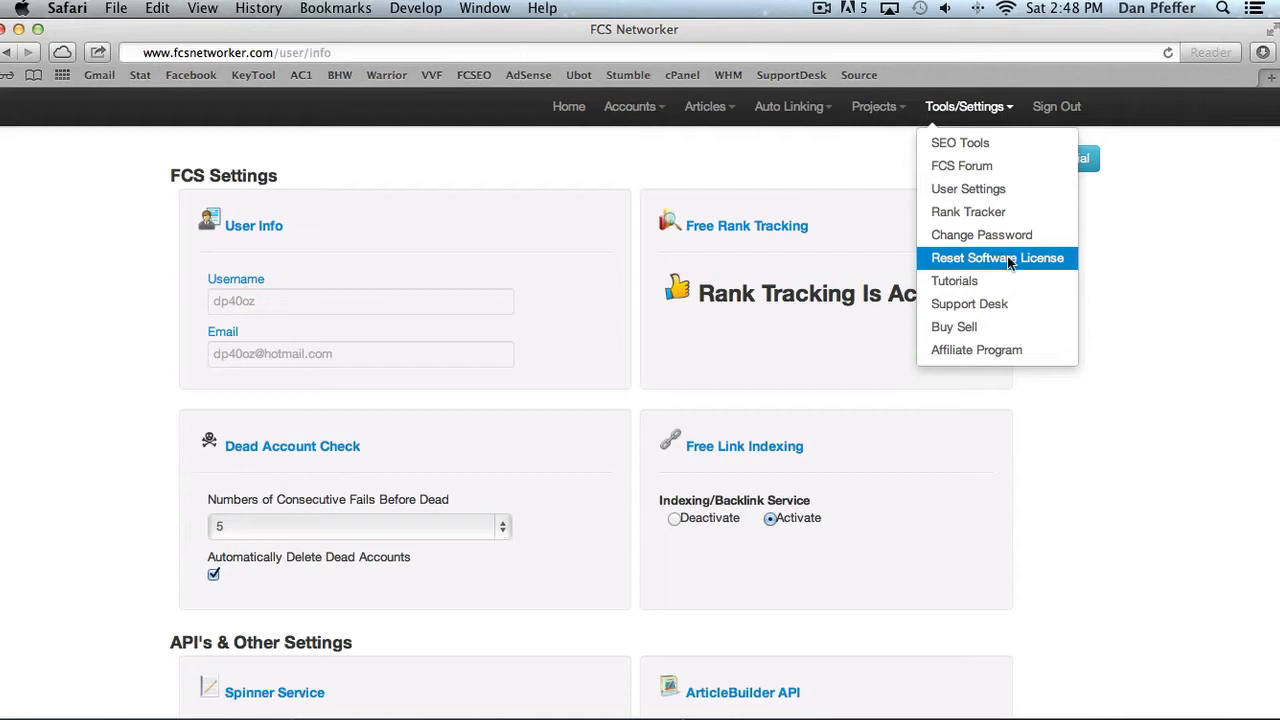
{"action": "mouse_move", "coordinate": [1007, 267]}
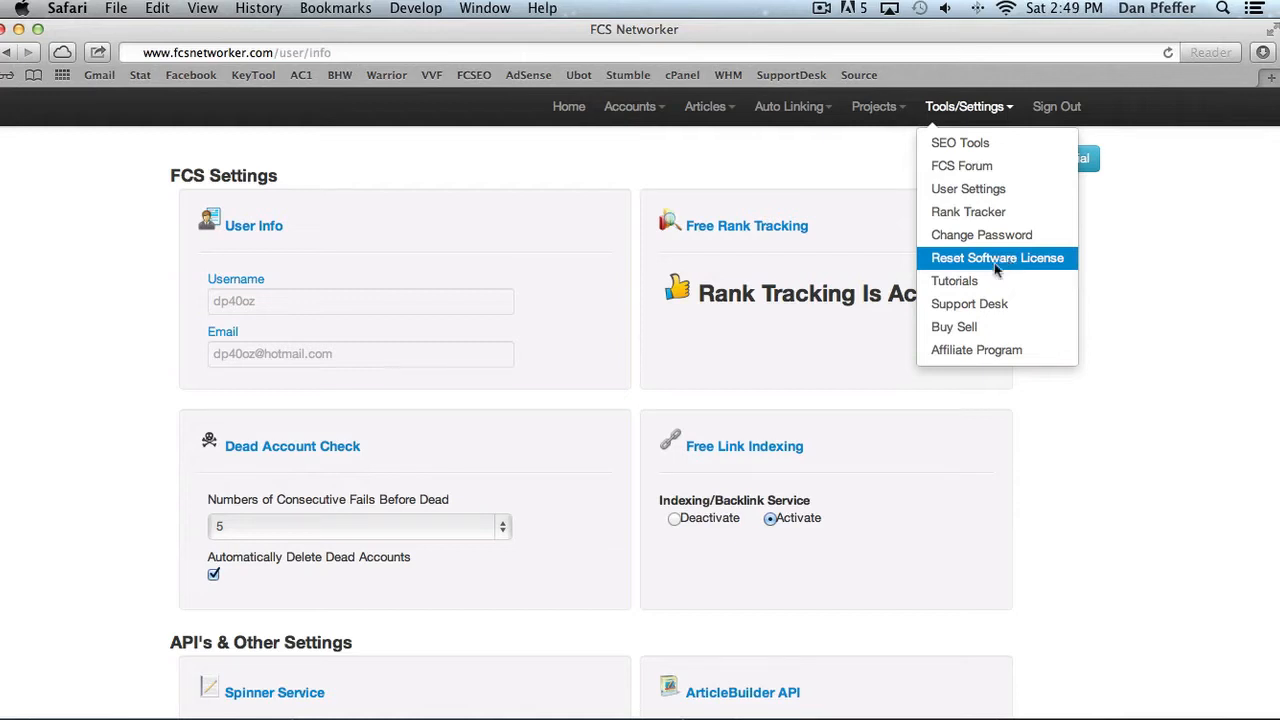
{"action": "right_click", "coordinate": [954, 280]}
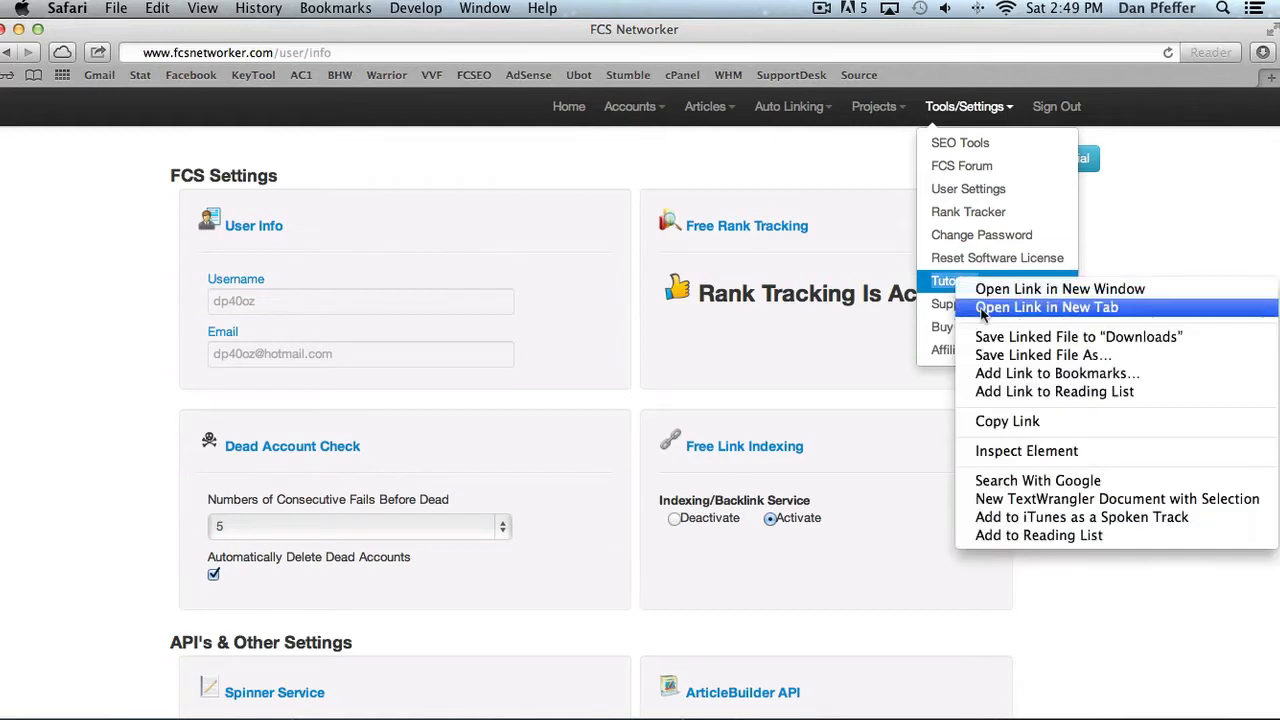
{"action": "left_click", "coordinate": [1046, 307]}
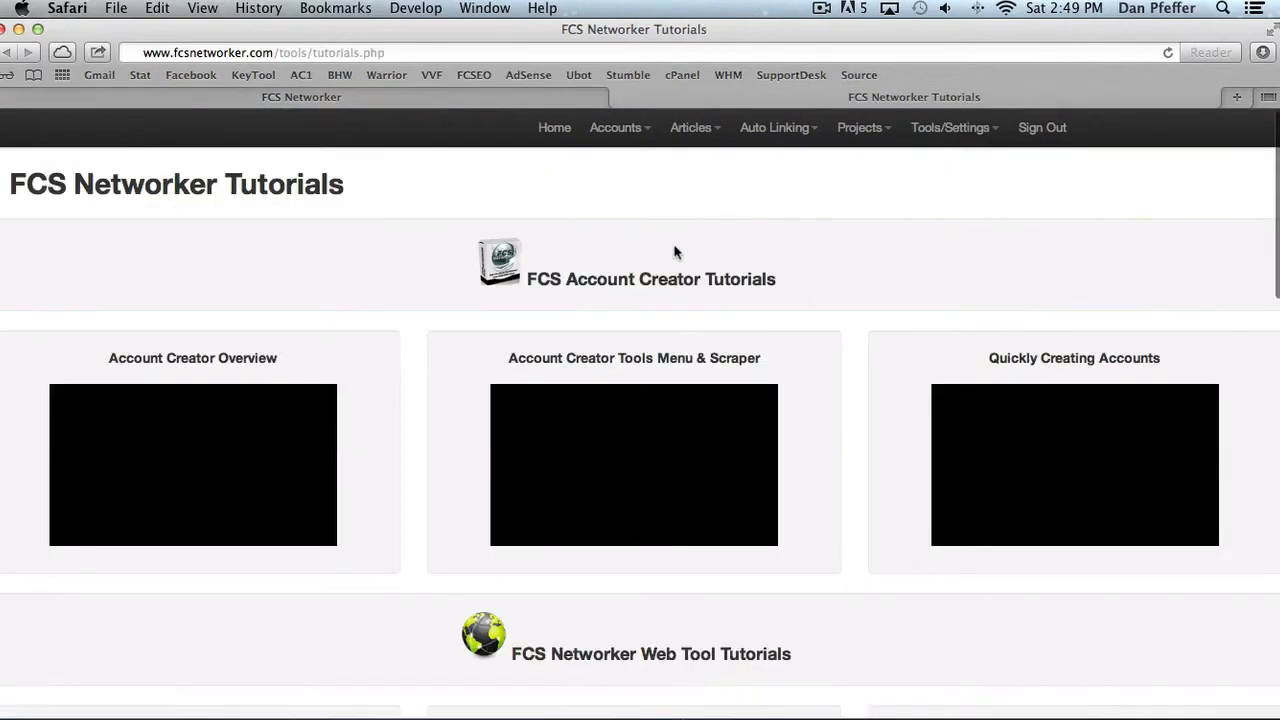
{"action": "scroll", "scroll_direction": "down", "scroll_amount": 3}
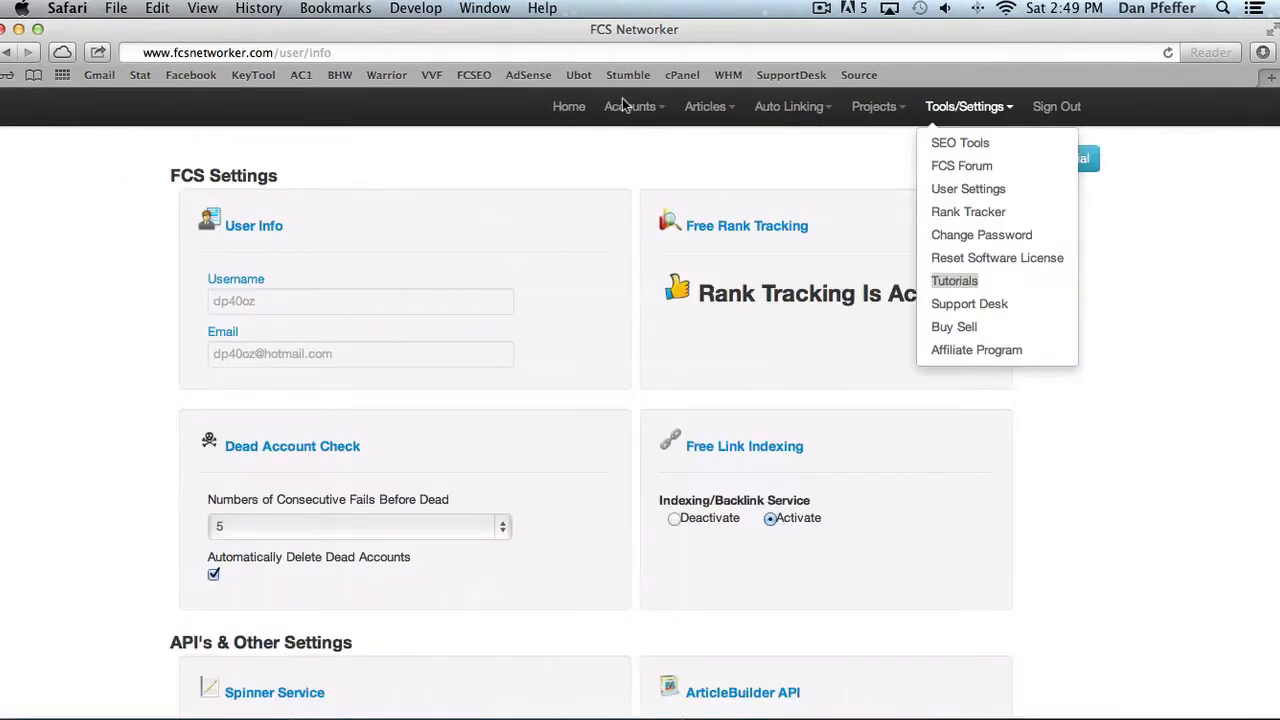
{"action": "mouse_move", "coordinate": [969, 303]}
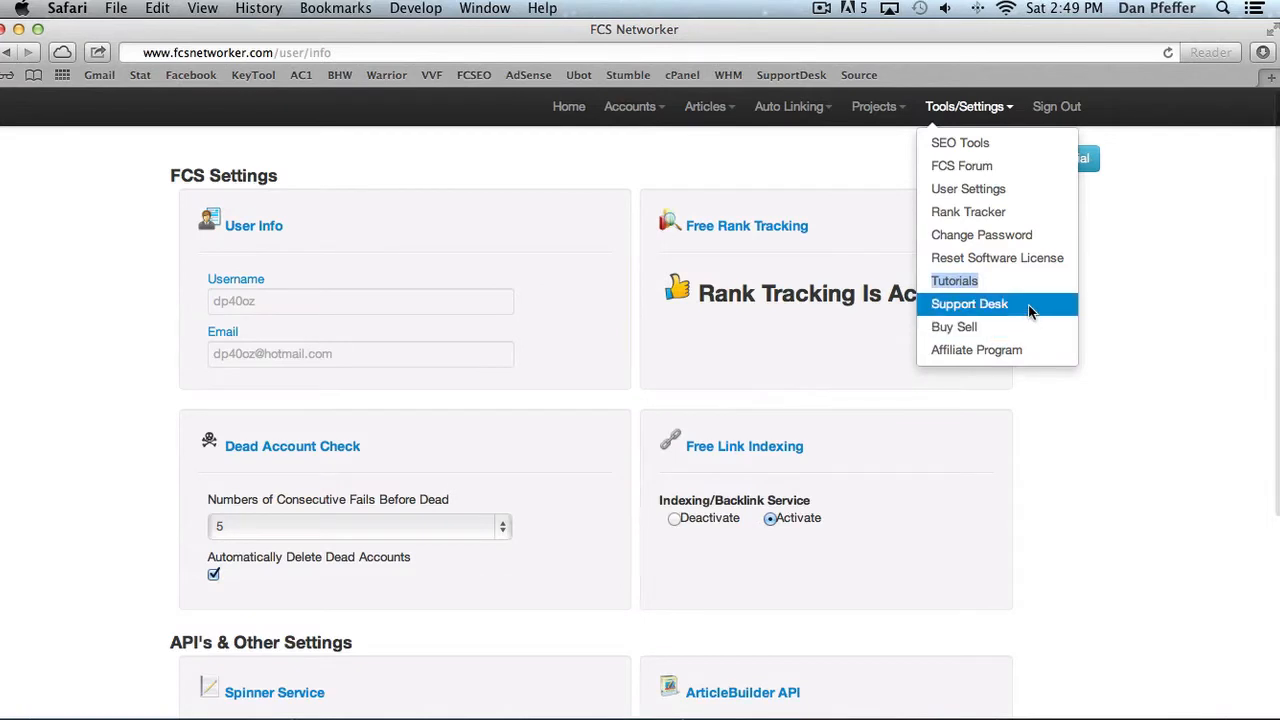
{"action": "mouse_move", "coordinate": [953, 327]}
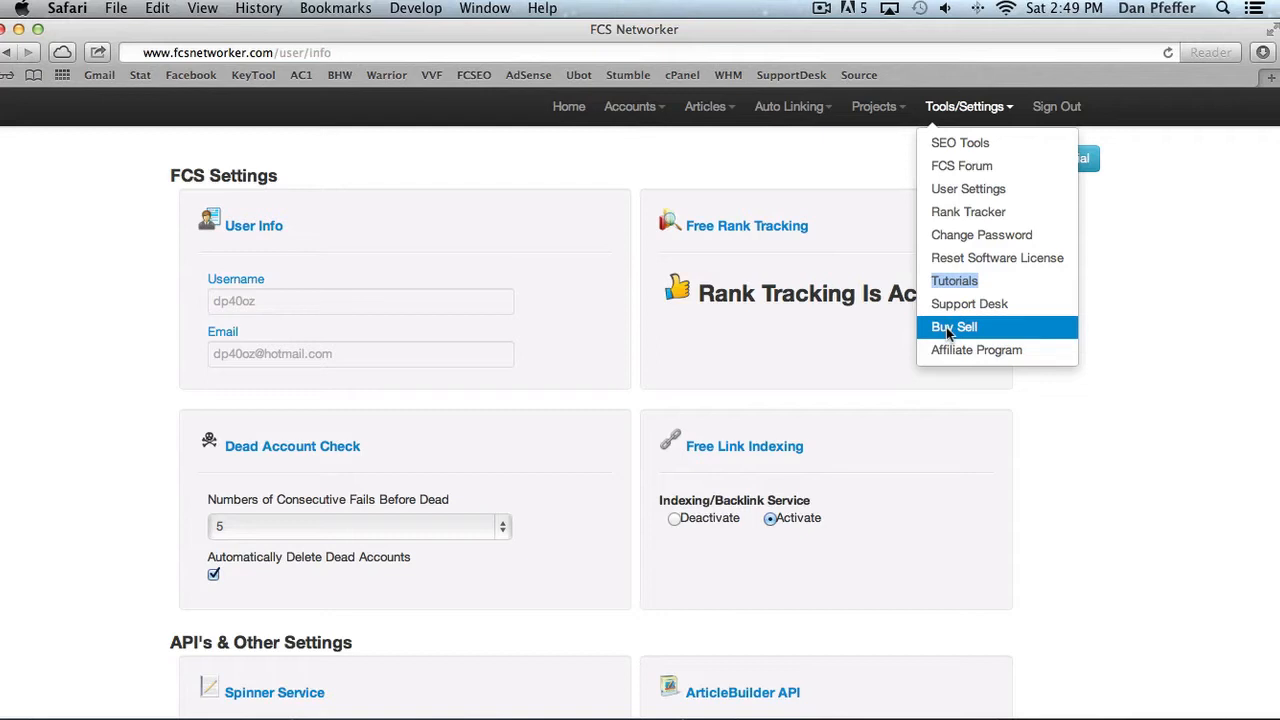
{"action": "mouse_move", "coordinate": [985, 326]}
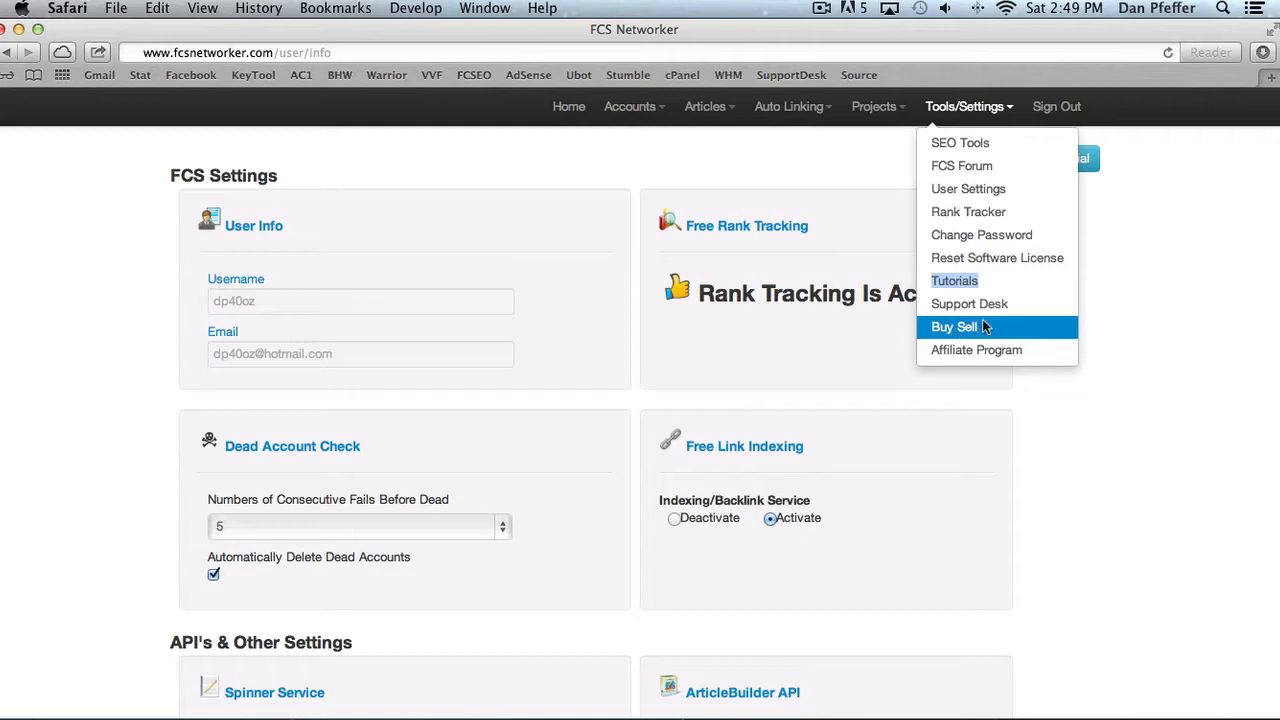
{"action": "mouse_move", "coordinate": [976, 349]}
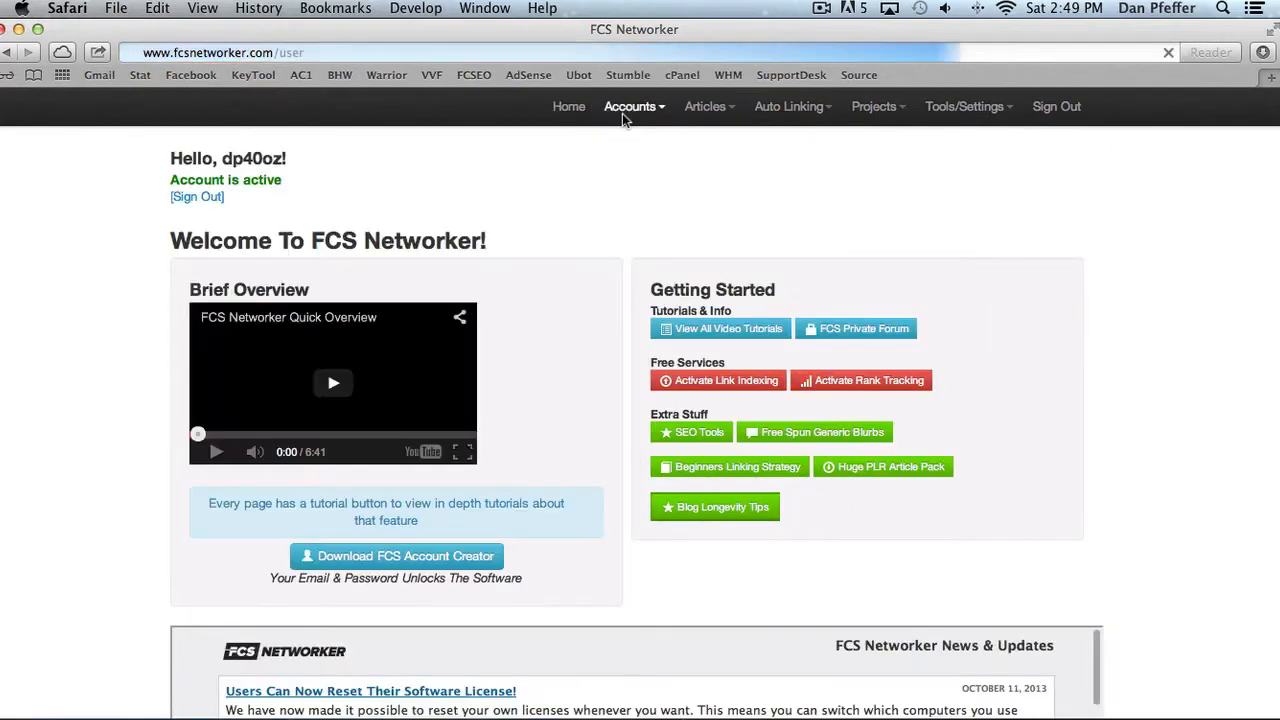
View the accounts list, then reopen the Accounts menu to reach Account Categories.
{"action": "left_click", "coordinate": [630, 107]}
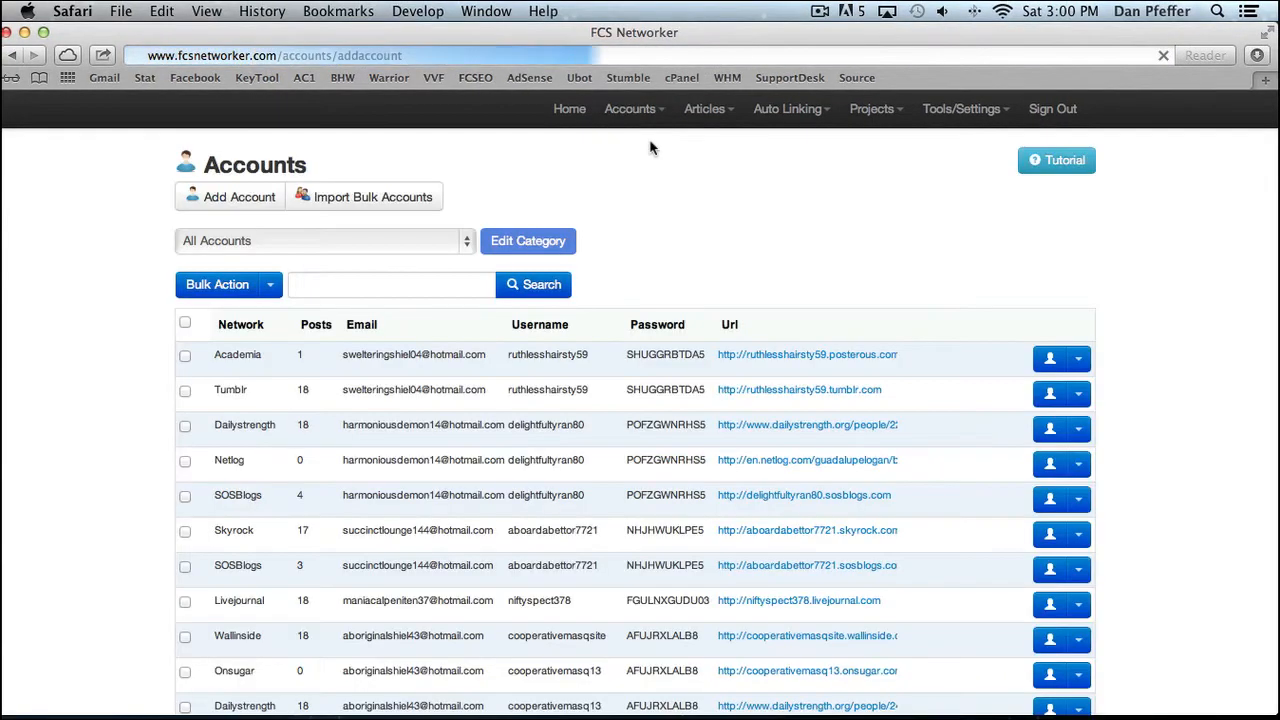
{"action": "scroll", "scroll_direction": "down", "scroll_amount": 3}
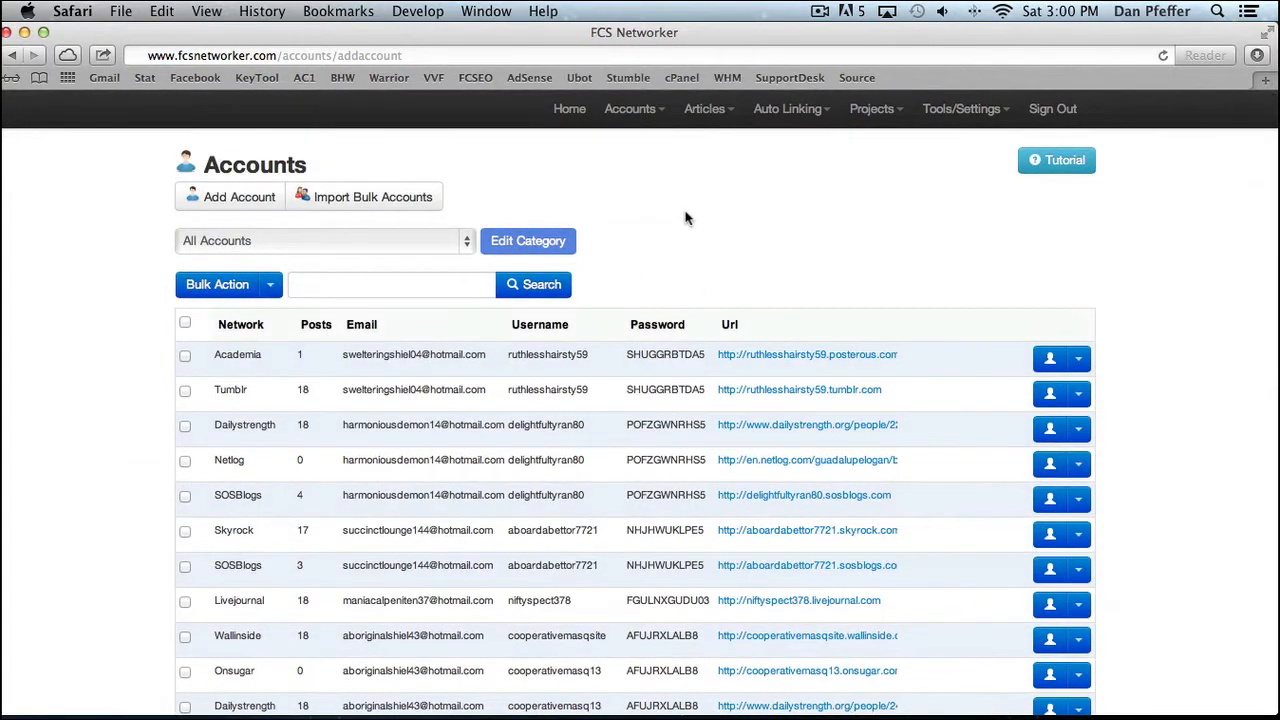
{"action": "mouse_move", "coordinate": [700, 196]}
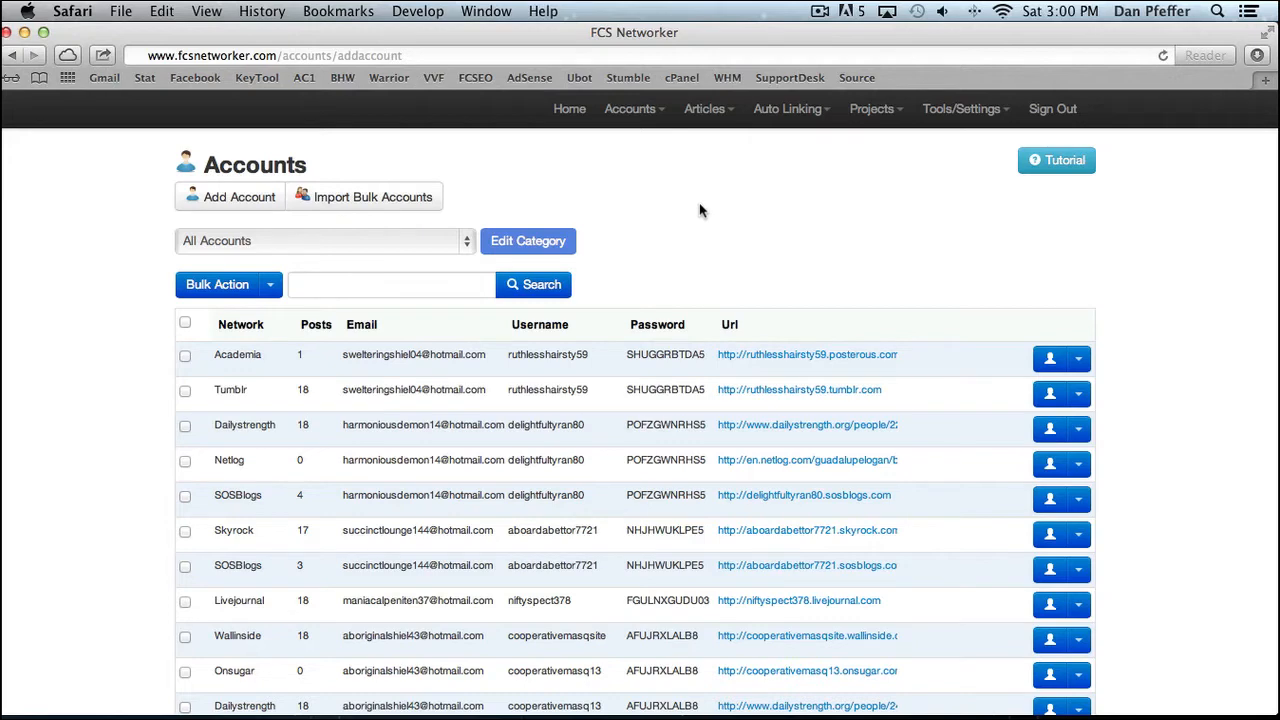
{"action": "left_click", "coordinate": [630, 108]}
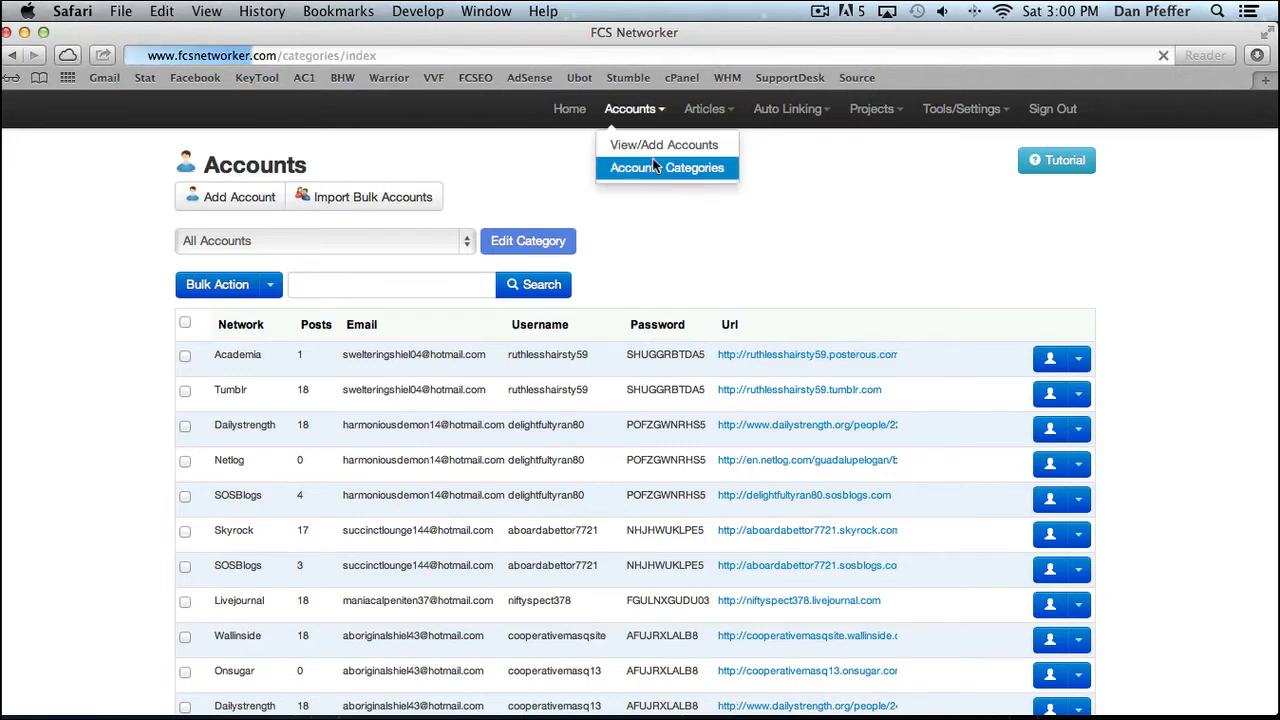
Go to Account Categories and open the Car Insurance Sites category.
{"action": "left_click", "coordinate": [666, 167]}
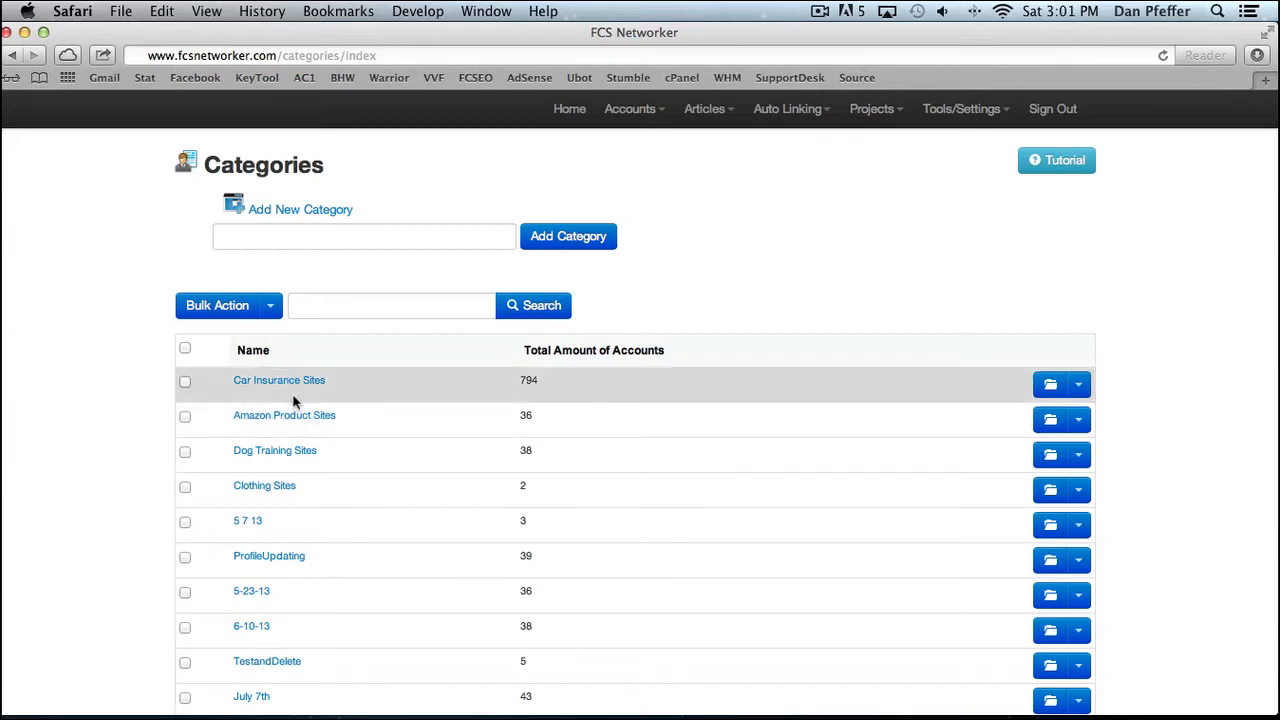
{"action": "left_click", "coordinate": [279, 380]}
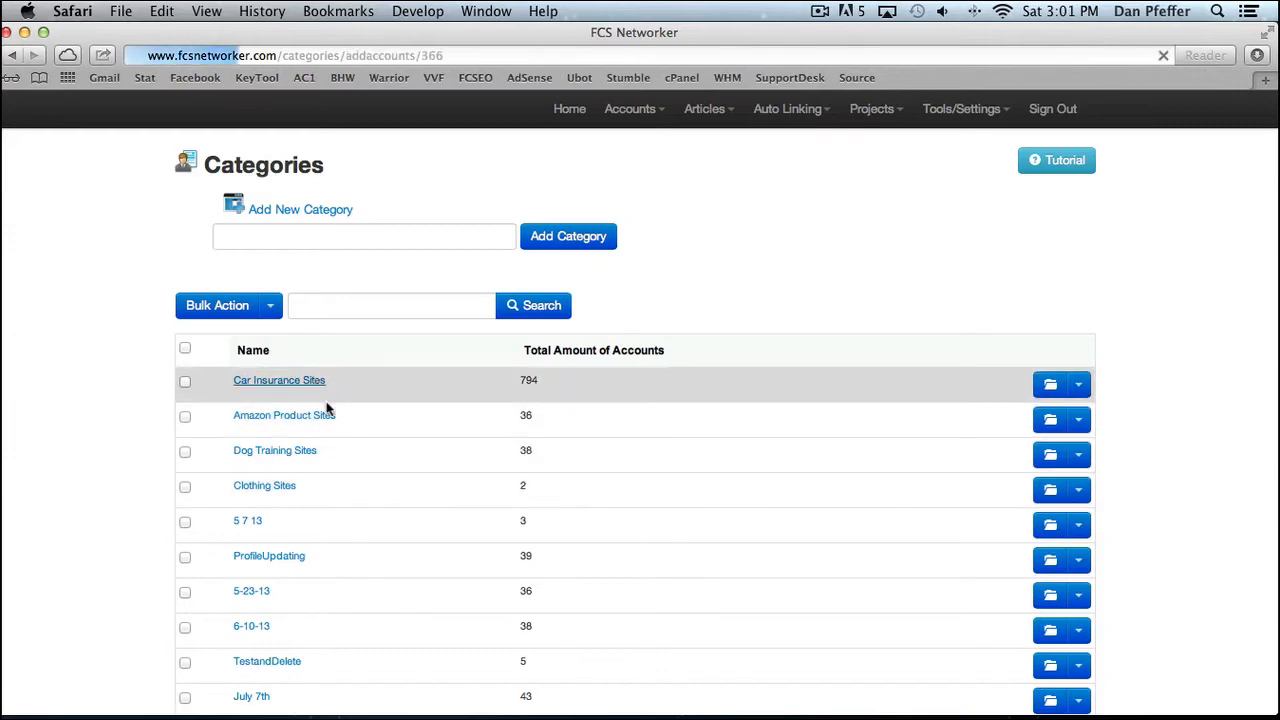
{"action": "left_click", "coordinate": [279, 380]}
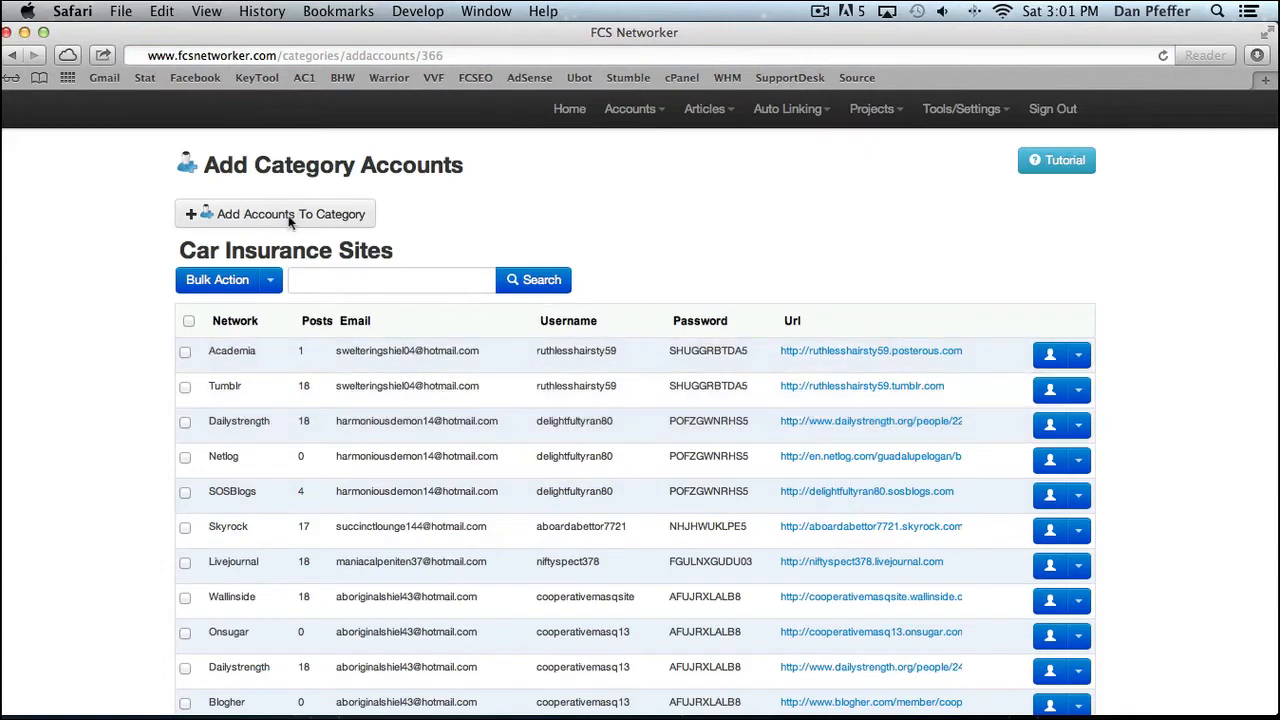
Add the ticked accounts to the Car Insurance Sites category and confirm with Choose.
{"action": "left_click", "coordinate": [275, 214]}
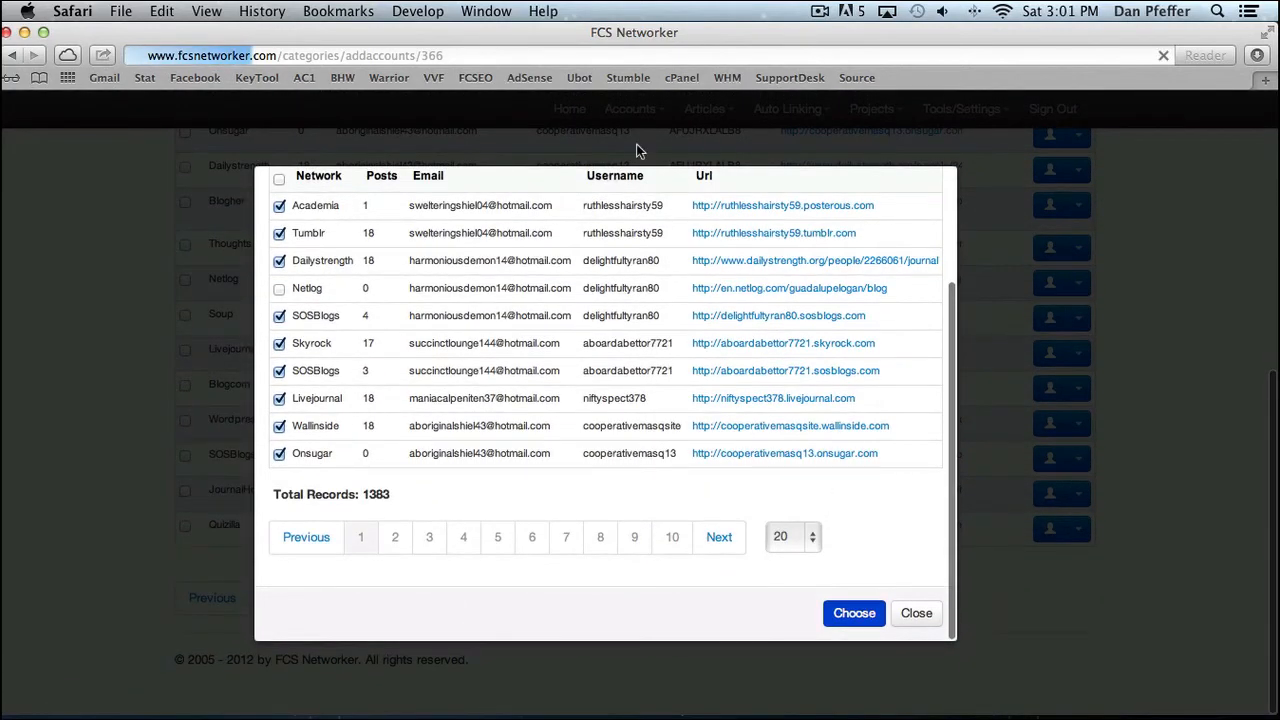
{"action": "left_click", "coordinate": [853, 613]}
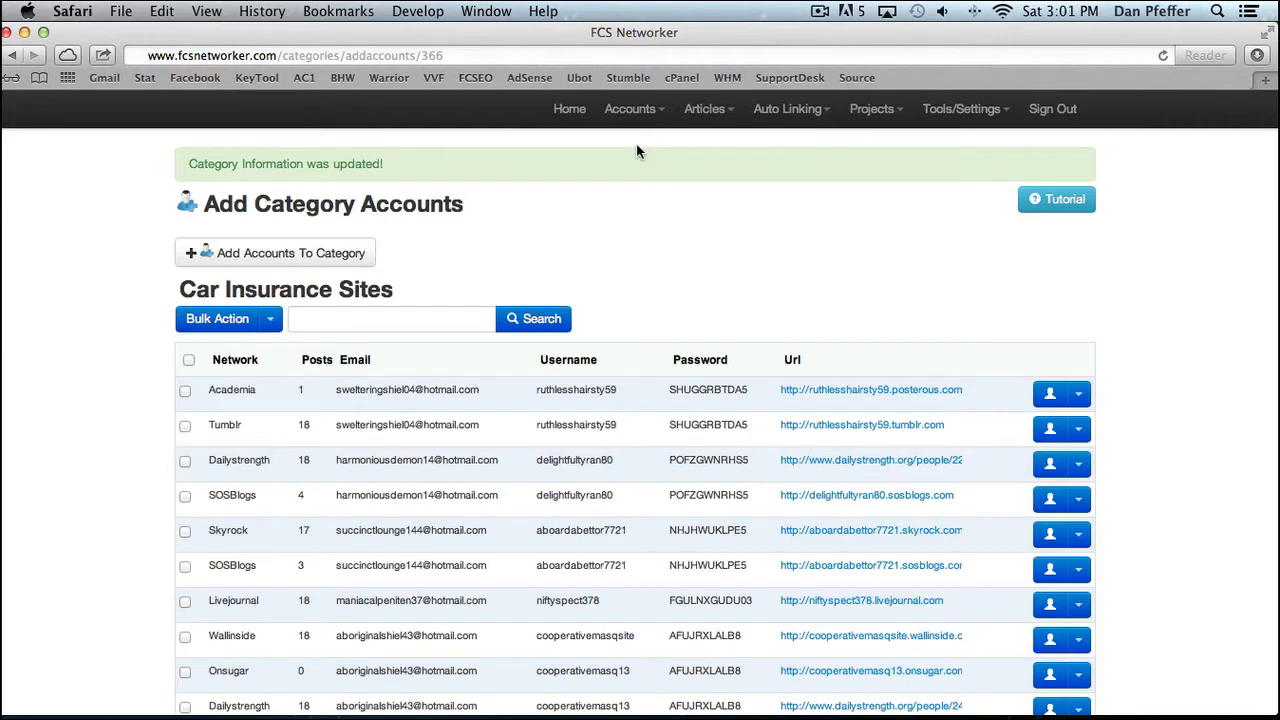
{"action": "left_click", "coordinate": [704, 108]}
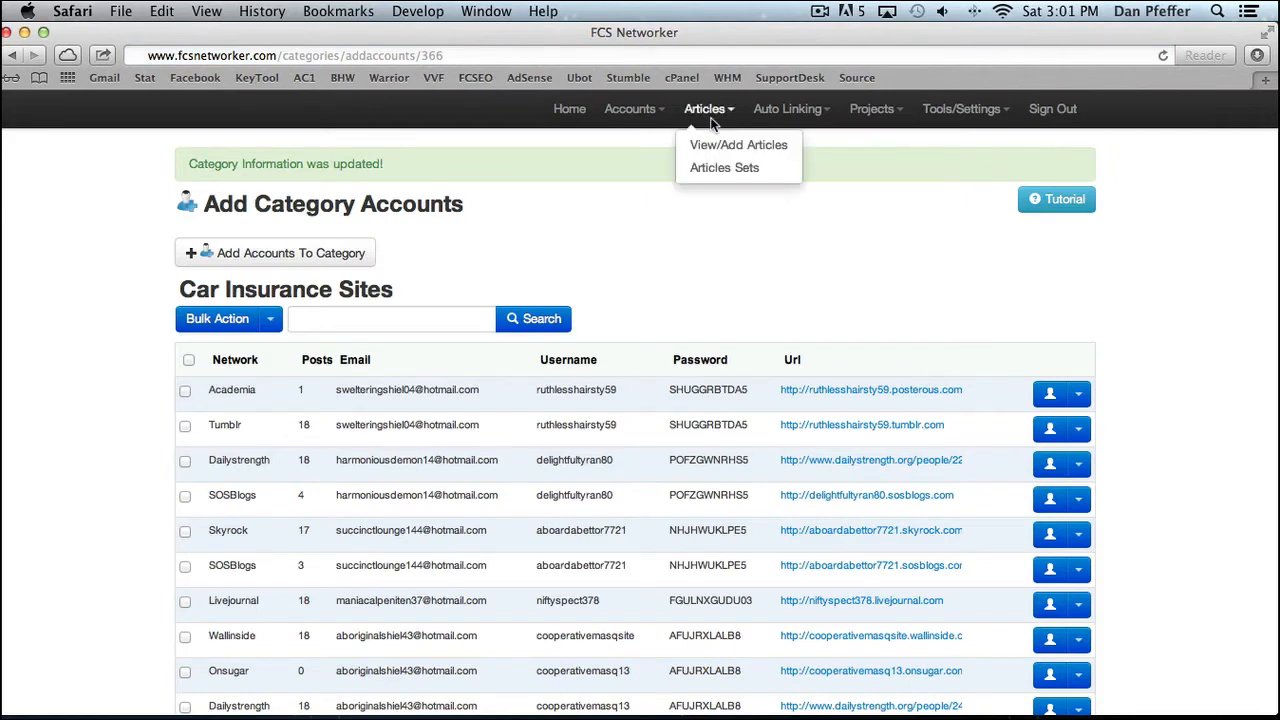
{"action": "mouse_move", "coordinate": [738, 145]}
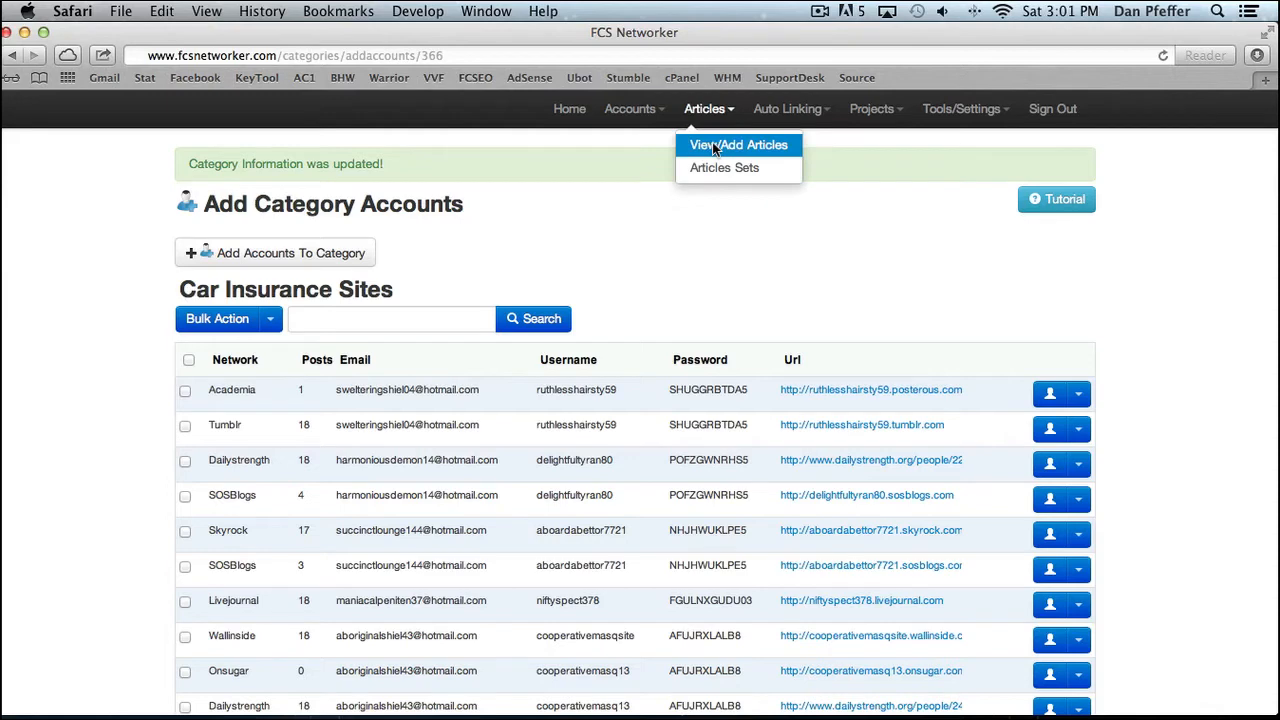
Open View/Add Articles and close the Scrape Article Directories options without importing.
{"action": "left_click", "coordinate": [739, 145]}
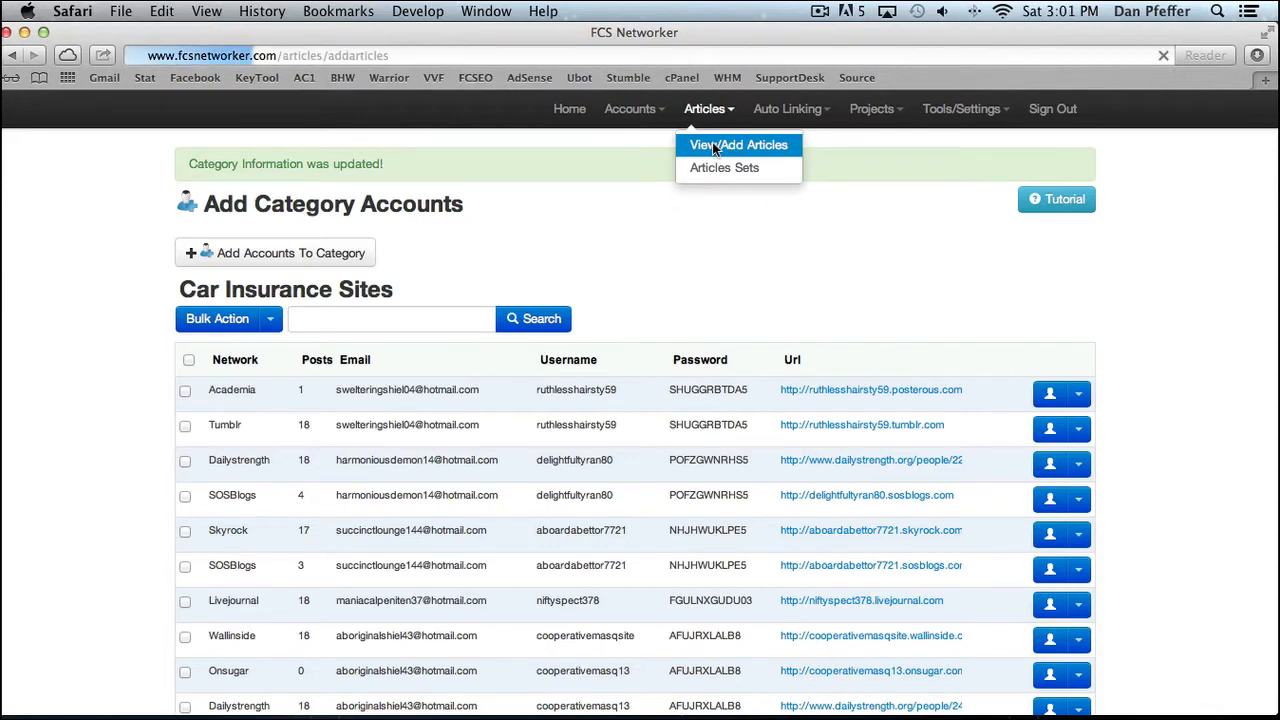
{"action": "left_click", "coordinate": [739, 145]}
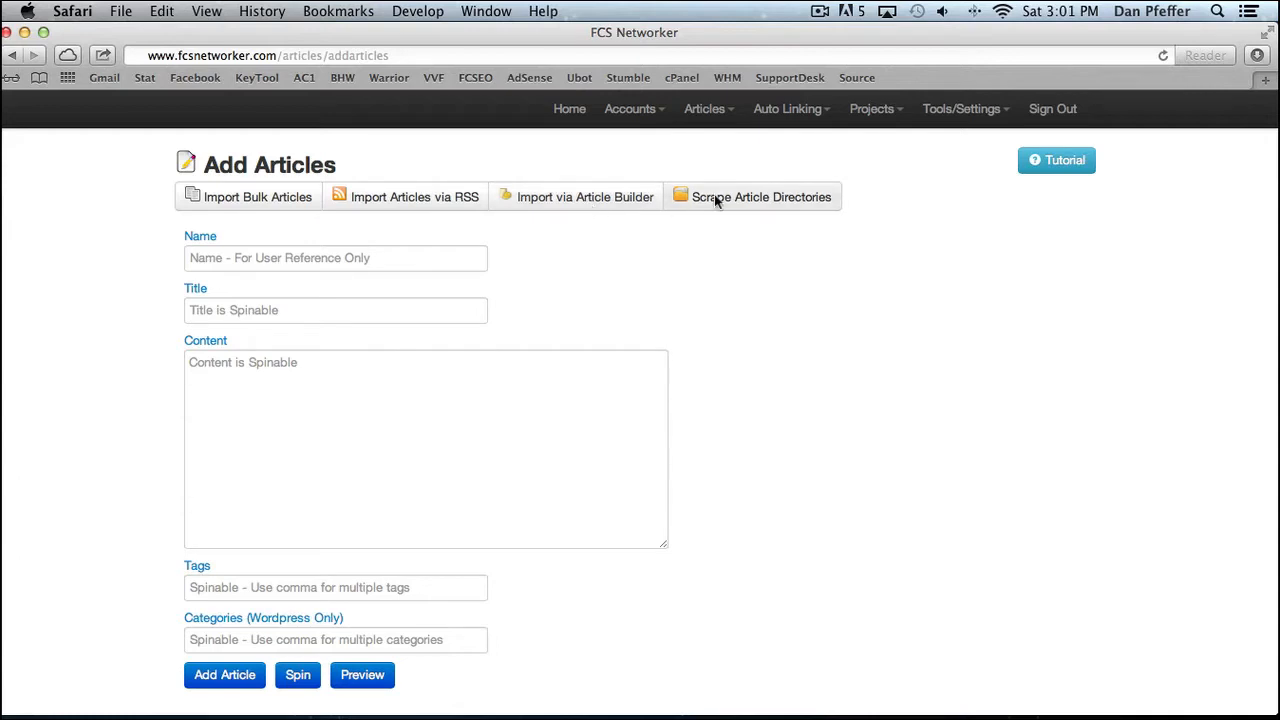
{"action": "left_click", "coordinate": [761, 196]}
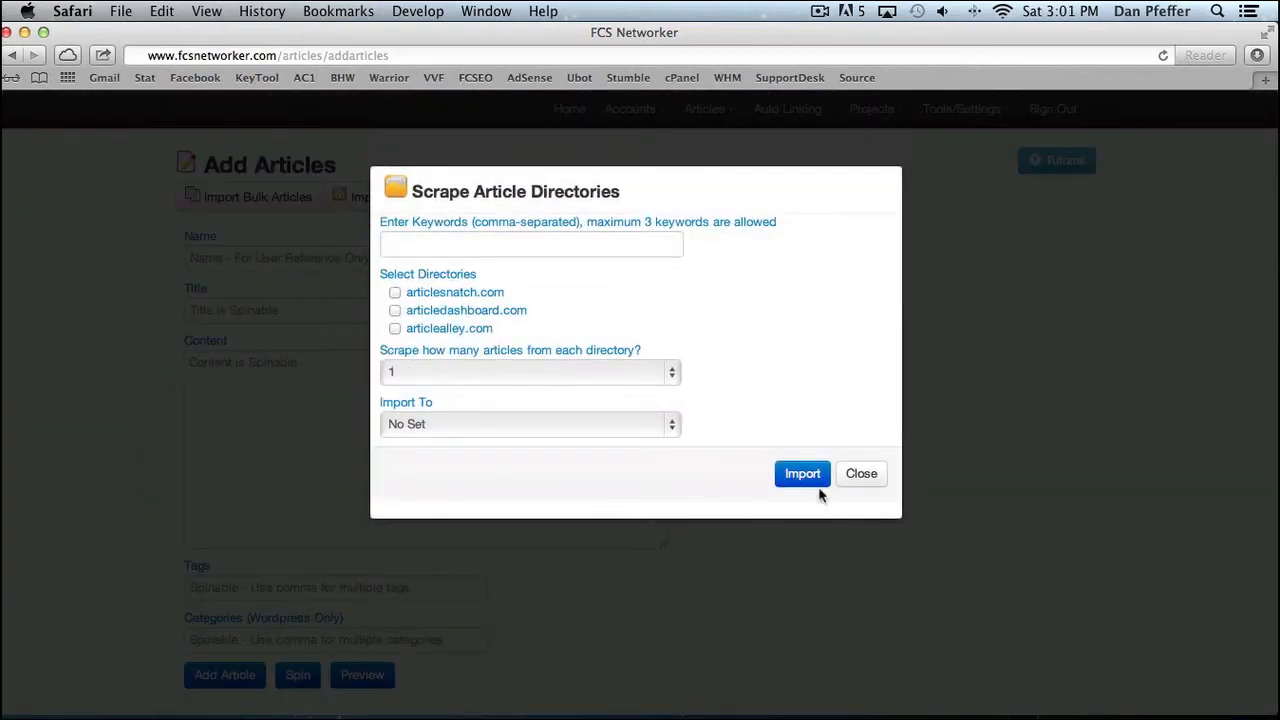
{"action": "left_click", "coordinate": [861, 473]}
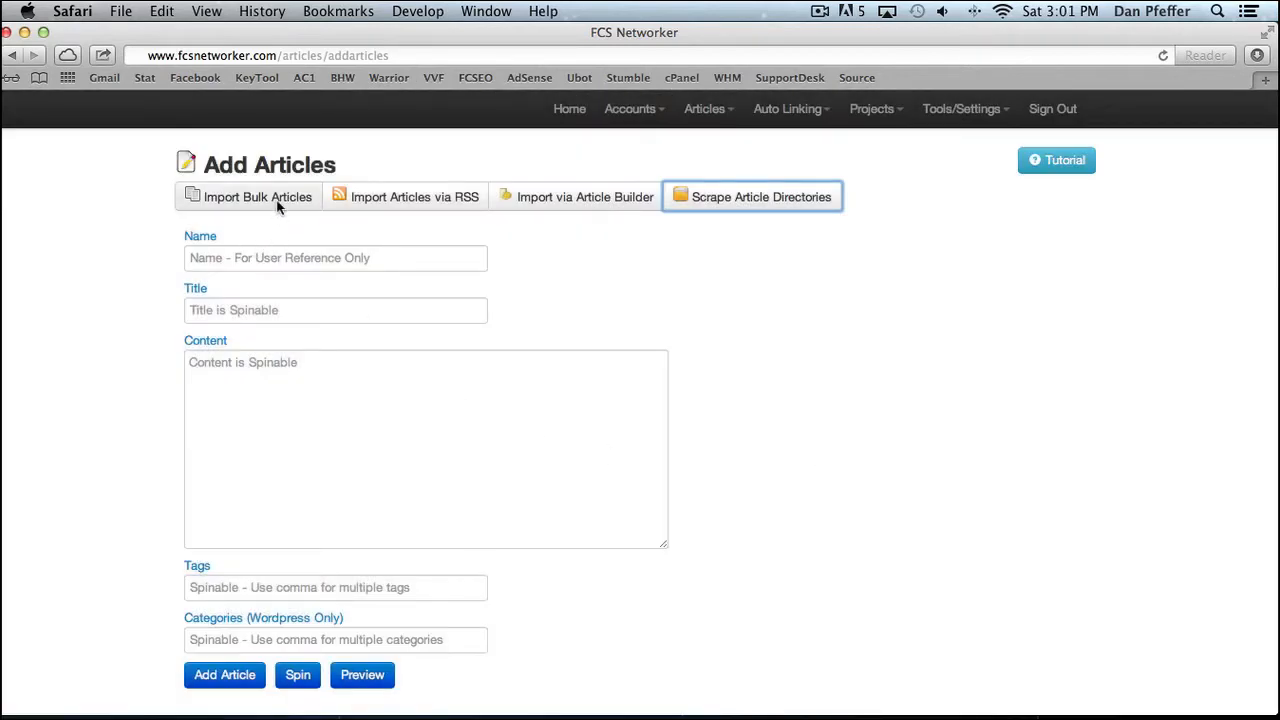
Scroll through the existing articles table and open the Articles Sets list.
{"action": "left_click", "coordinate": [335, 309]}
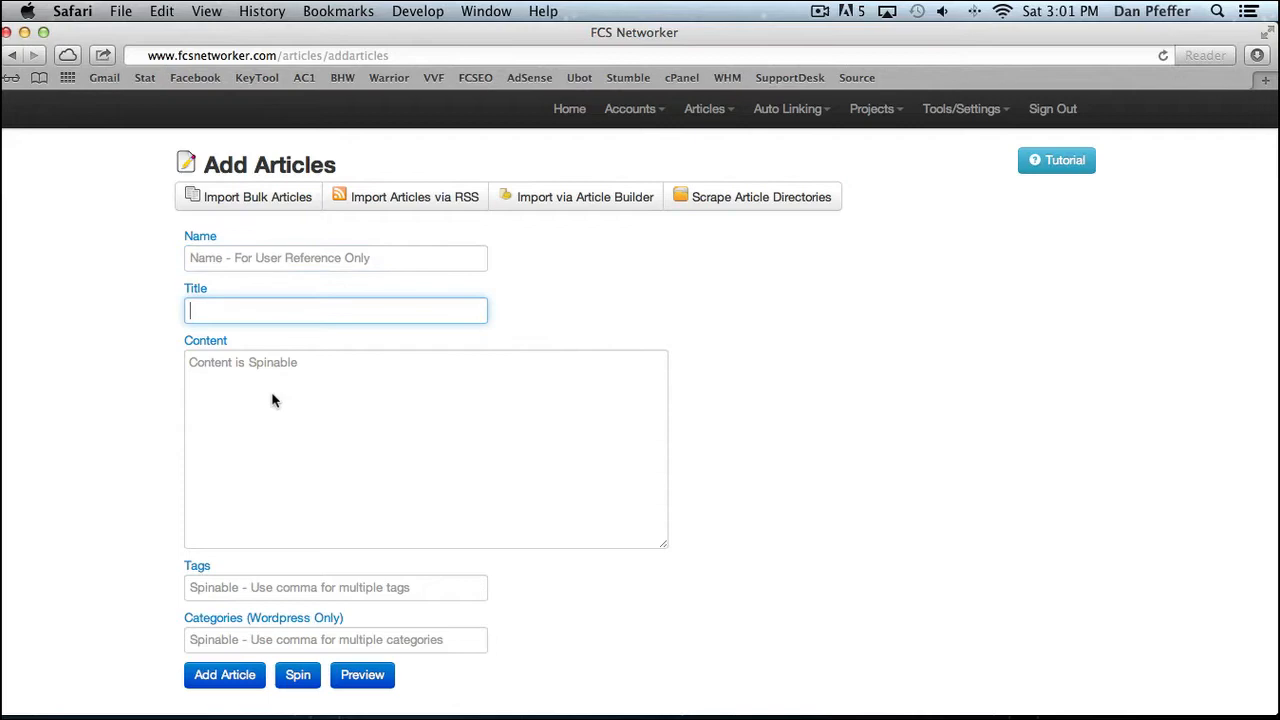
{"action": "scroll", "scroll_direction": "down", "scroll_amount": 3}
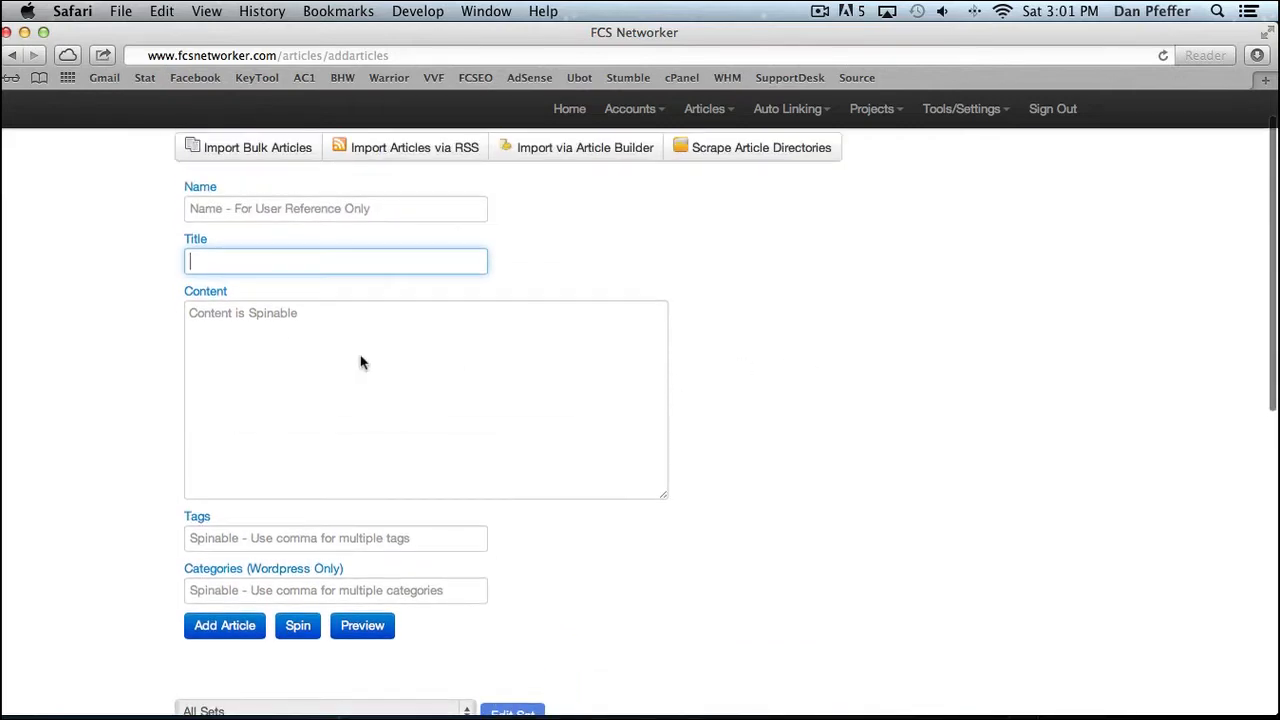
{"action": "scroll", "scroll_direction": "down", "scroll_amount": 3}
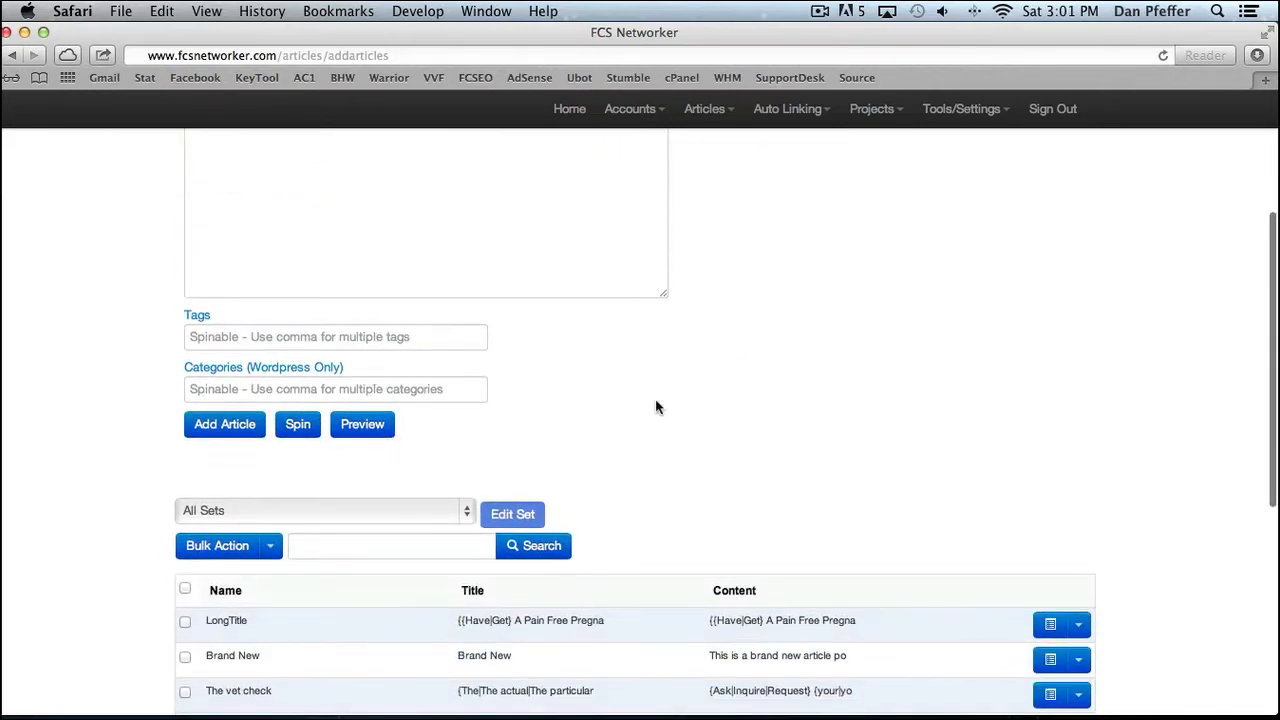
{"action": "scroll", "scroll_direction": "down", "scroll_amount": 3}
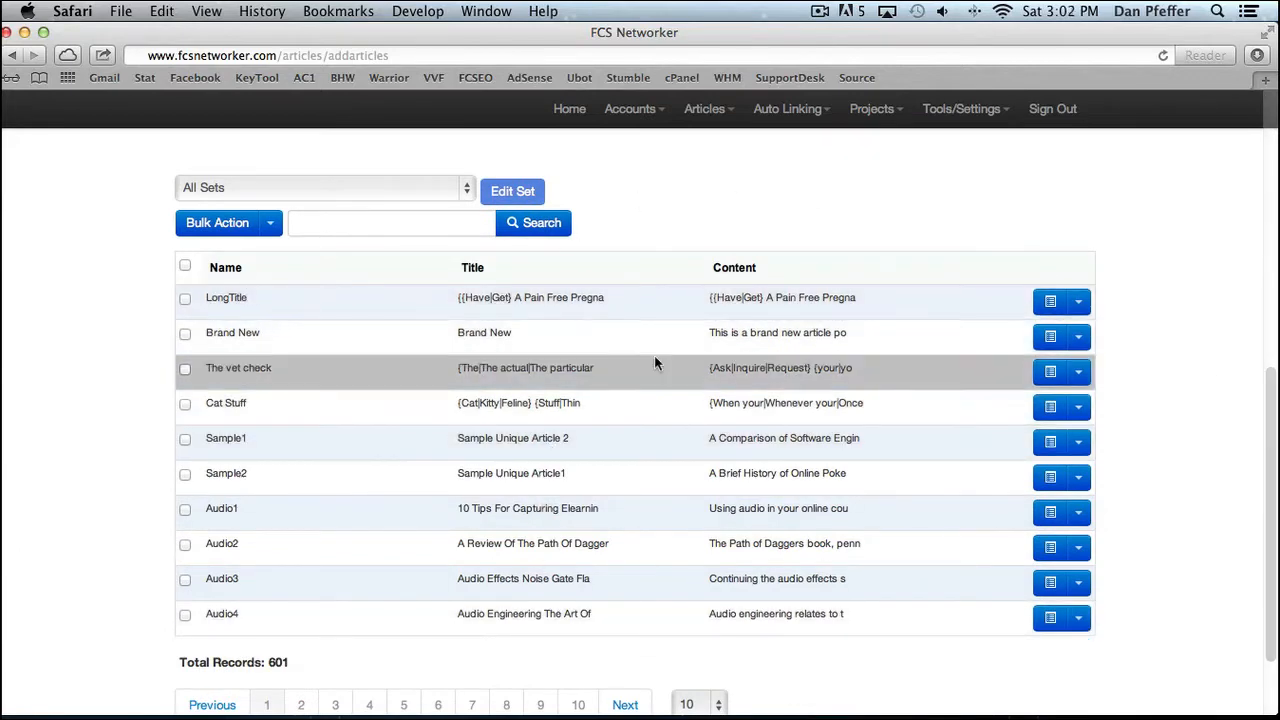
{"action": "left_click", "coordinate": [1078, 301]}
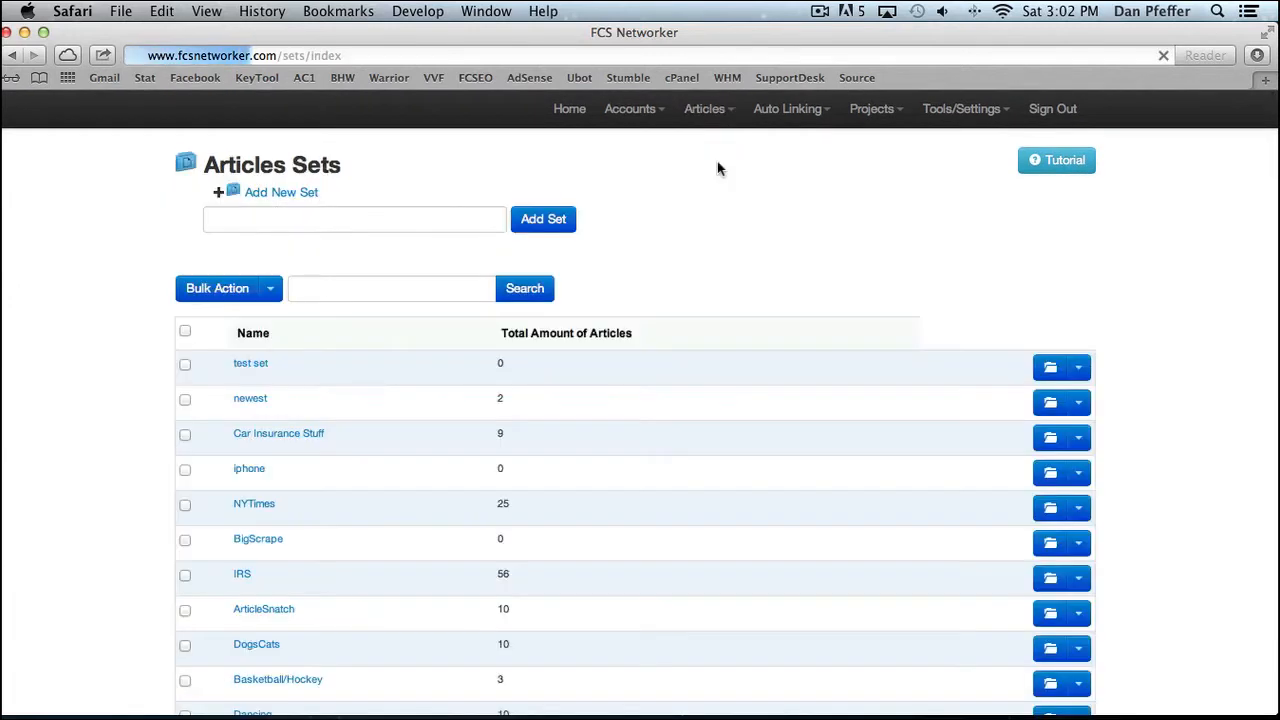
Scroll the article sets and open Car Insurance Stuff to view its nine articles.
{"action": "scroll", "scroll_direction": "down", "scroll_amount": 3}
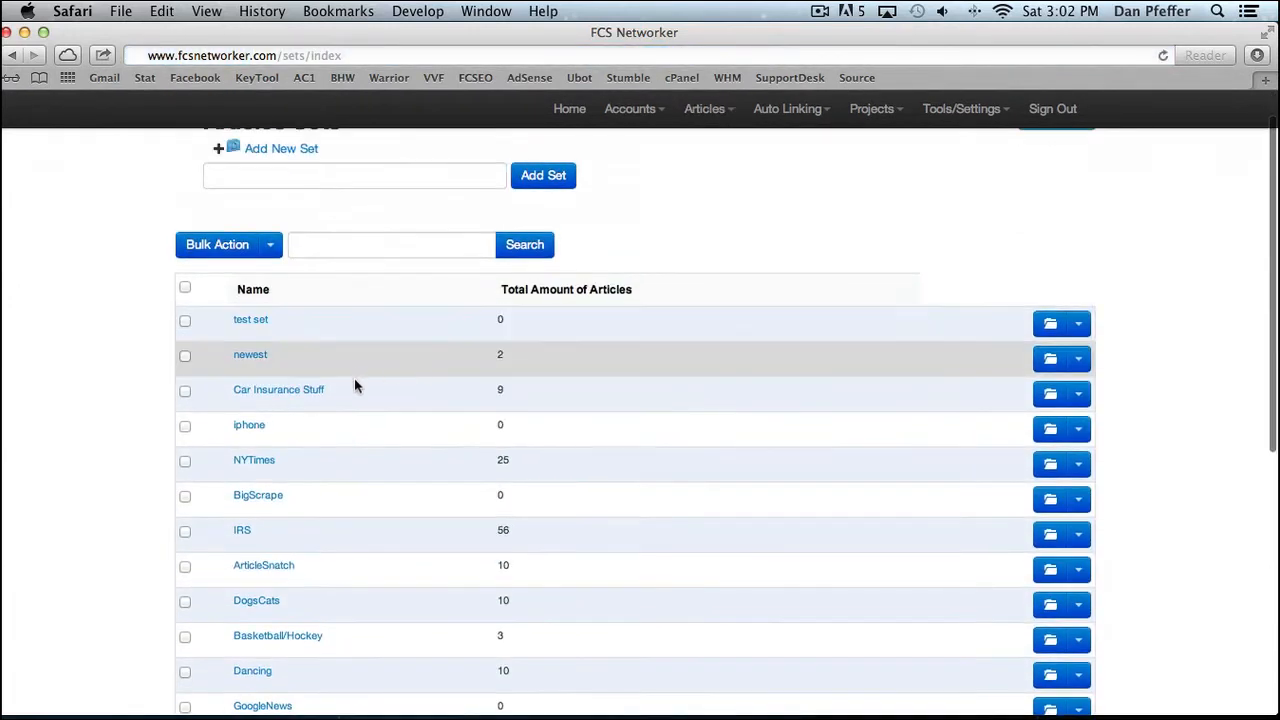
{"action": "mouse_move", "coordinate": [675, 267]}
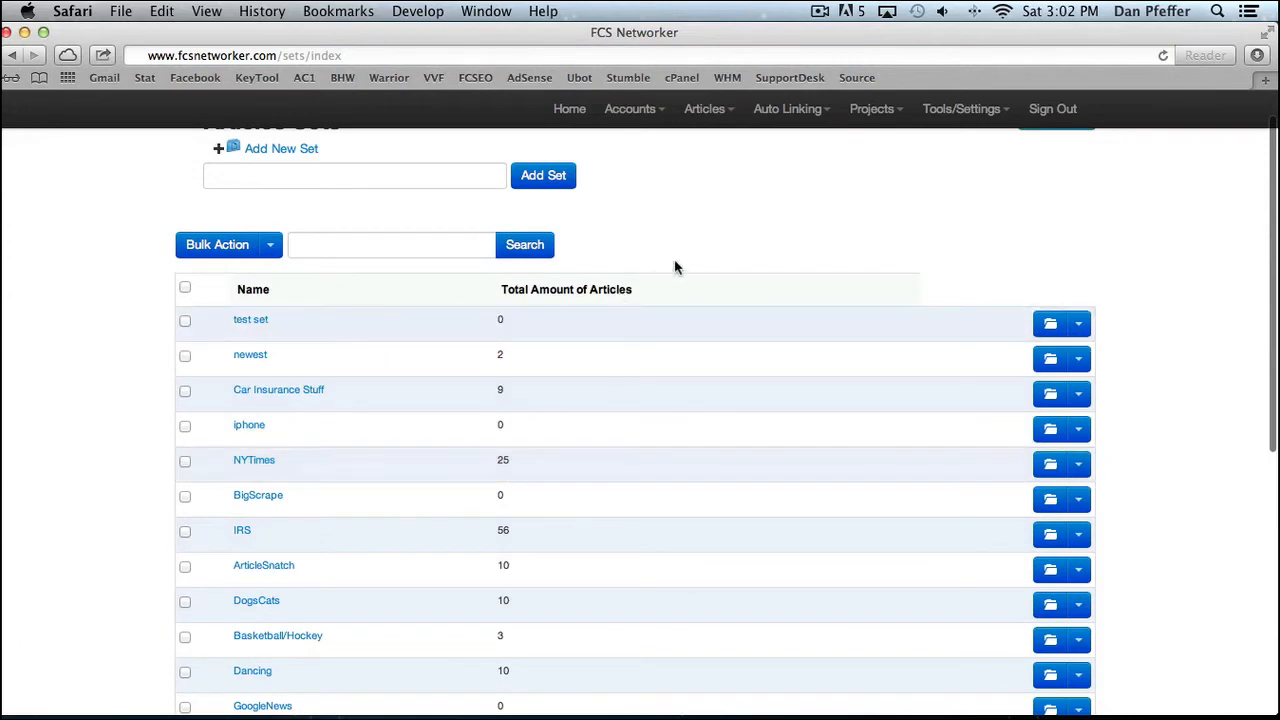
{"action": "scroll", "scroll_direction": "down", "scroll_amount": 3}
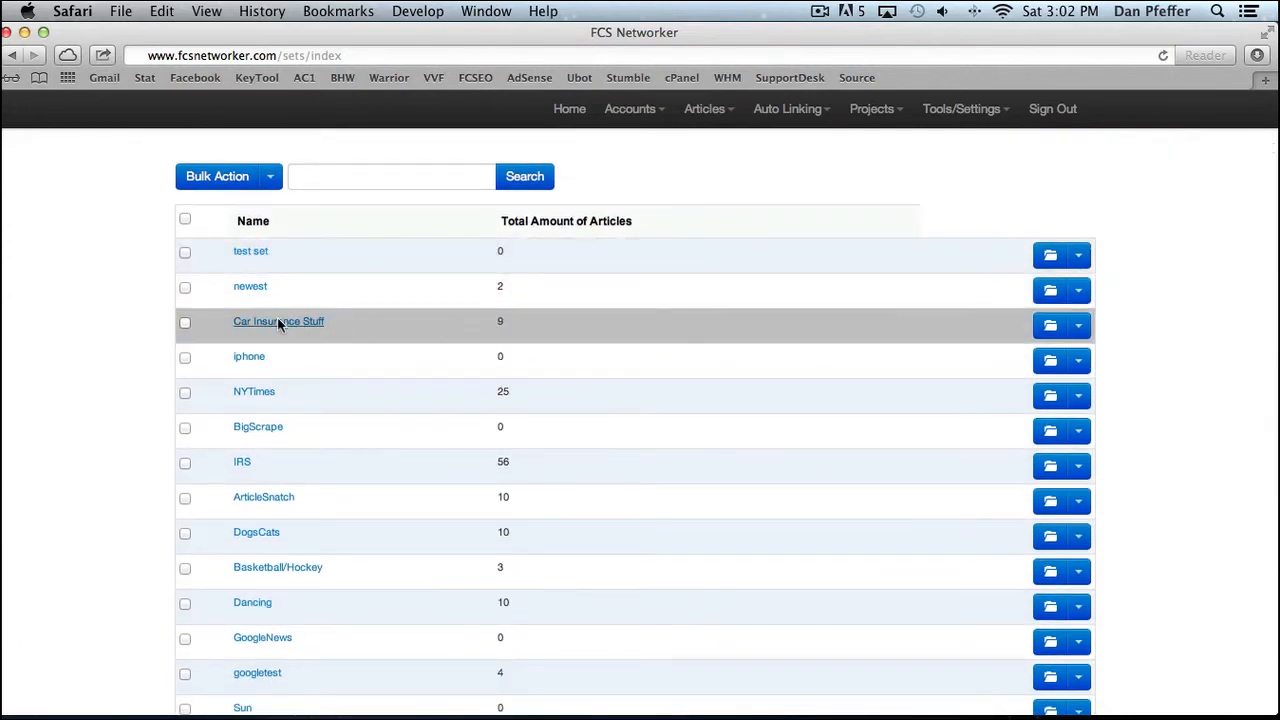
{"action": "left_click", "coordinate": [278, 321]}
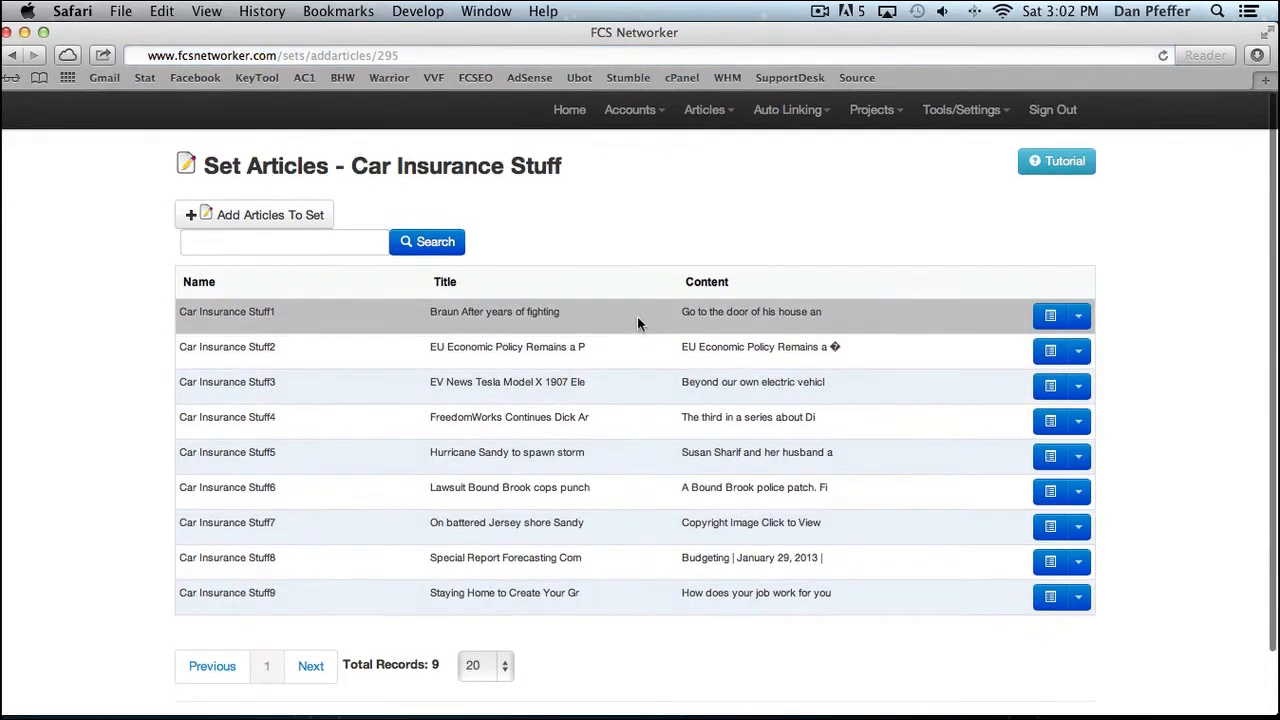
{"action": "left_click", "coordinate": [704, 109]}
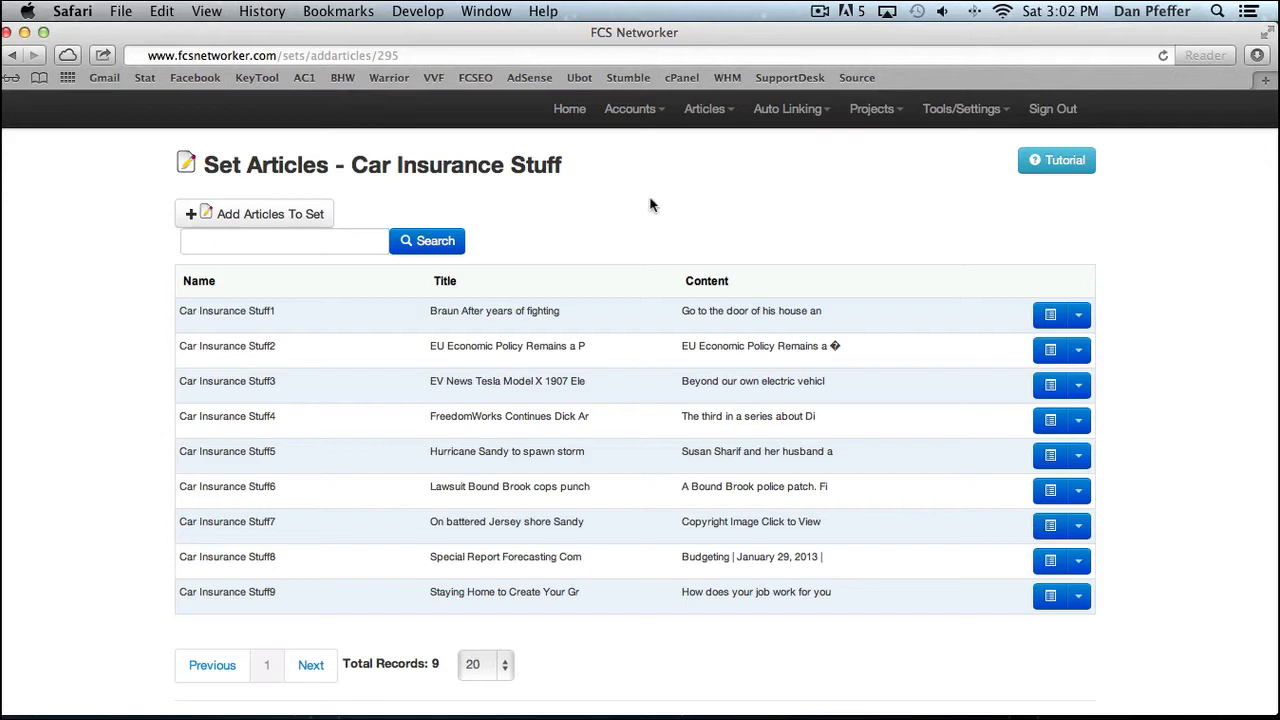
{"action": "left_click", "coordinate": [790, 108]}
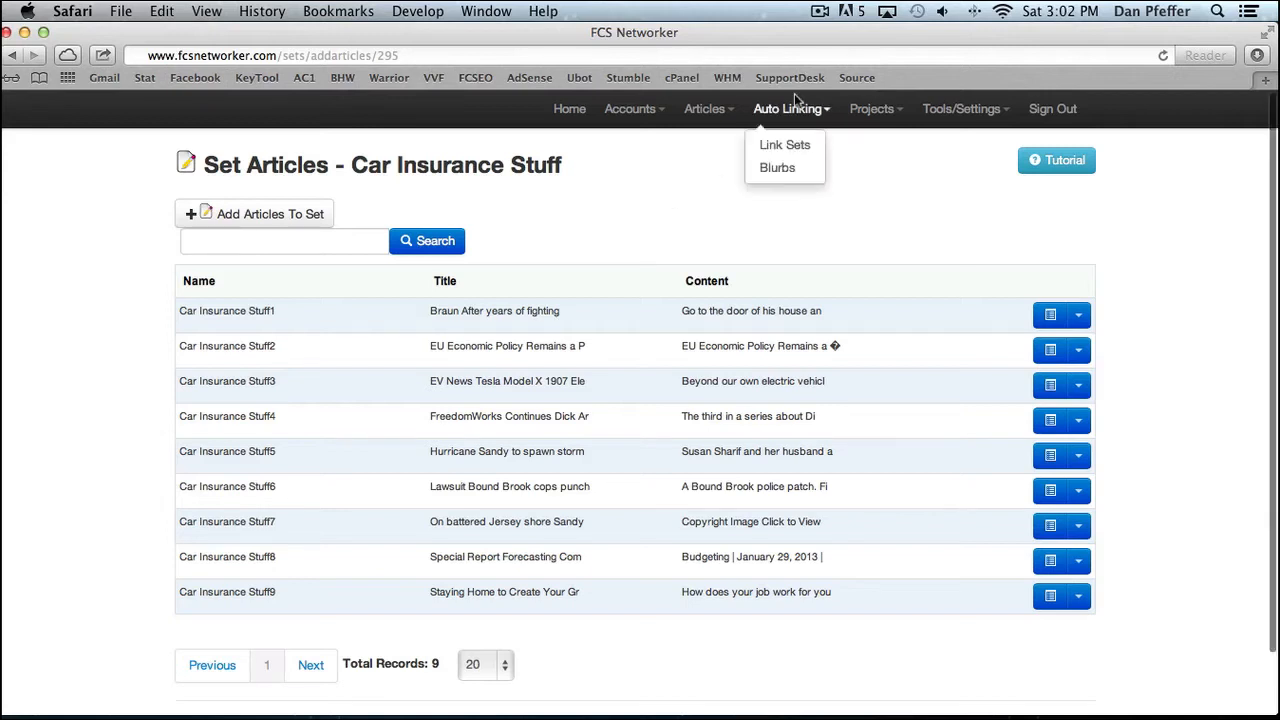
View the Search Engines link set, close it unsaved, and go to the Blurbs page.
{"action": "left_click", "coordinate": [785, 144]}
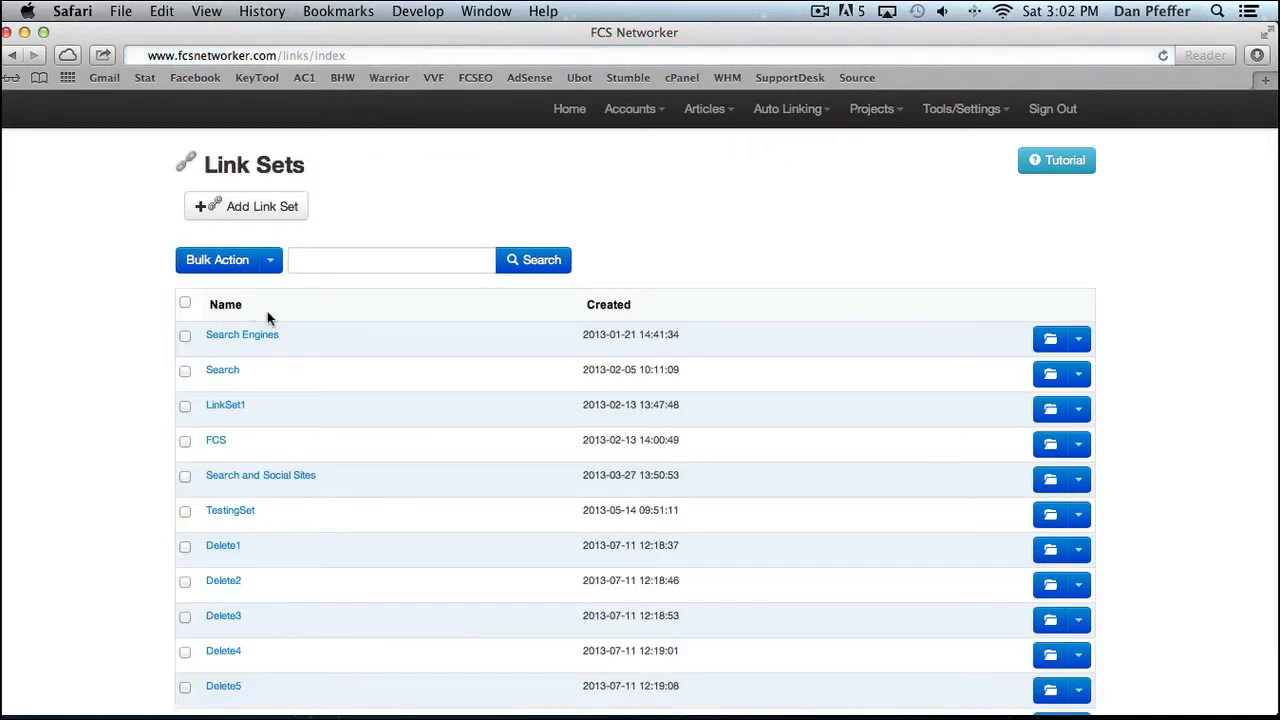
{"action": "left_click", "coordinate": [242, 334]}
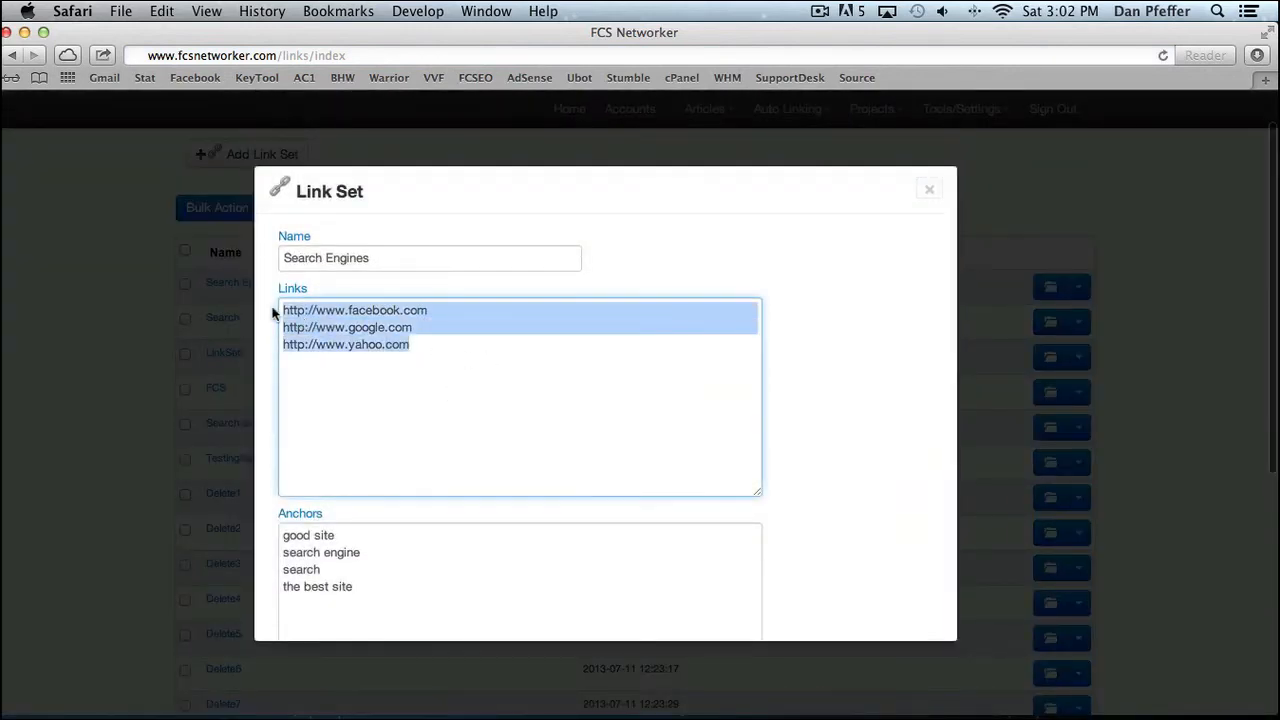
{"action": "left_click", "coordinate": [485, 383]}
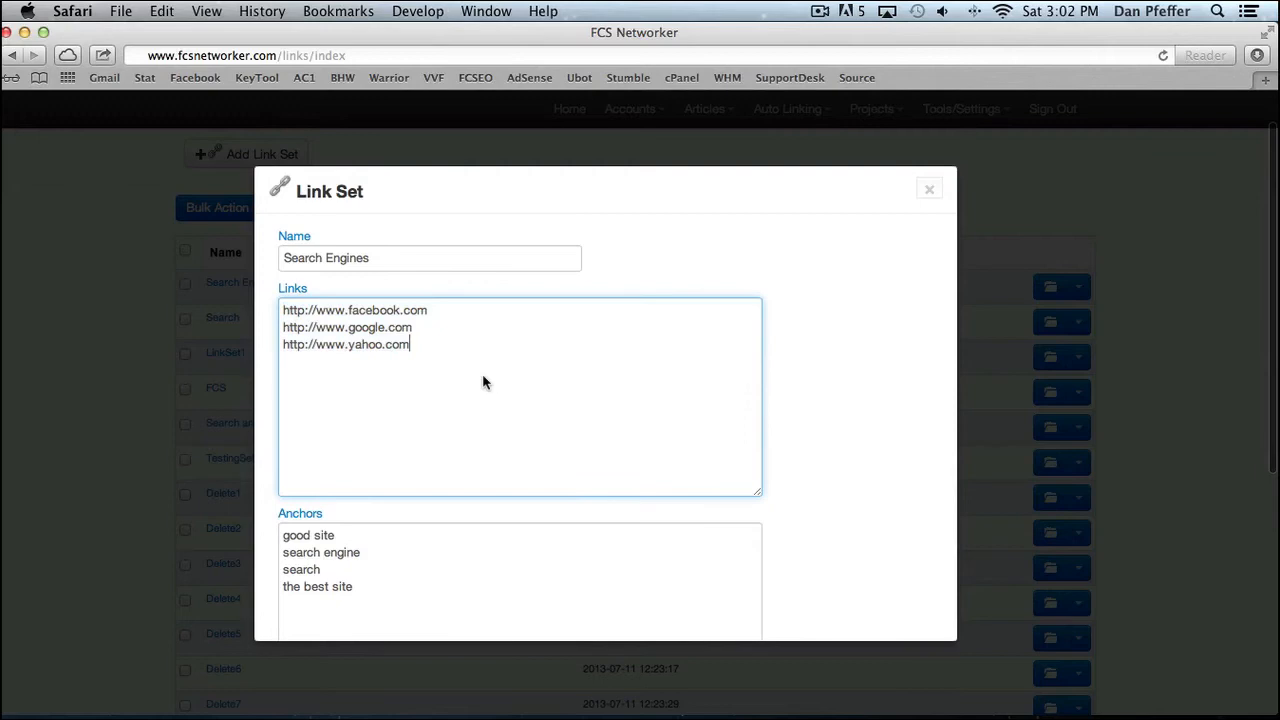
{"action": "scroll", "scroll_direction": "down", "scroll_amount": 3}
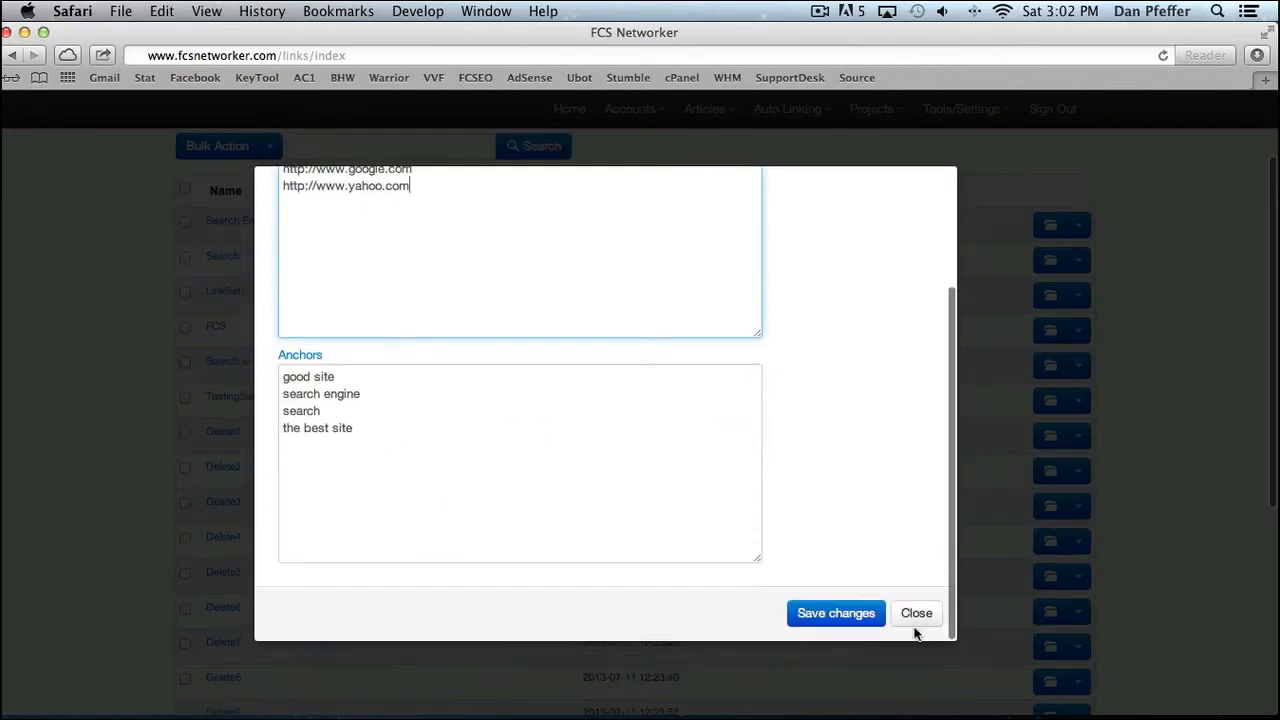
{"action": "left_click", "coordinate": [915, 613]}
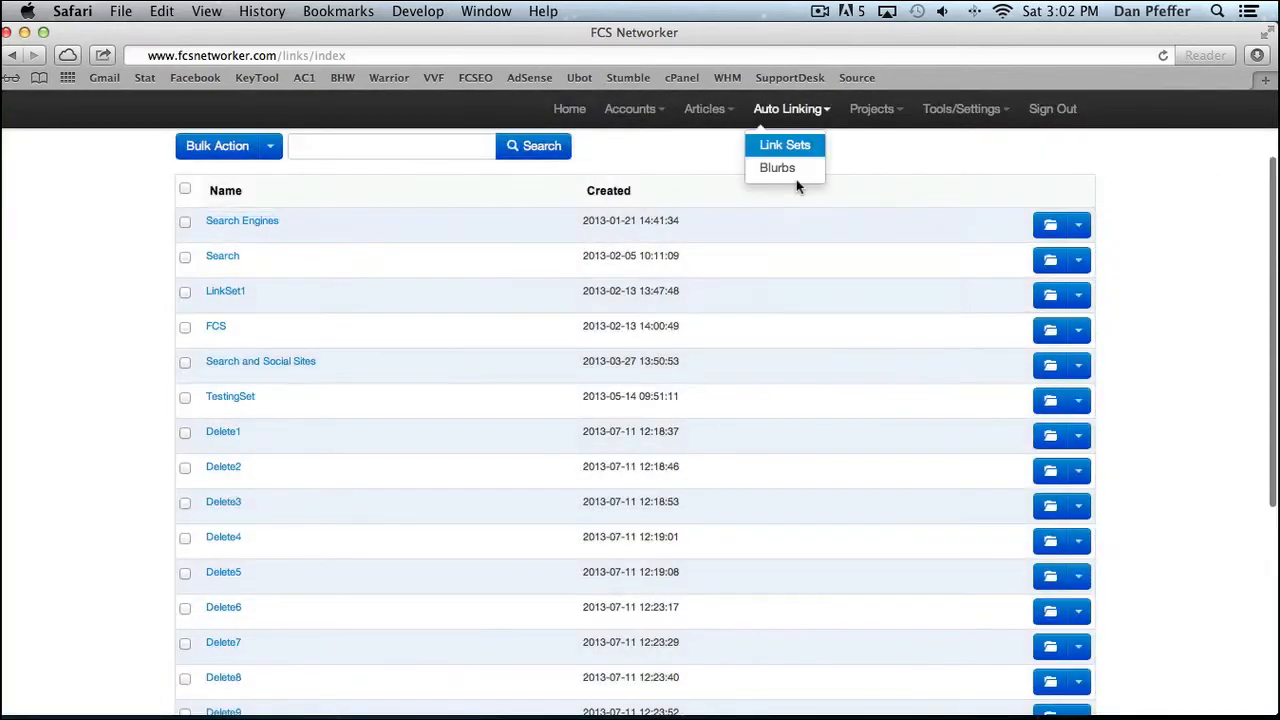
{"action": "left_click", "coordinate": [777, 167]}
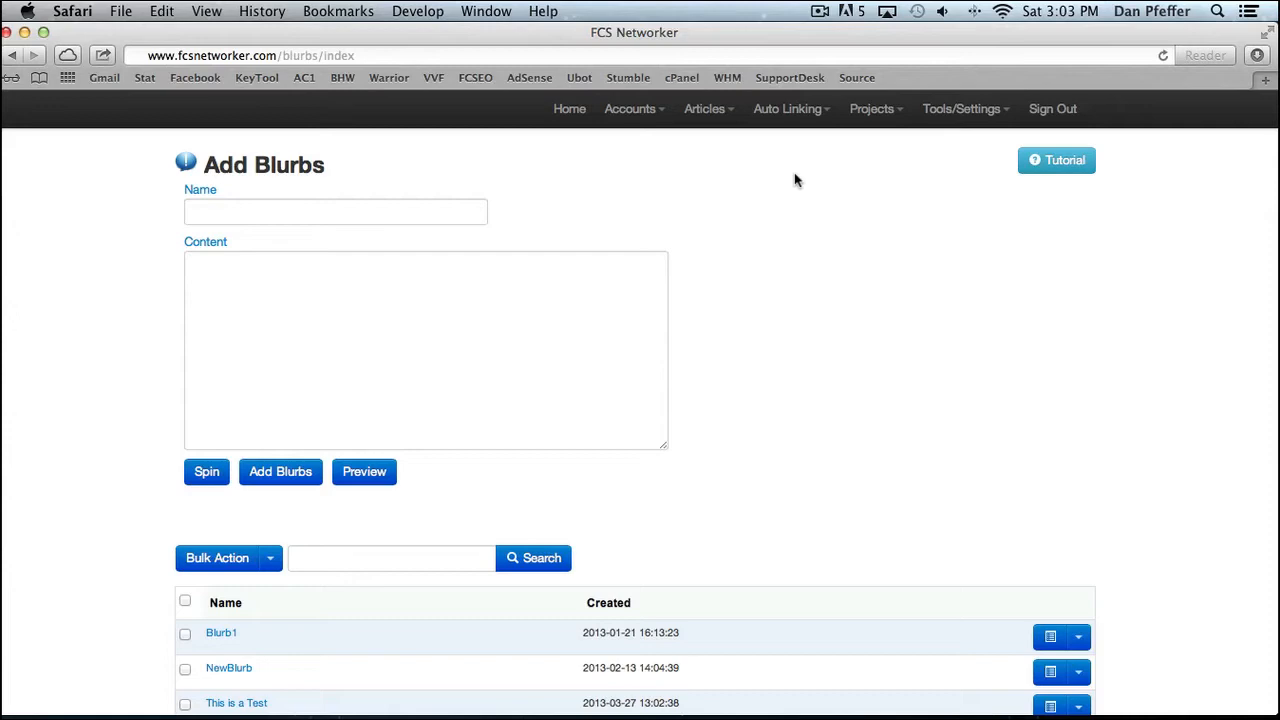
Preview the Small Blurb's spun content from its actions dropdown, then close the preview.
{"action": "scroll", "scroll_direction": "down", "scroll_amount": 3}
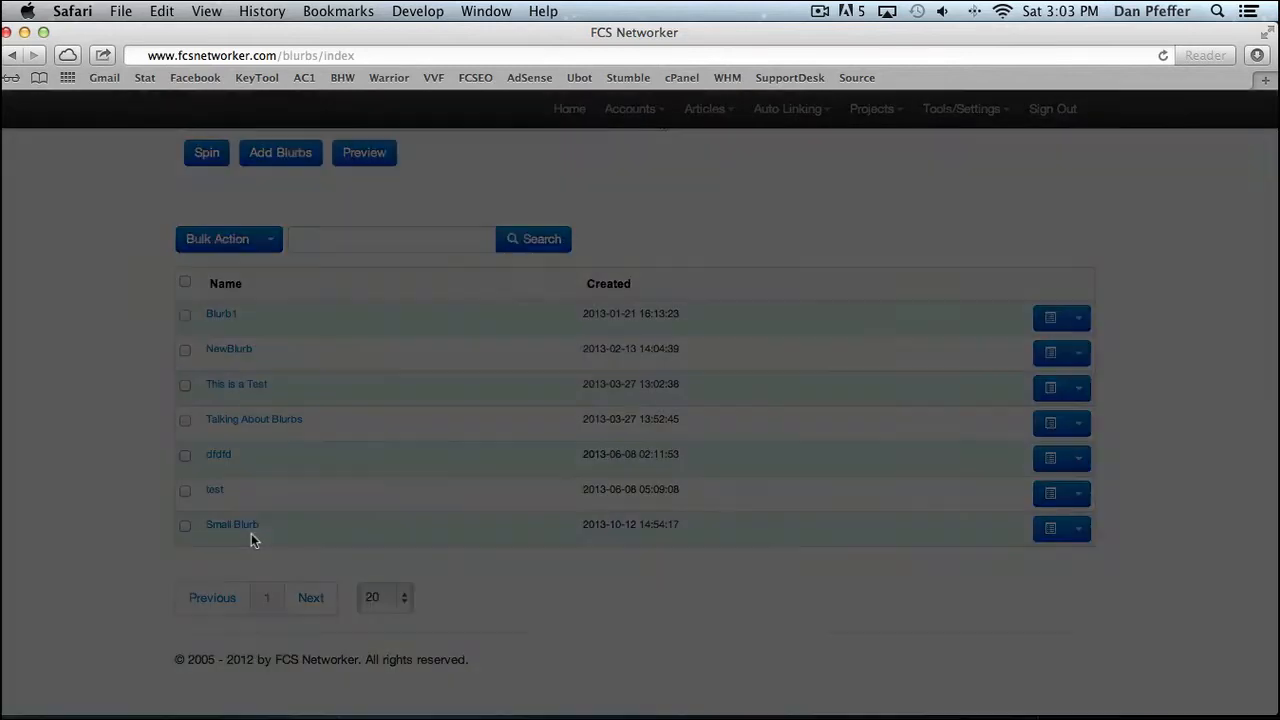
{"action": "left_click", "coordinate": [1050, 528]}
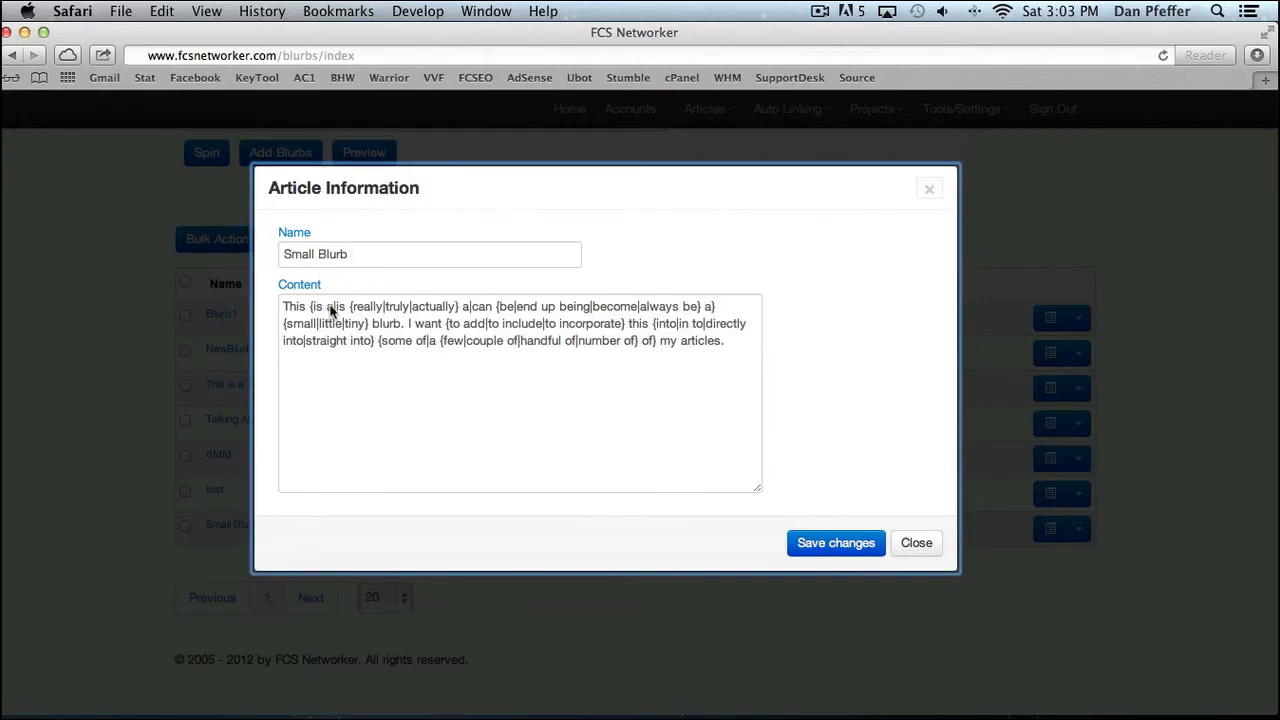
{"action": "left_click", "coordinate": [915, 542]}
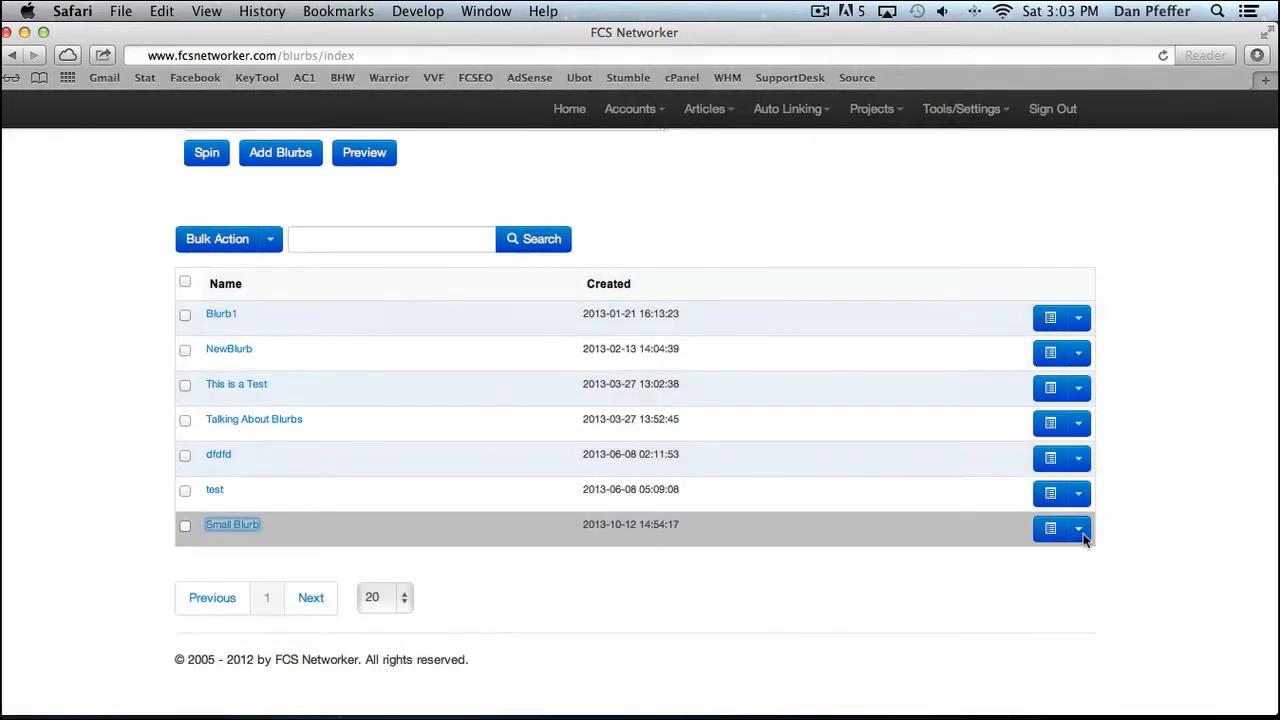
{"action": "left_click", "coordinate": [1049, 528]}
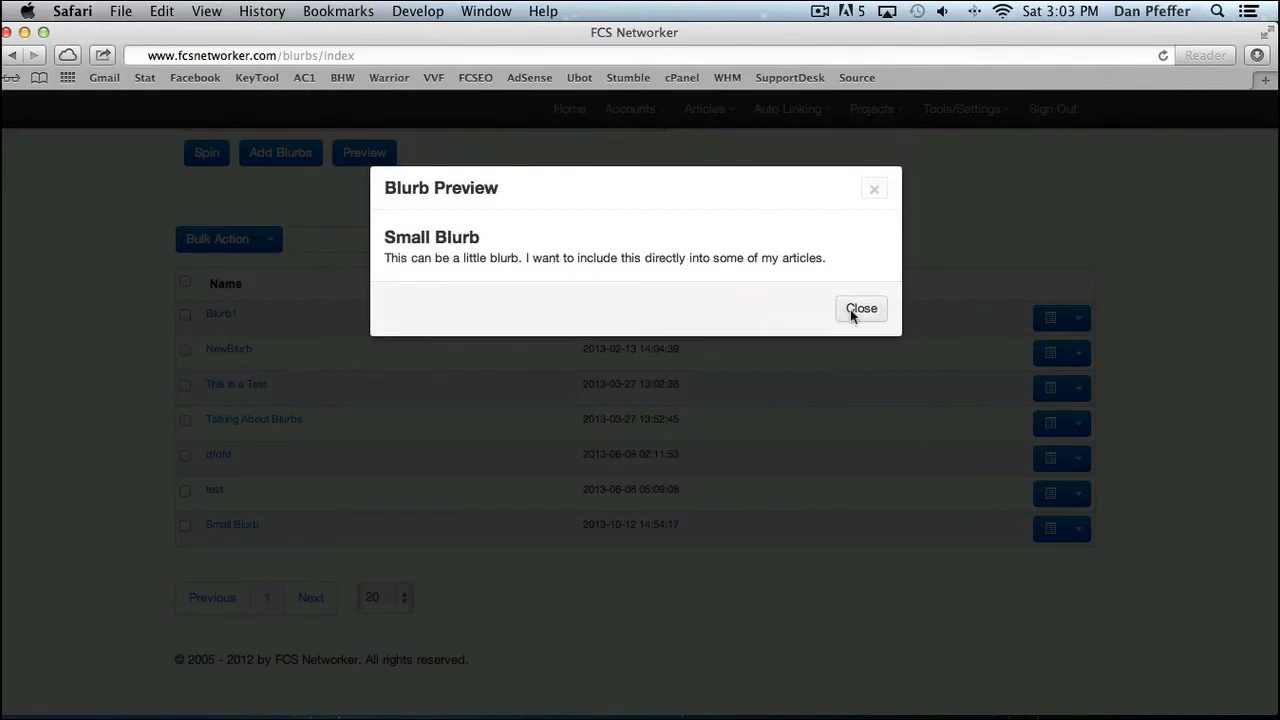
{"action": "left_click", "coordinate": [861, 308]}
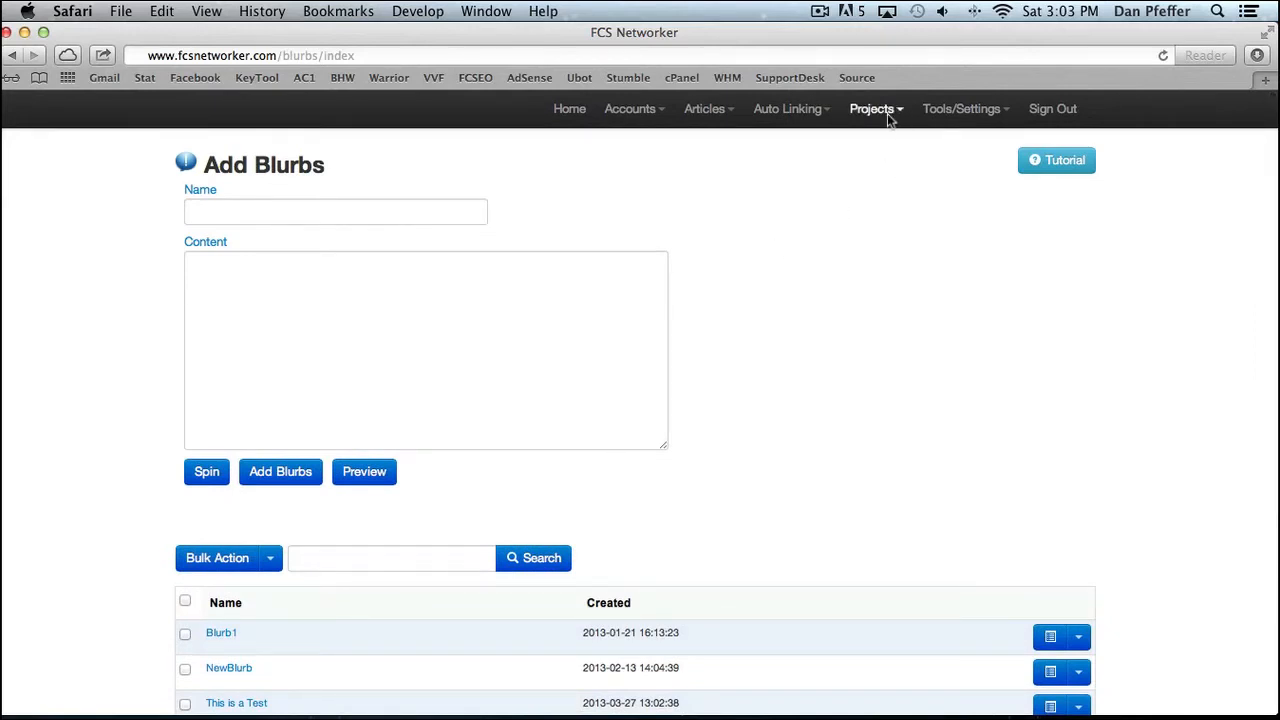
{"action": "left_click", "coordinate": [872, 108]}
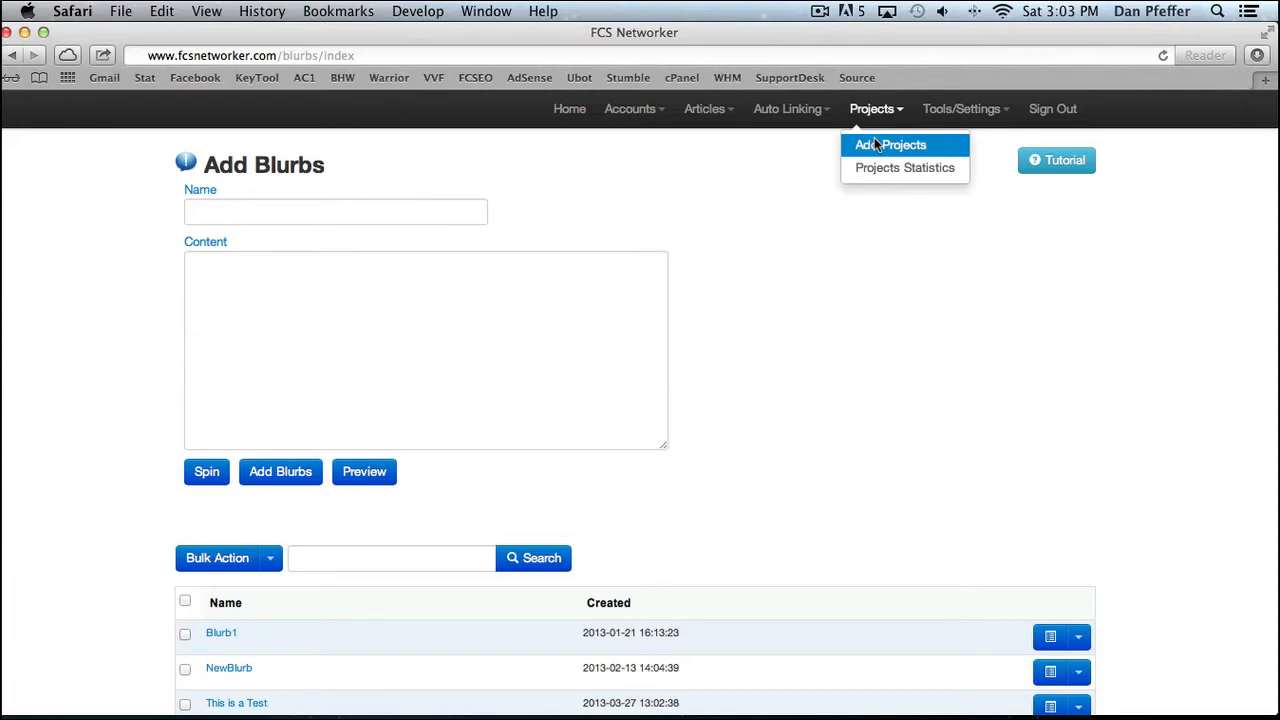
Start a new project via Add Projects and try the start-date calendar without changing the date.
{"action": "left_click", "coordinate": [889, 145]}
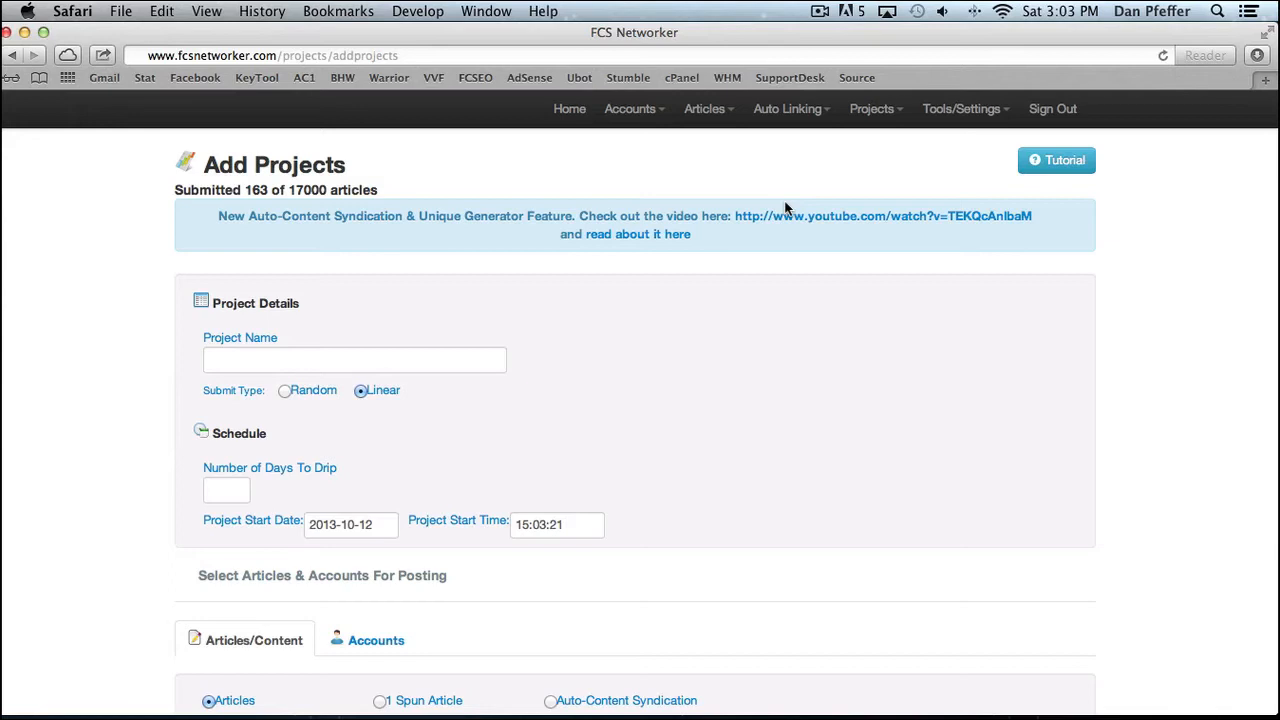
{"action": "scroll", "scroll_direction": "down", "scroll_amount": 3}
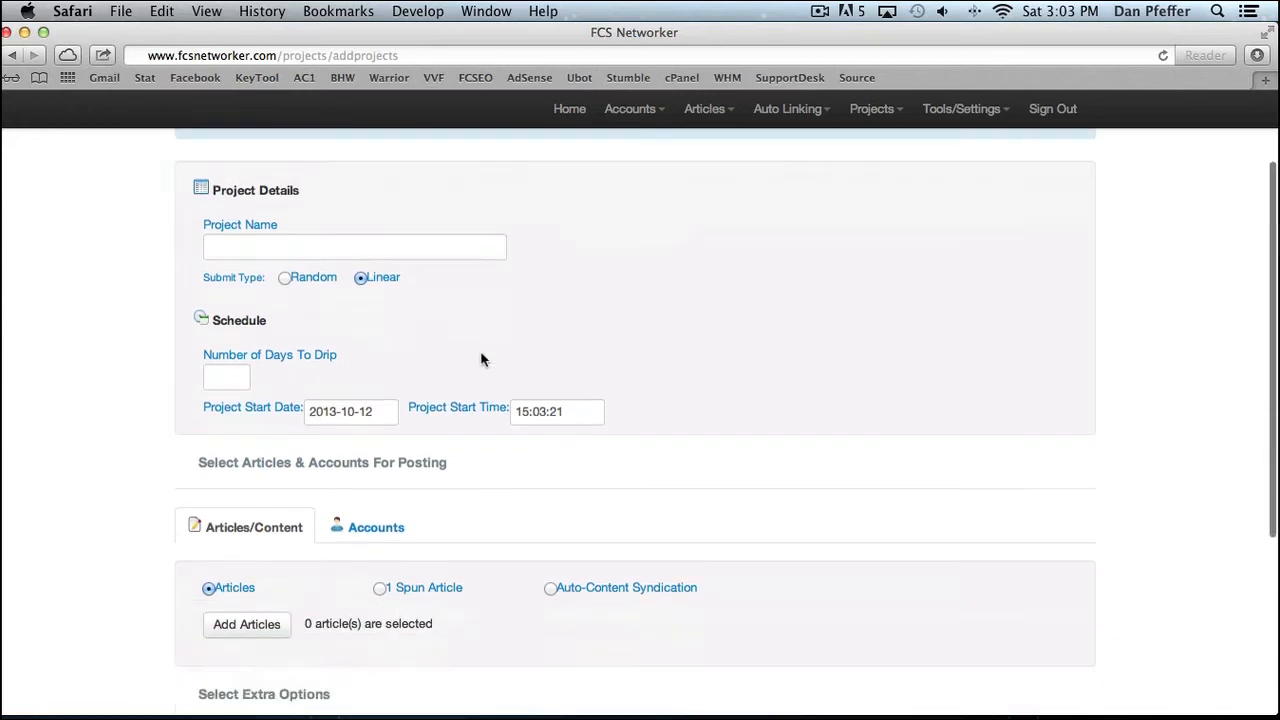
{"action": "scroll", "scroll_direction": "down", "scroll_amount": 3}
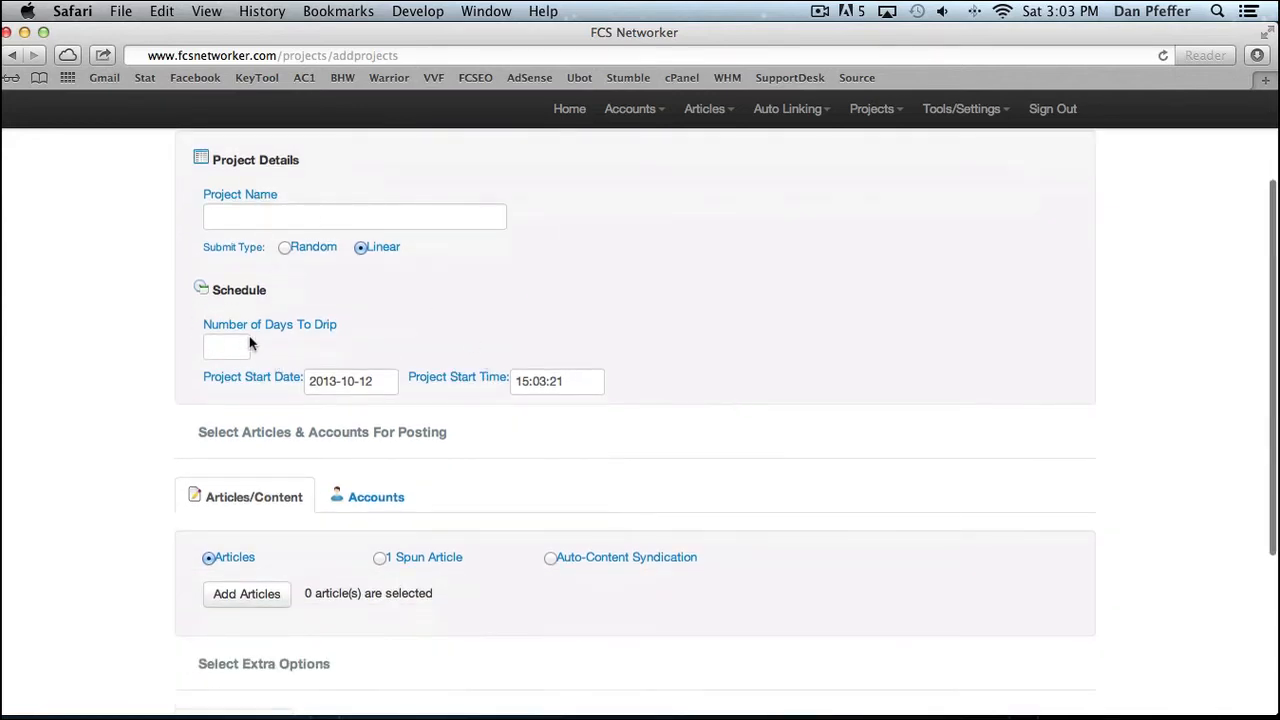
{"action": "mouse_move", "coordinate": [378, 378]}
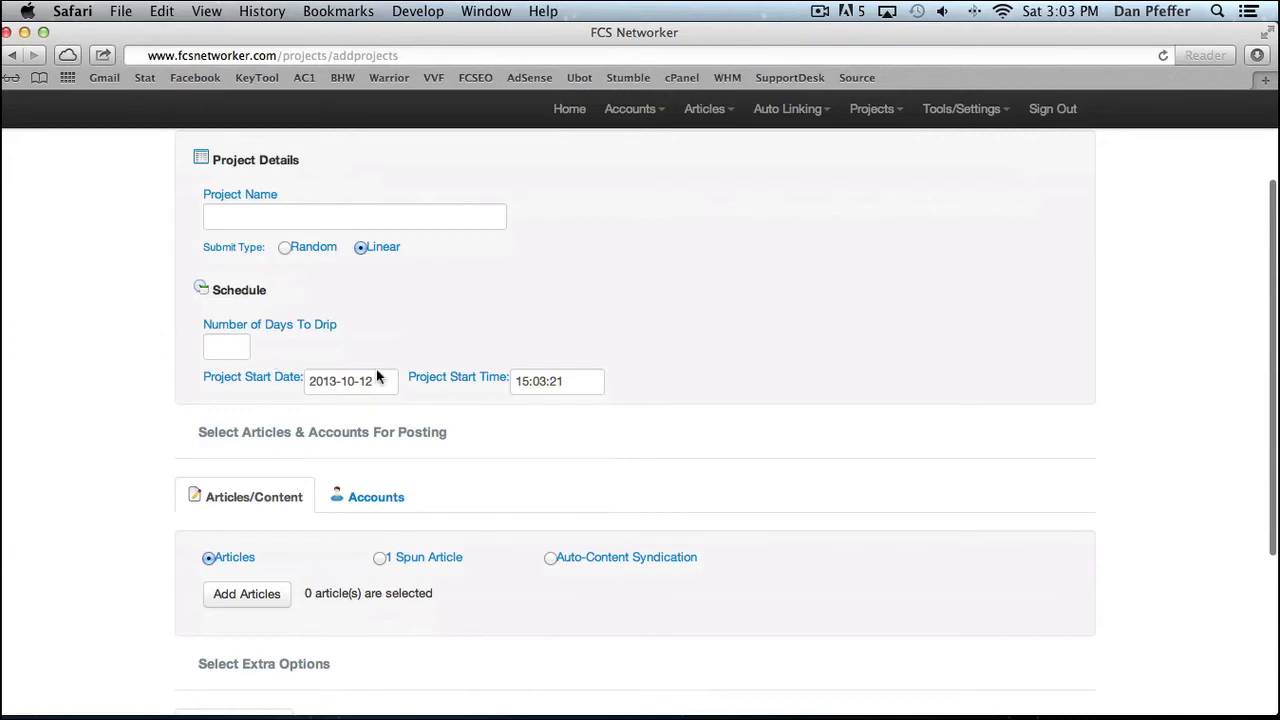
{"action": "left_click", "coordinate": [350, 381]}
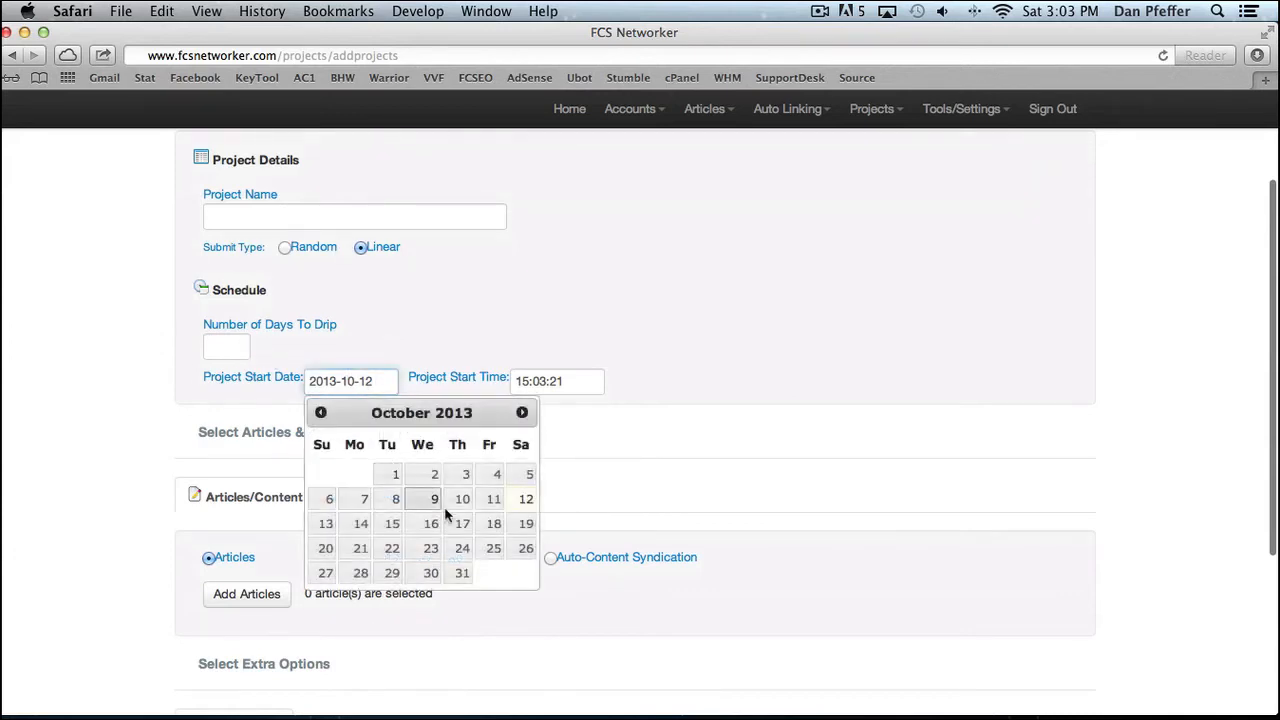
{"action": "left_click", "coordinate": [459, 344]}
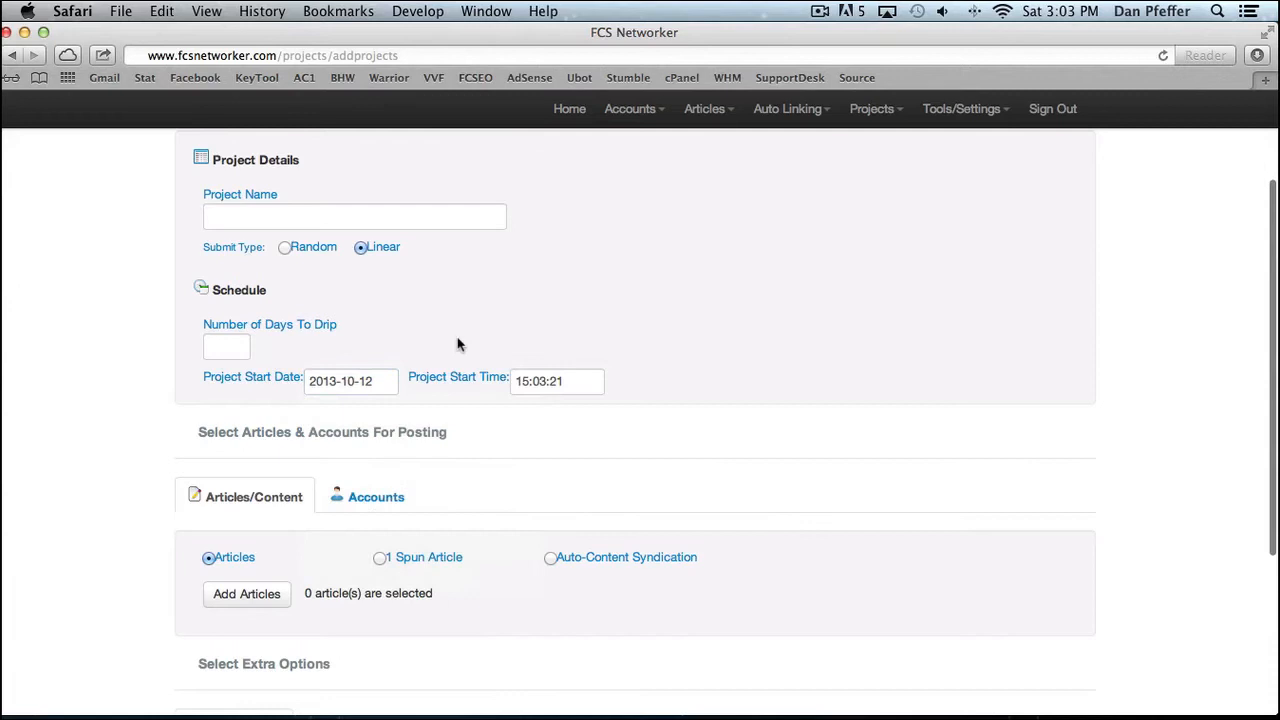
{"action": "mouse_move", "coordinate": [667, 333]}
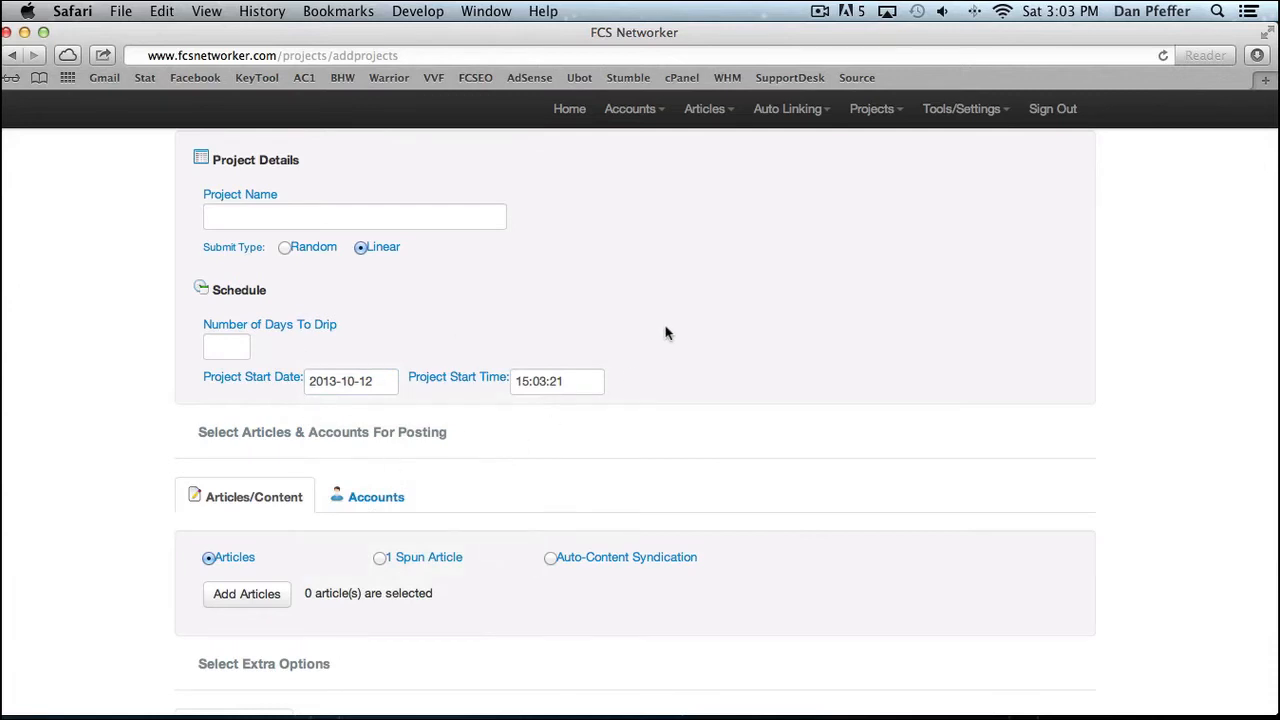
Scroll further down the project form and bring up the Choose Articles list.
{"action": "scroll", "scroll_direction": "down", "scroll_amount": 3}
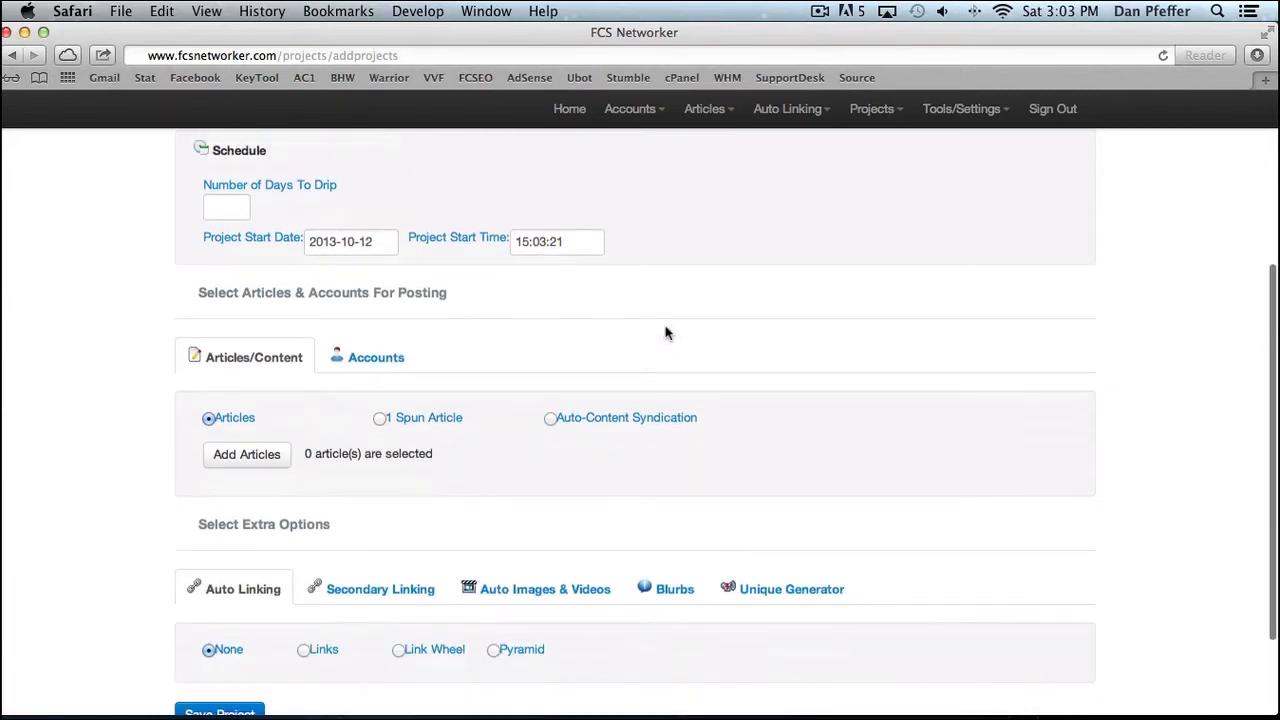
{"action": "mouse_move", "coordinate": [285, 430]}
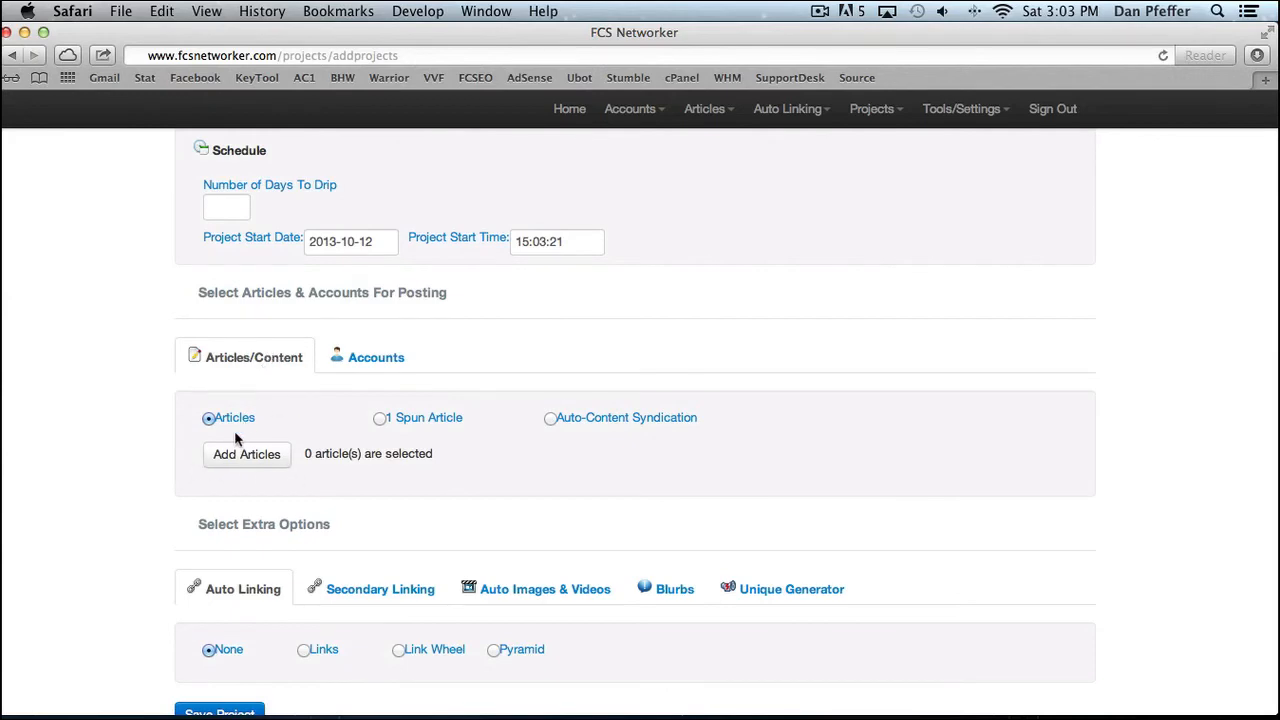
{"action": "left_click", "coordinate": [246, 454]}
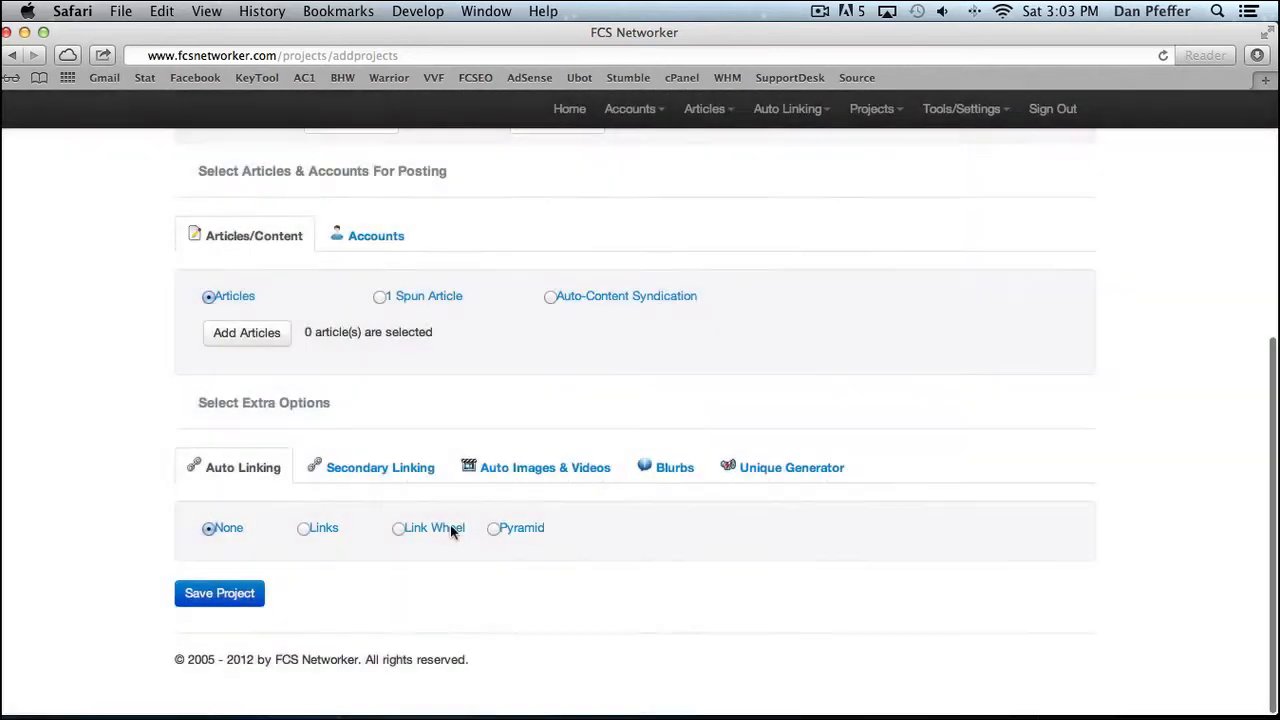
{"action": "left_click", "coordinate": [246, 332]}
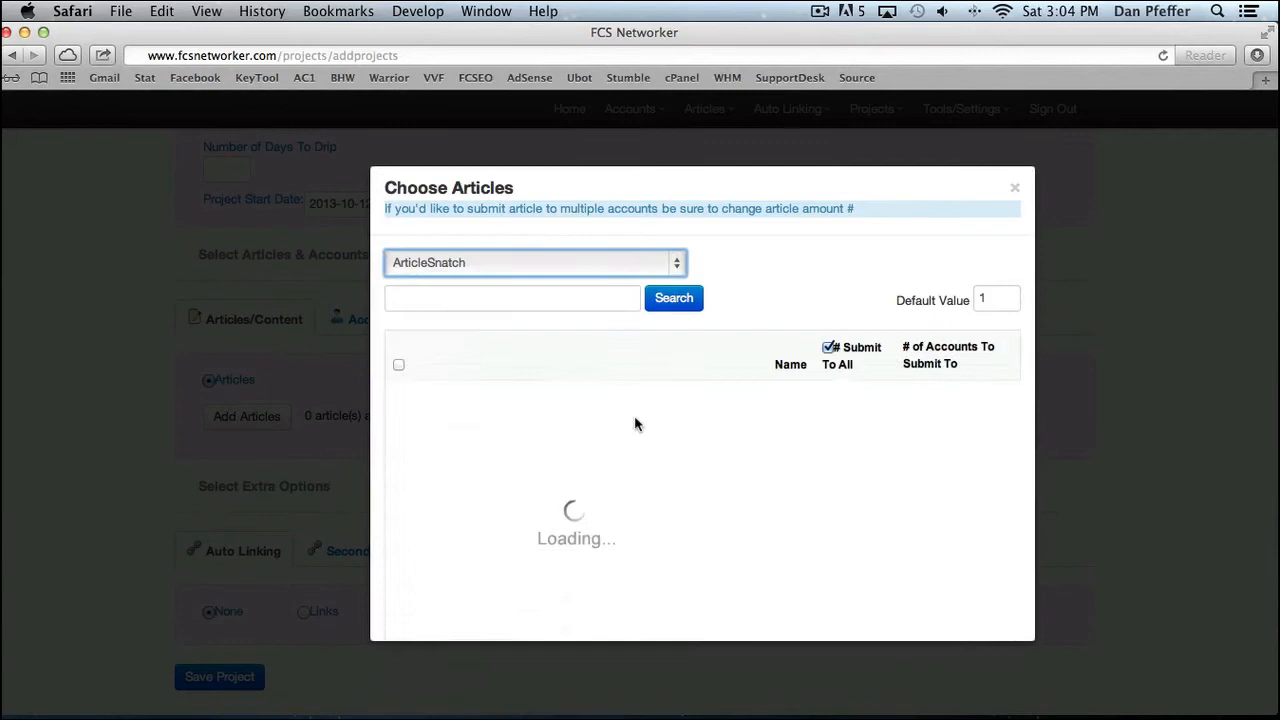
Close the article list, try 1 Spun Article, then use Auto-Content Syndication.
{"action": "left_click", "coordinate": [1014, 188]}
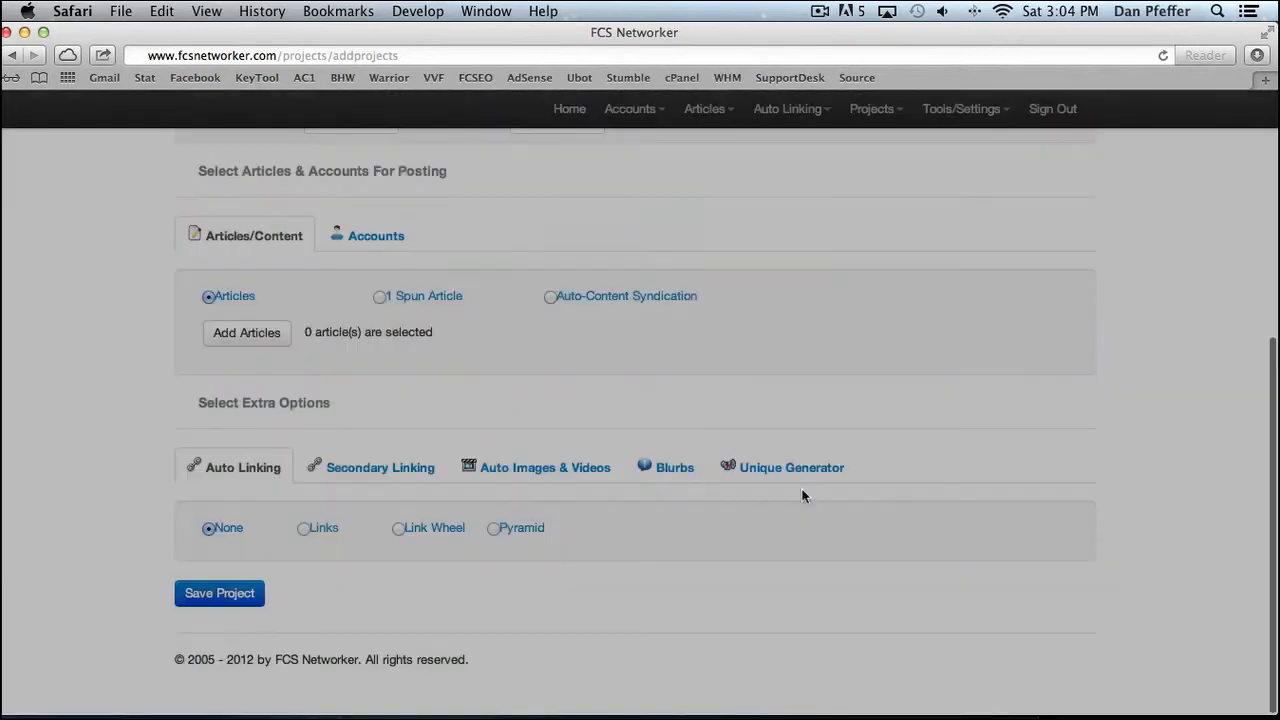
{"action": "left_click", "coordinate": [379, 296]}
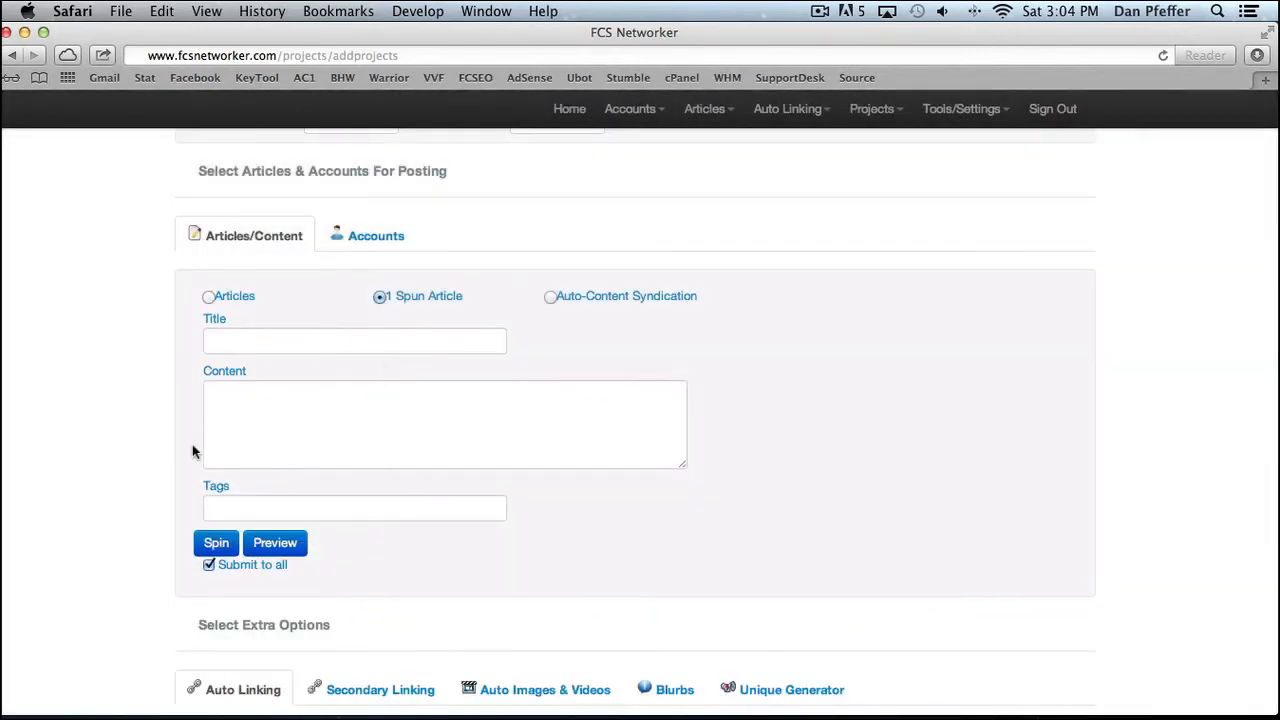
{"action": "mouse_move", "coordinate": [378, 524]}
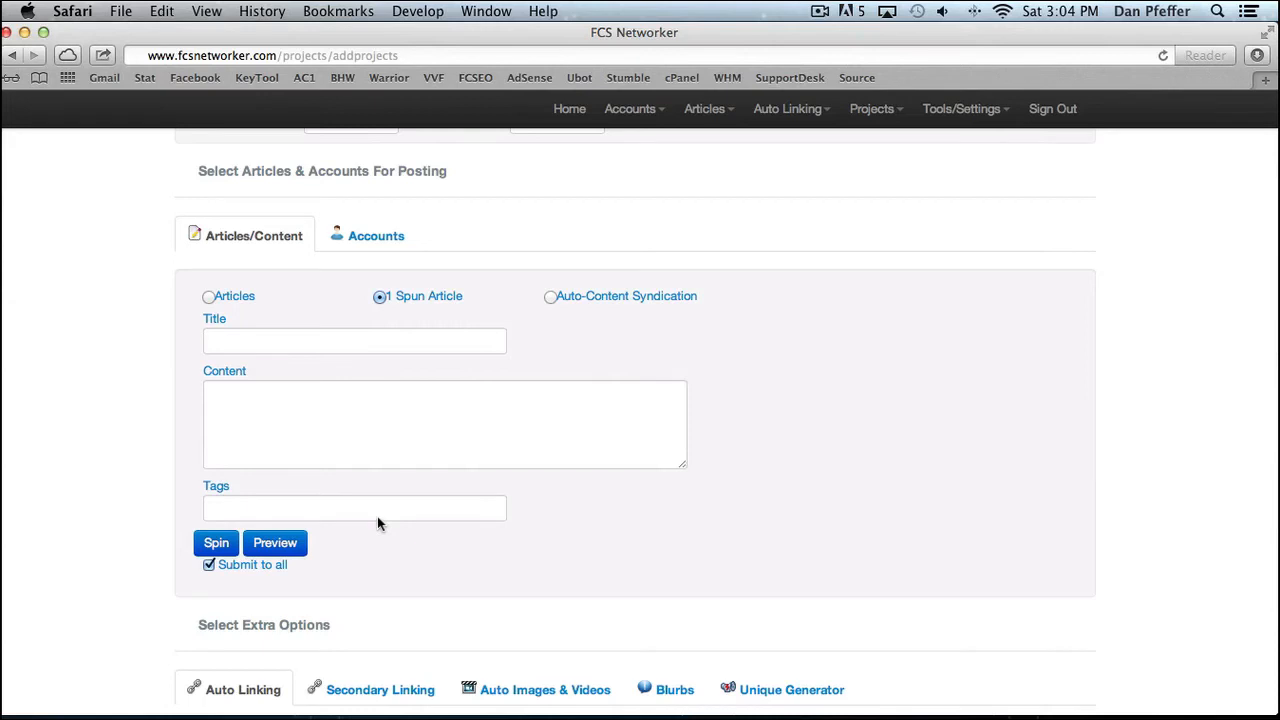
{"action": "left_click", "coordinate": [549, 296]}
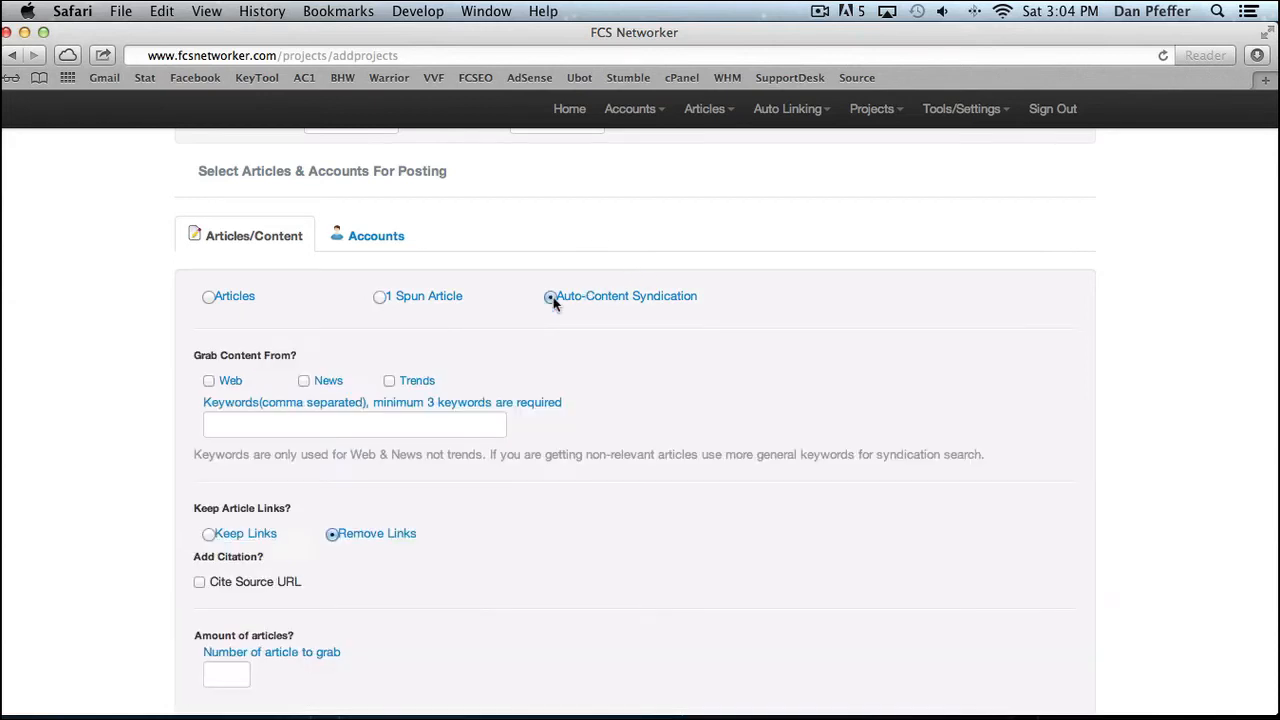
{"action": "scroll", "scroll_direction": "down", "scroll_amount": 3}
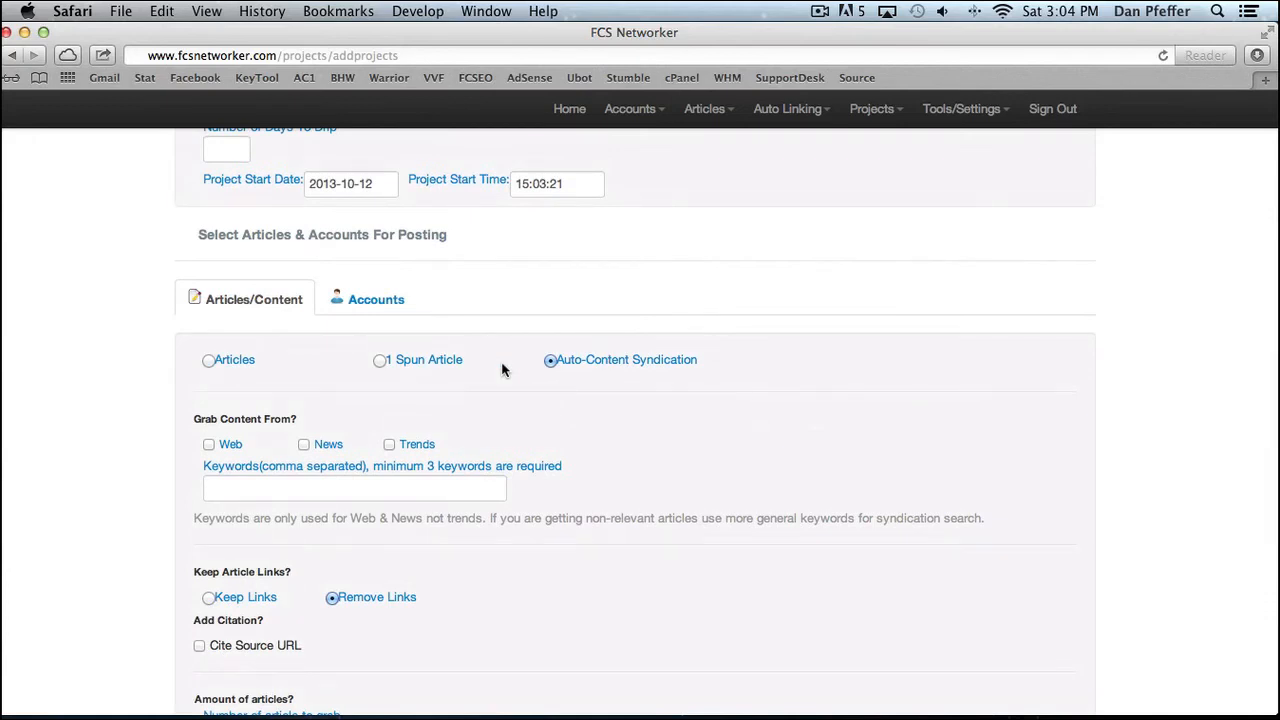
{"action": "mouse_move", "coordinate": [500, 362]}
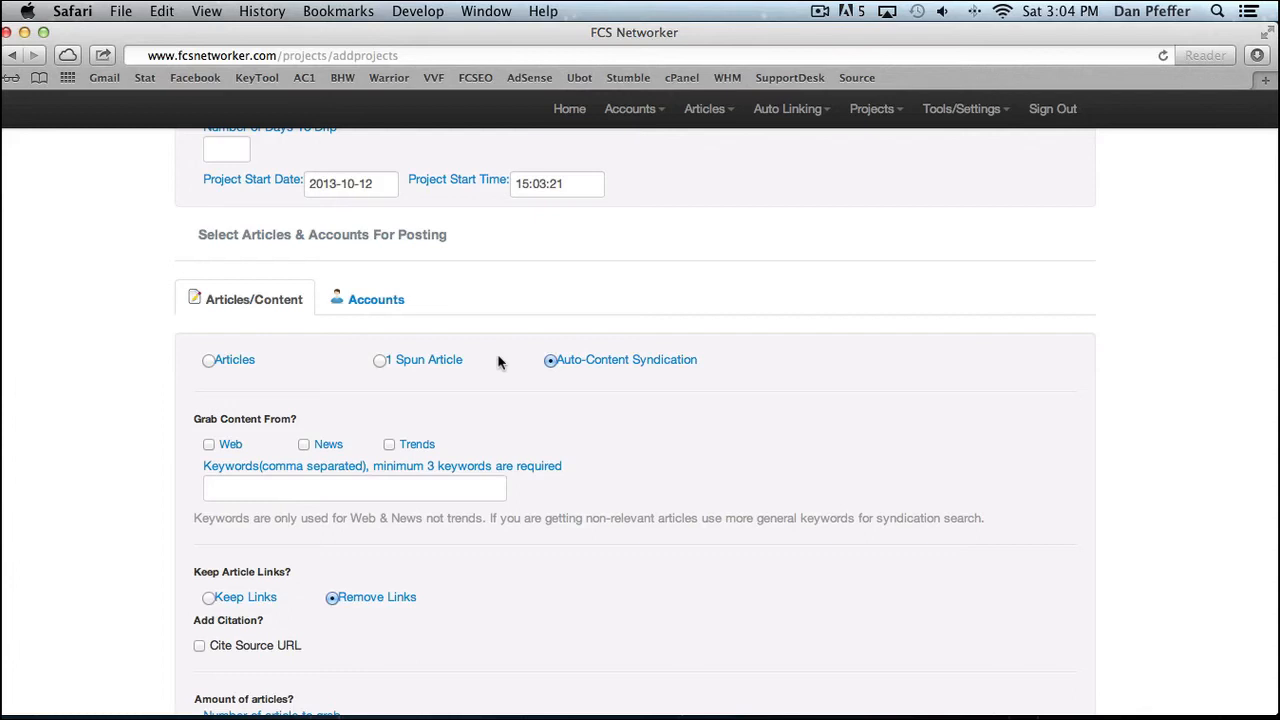
{"action": "mouse_move", "coordinate": [470, 358]}
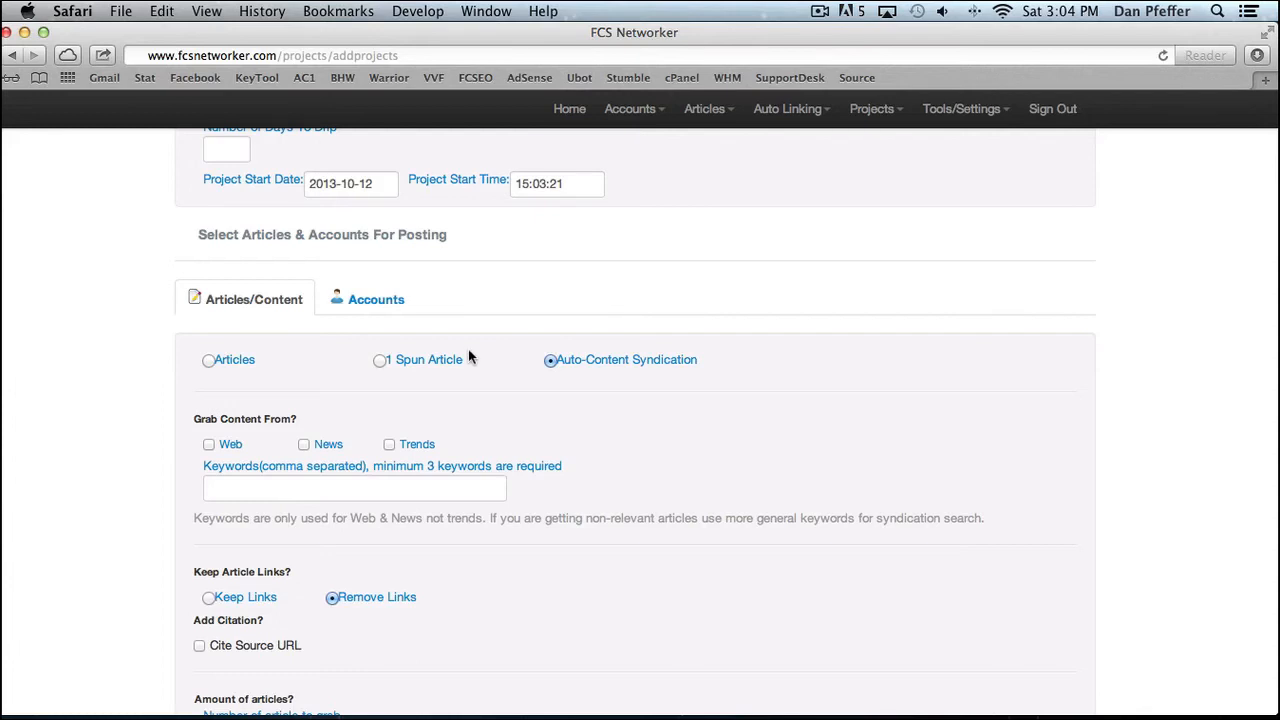
{"action": "scroll", "scroll_direction": "down", "scroll_amount": 3}
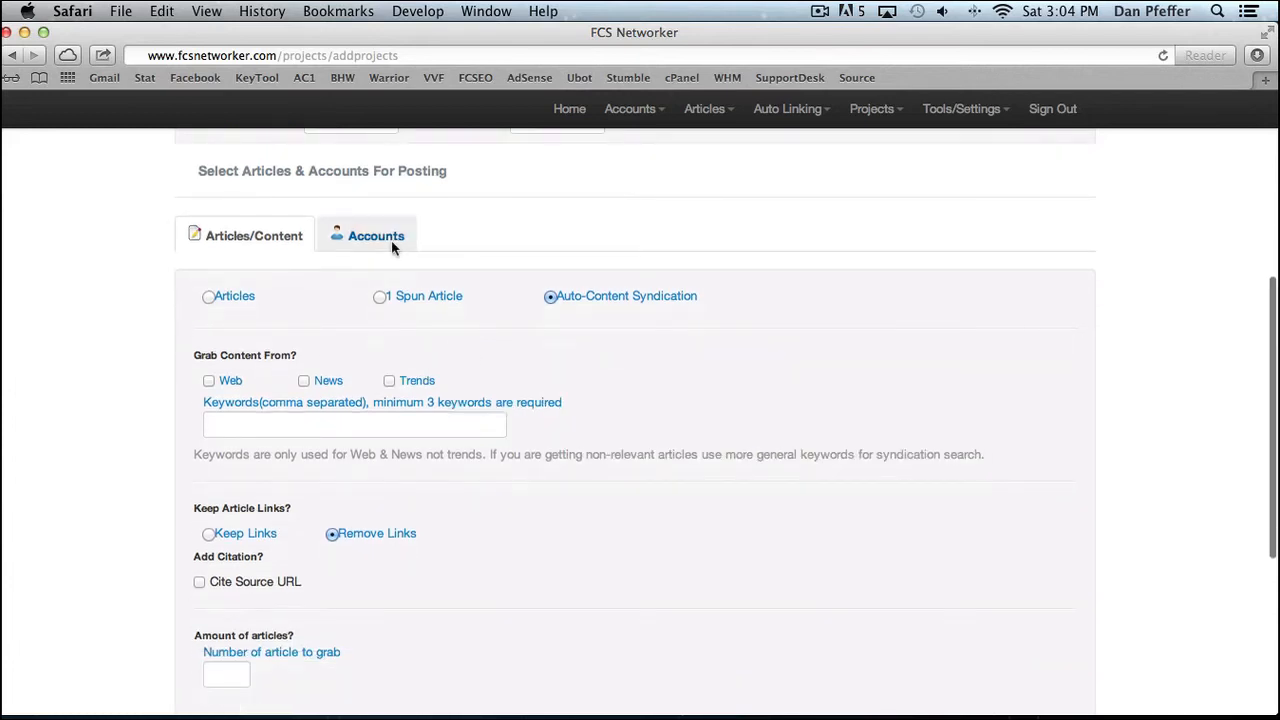
Add all TestandDelete category accounts and select Links under Auto Linking.
{"action": "left_click", "coordinate": [375, 235]}
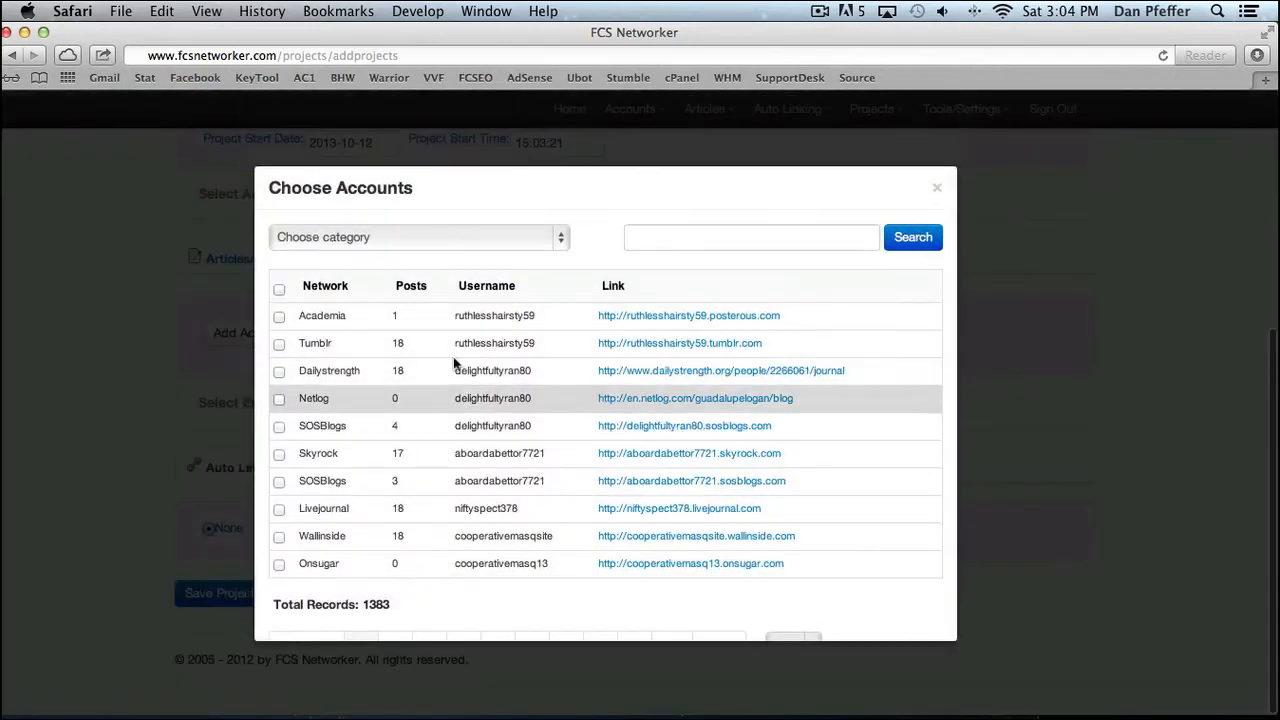
{"action": "left_click", "coordinate": [418, 237]}
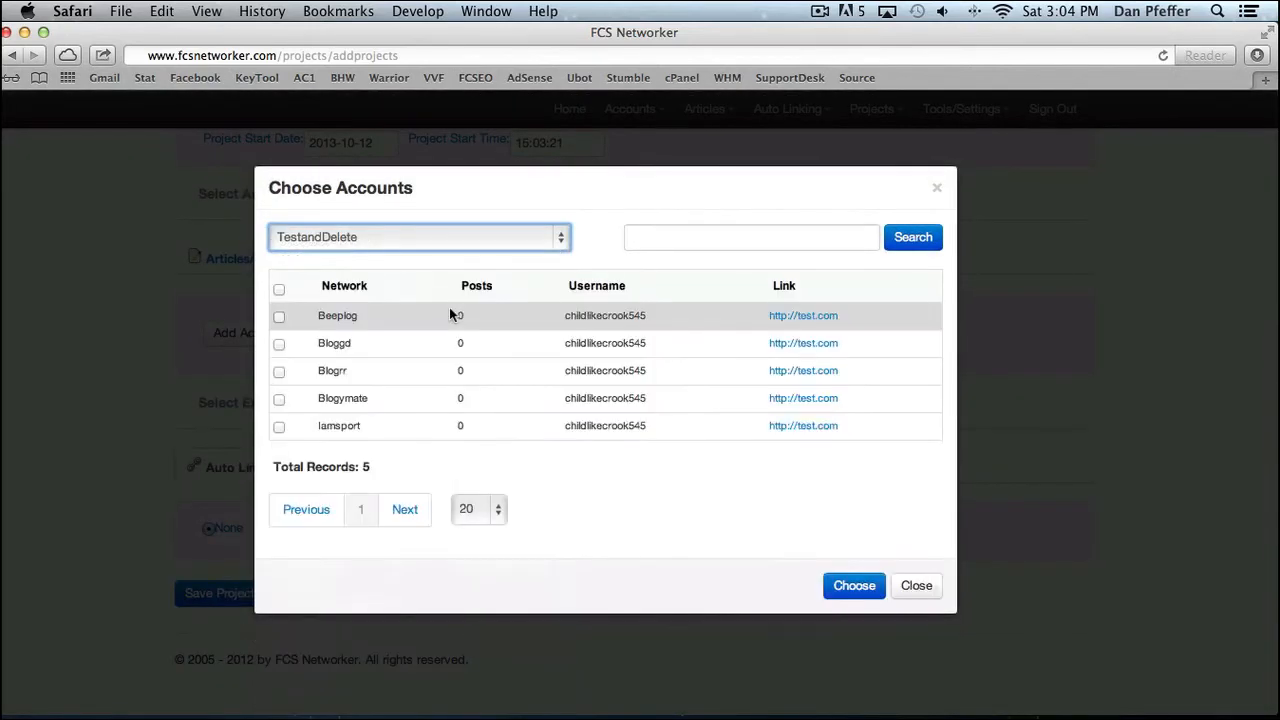
{"action": "left_click", "coordinate": [279, 287]}
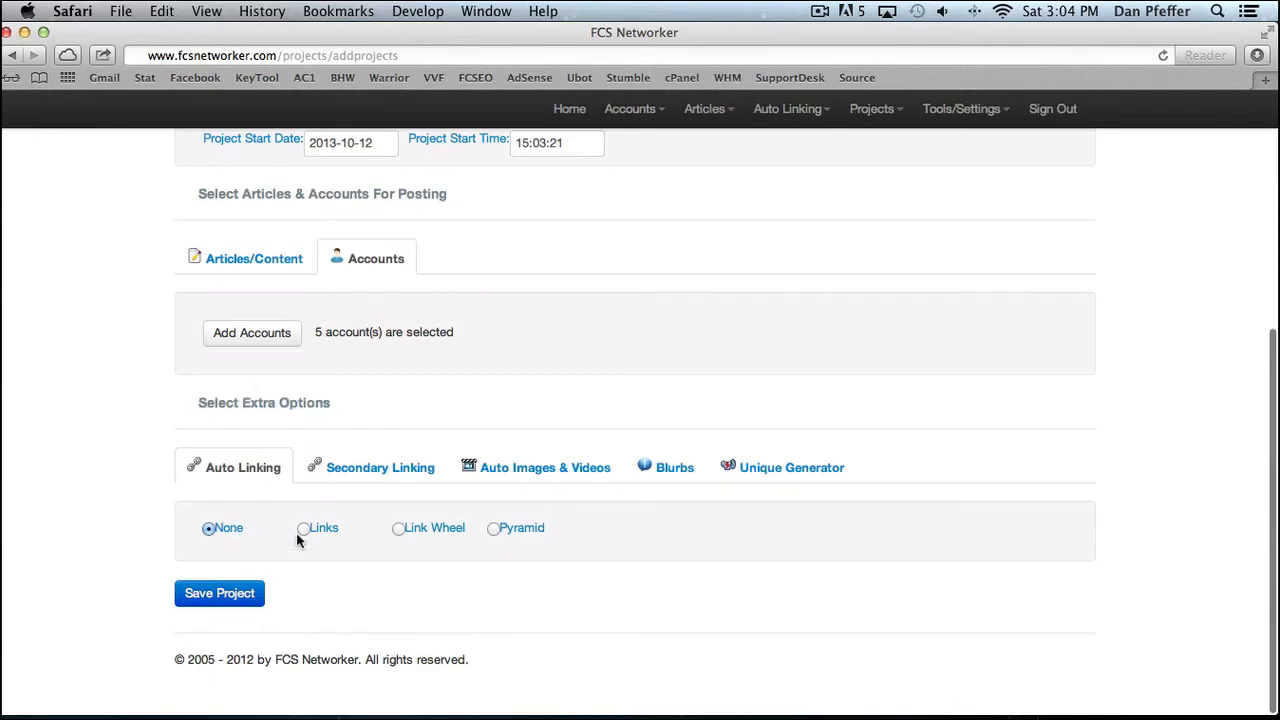
{"action": "left_click", "coordinate": [304, 528]}
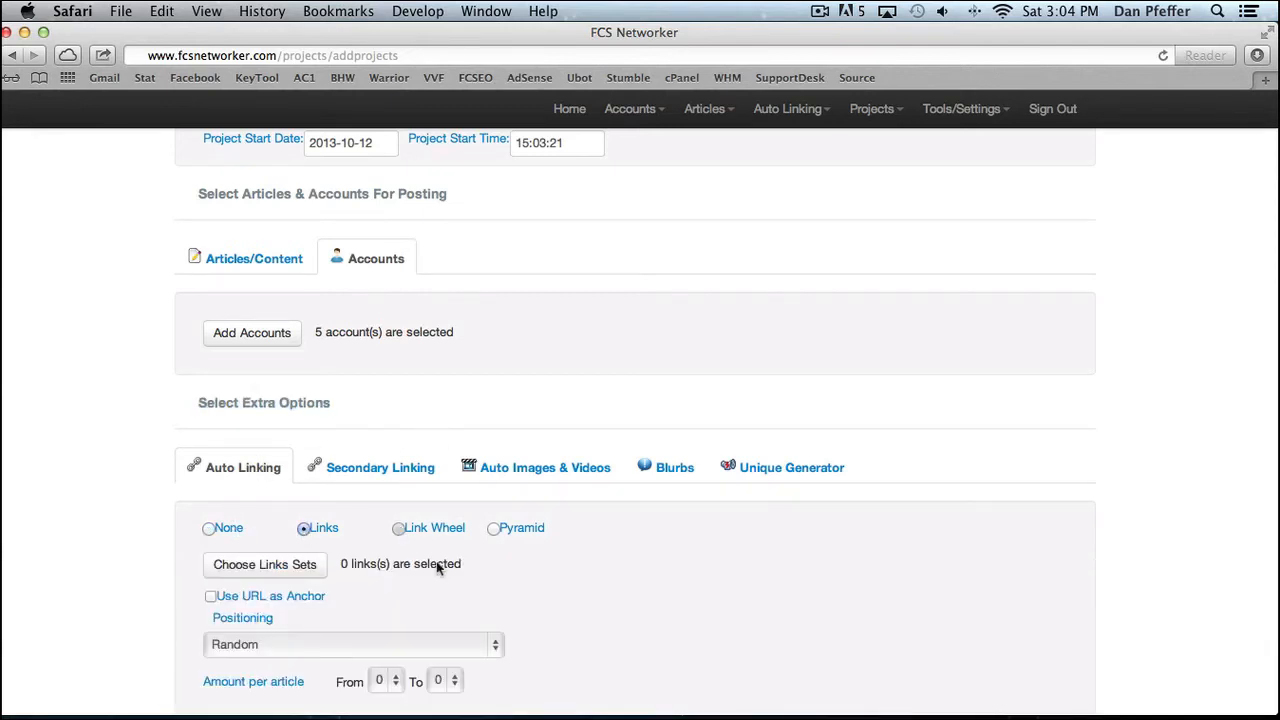
Preview Pyramid linking's target project list, close it unchosen, and show Secondary Linking.
{"action": "left_click", "coordinate": [493, 527]}
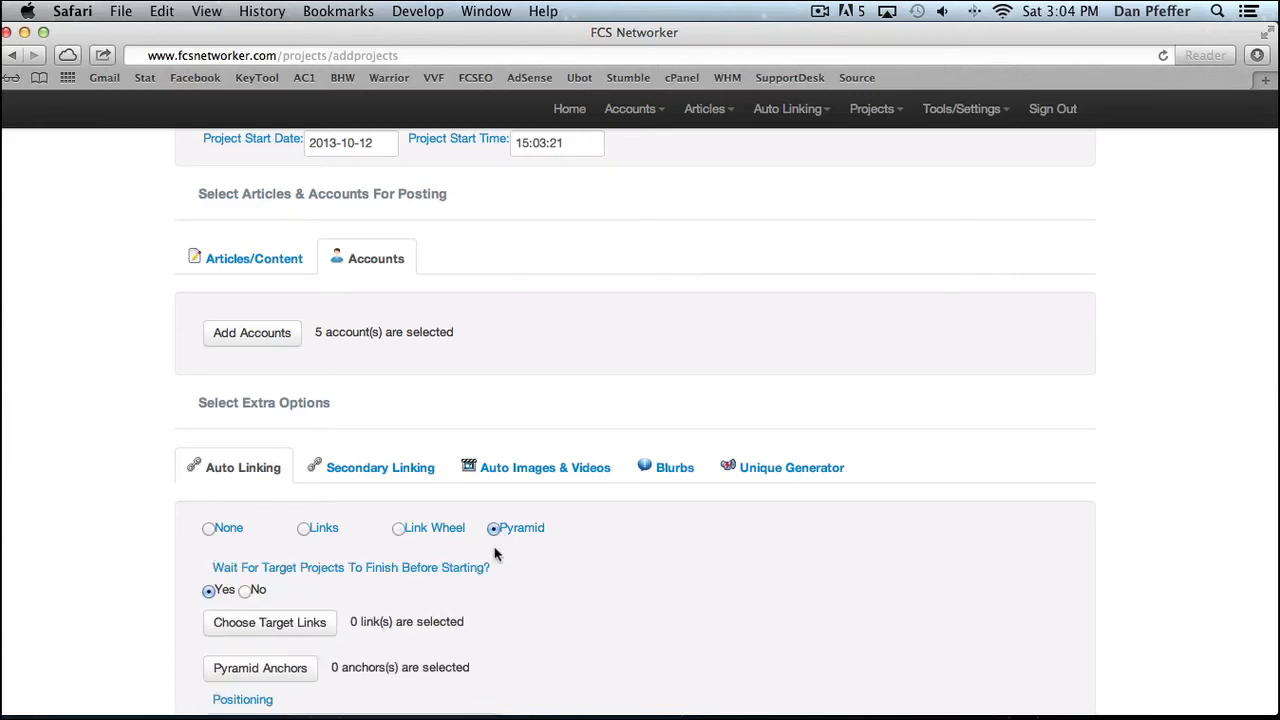
{"action": "left_click", "coordinate": [269, 622]}
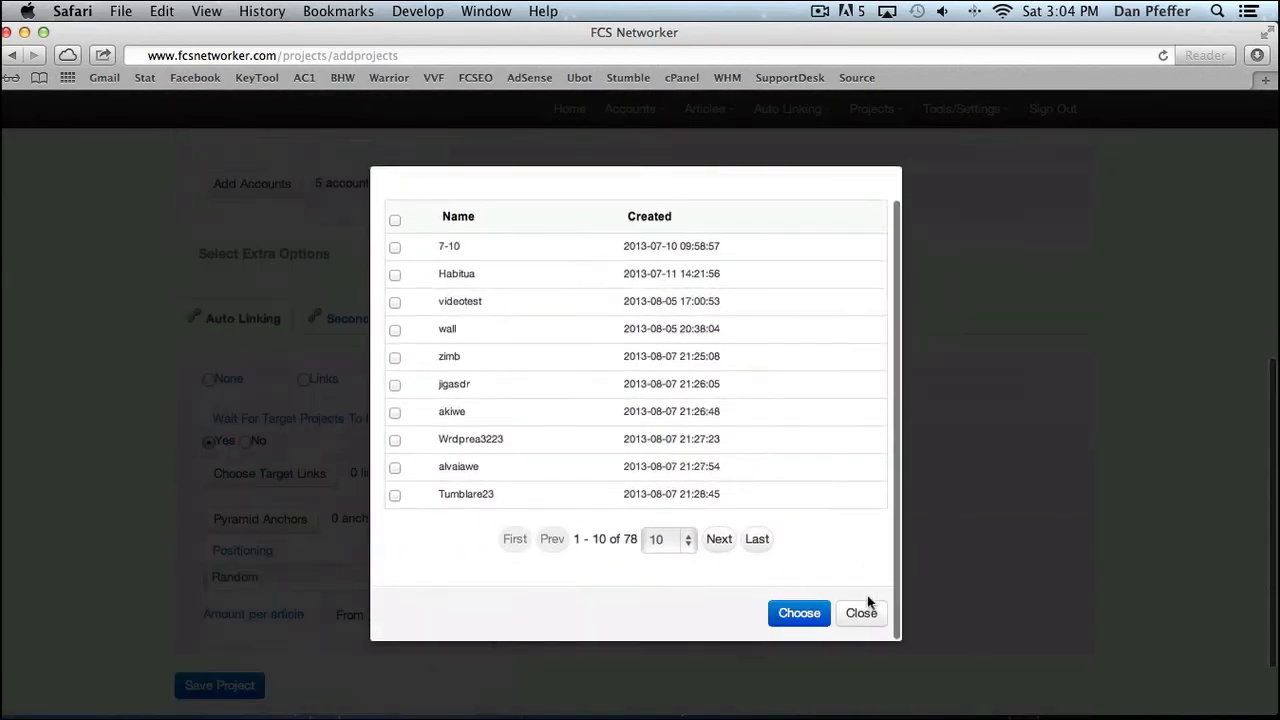
{"action": "left_click", "coordinate": [861, 613]}
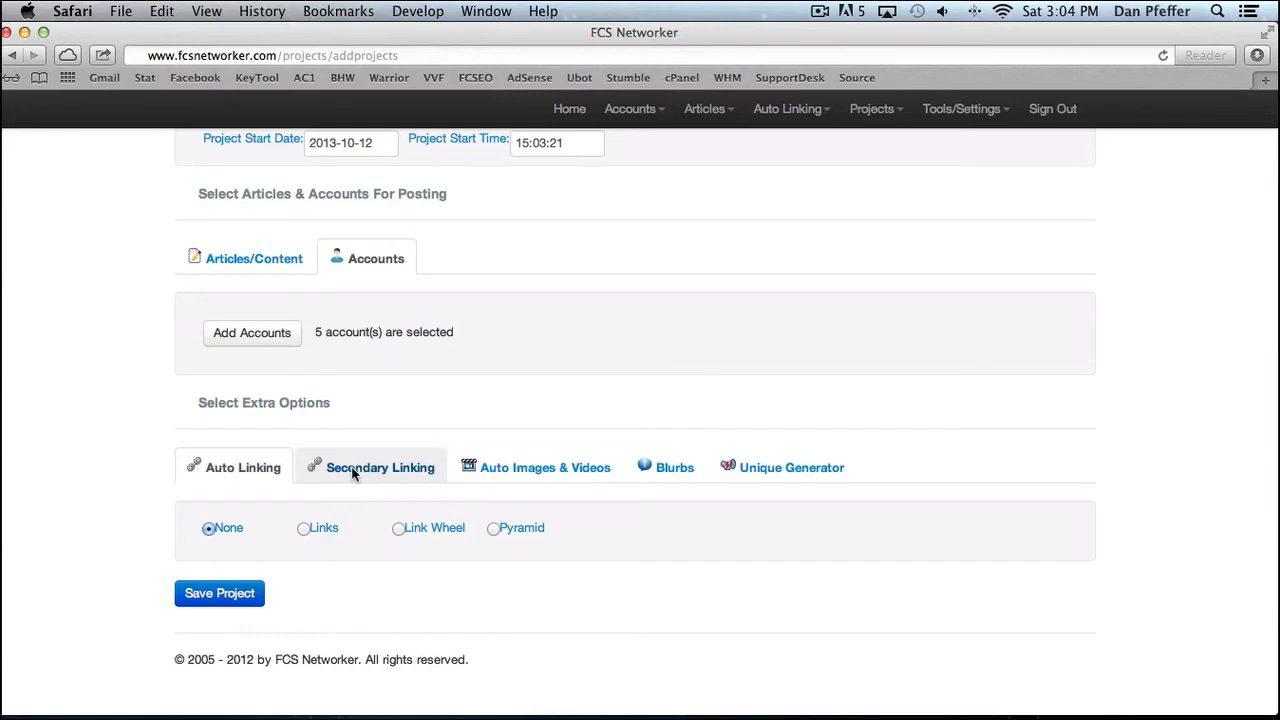
{"action": "left_click", "coordinate": [303, 528]}
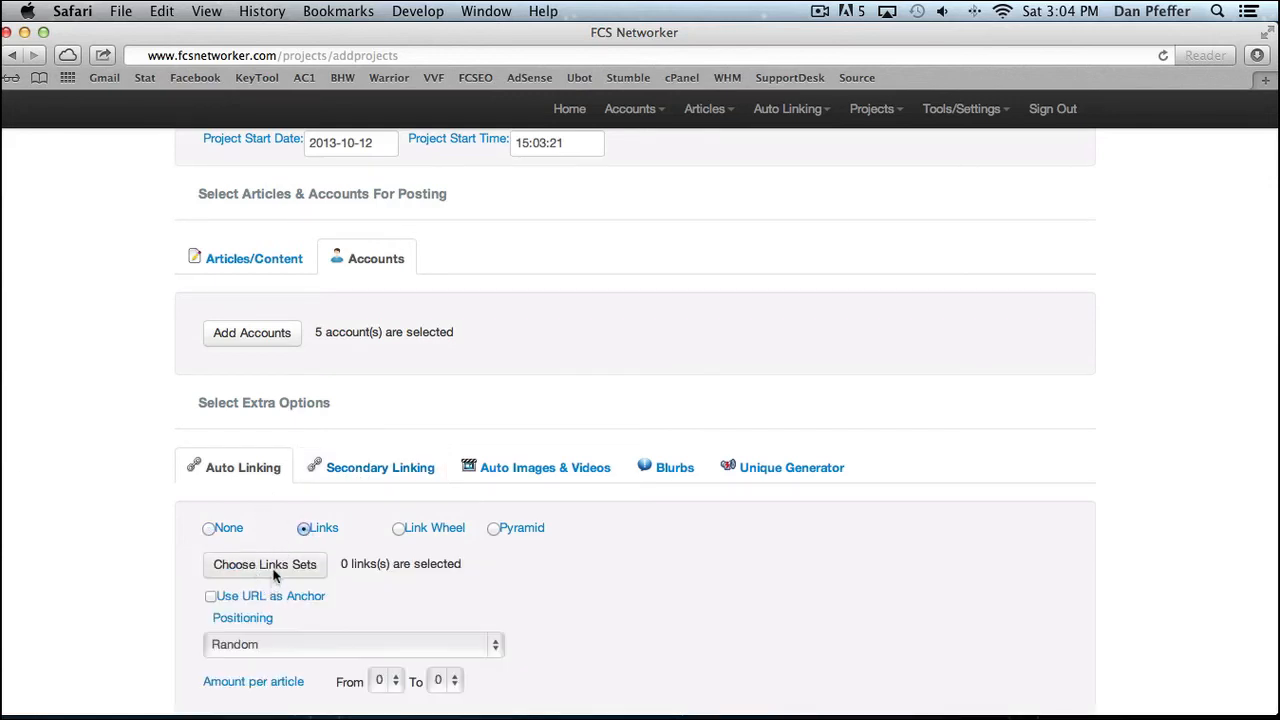
Enable secondary Links and set Auto Images & Videos to Just Videos.
{"action": "left_click", "coordinate": [380, 467]}
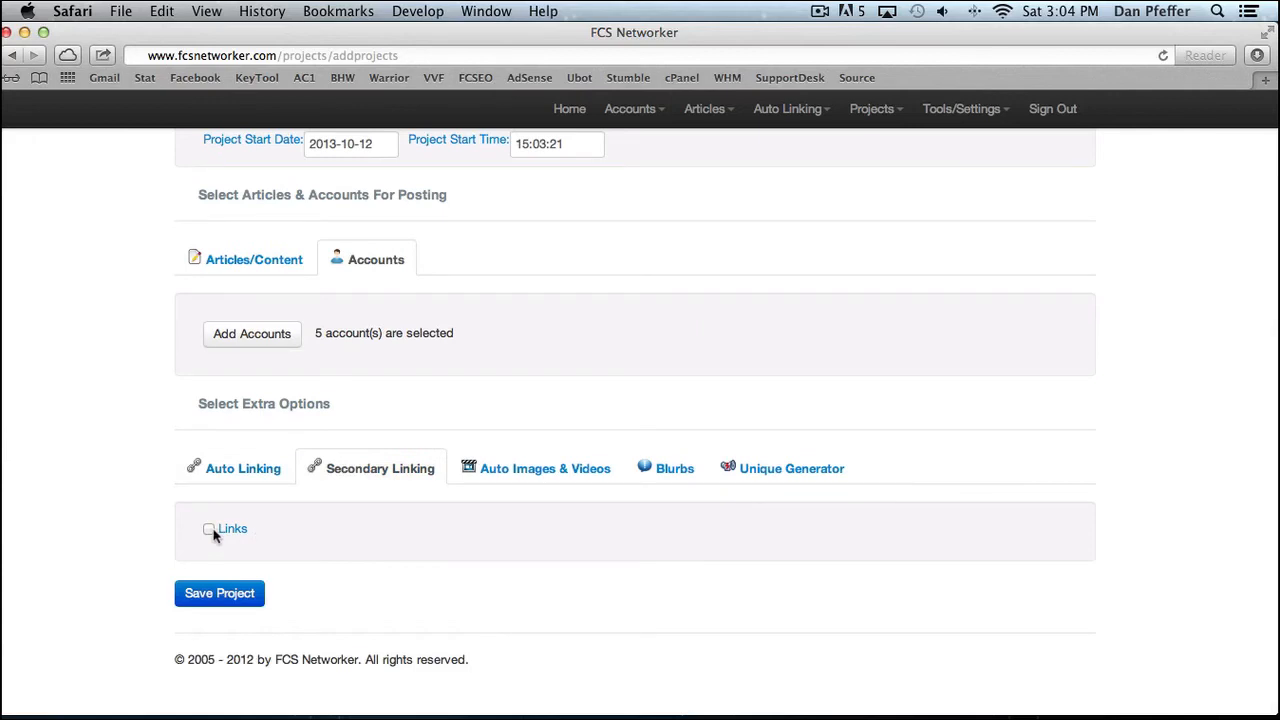
{"action": "left_click", "coordinate": [209, 528]}
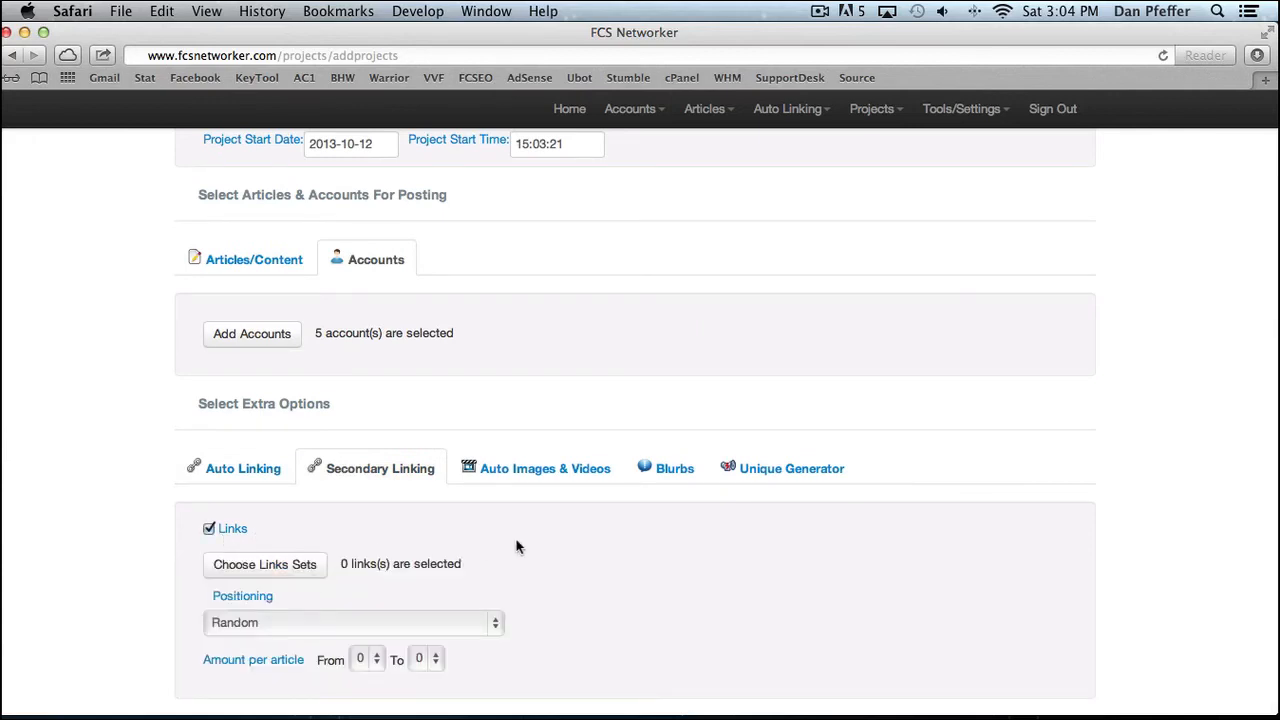
{"action": "left_click", "coordinate": [545, 468]}
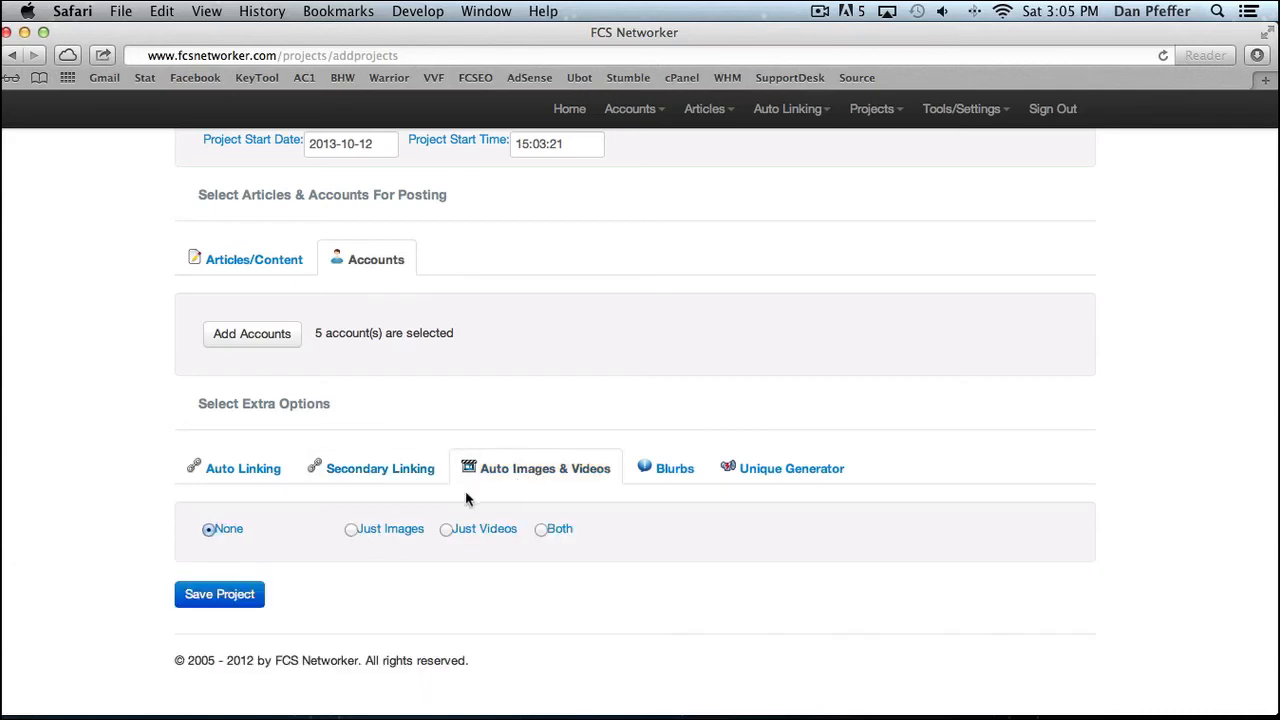
{"action": "left_click", "coordinate": [446, 529]}
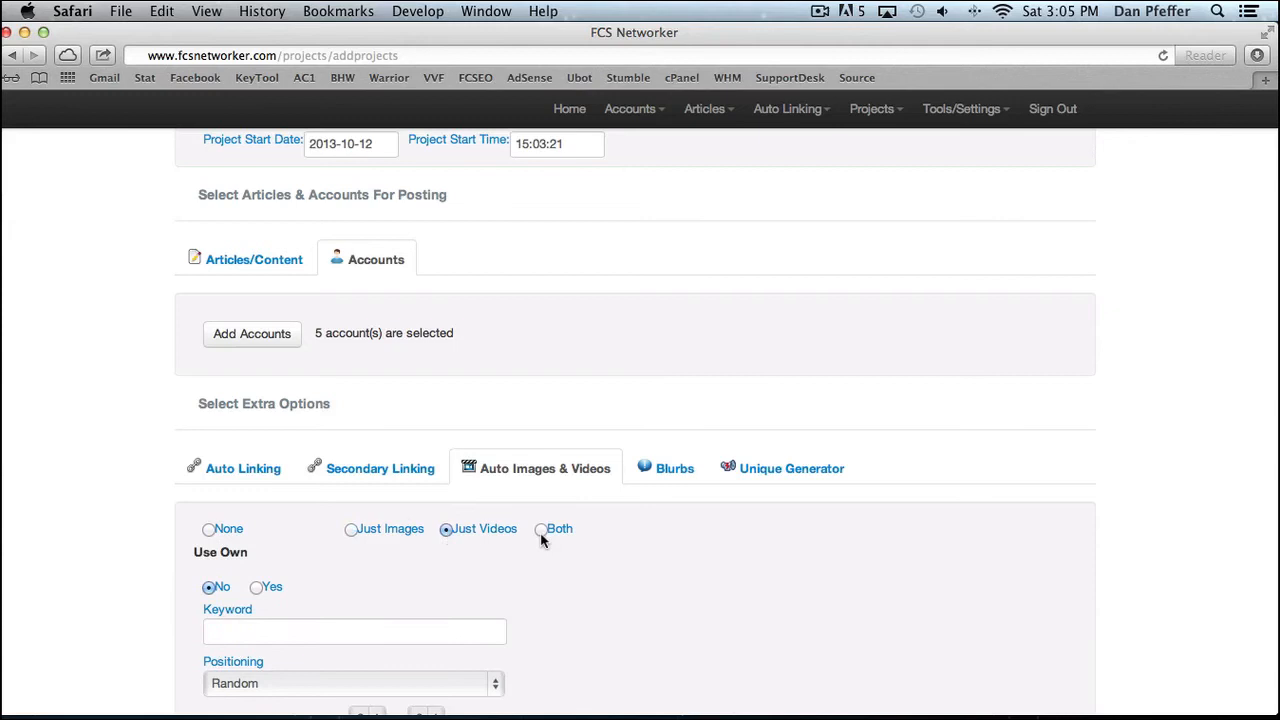
Enable Blurbs with Blurb1 and NewBlurb, then enable Blurbs2 with bottom-only placement.
{"action": "left_click", "coordinate": [674, 468]}
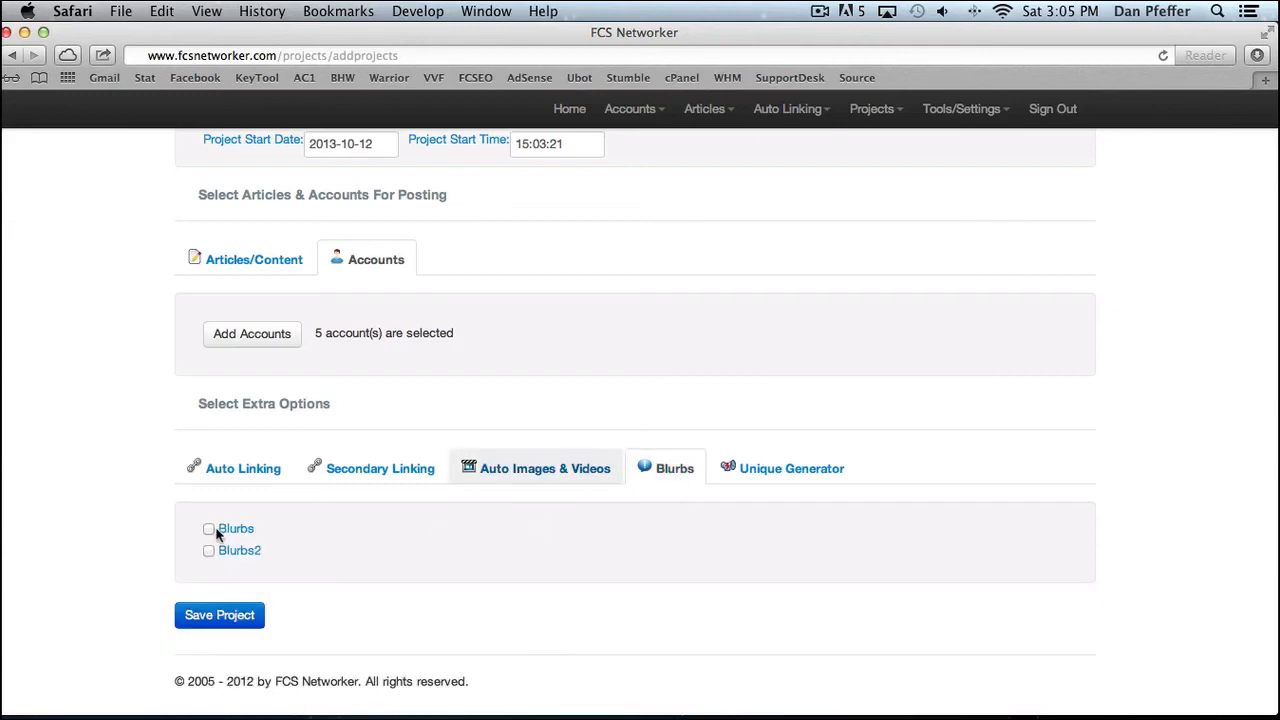
{"action": "left_click", "coordinate": [209, 528]}
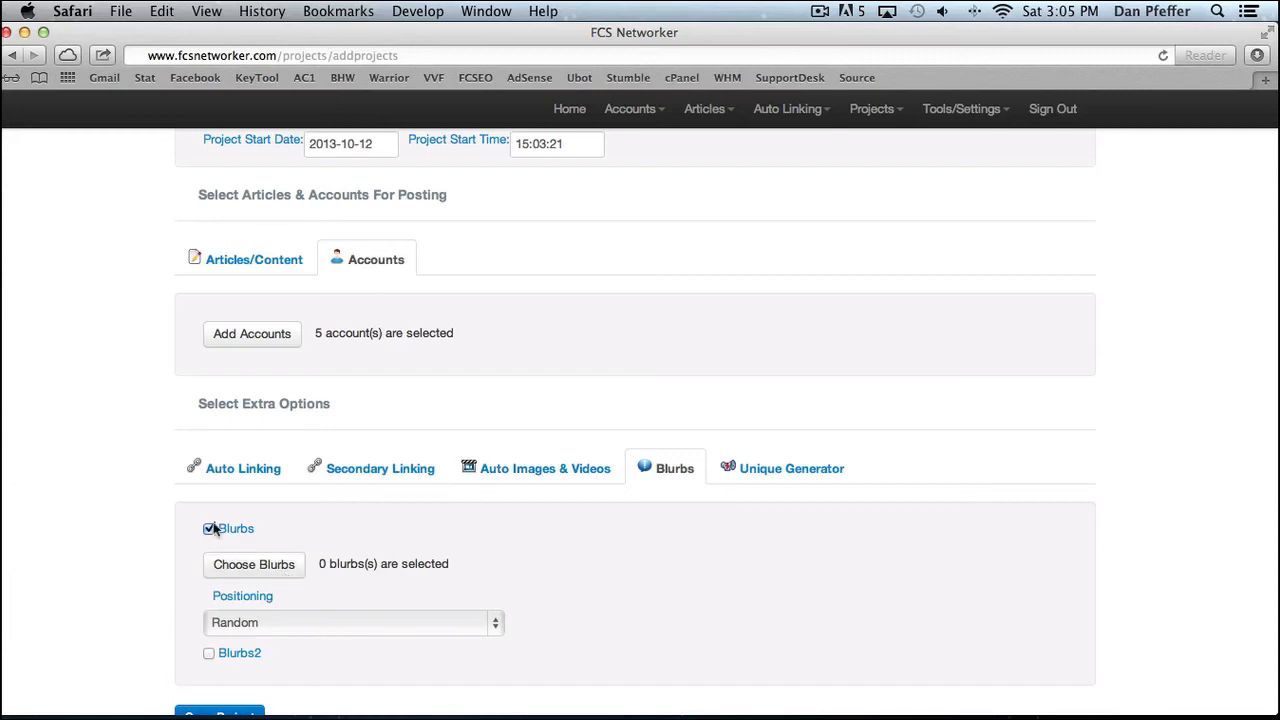
{"action": "left_click", "coordinate": [352, 622]}
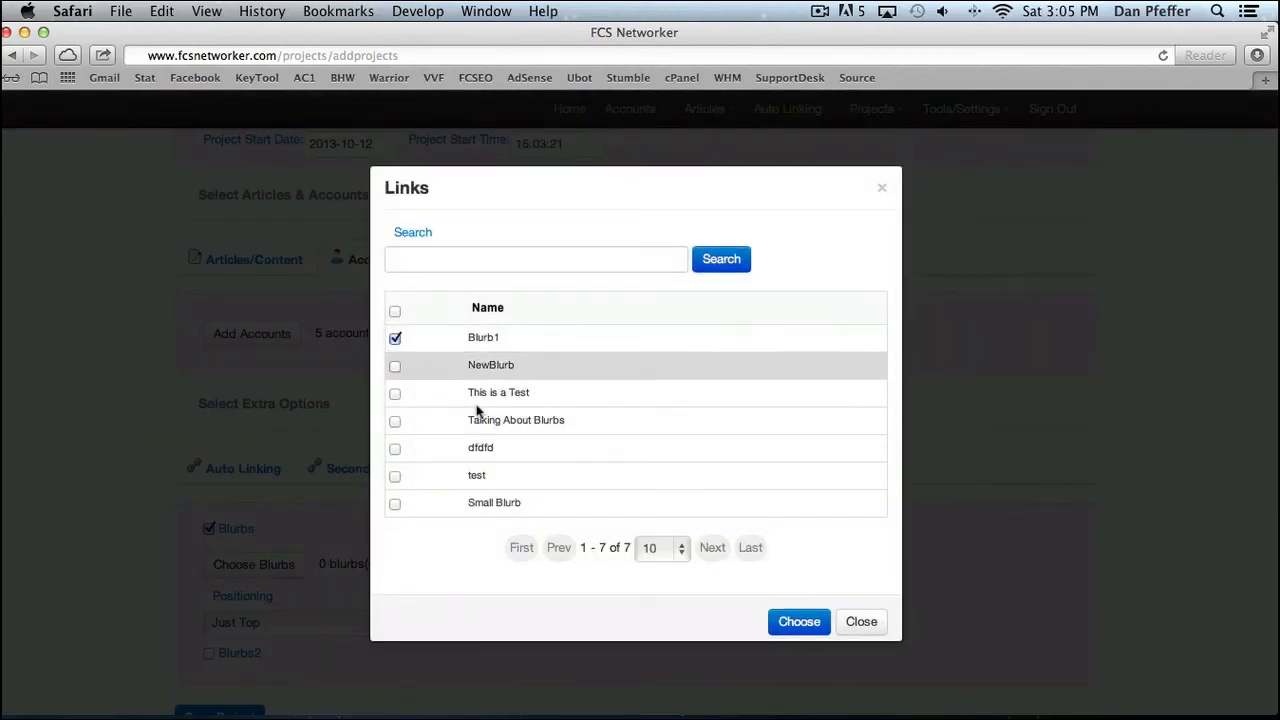
{"action": "left_click", "coordinate": [395, 365]}
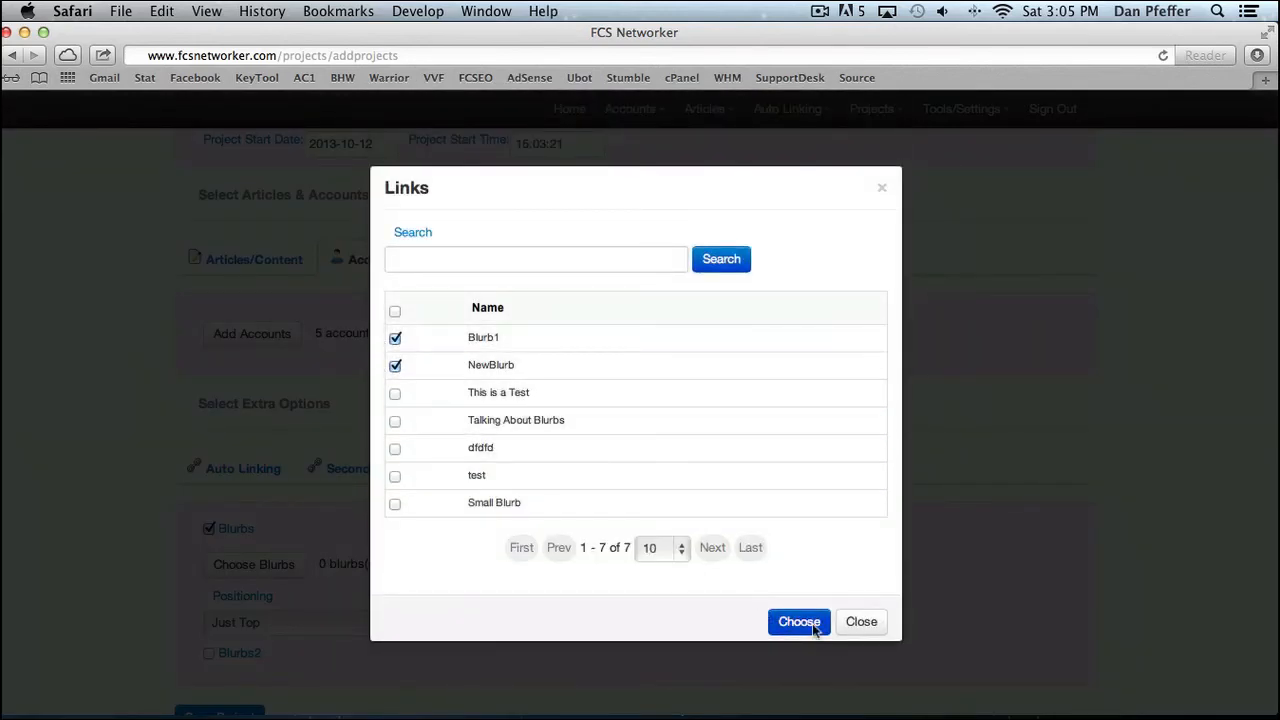
{"action": "left_click", "coordinate": [799, 621]}
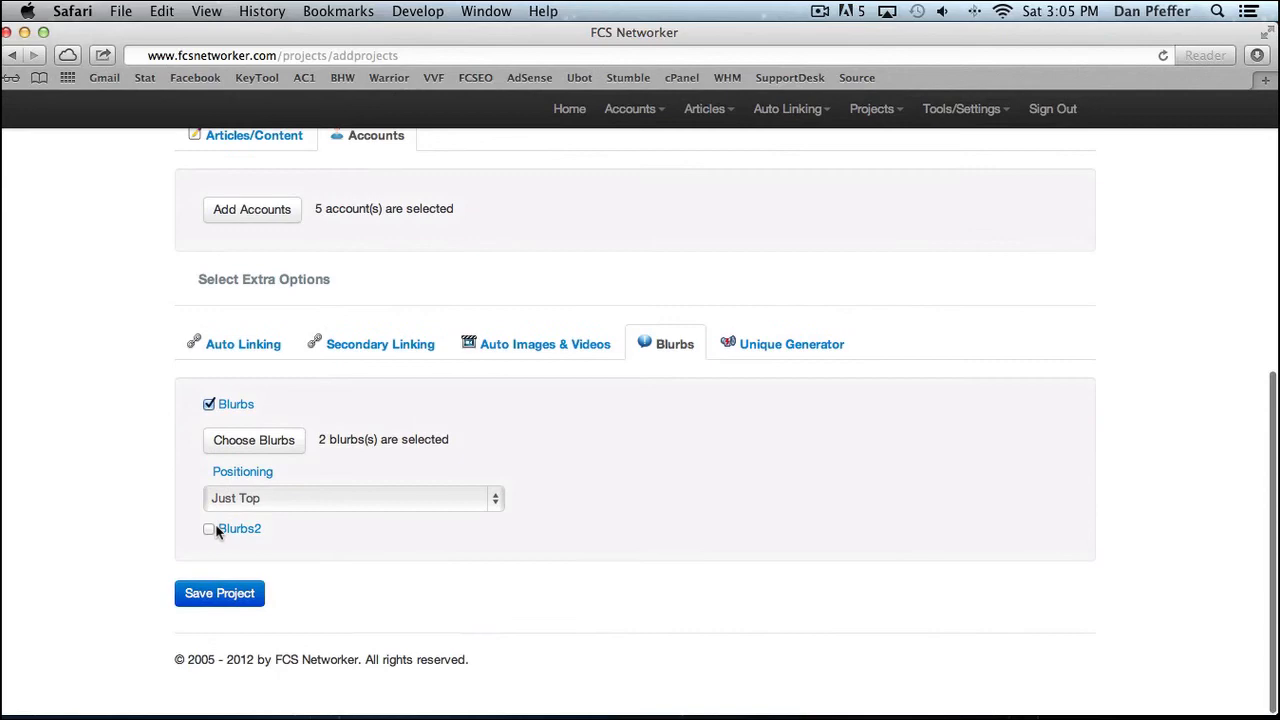
{"action": "left_click", "coordinate": [209, 528]}
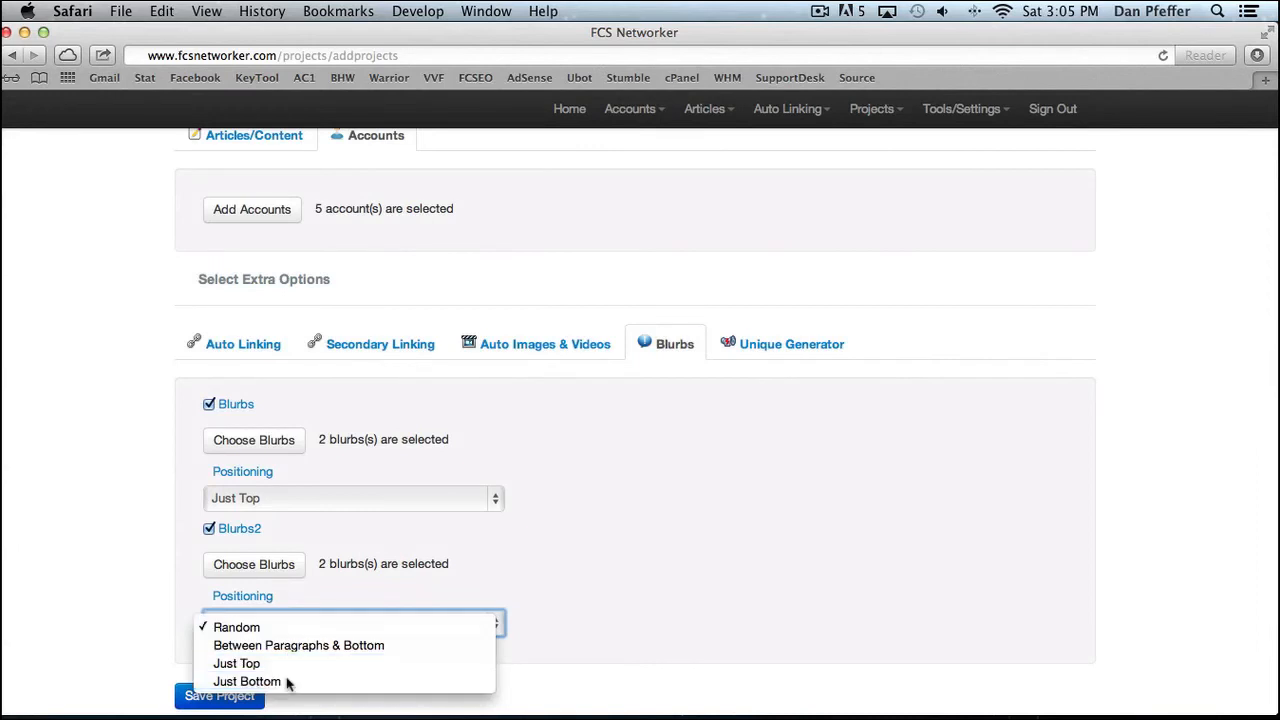
{"action": "left_click", "coordinate": [247, 681]}
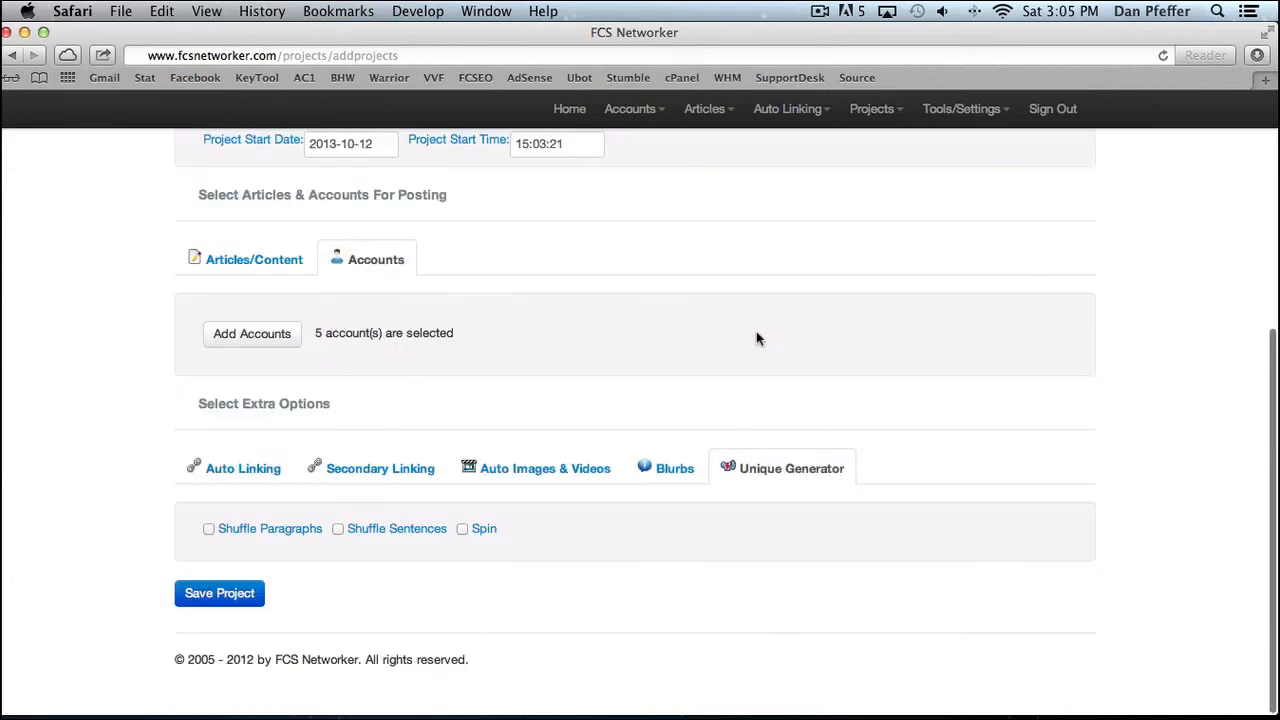
{"action": "mouse_move", "coordinate": [391, 411]}
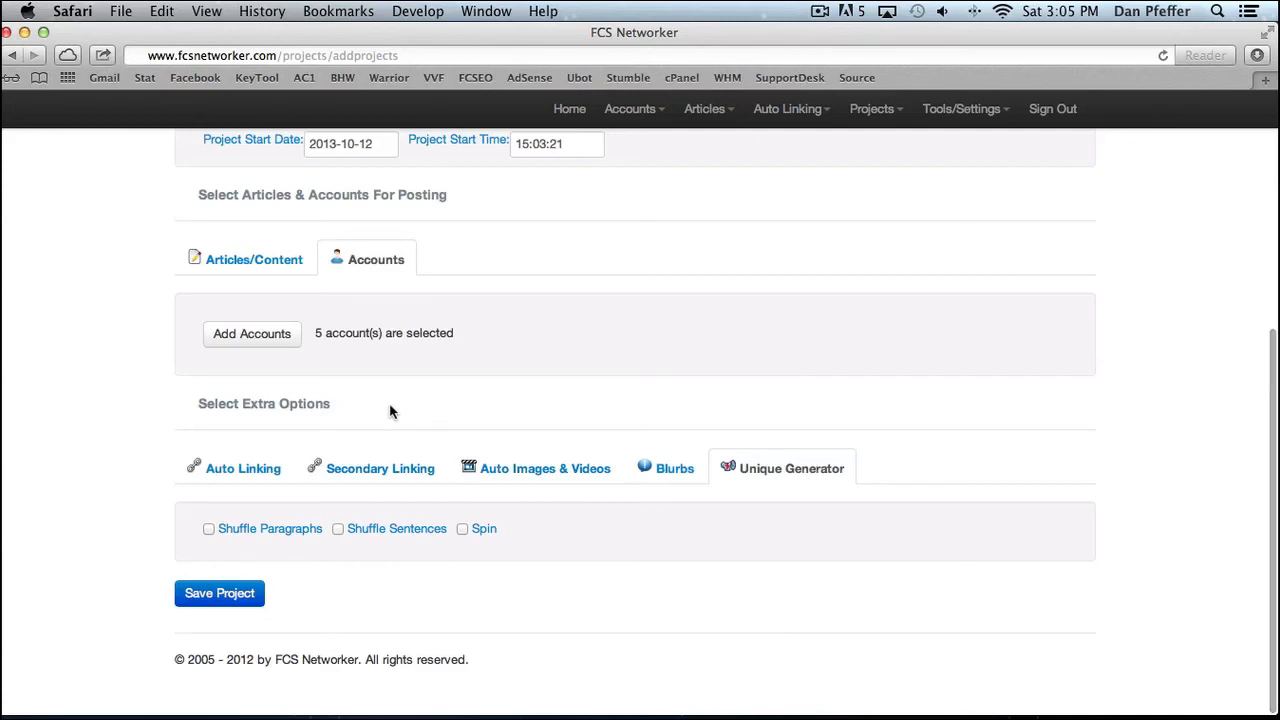
Check Shuffle Paragraphs, Shuffle Sentences and Spin on the Unique Generator tab.
{"action": "left_click", "coordinate": [209, 528]}
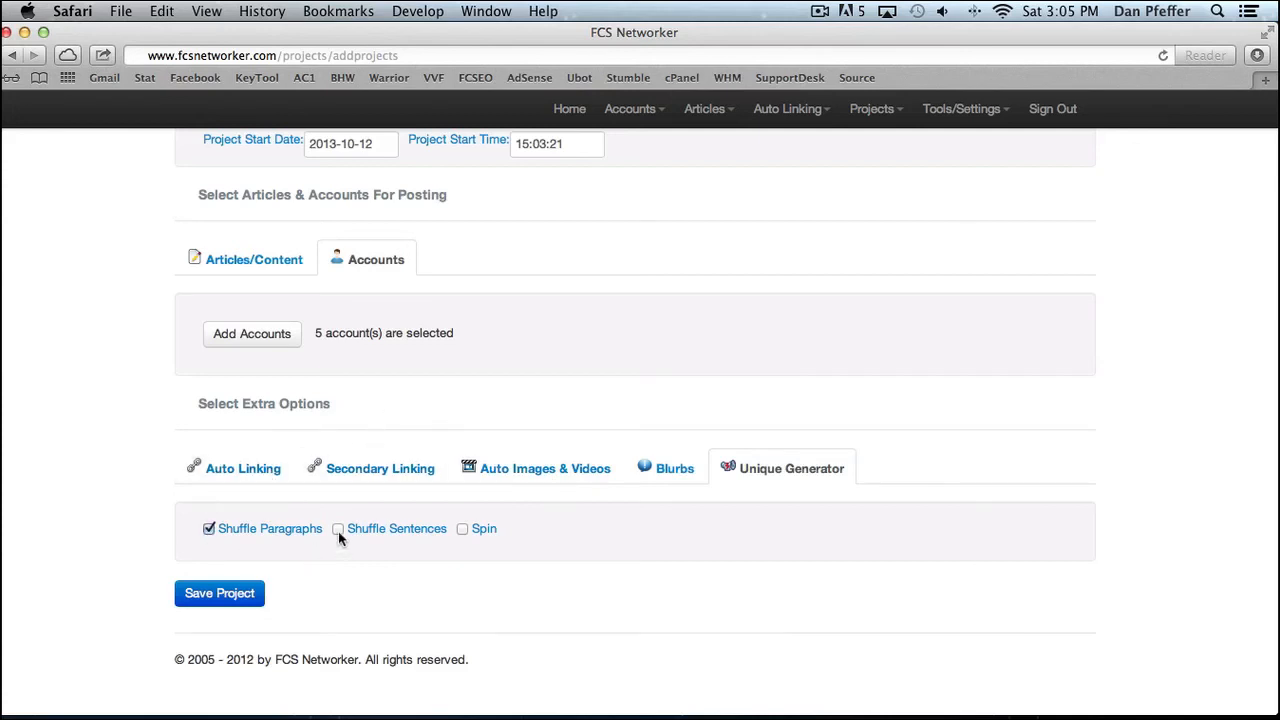
{"action": "left_click", "coordinate": [338, 528]}
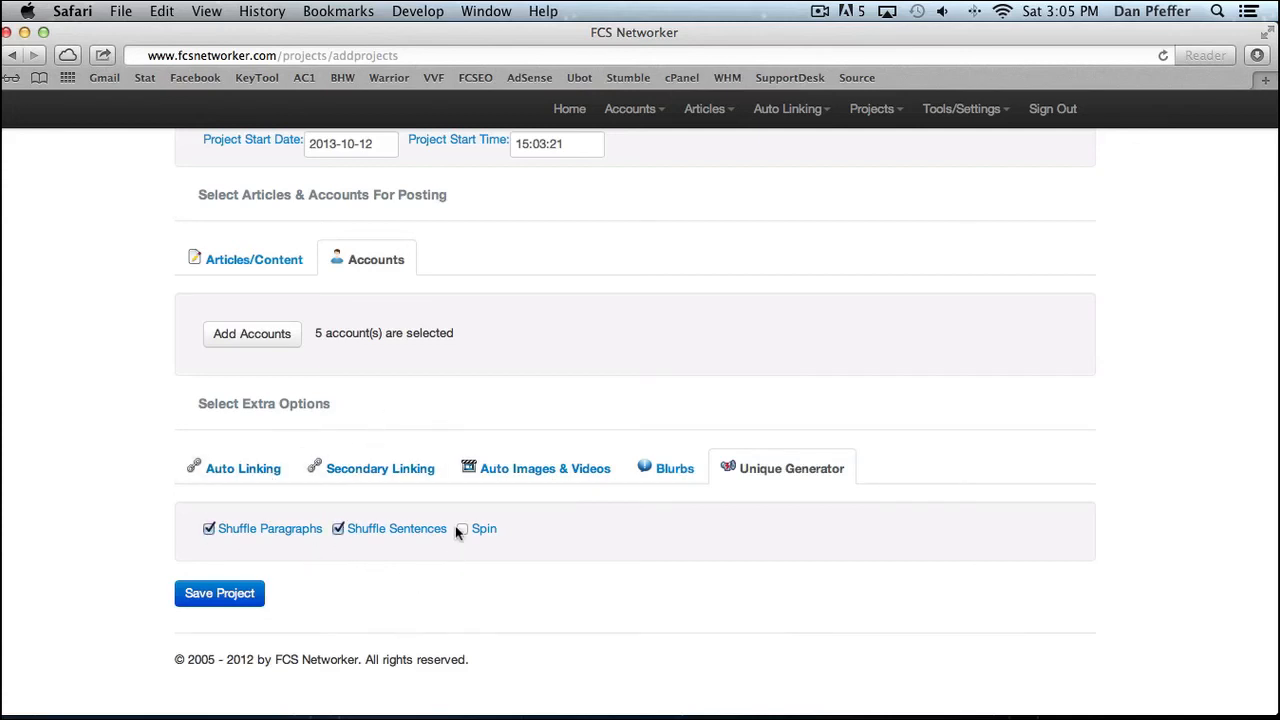
{"action": "left_click", "coordinate": [462, 528]}
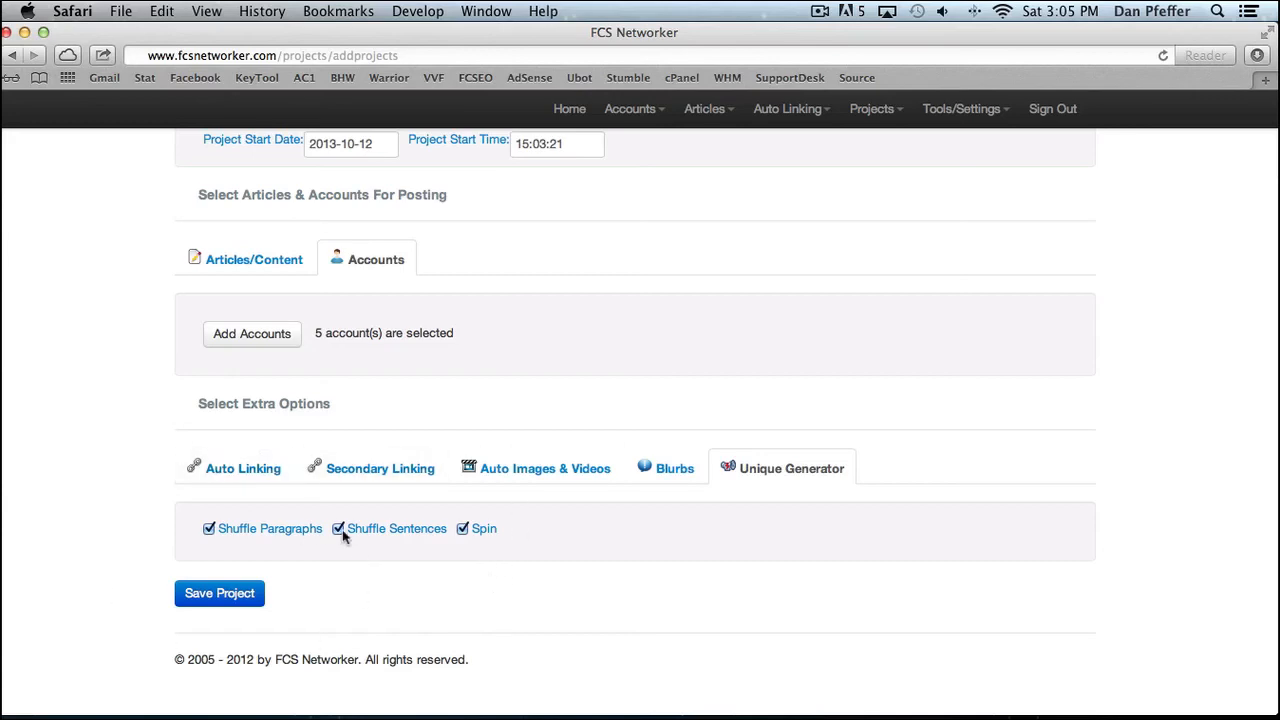
{"action": "left_click", "coordinate": [338, 528]}
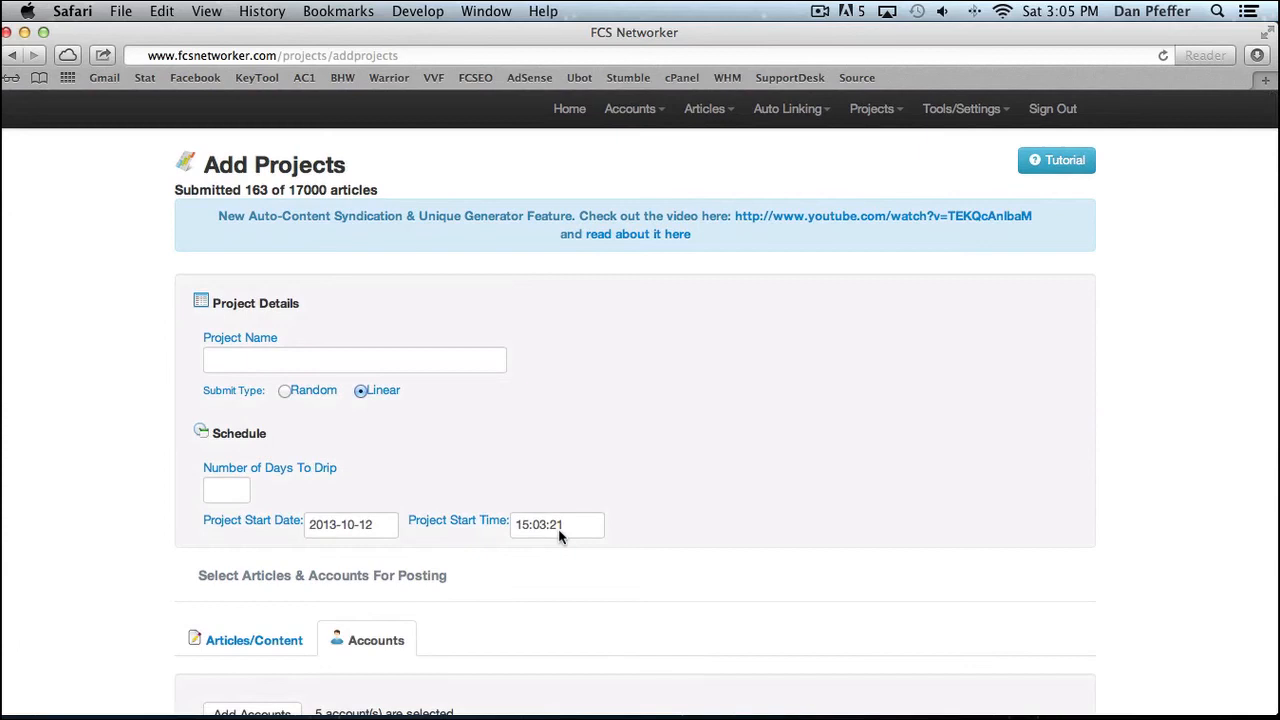
{"action": "left_click", "coordinate": [872, 108]}
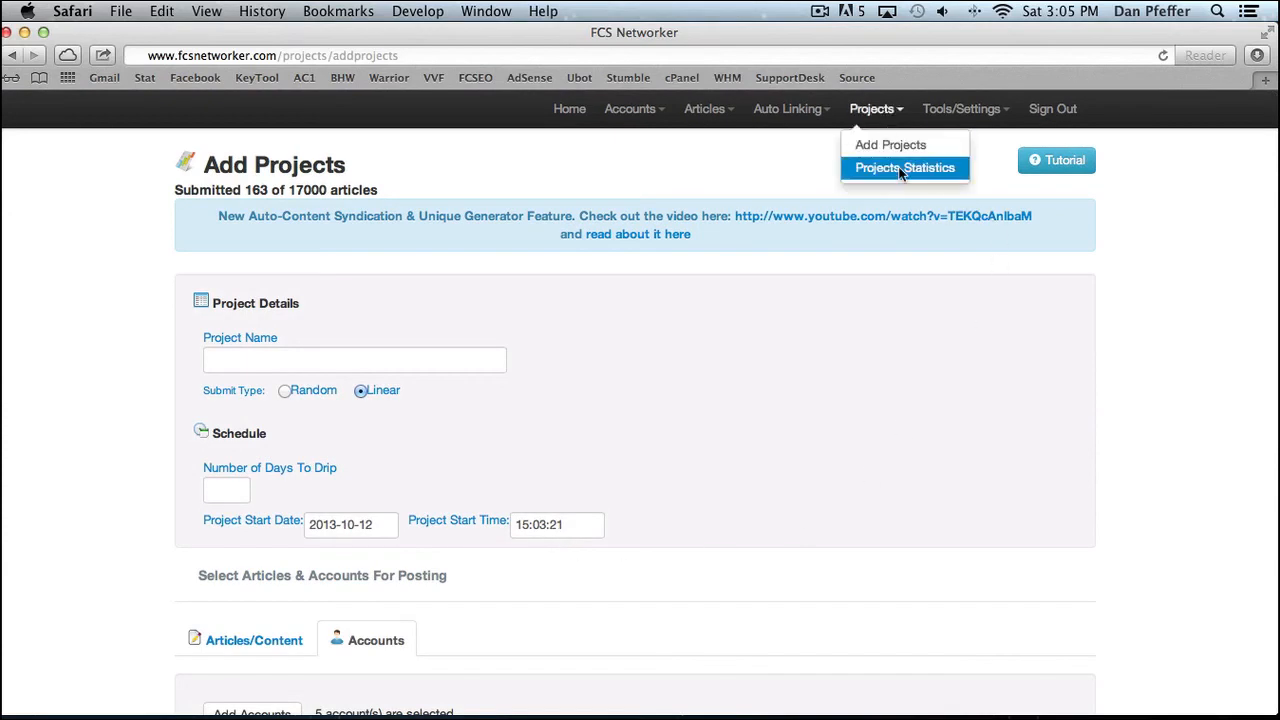
View Projects Statistics, inspect the 2blurbs action dropdown, and select the sdDS project.
{"action": "left_click", "coordinate": [904, 167]}
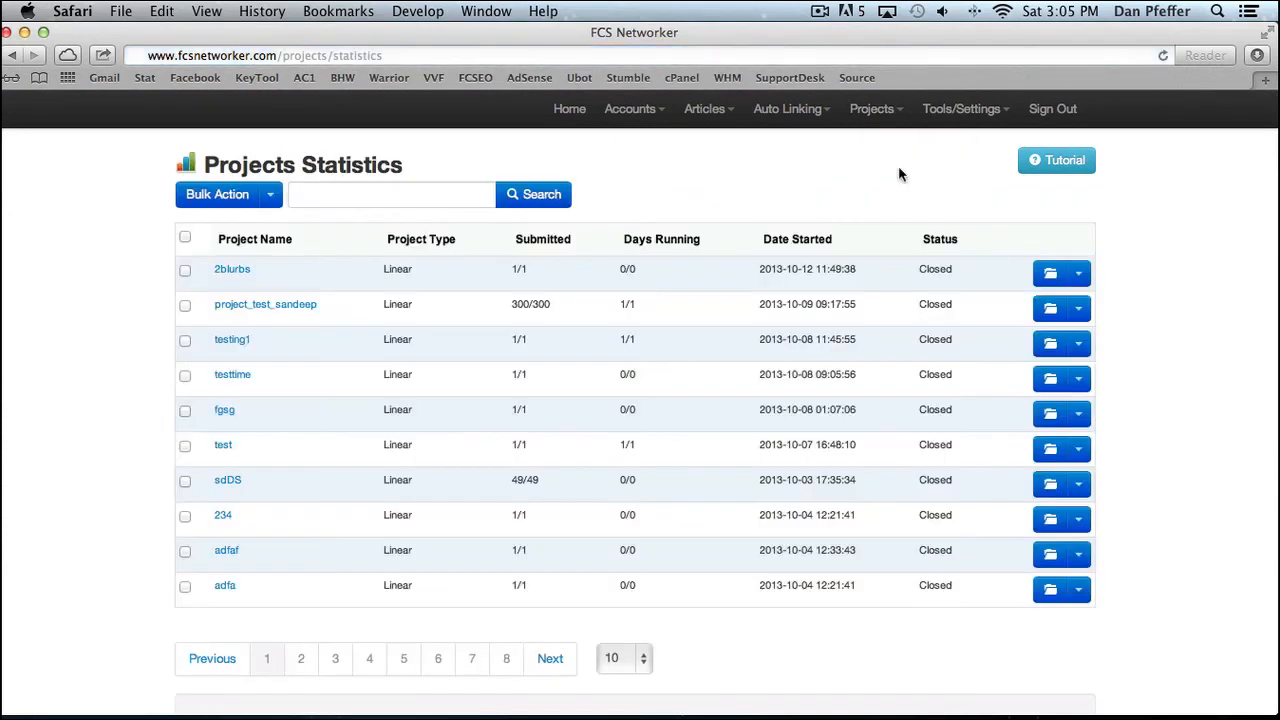
{"action": "mouse_move", "coordinate": [493, 308]}
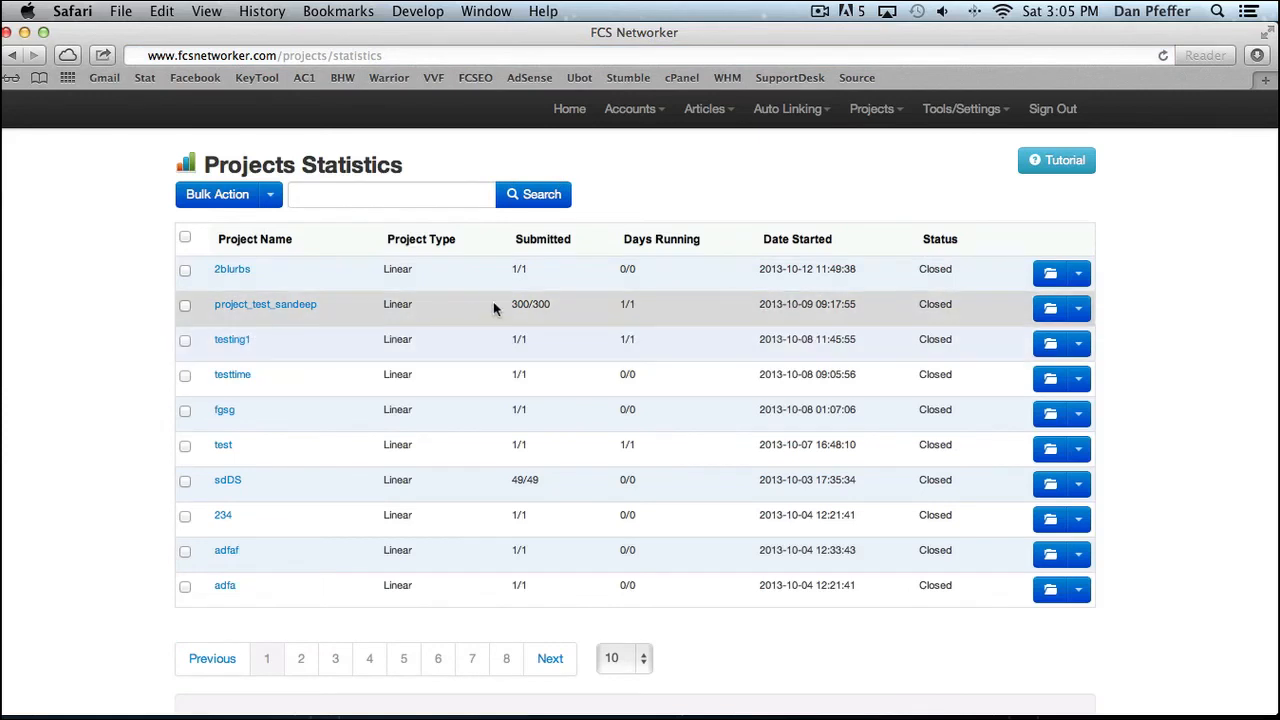
{"action": "left_click", "coordinate": [1078, 273]}
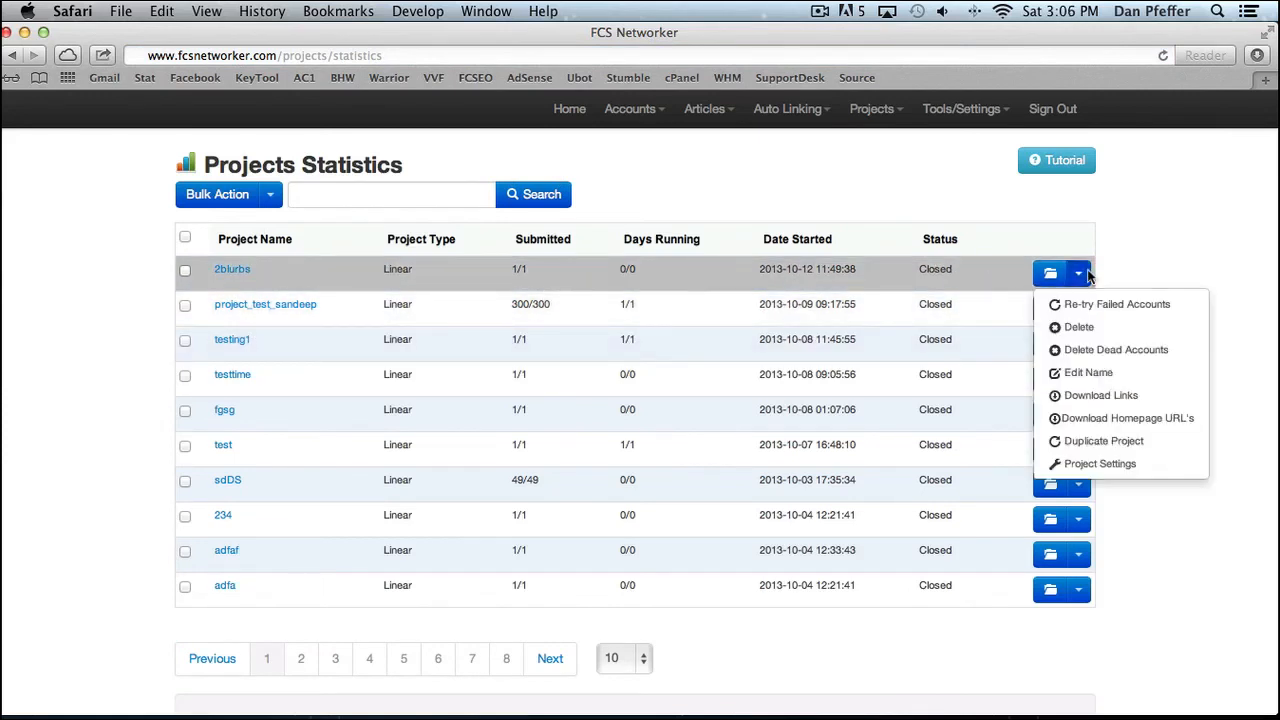
{"action": "mouse_move", "coordinate": [1120, 418]}
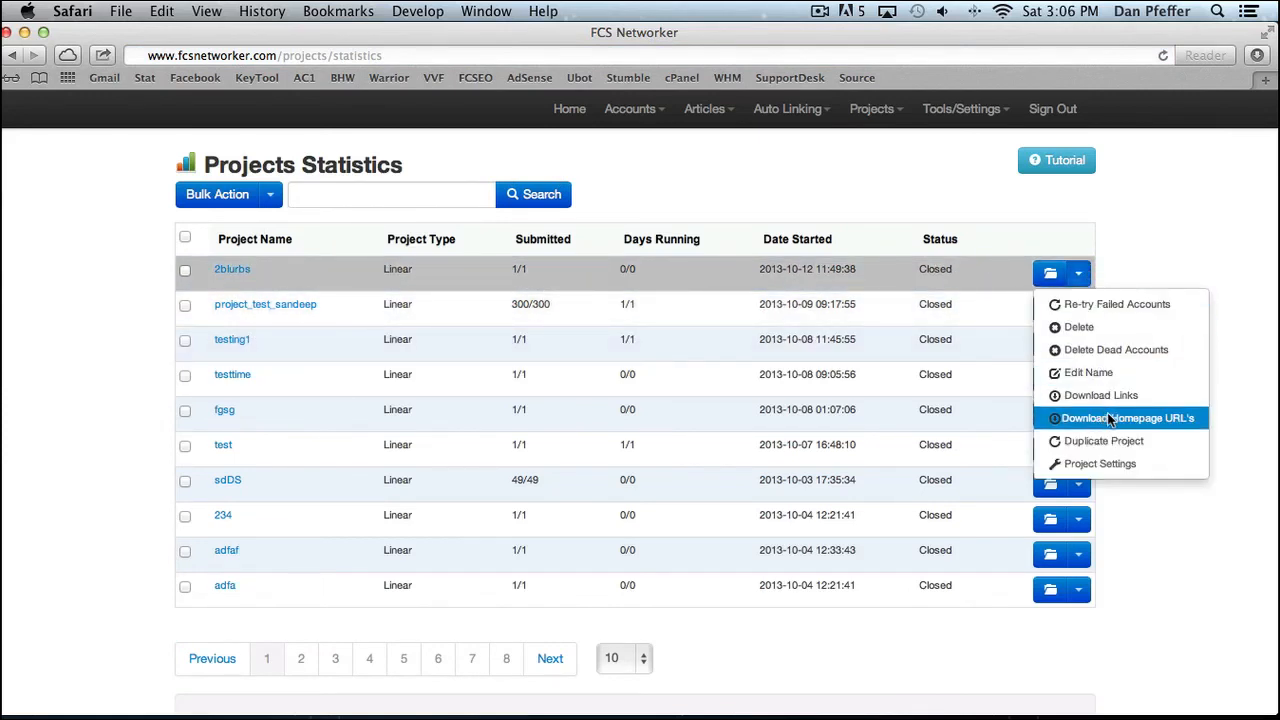
{"action": "mouse_move", "coordinate": [1100, 395]}
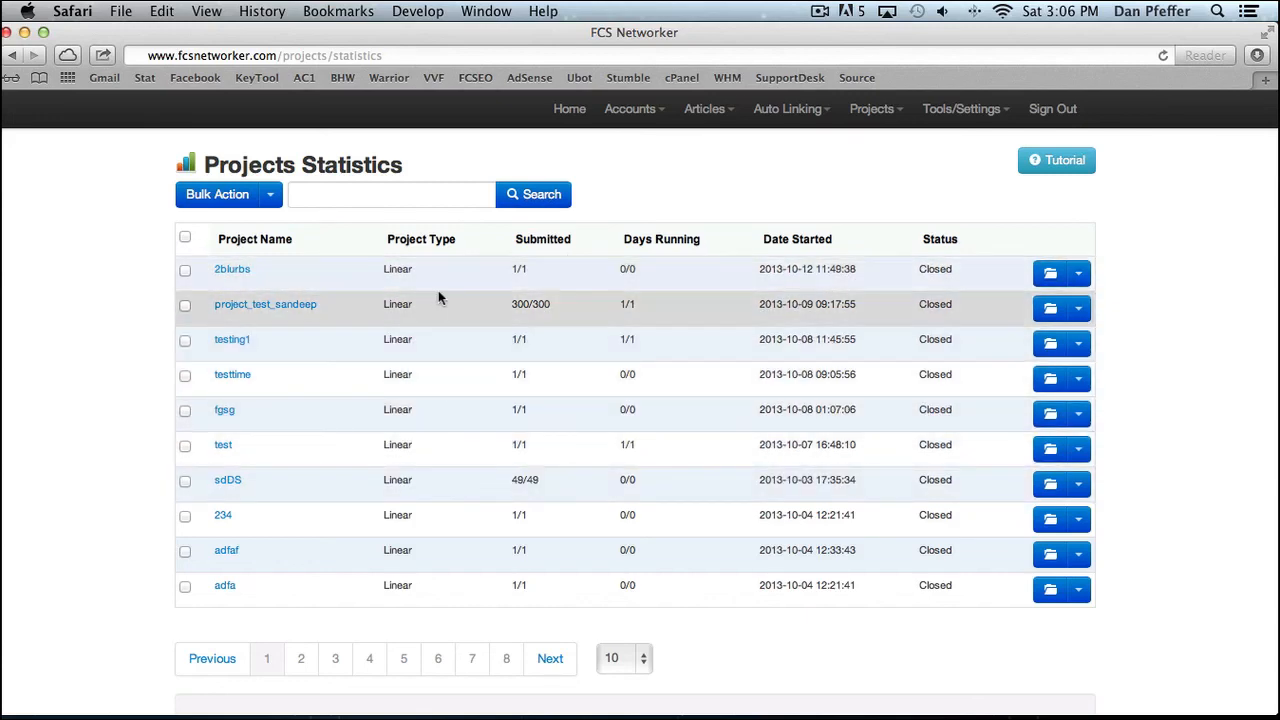
{"action": "left_click", "coordinate": [227, 480]}
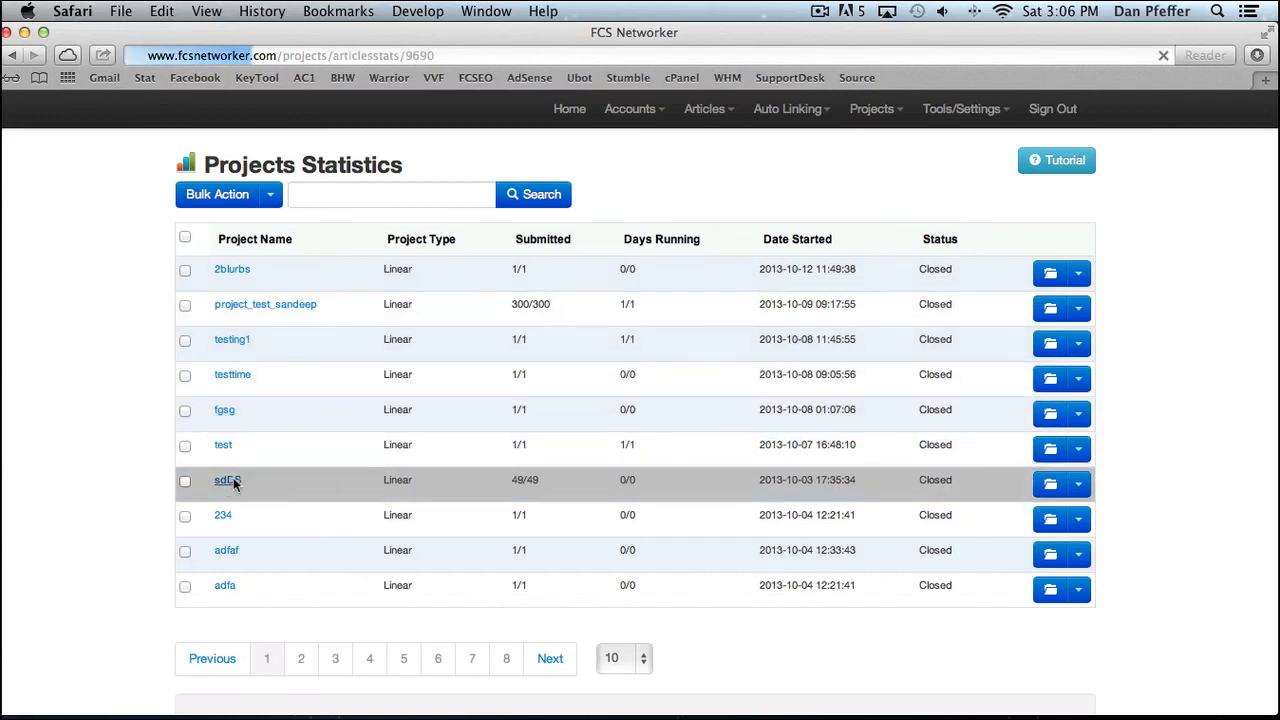
Open sdDS and scroll through its per-account submission results table.
{"action": "left_click", "coordinate": [227, 480]}
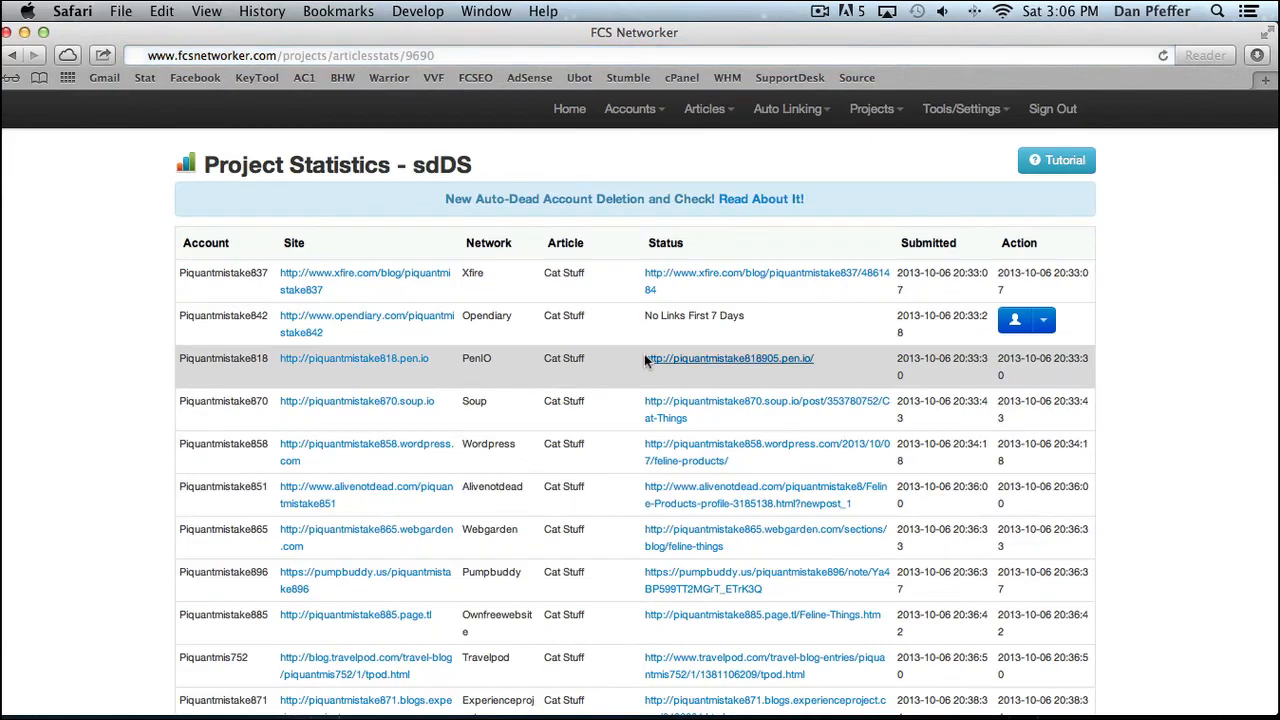
{"action": "scroll", "scroll_direction": "down", "scroll_amount": 3}
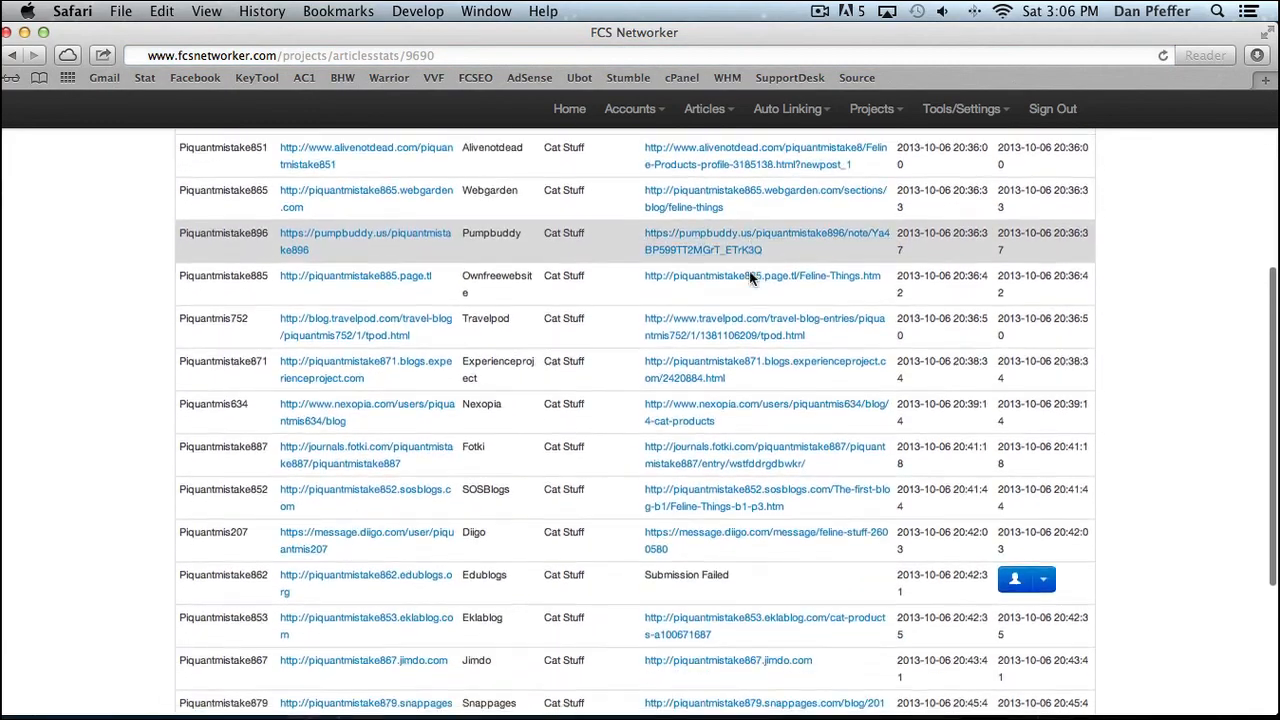
{"action": "scroll", "scroll_direction": "down", "scroll_amount": 3}
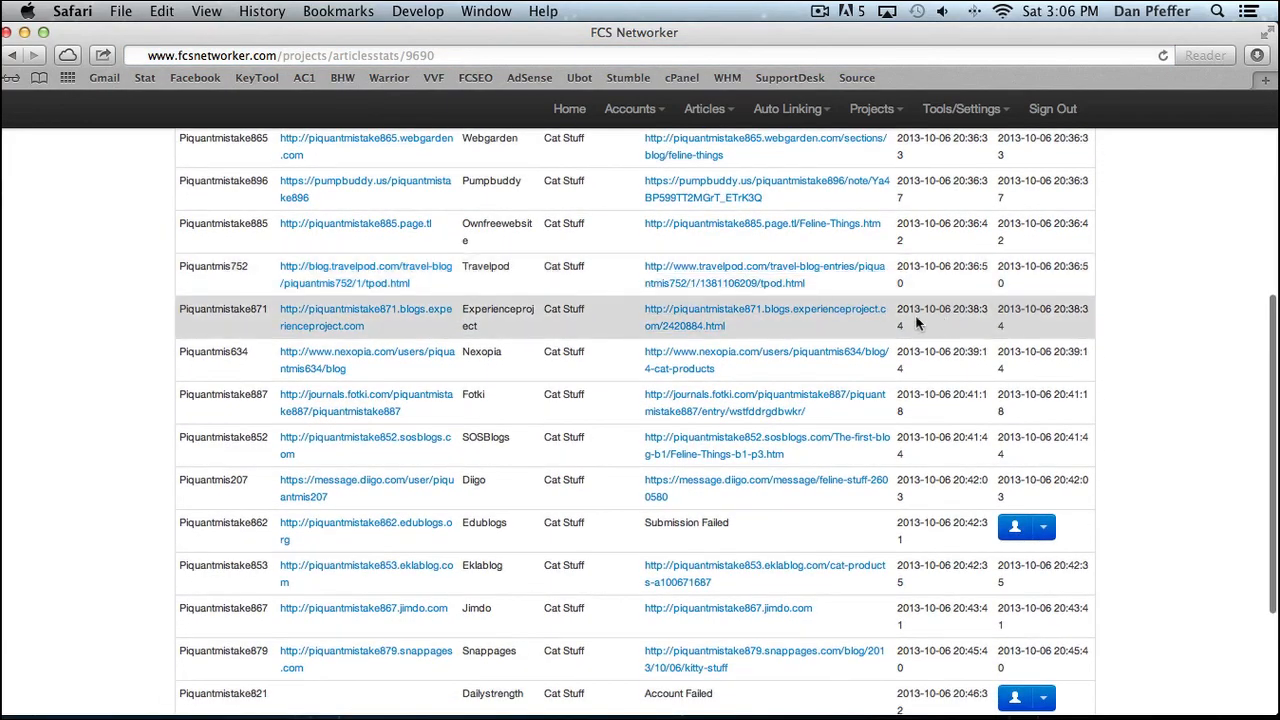
{"action": "scroll", "scroll_direction": "down", "scroll_amount": 3}
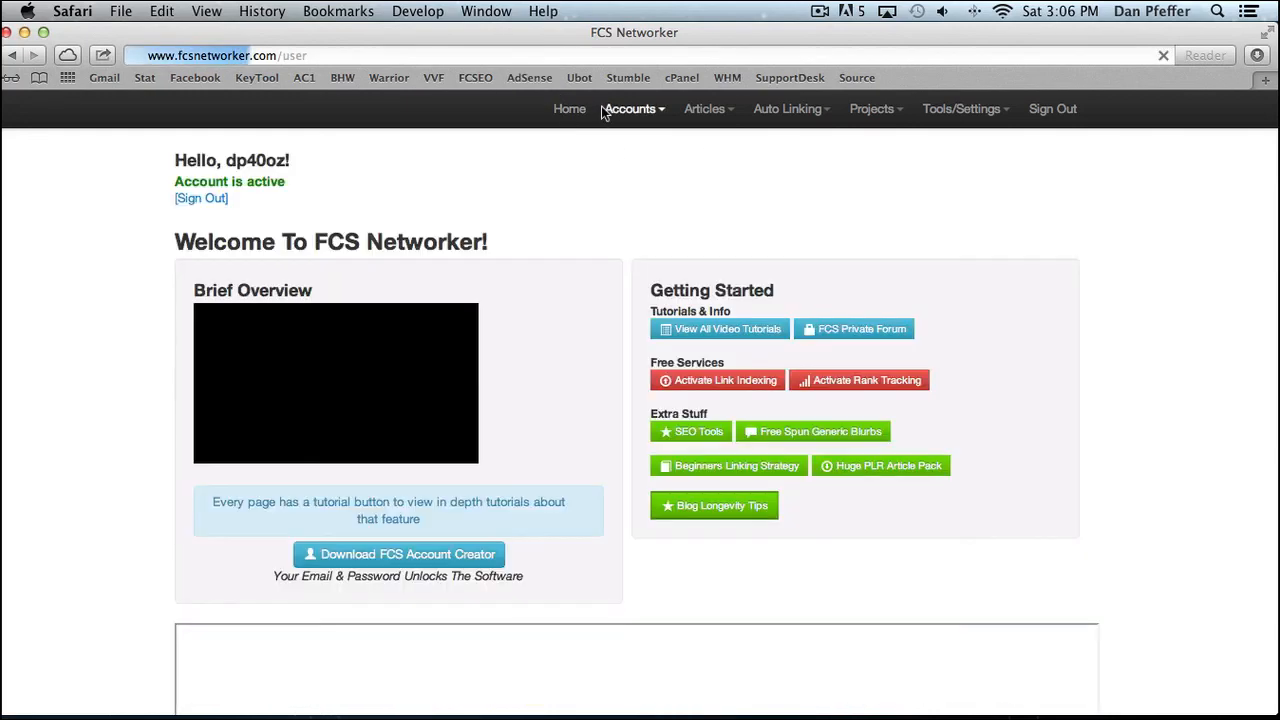
{"action": "left_click", "coordinate": [871, 108]}
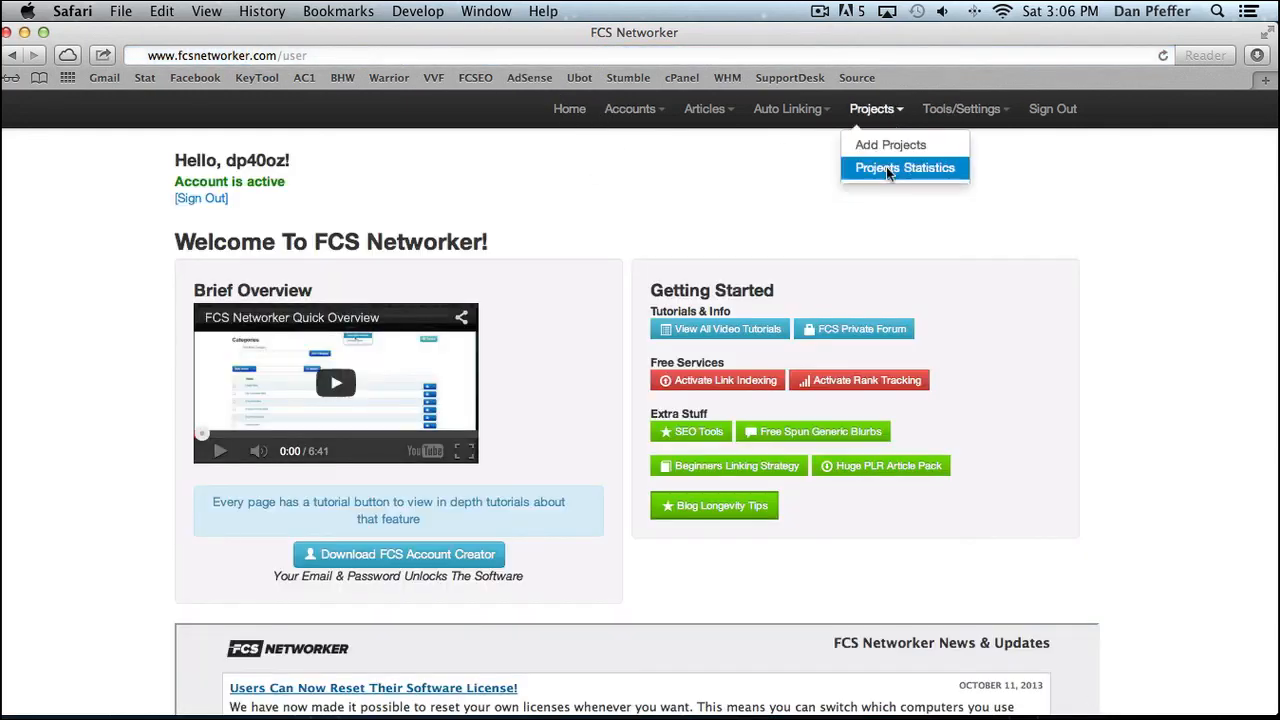
{"action": "left_click", "coordinate": [904, 167]}
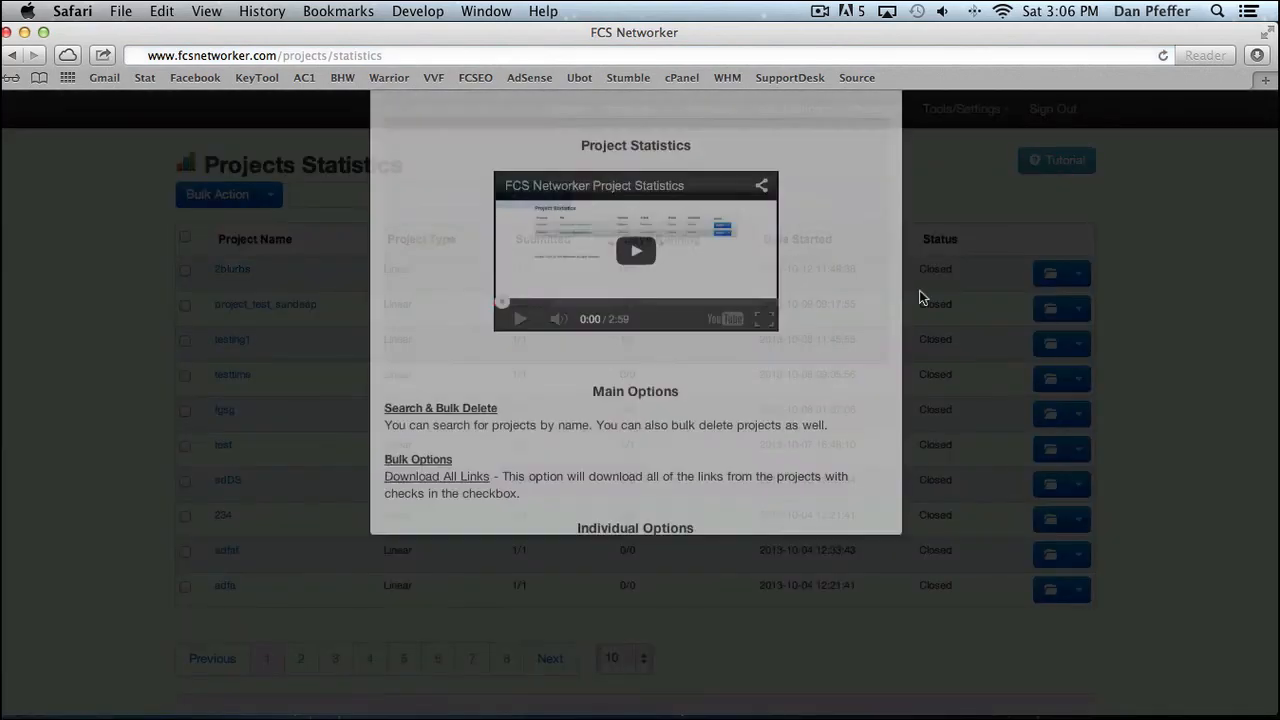
{"action": "scroll", "scroll_direction": "down", "scroll_amount": 3}
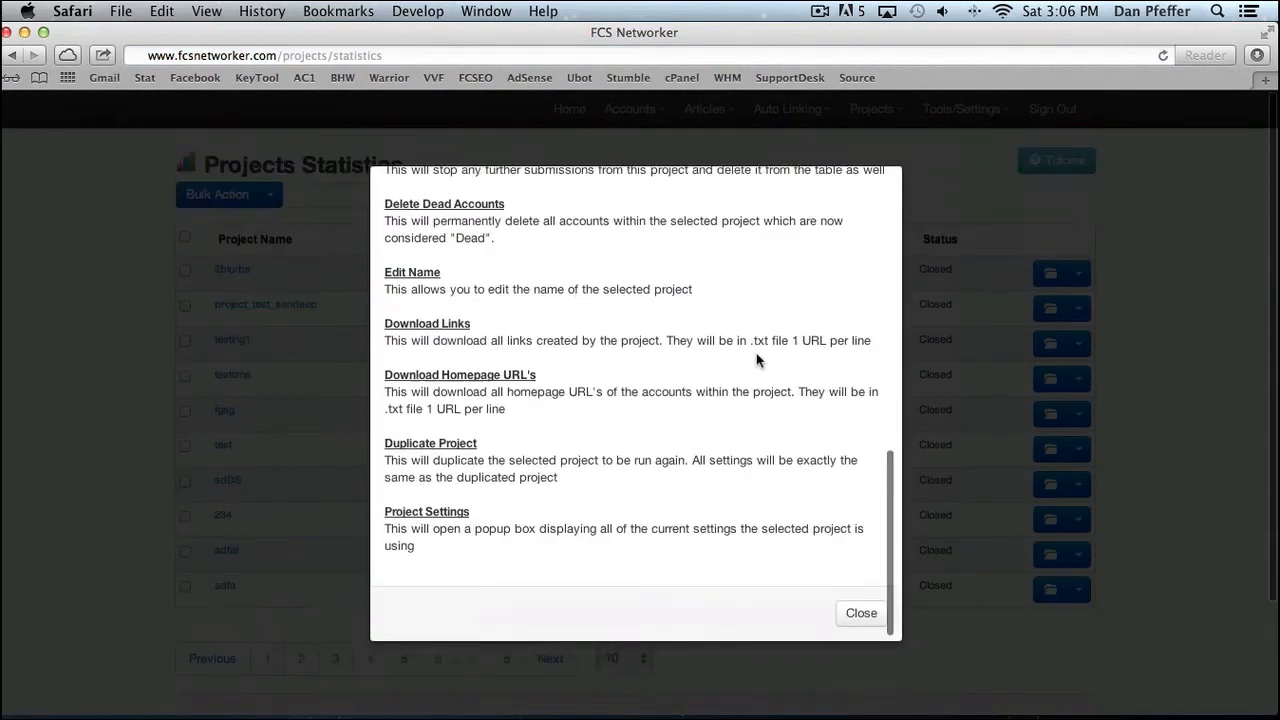
{"action": "left_click", "coordinate": [860, 613]}
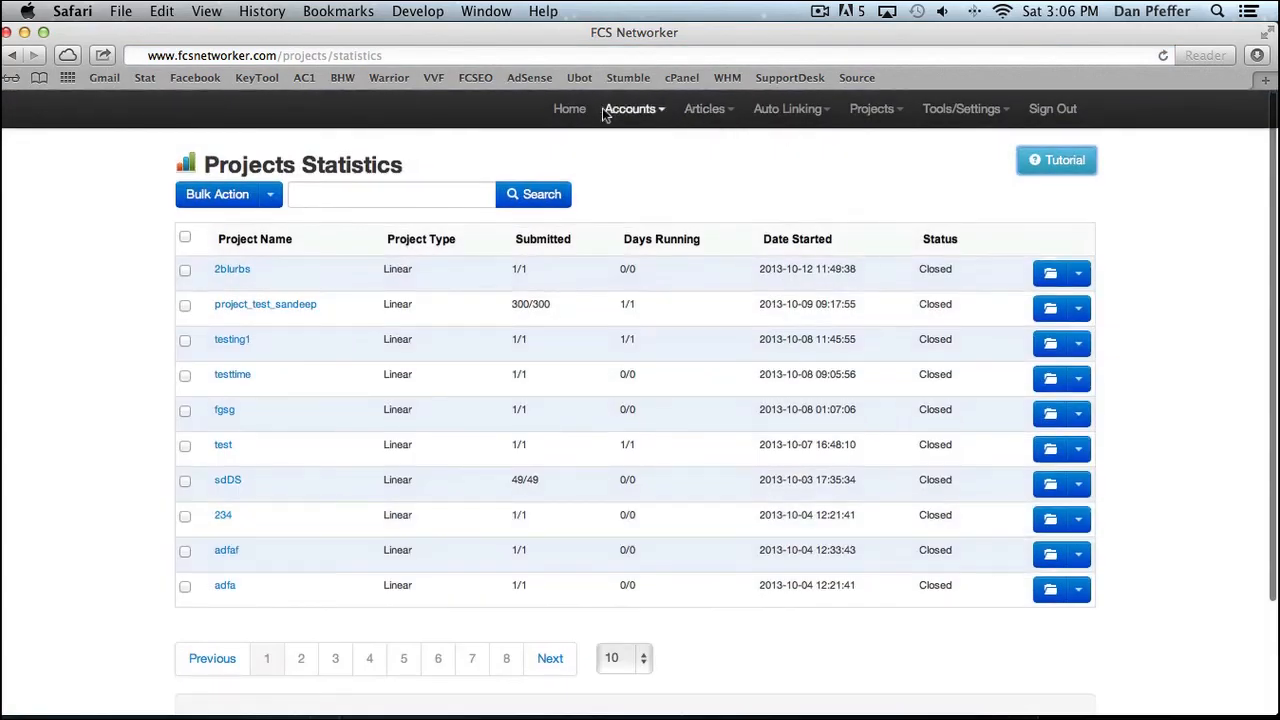
{"action": "left_click", "coordinate": [569, 108]}
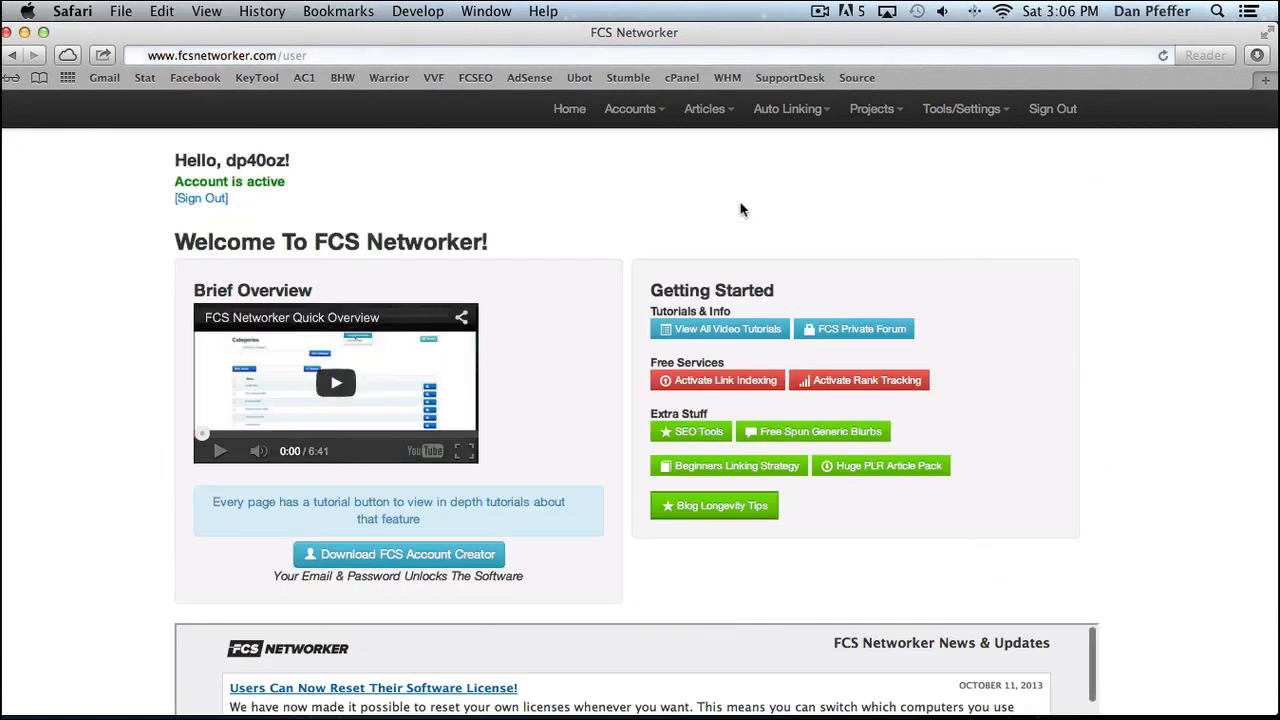